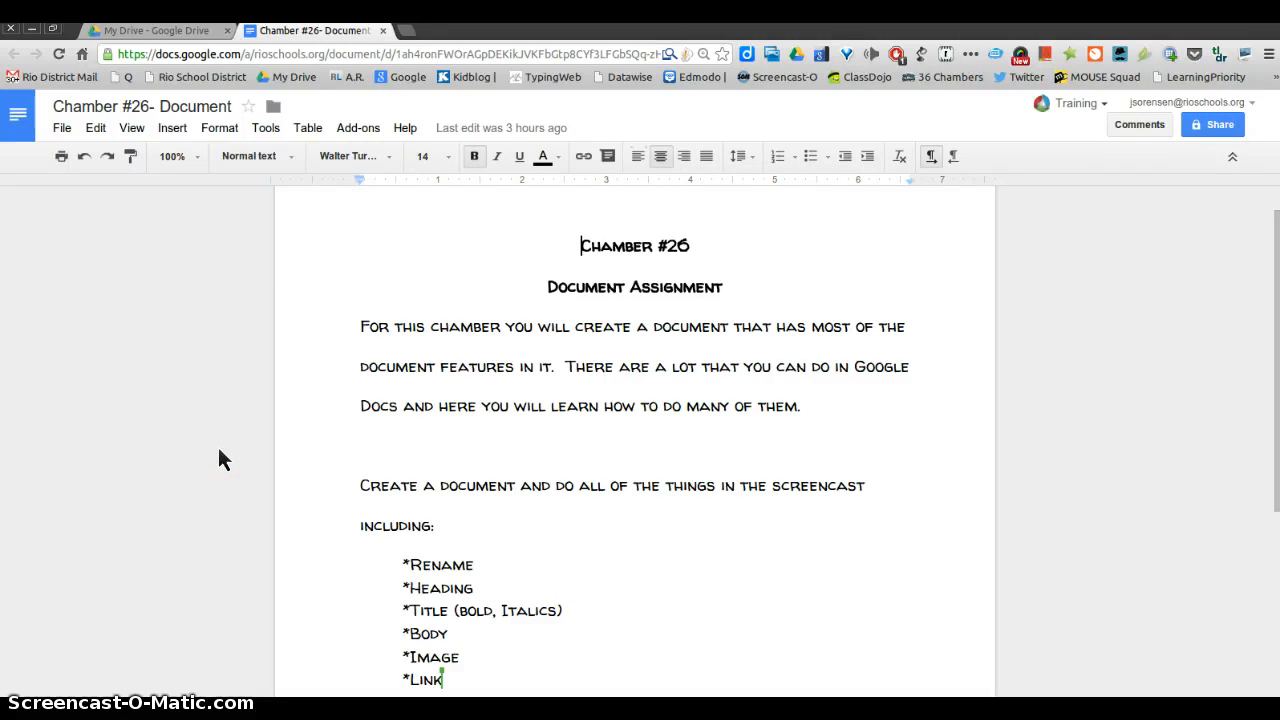
pyautogui.moveTo(452, 292)
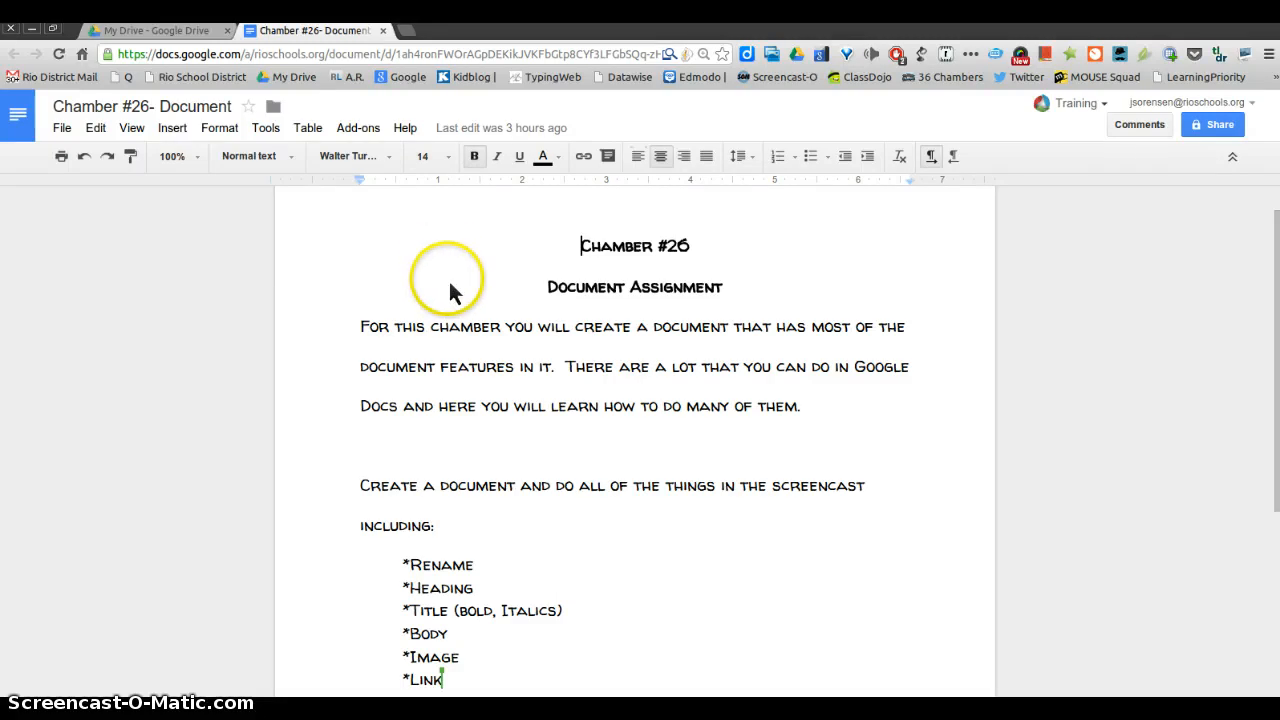
# From My Drive, create a new blank Google Docs document.
pyautogui.scroll(-3)
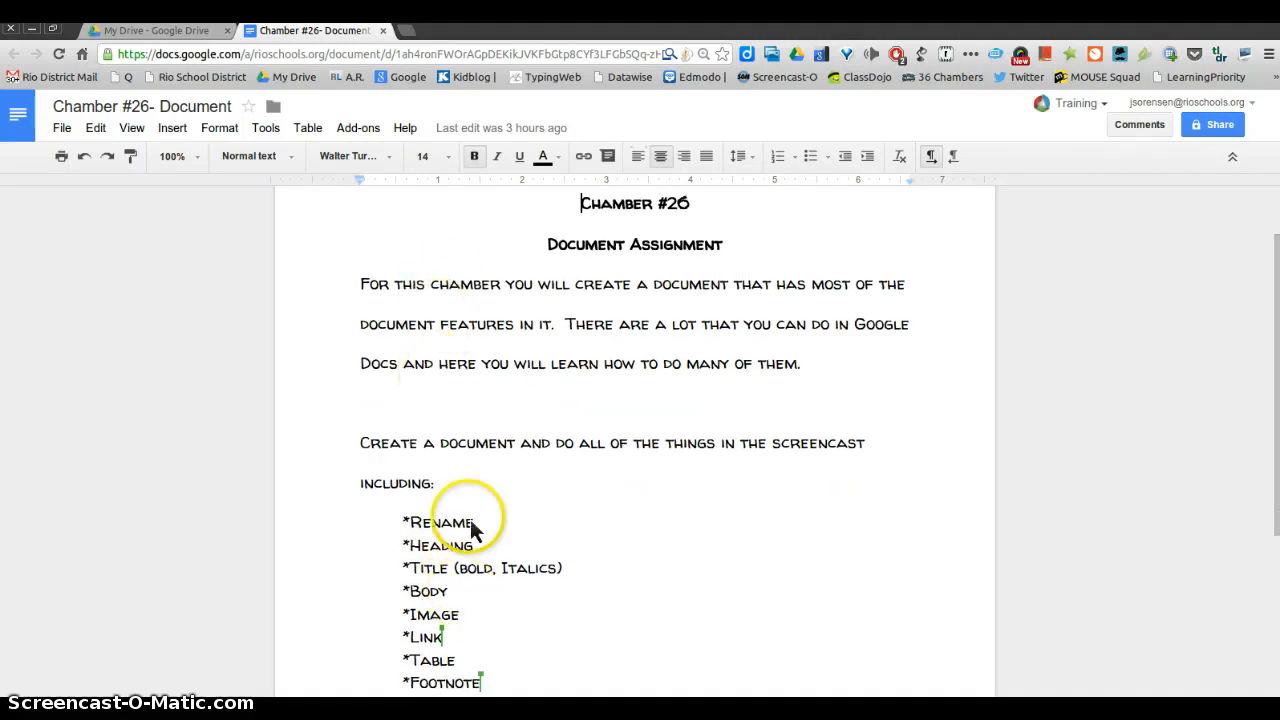
pyautogui.scroll(3)
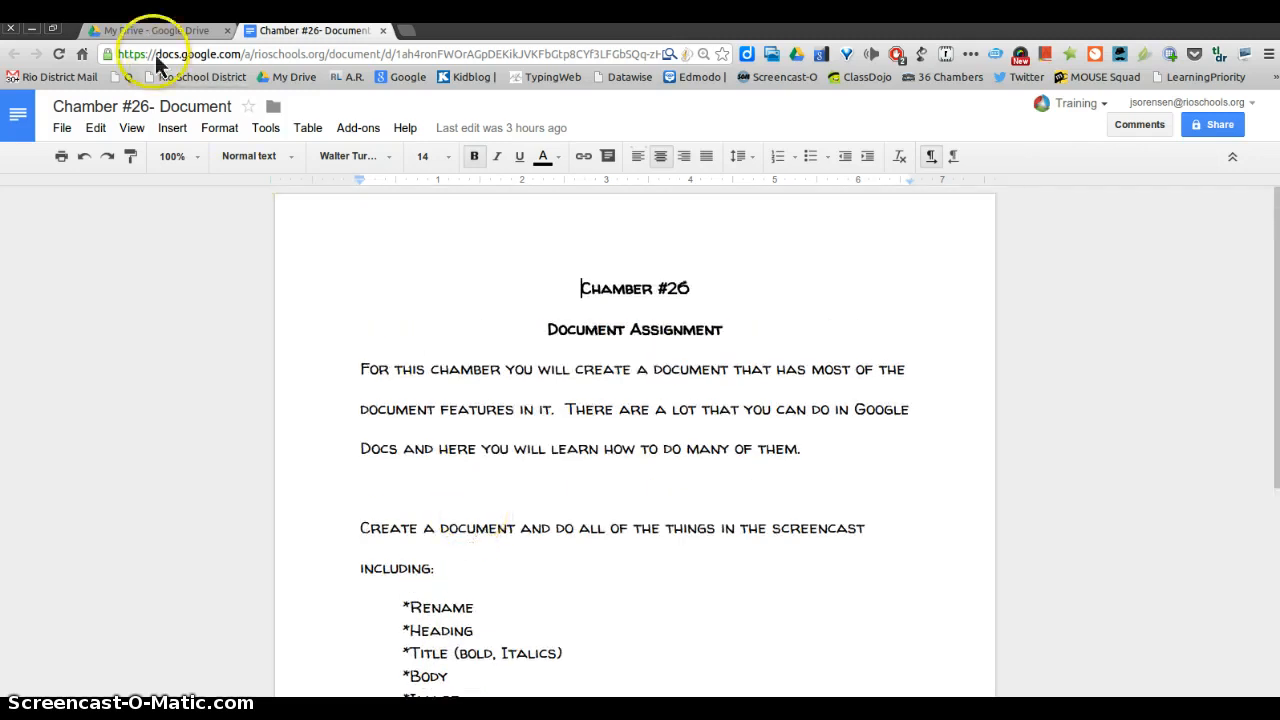
pyautogui.click(156, 30)
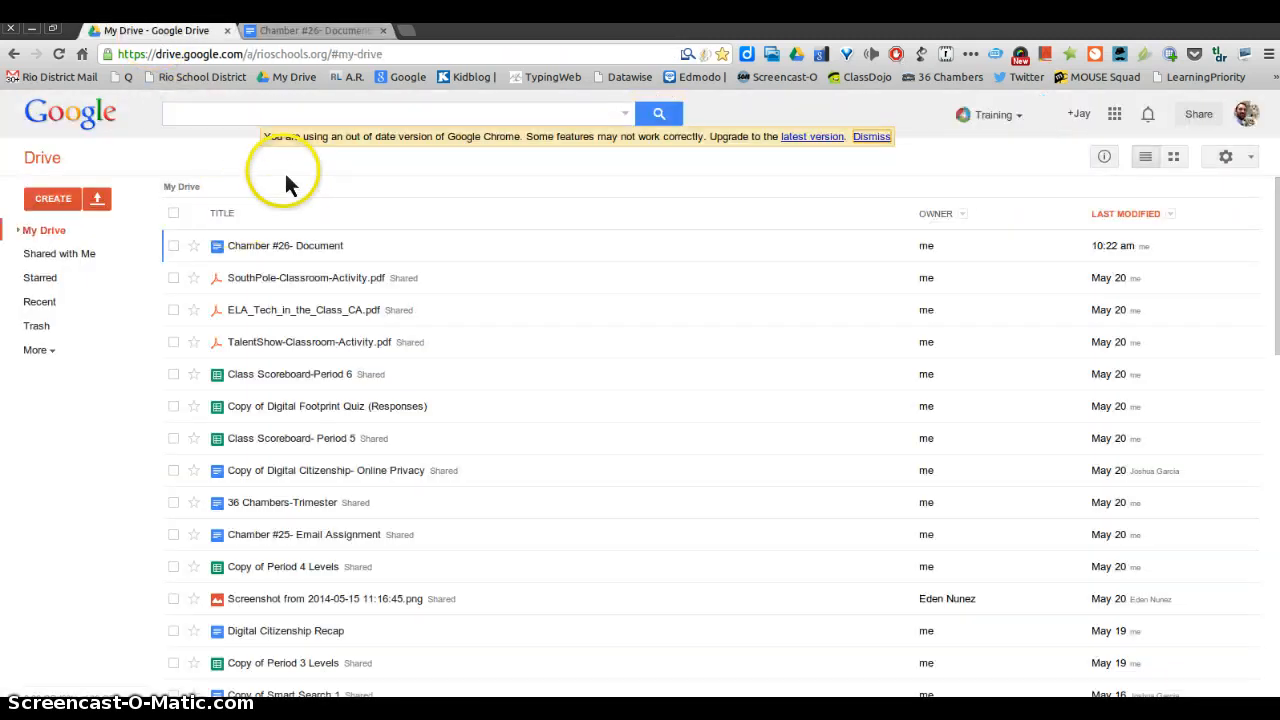
pyautogui.click(870, 136)
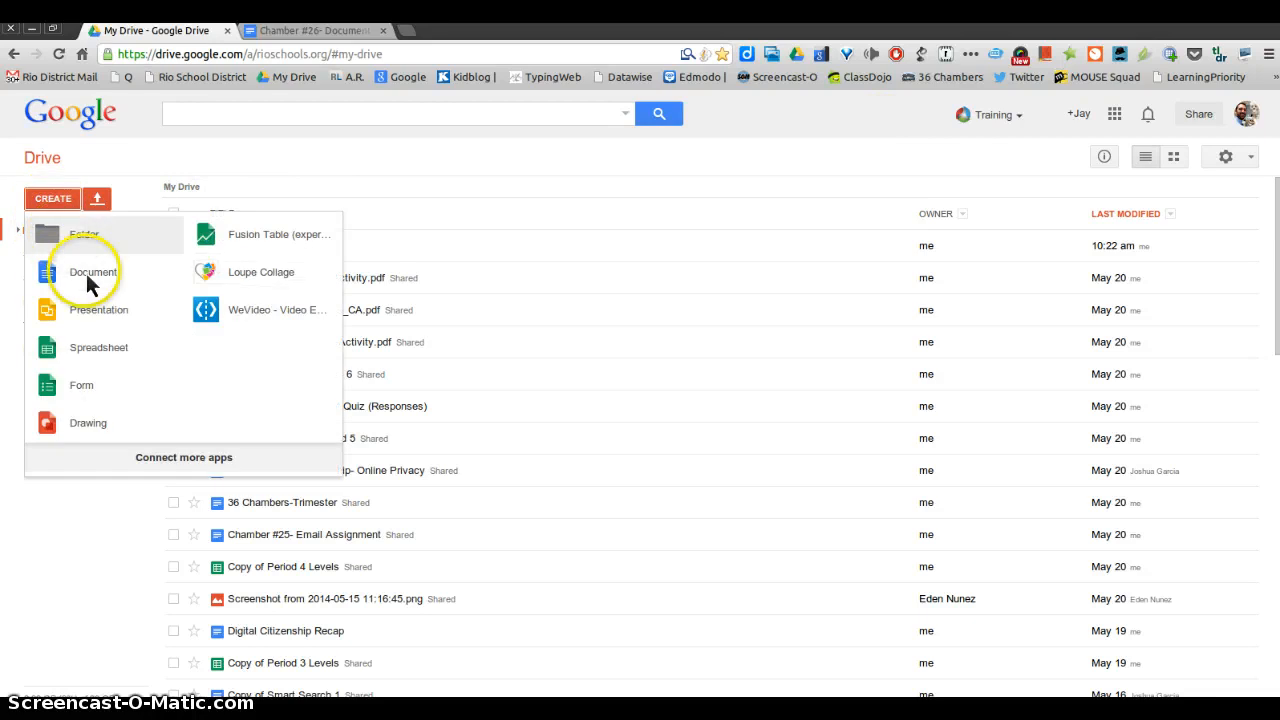
pyautogui.click(92, 272)
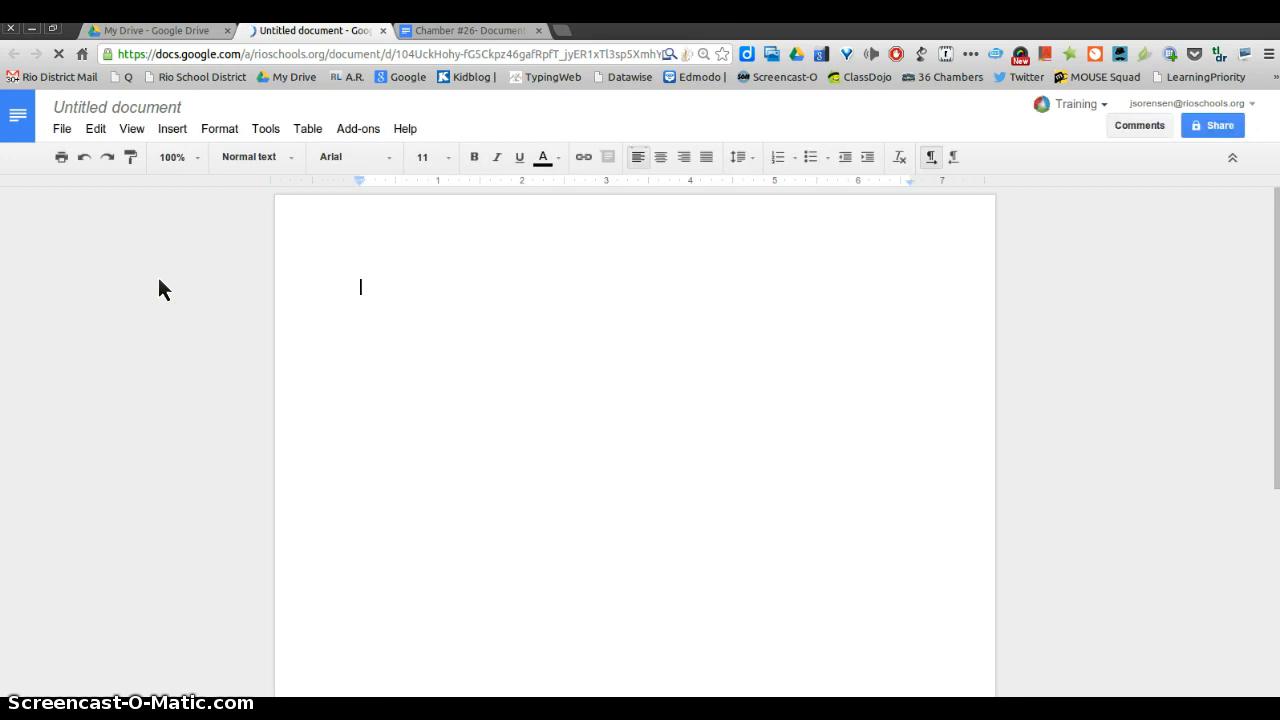
pyautogui.moveTo(158, 256)
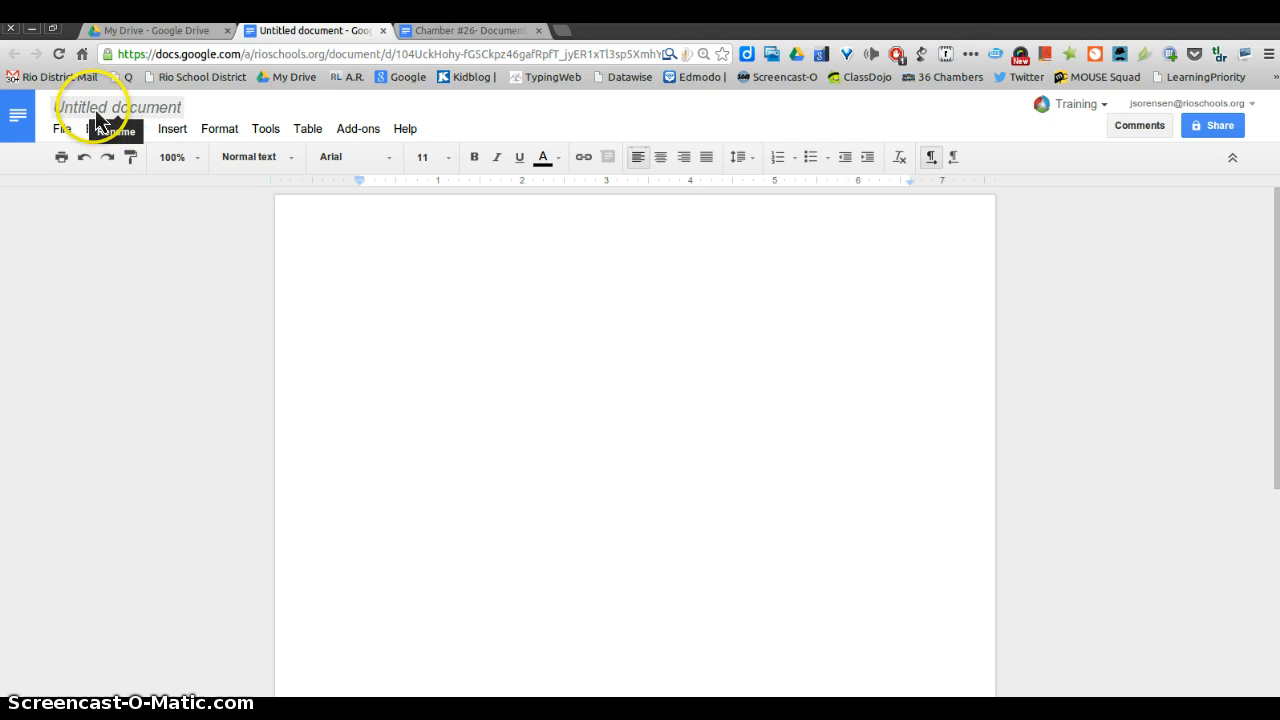
# Rename the untitled document to 'Chamber #26 Your Name' and confirm.
pyautogui.click(116, 108)
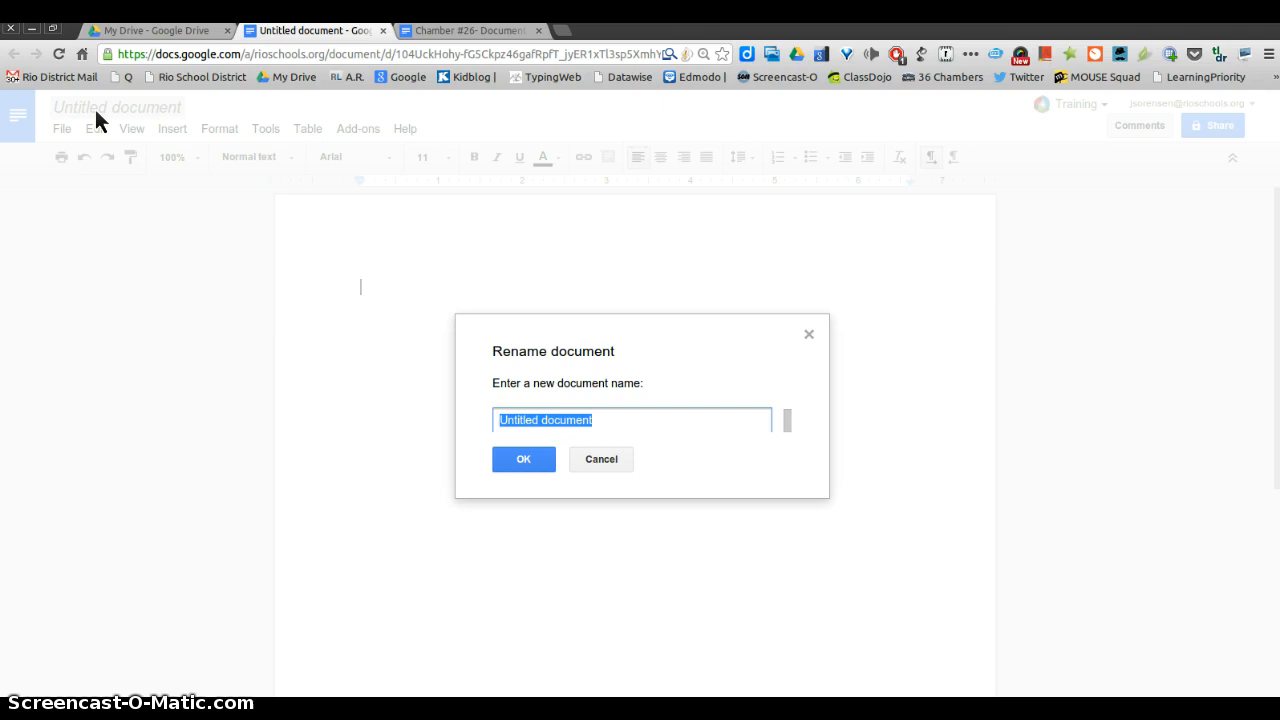
pyautogui.write('Ch')
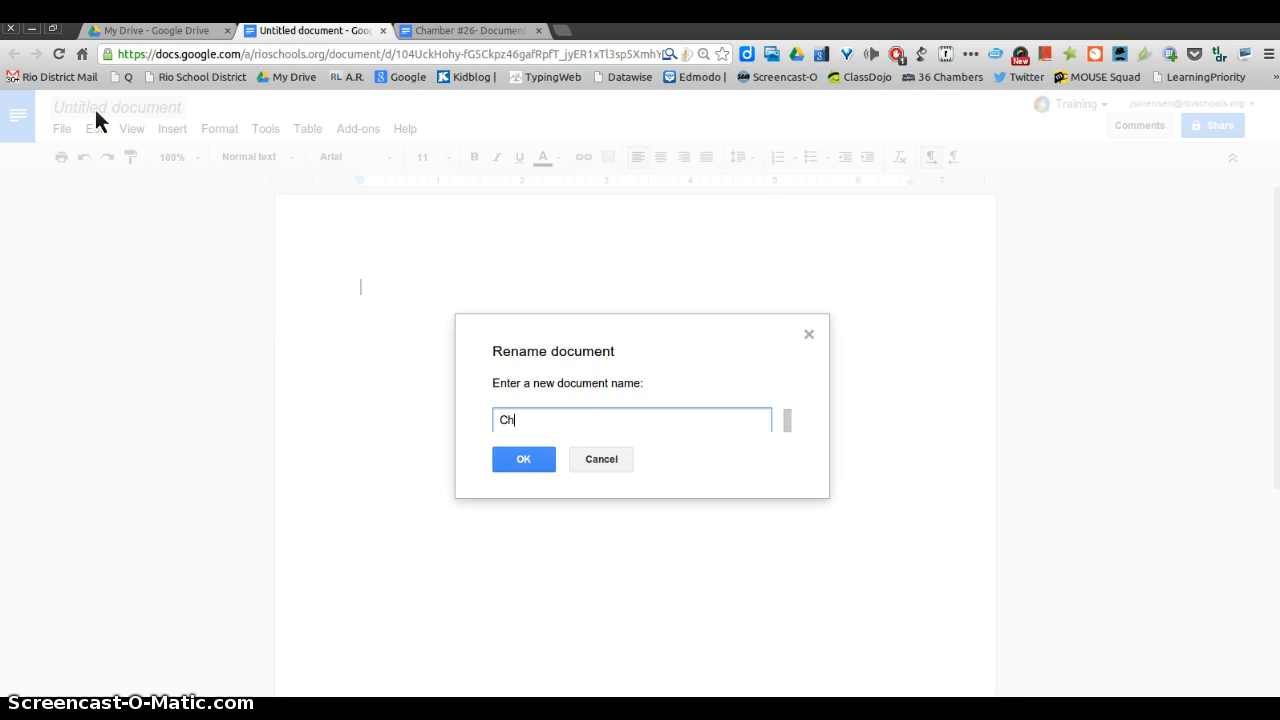
pyautogui.write('amber')
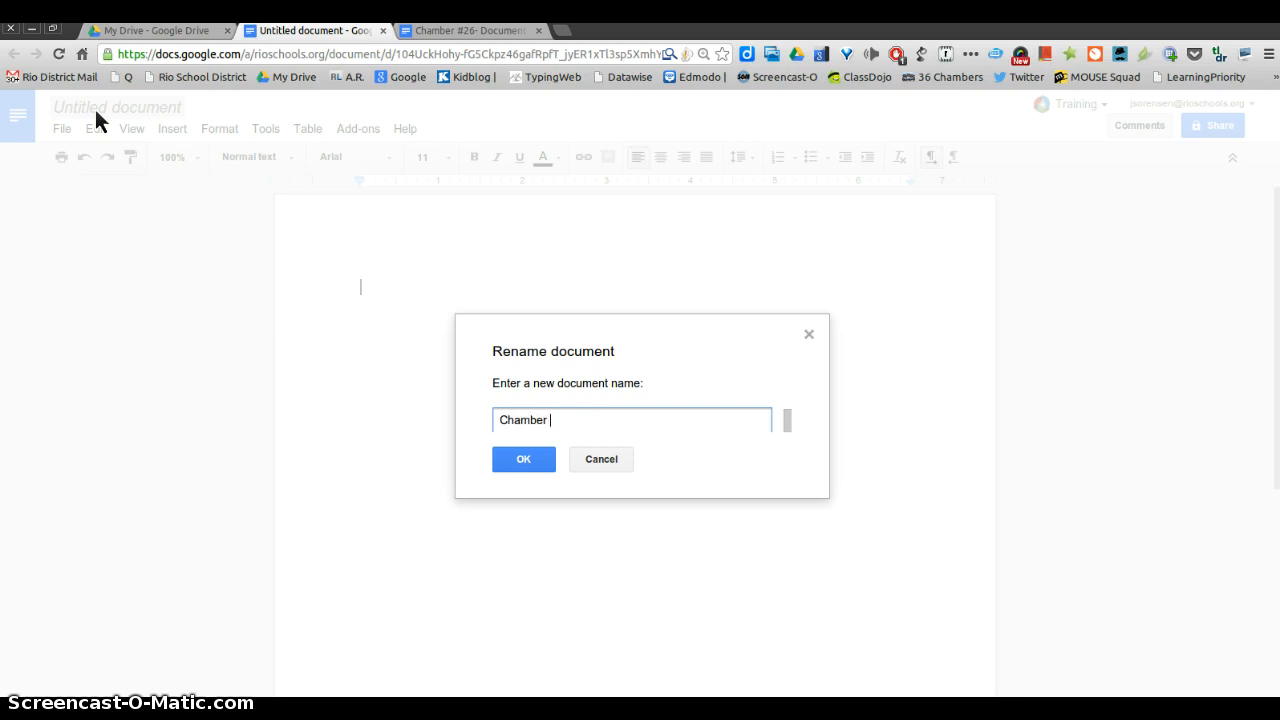
pyautogui.write('#26')
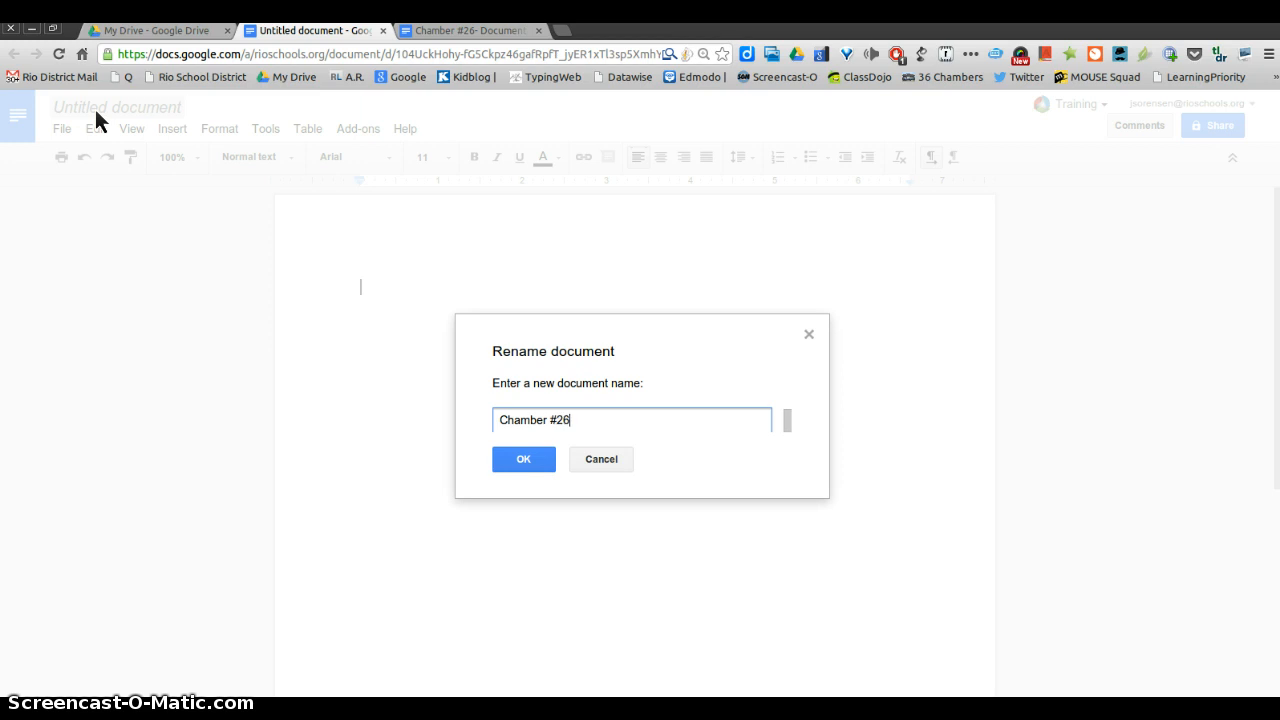
pyautogui.write('Your')
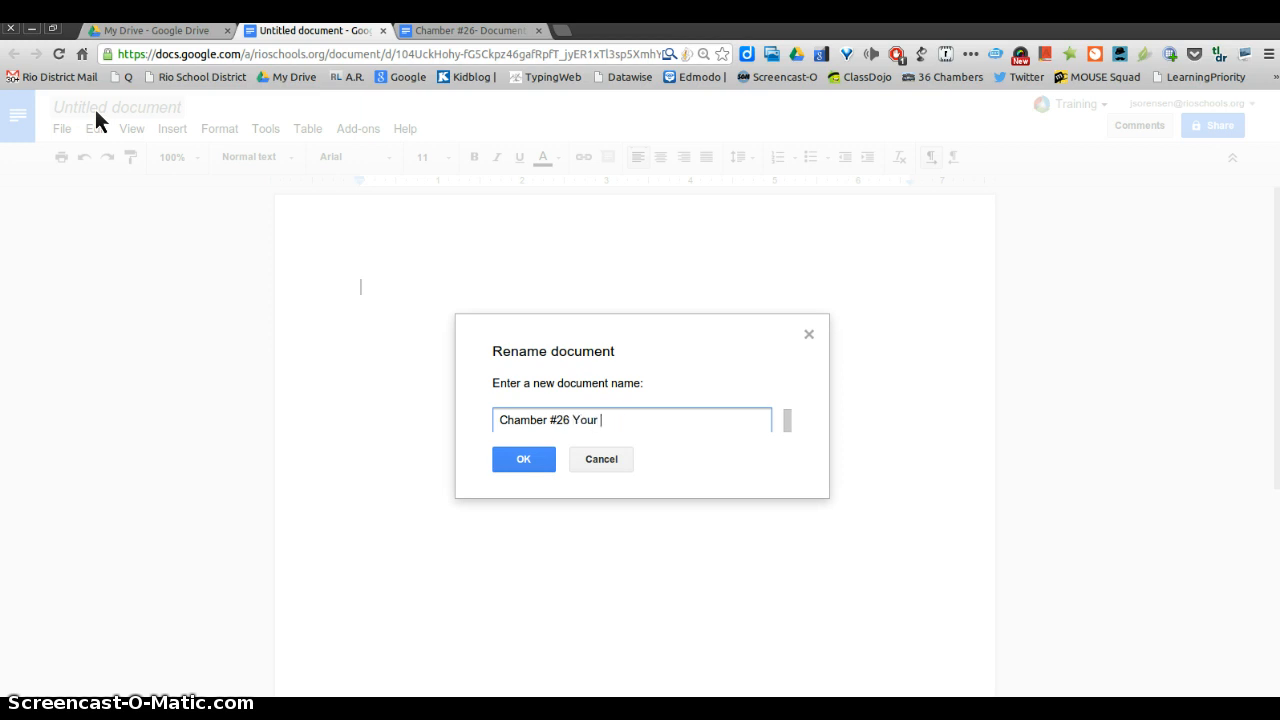
pyautogui.write('Name')
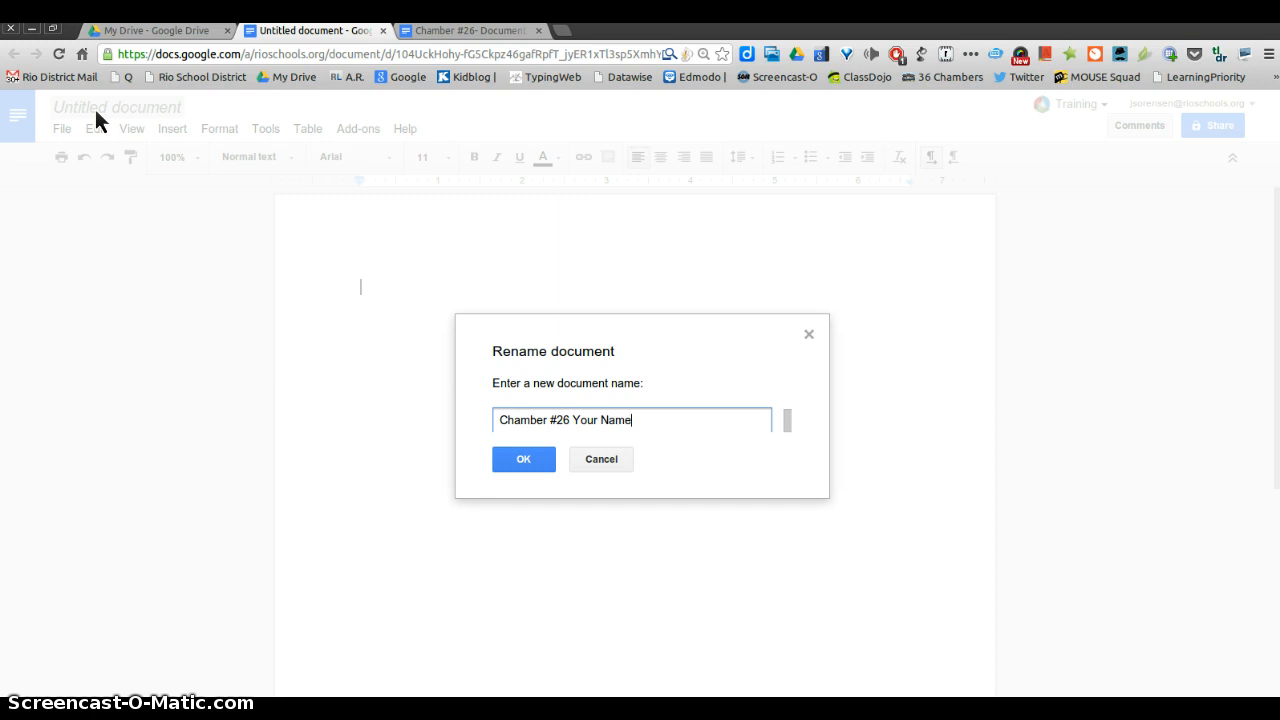
pyautogui.click(524, 458)
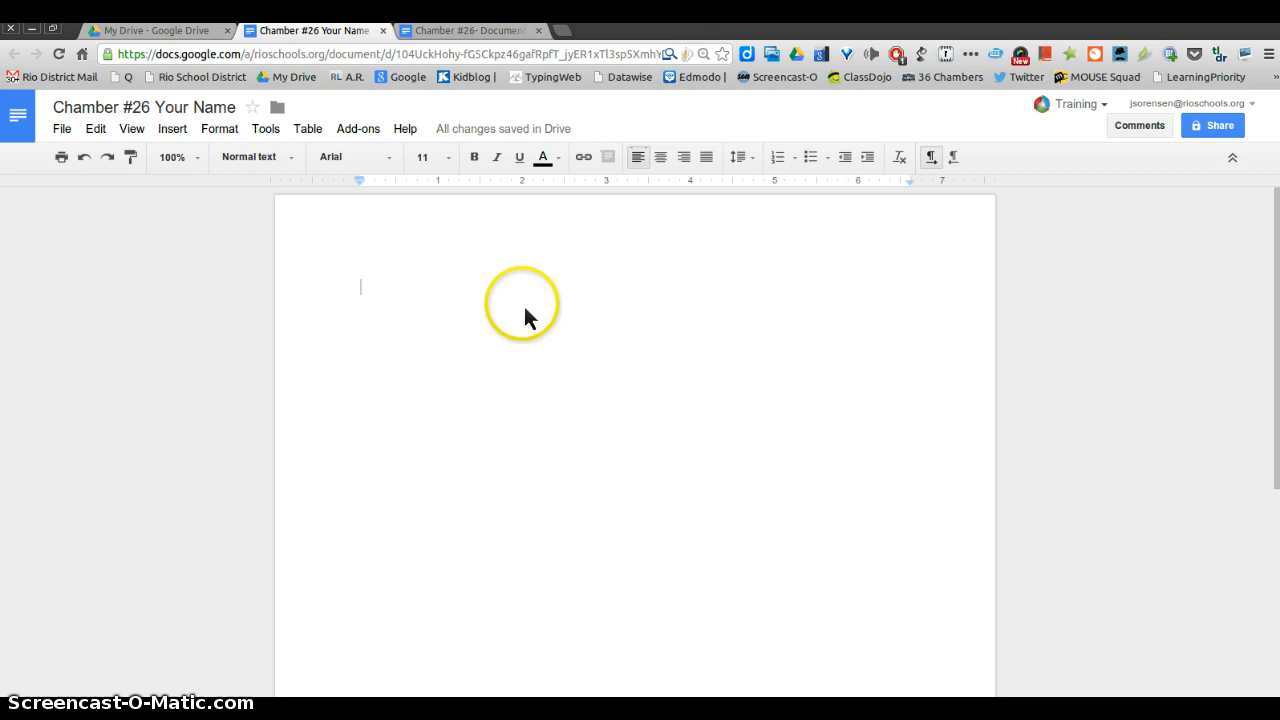
pyautogui.moveTo(684, 156)
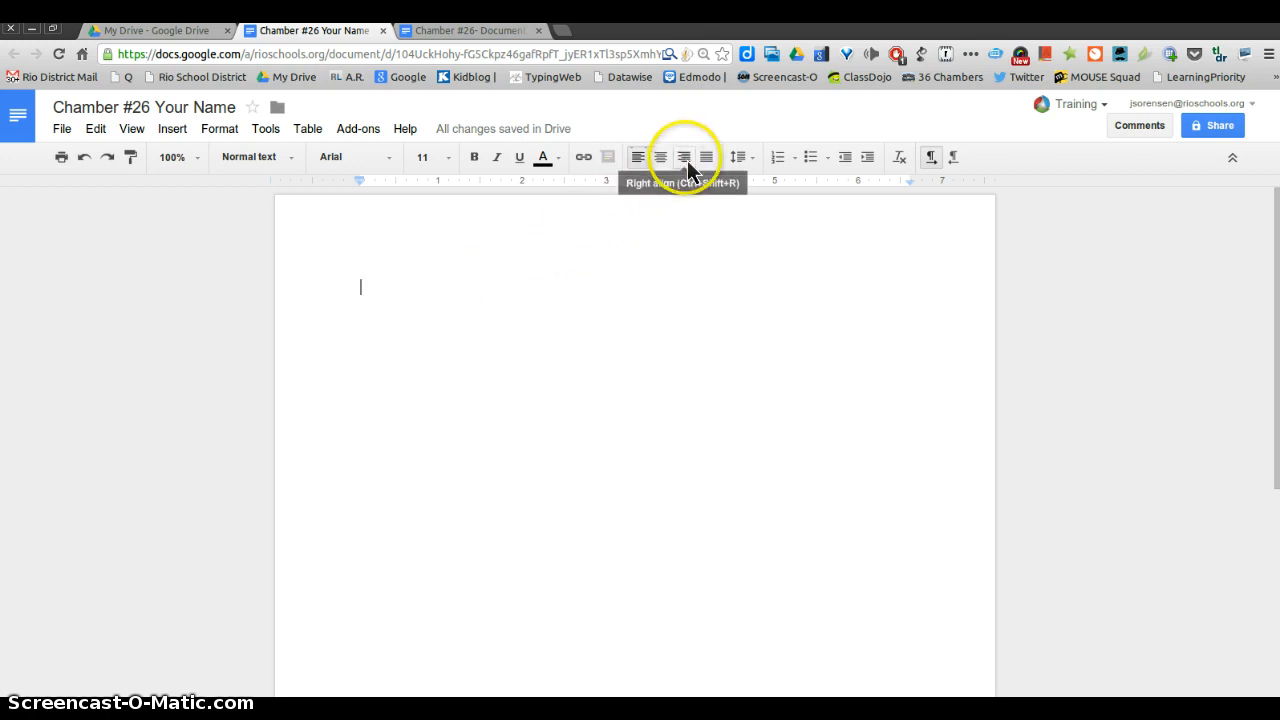
pyautogui.click(684, 156)
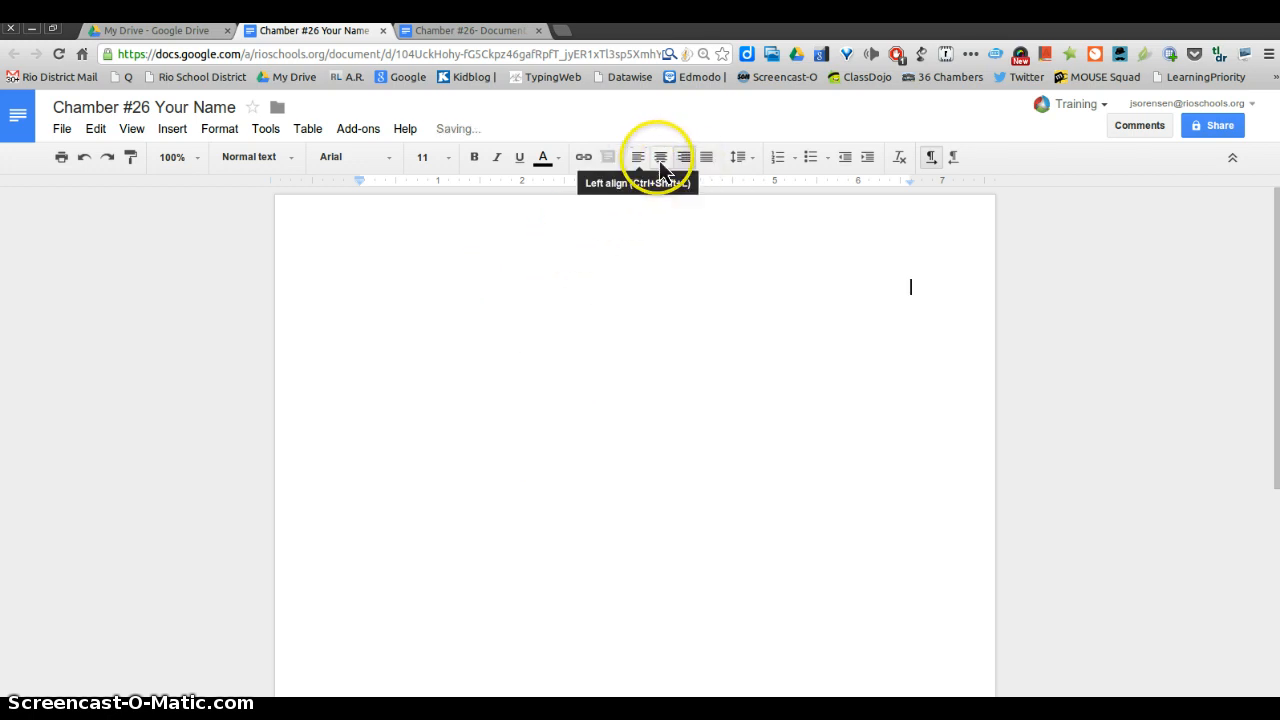
pyautogui.moveTo(684, 156)
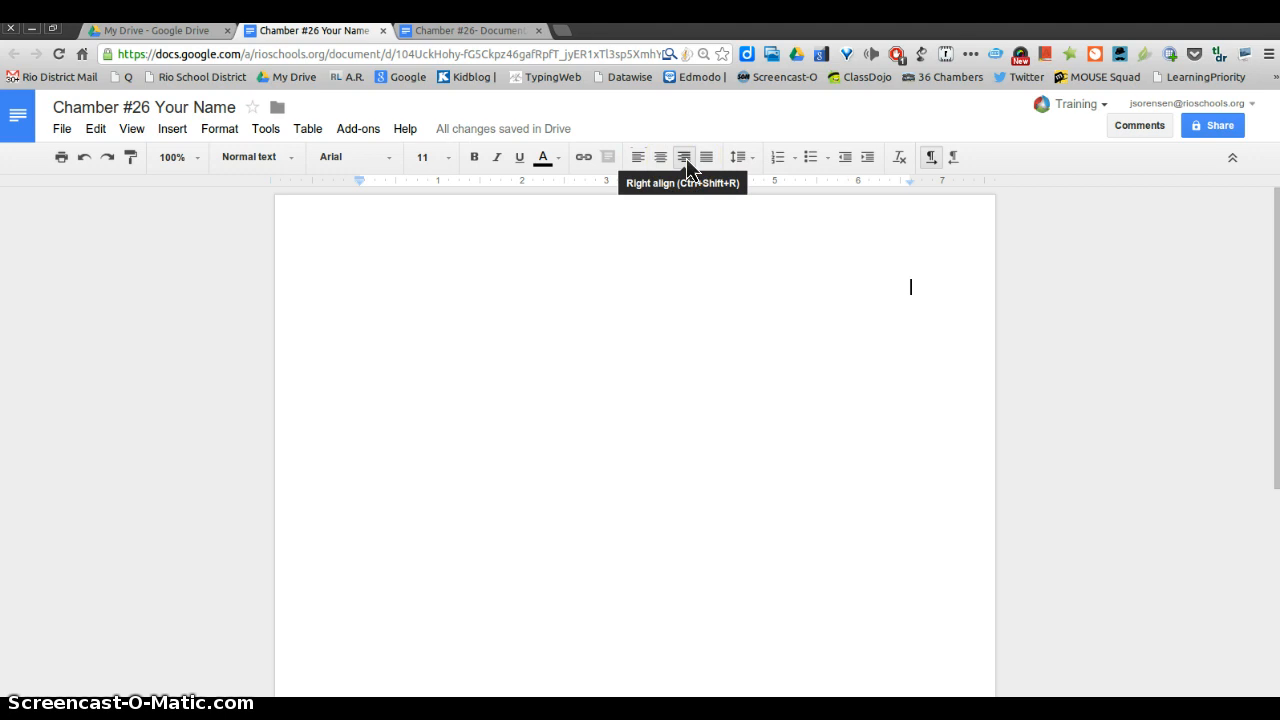
pyautogui.write('Jay Sorensen')
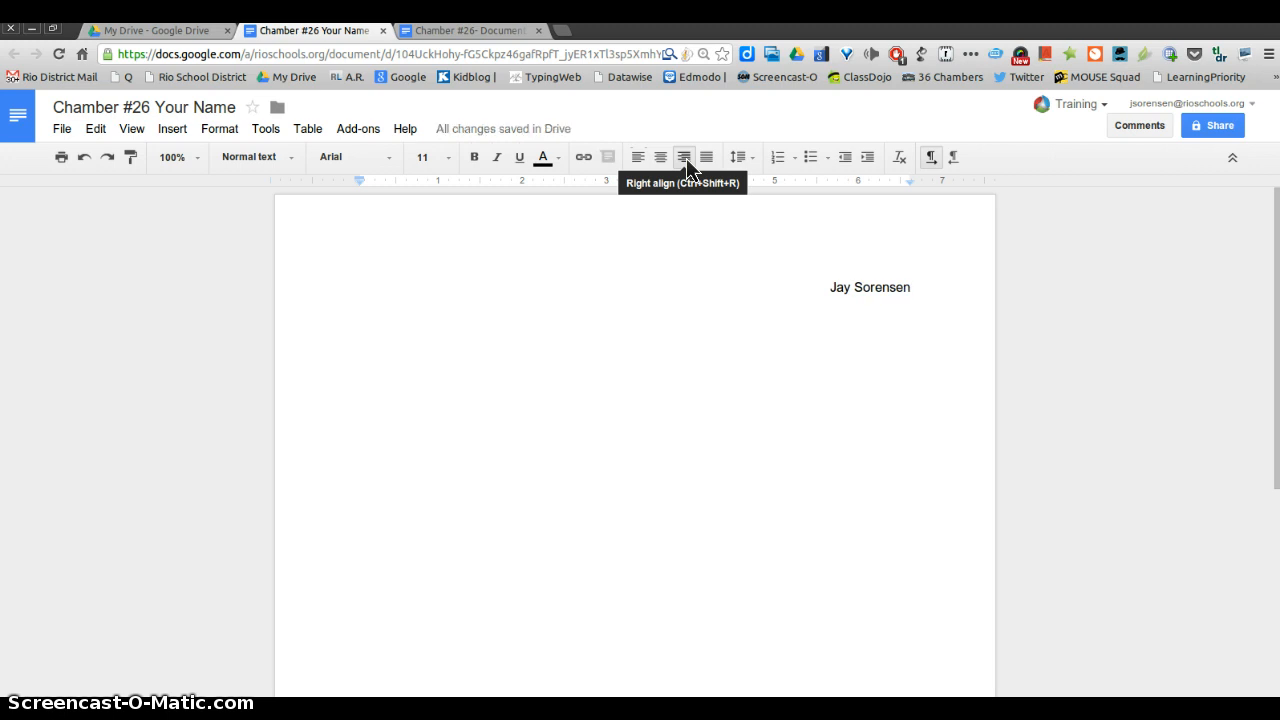
pyautogui.write('Per')
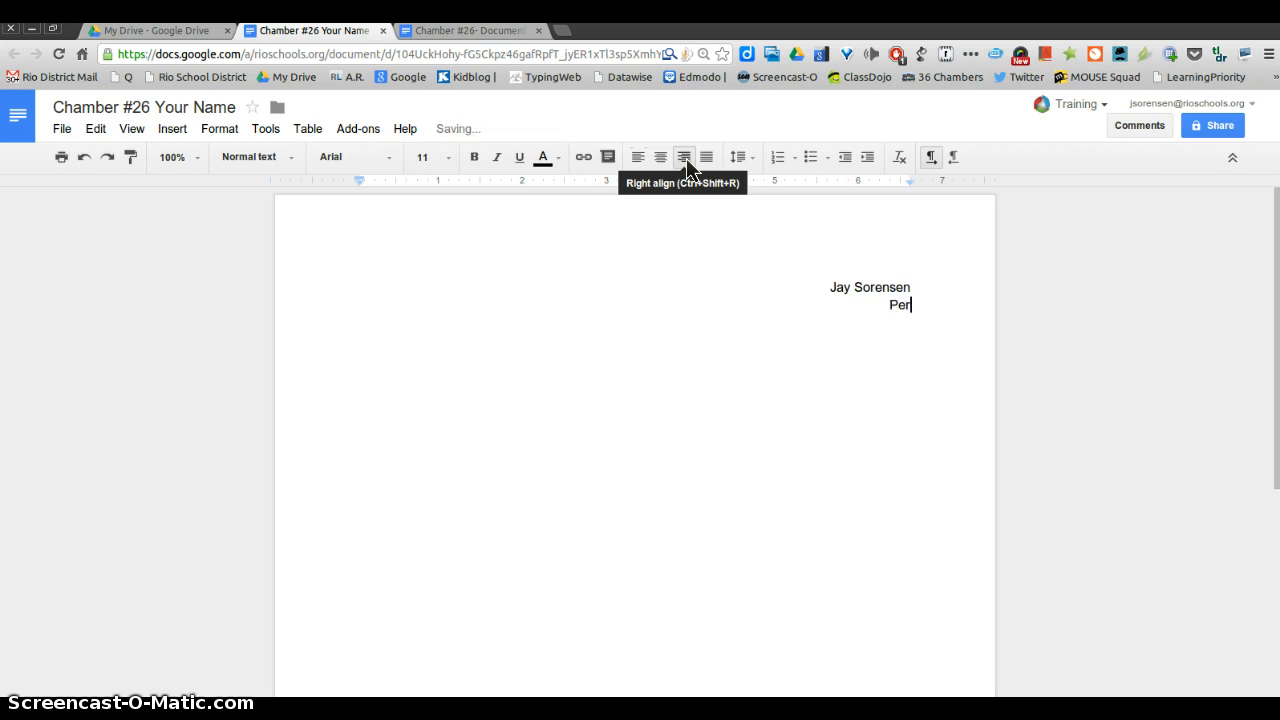
pyautogui.write('. 5')
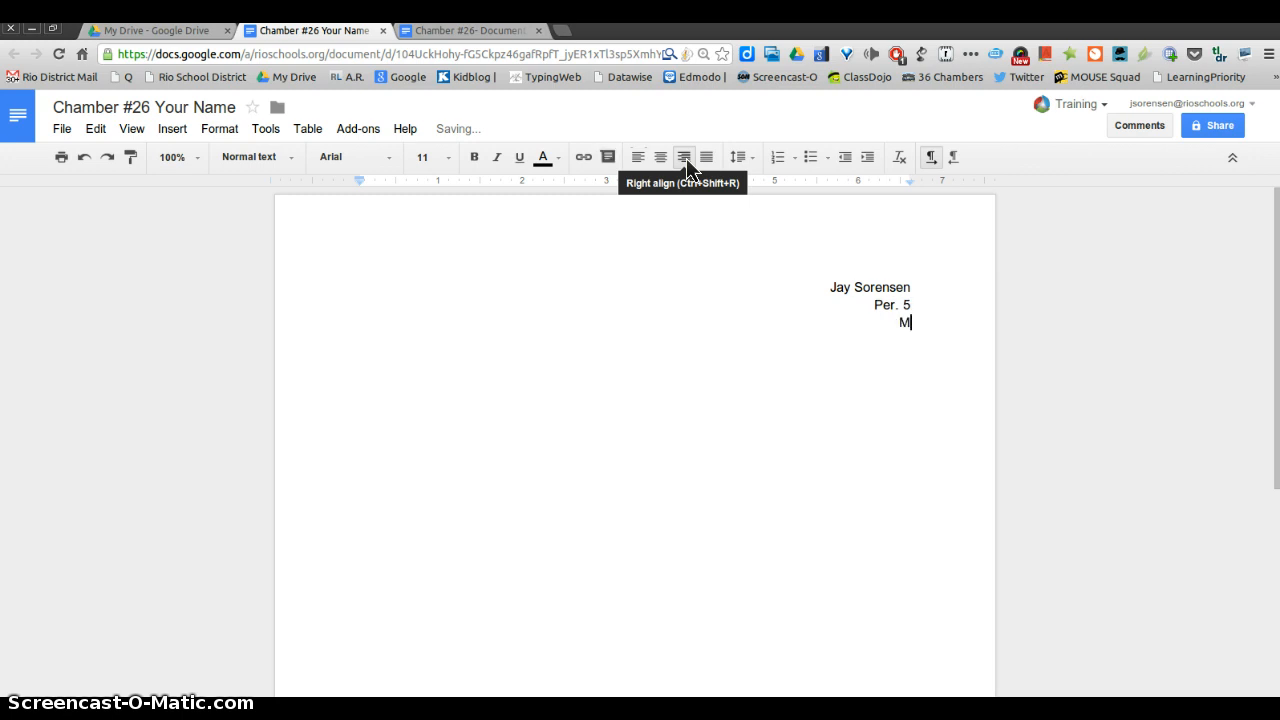
pyautogui.write('r. Sorensen')
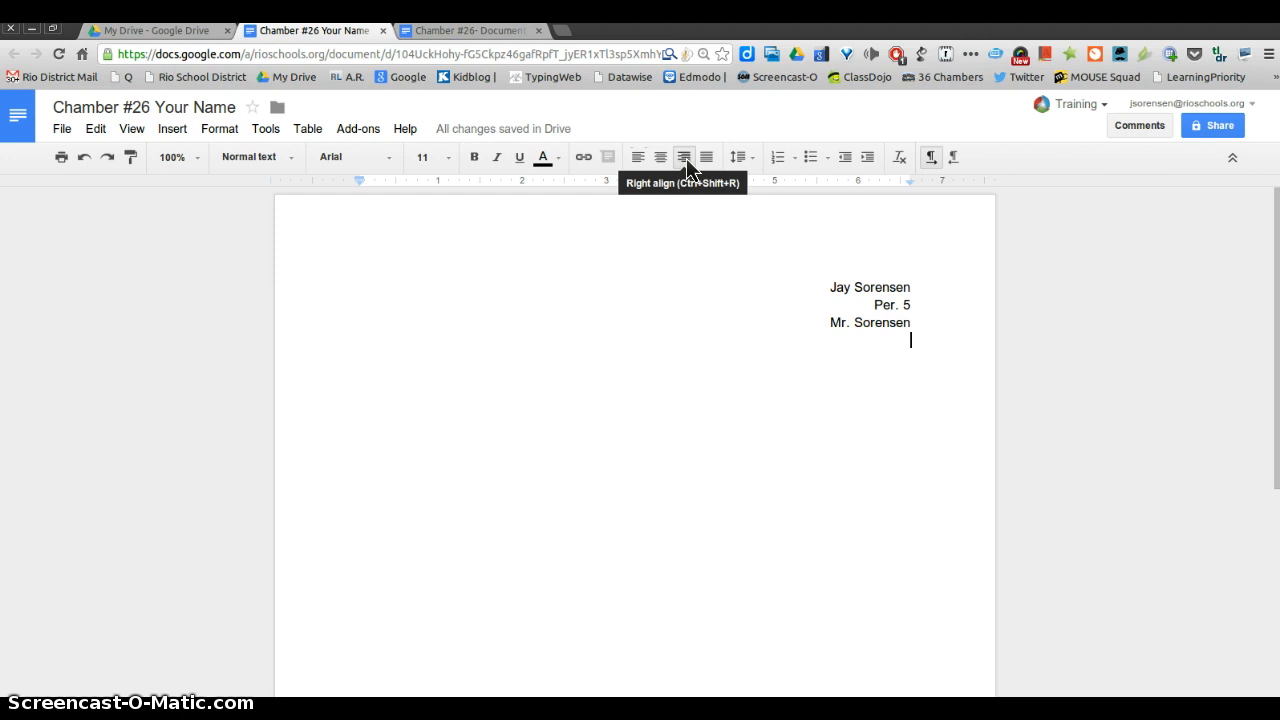
pyautogui.write('5/21')
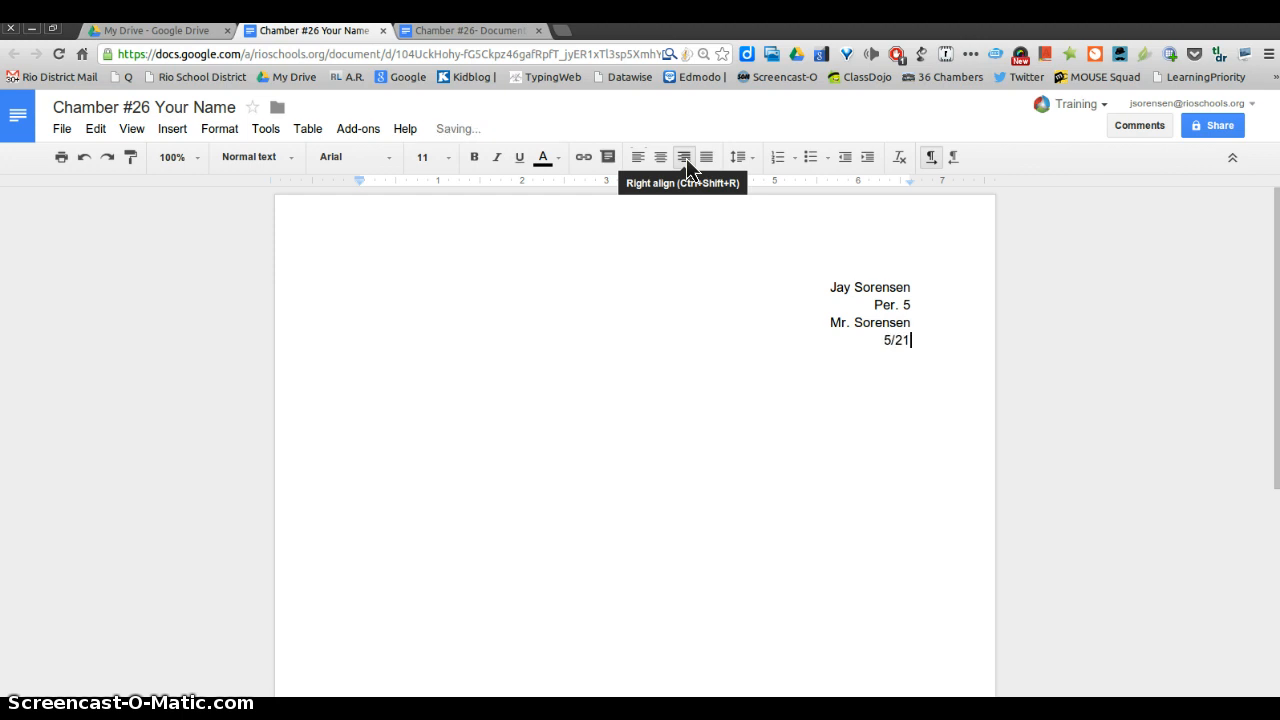
pyautogui.write('/14')
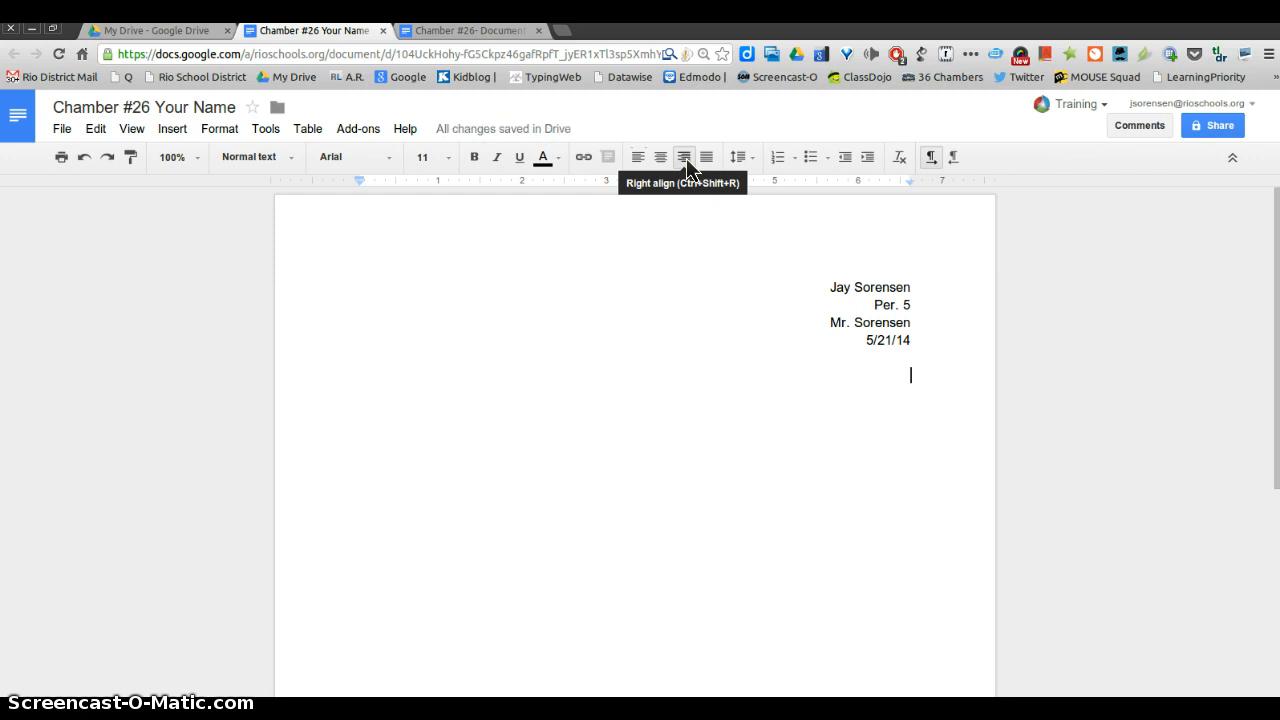
pyautogui.moveTo(660, 156)
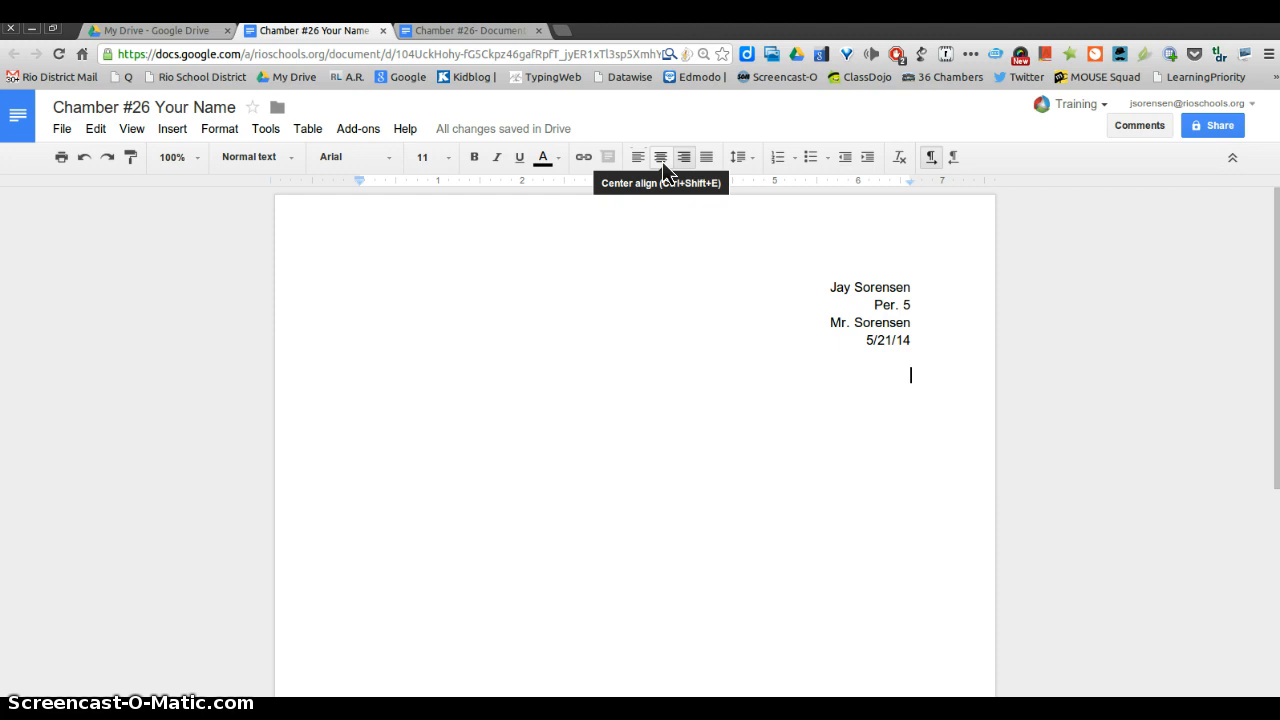
# Add a centred title 'My Life' and make it bold and italic.
pyautogui.click(636, 156)
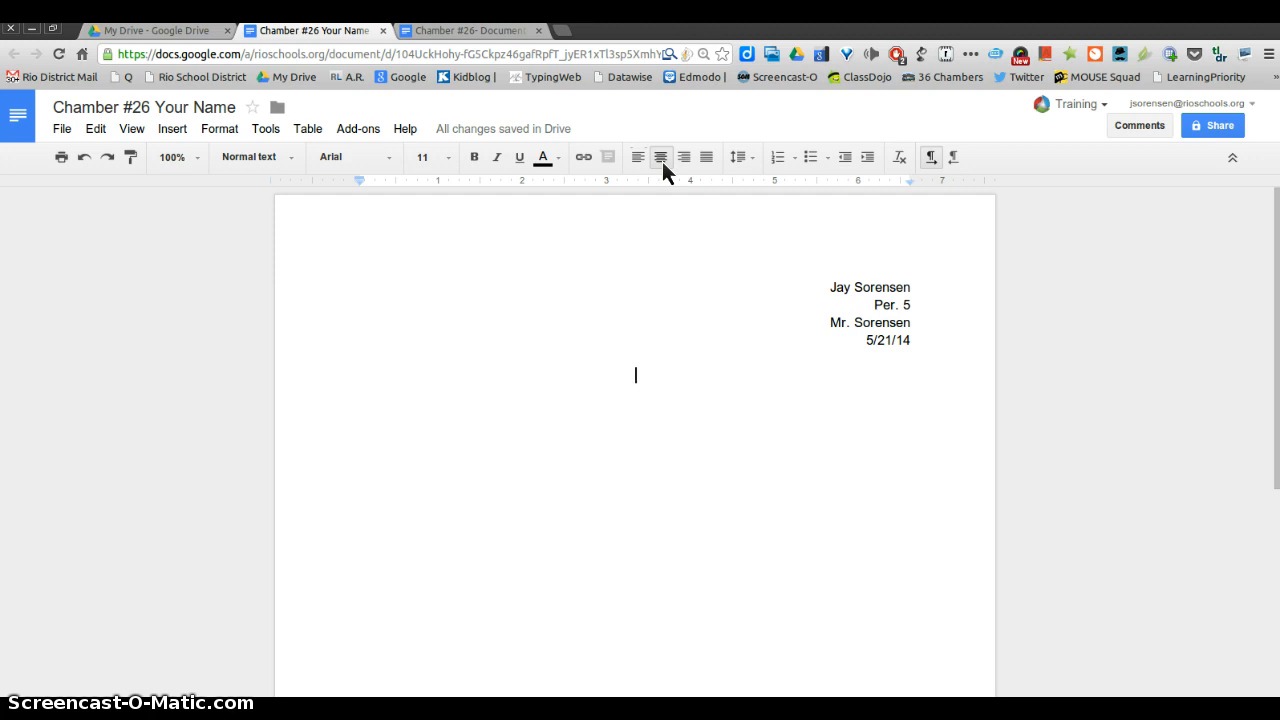
pyautogui.write('My')
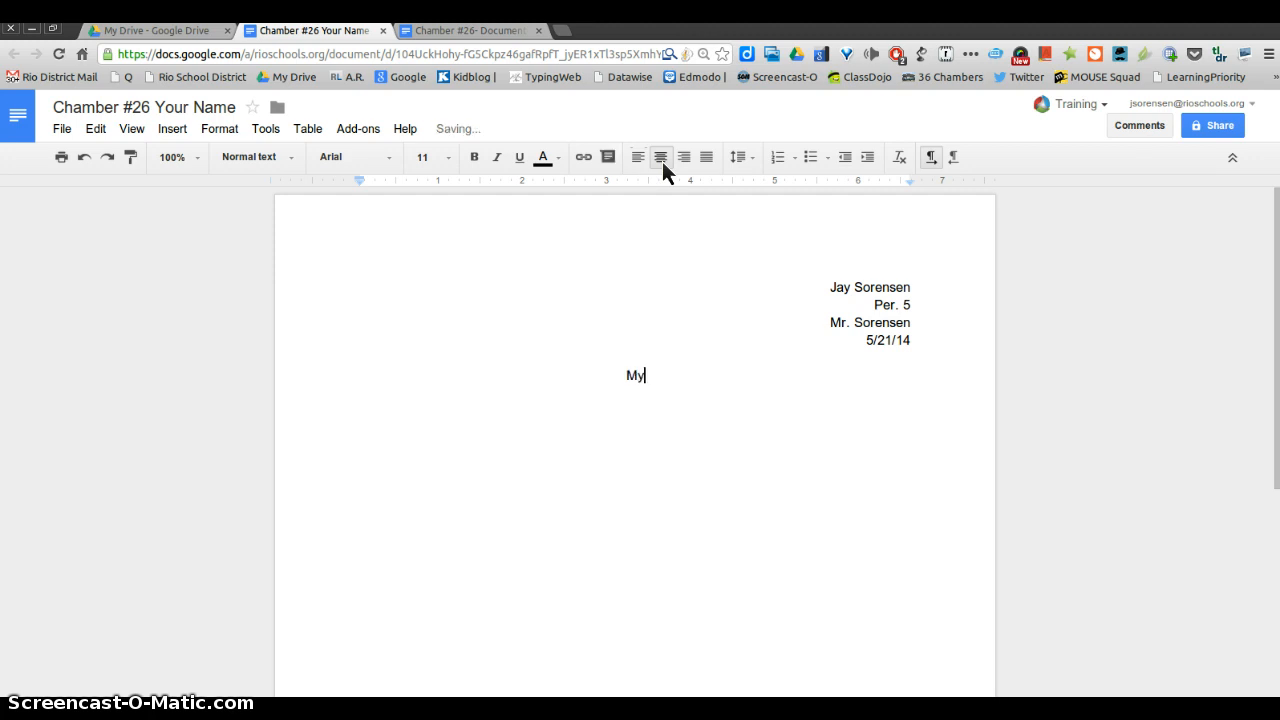
pyautogui.write('Life')
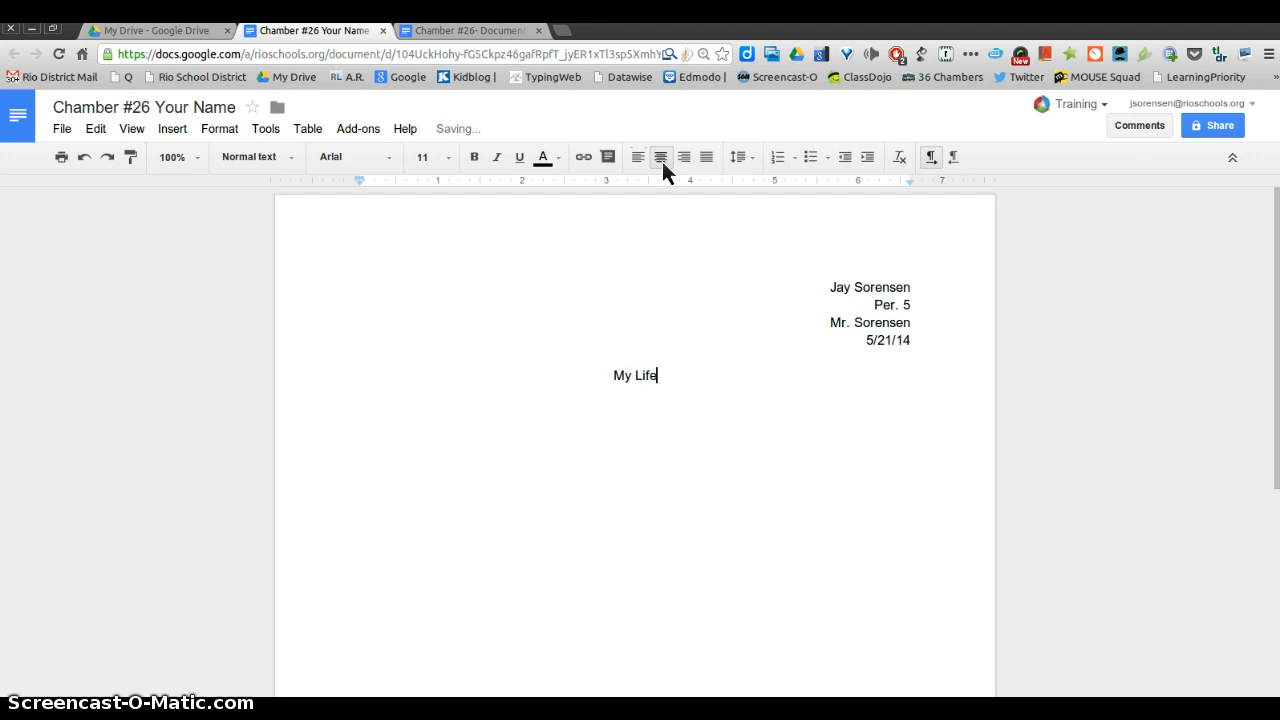
pyautogui.moveTo(612, 388)
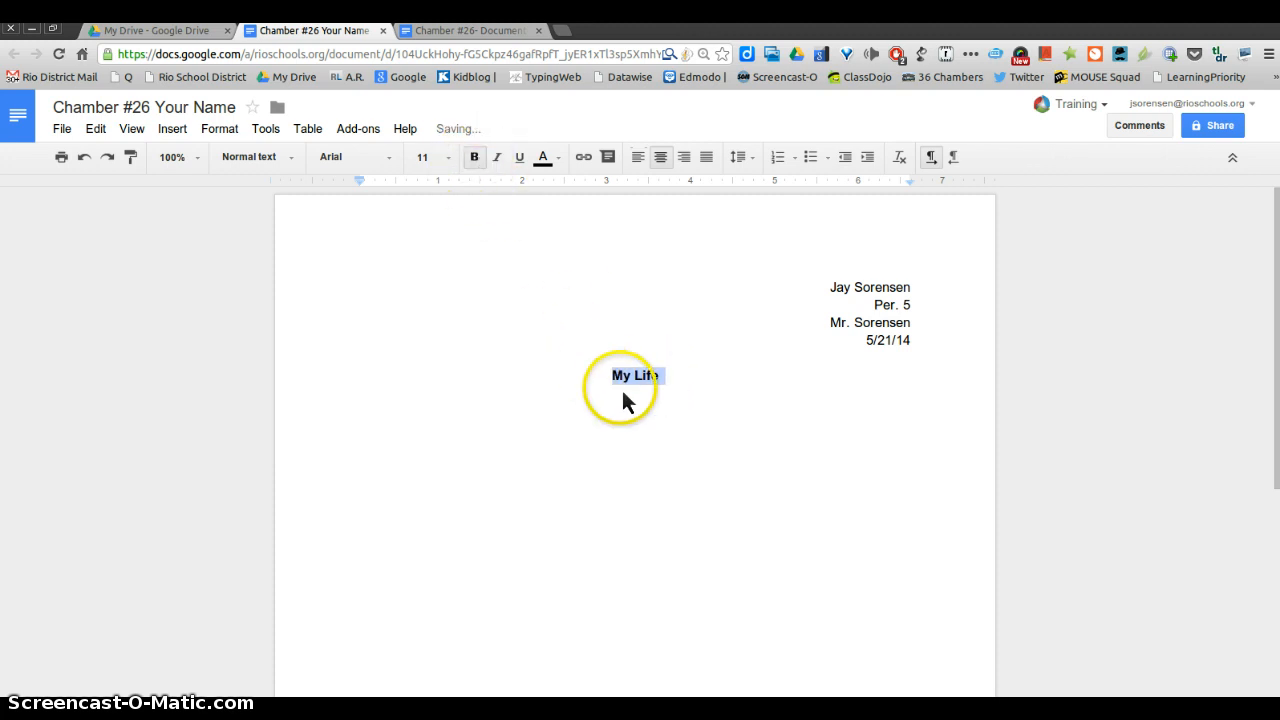
pyautogui.click(474, 156)
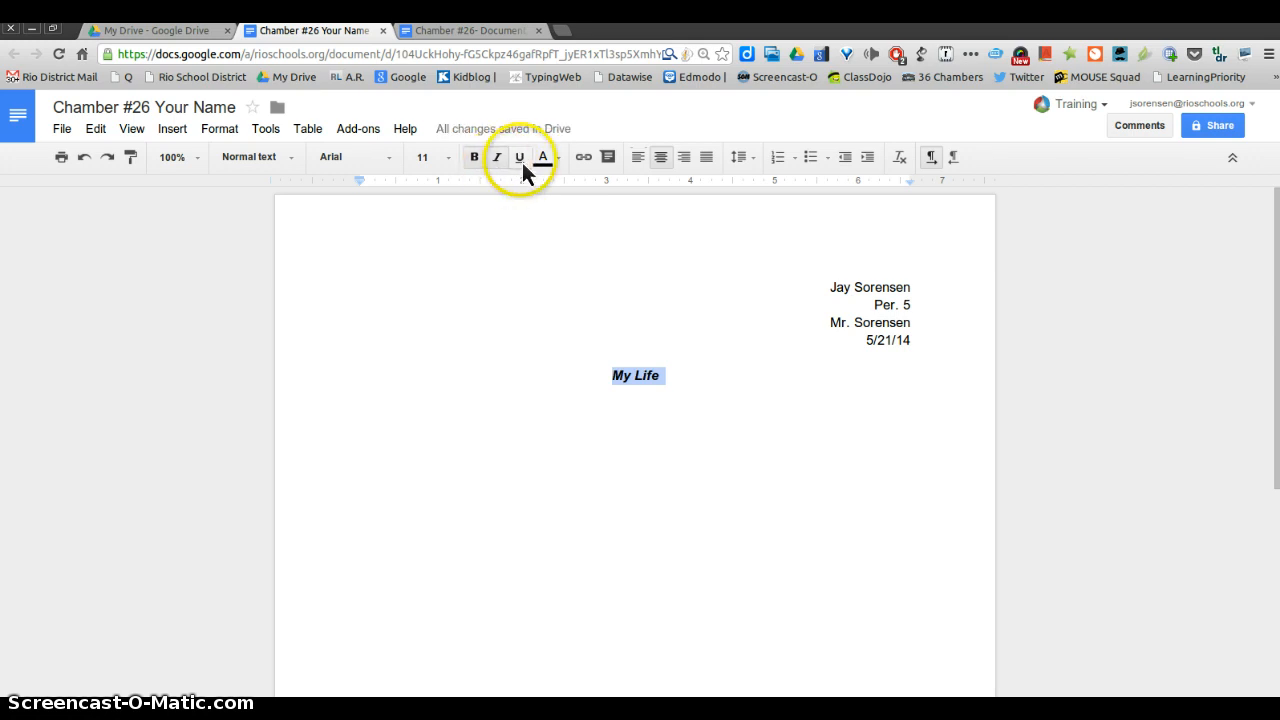
pyautogui.moveTo(520, 156)
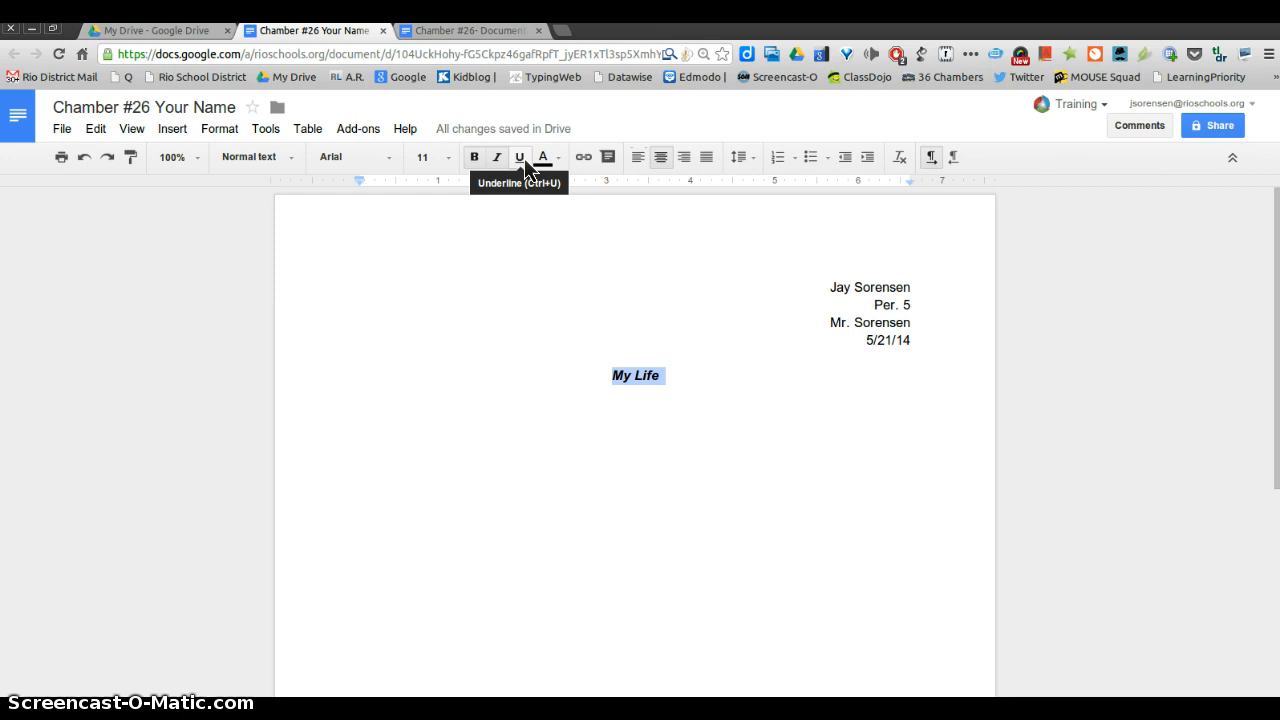
pyautogui.click(520, 156)
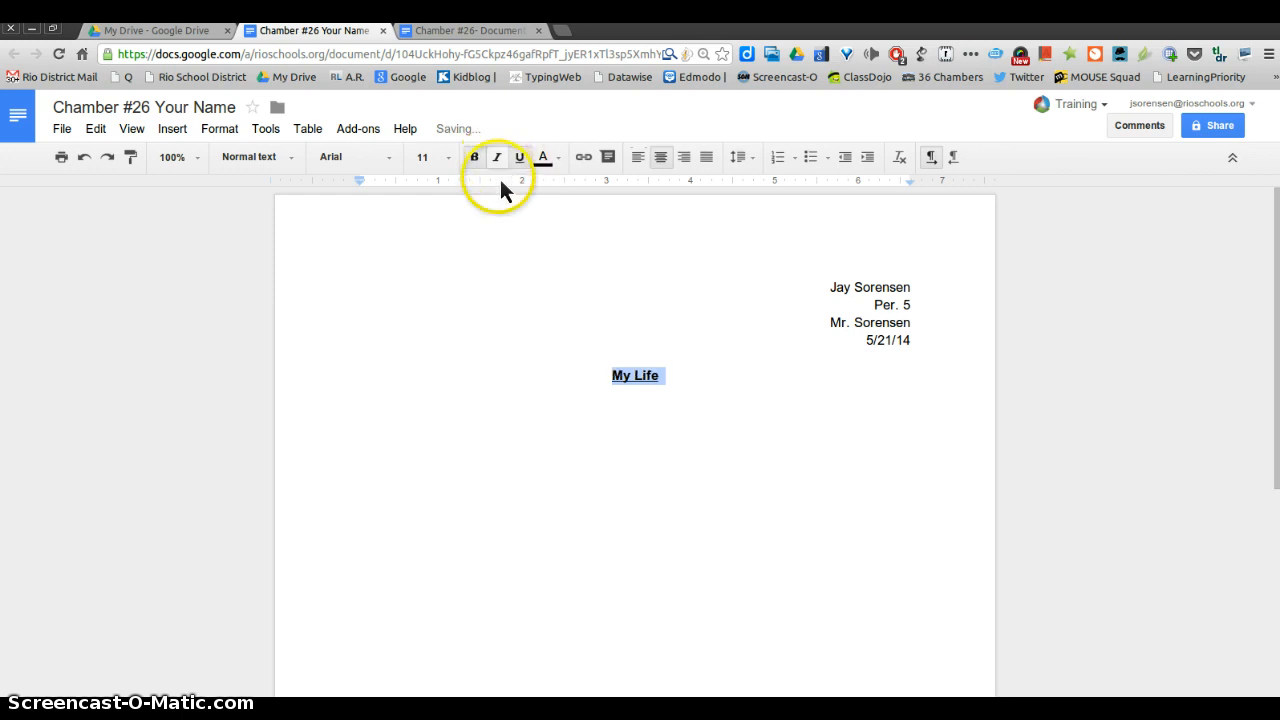
pyautogui.click(520, 156)
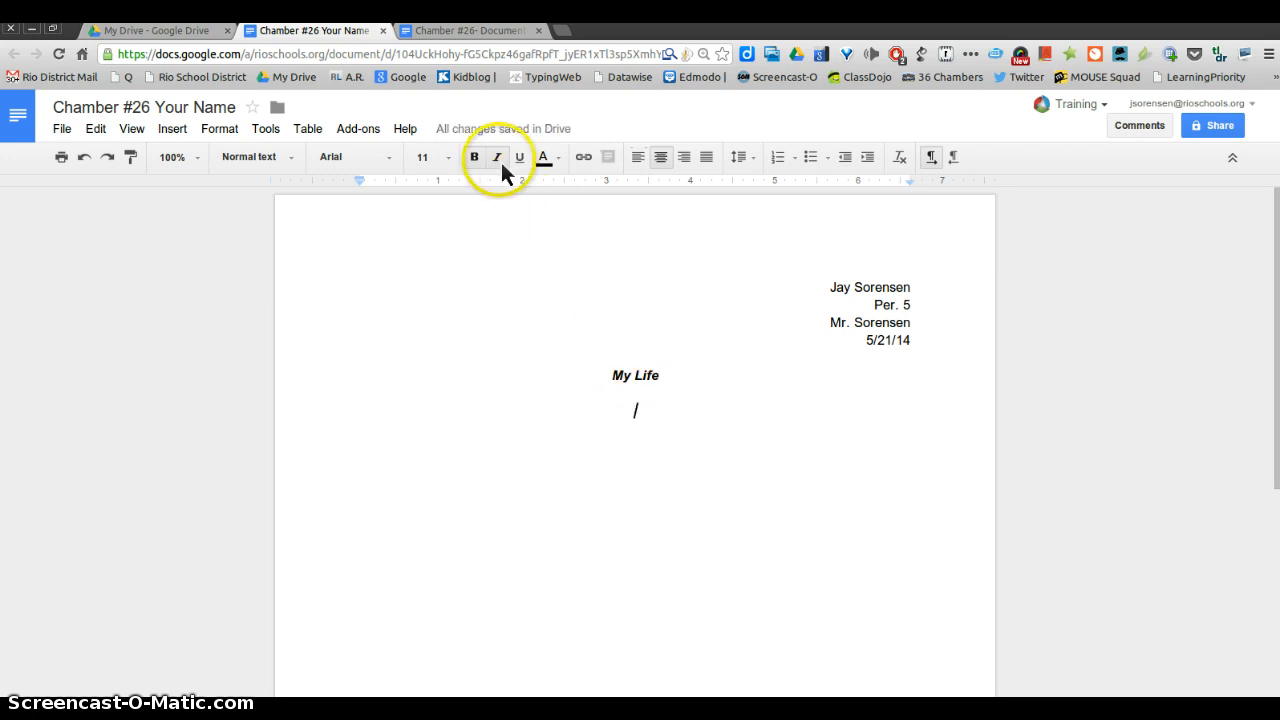
# Start a plain, left-aligned, indented body line below the title.
pyautogui.click(496, 156)
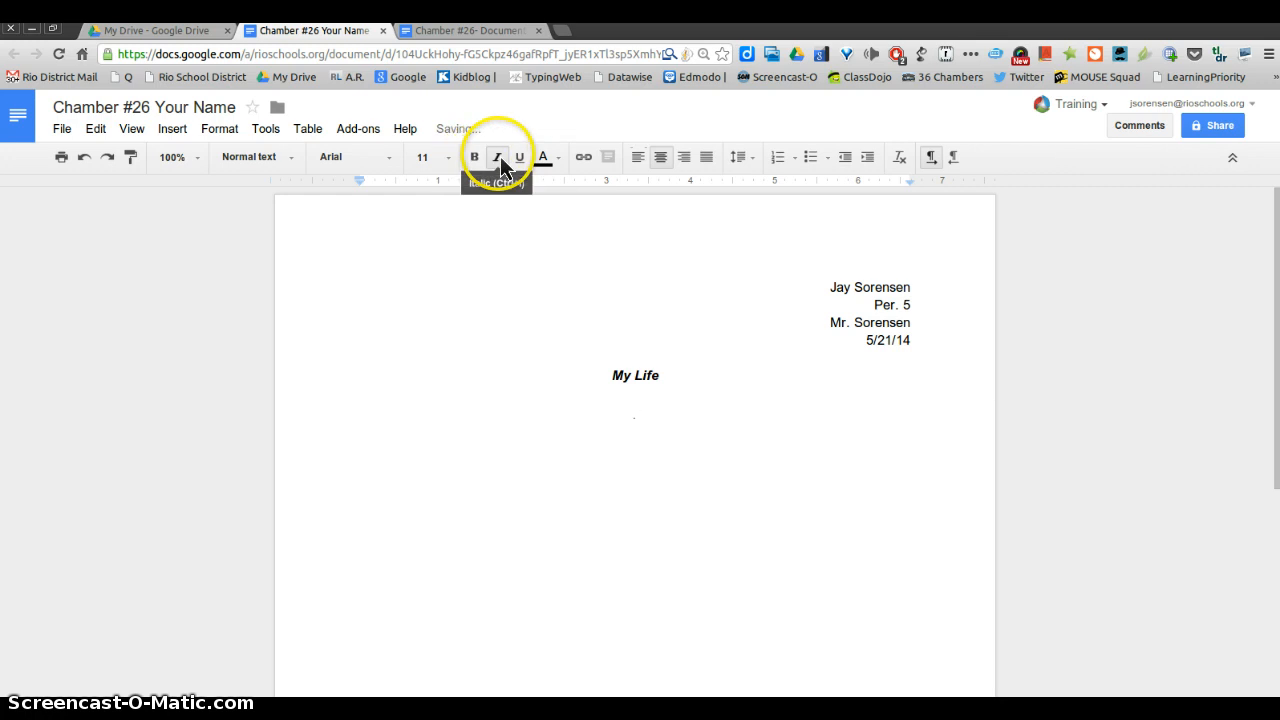
pyautogui.click(636, 410)
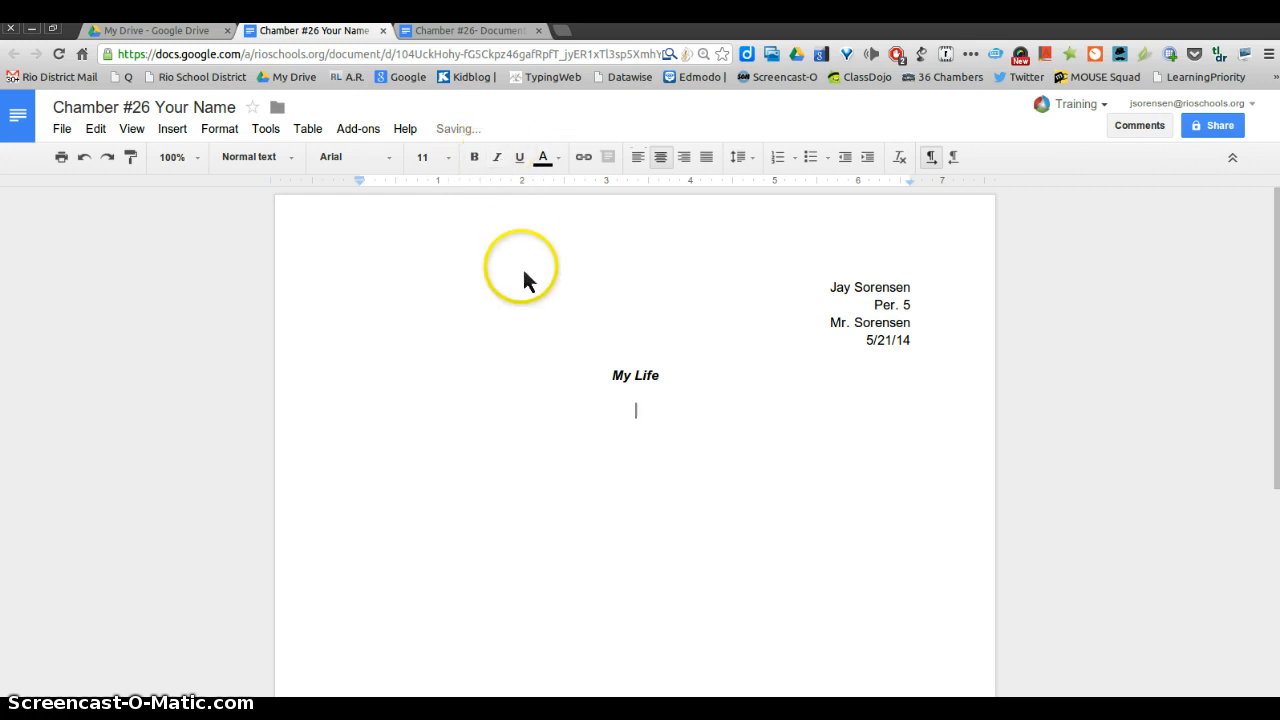
pyautogui.click(638, 156)
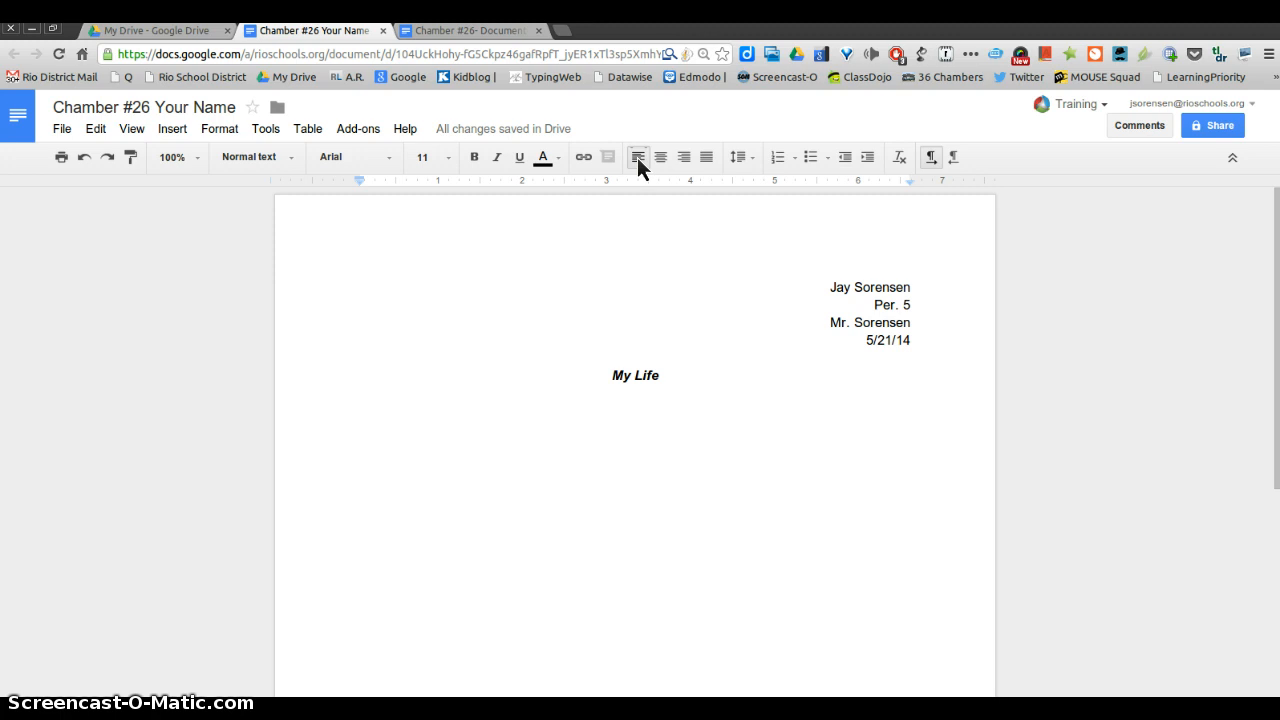
pyautogui.click(404, 410)
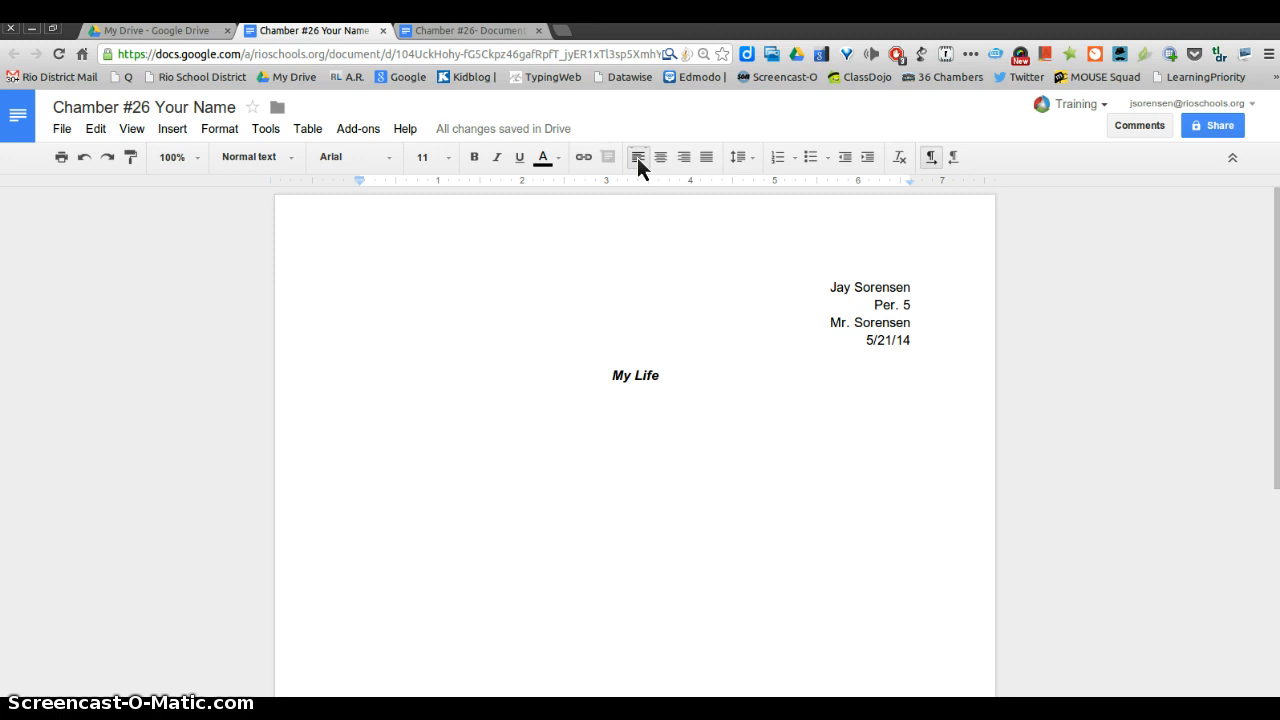
pyautogui.click(404, 410)
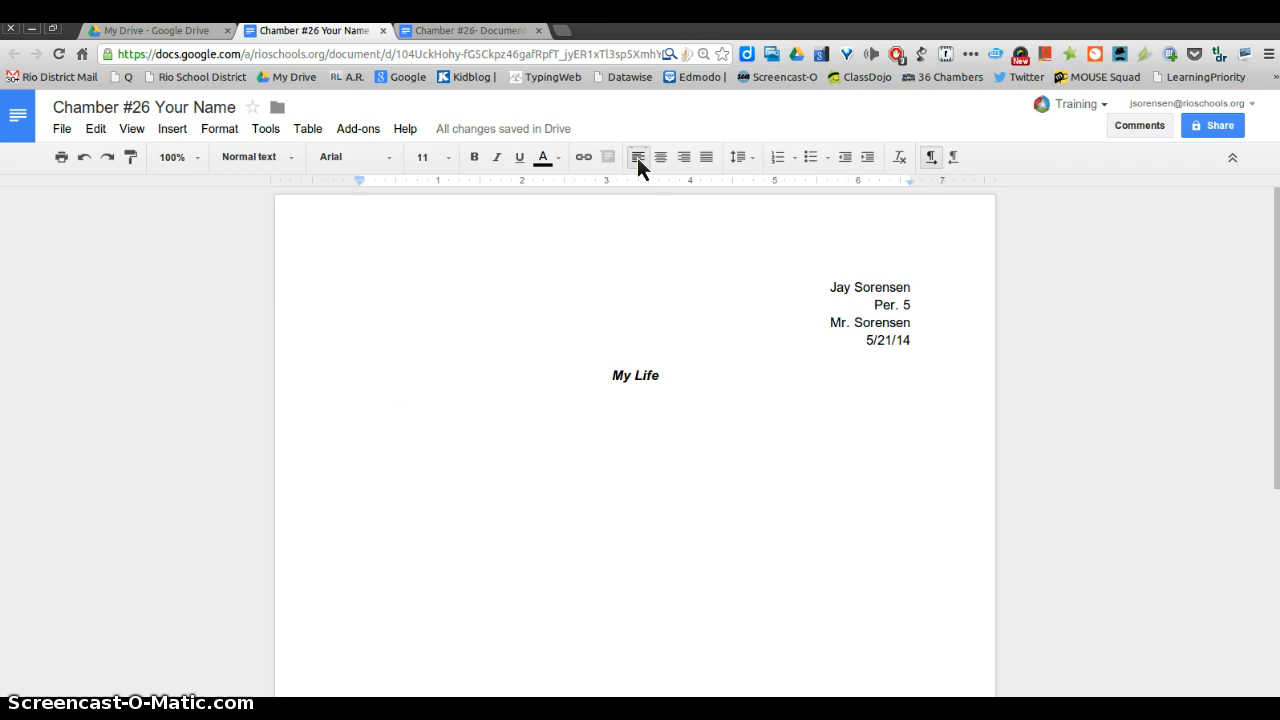
# Begin the paragraph with 'I was born in Camarillo, CA.'.
pyautogui.write('I was')
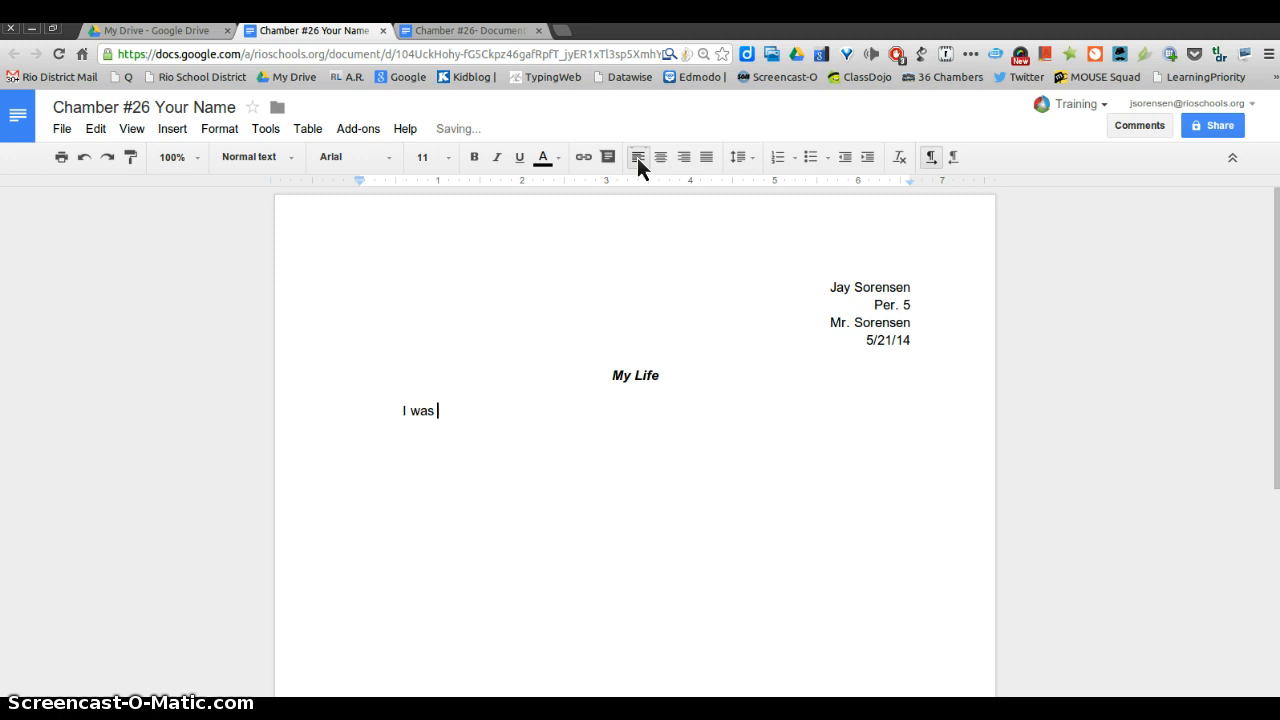
pyautogui.write('born in Cam')
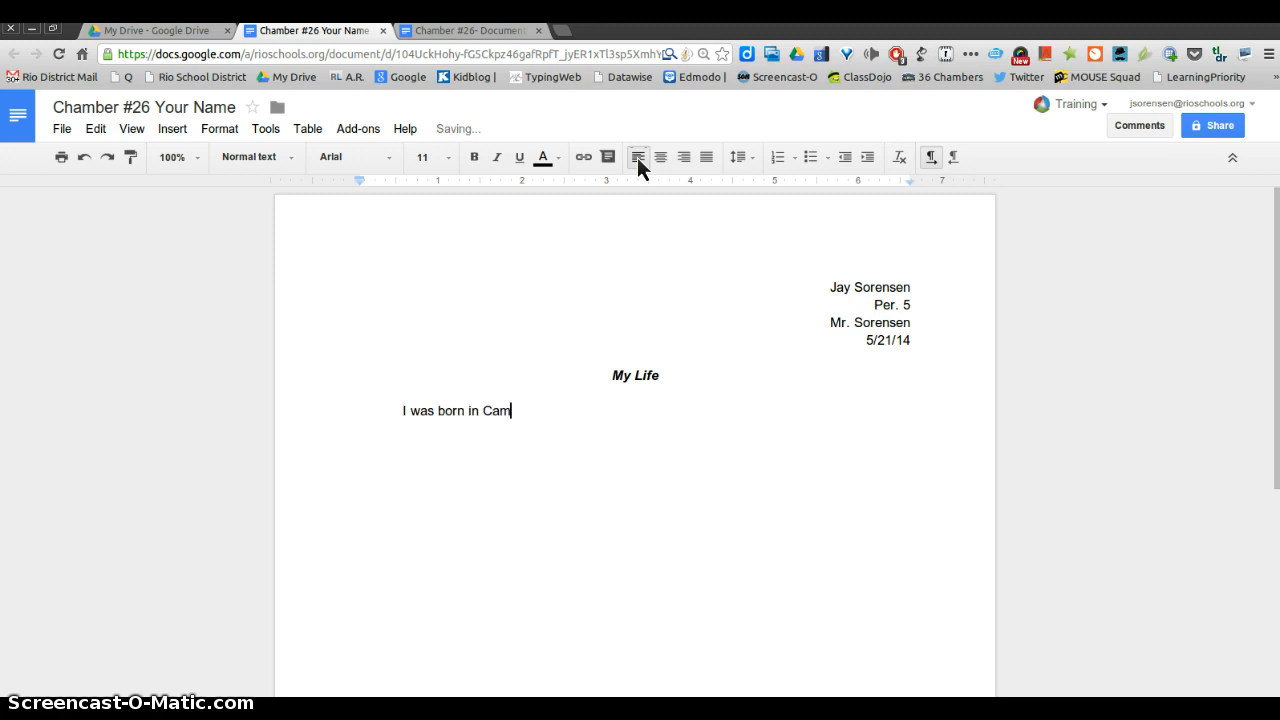
pyautogui.write('arillo')
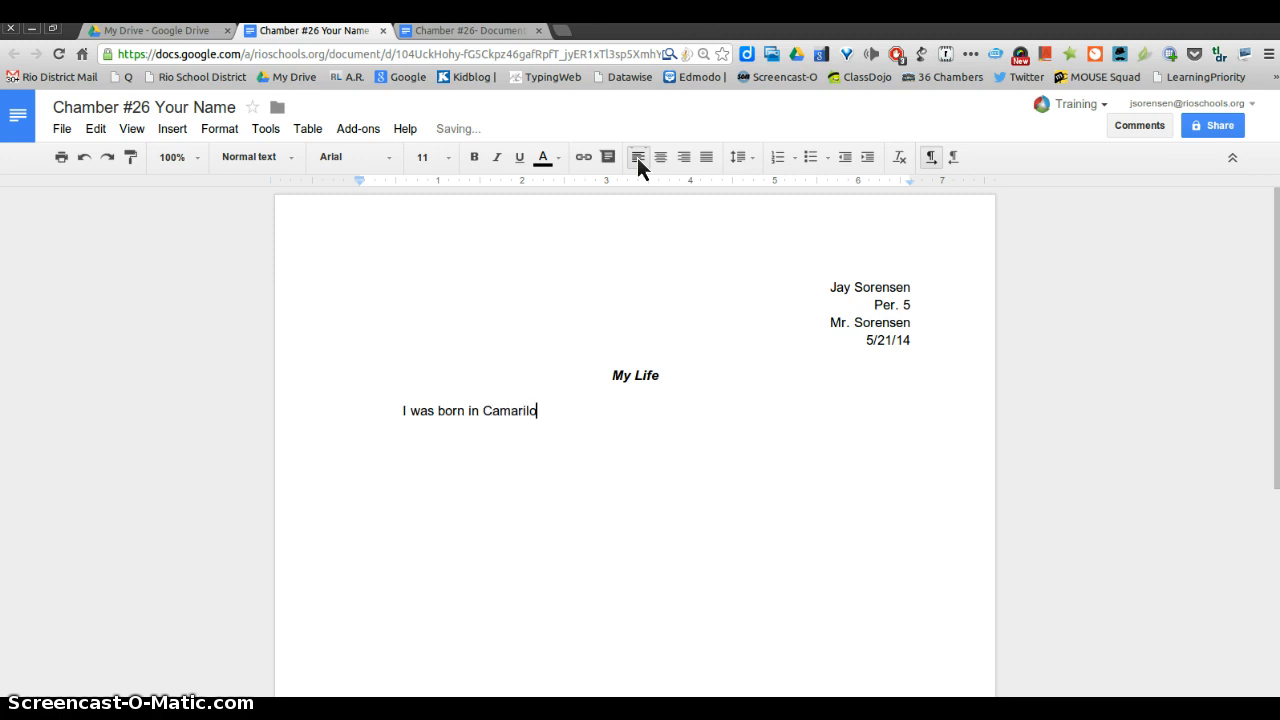
pyautogui.write(', Ca')
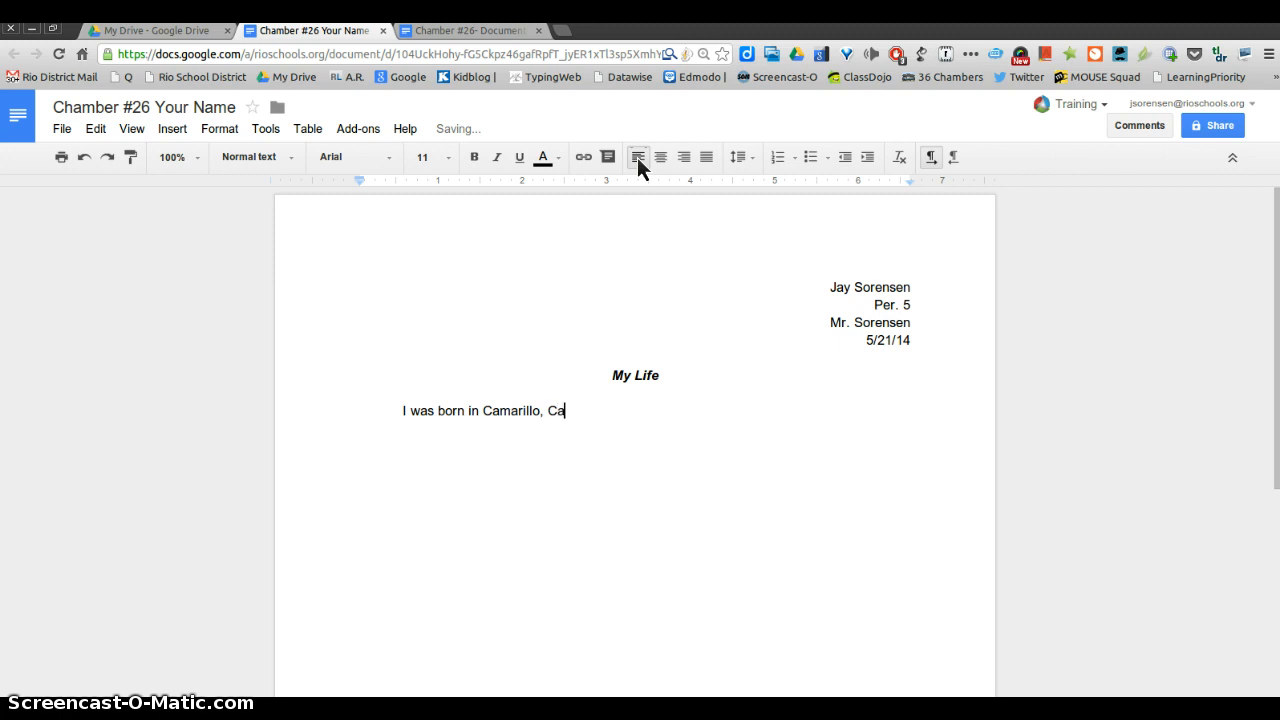
pyautogui.write('A')
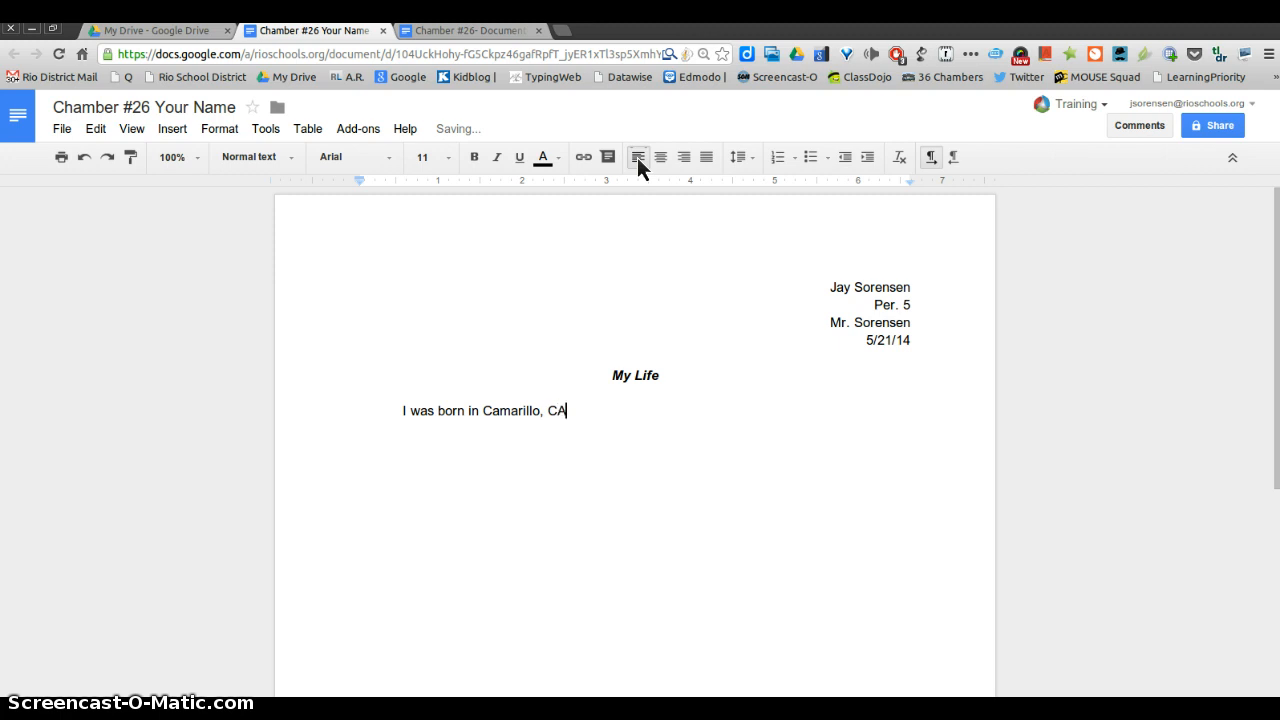
pyautogui.write('.')
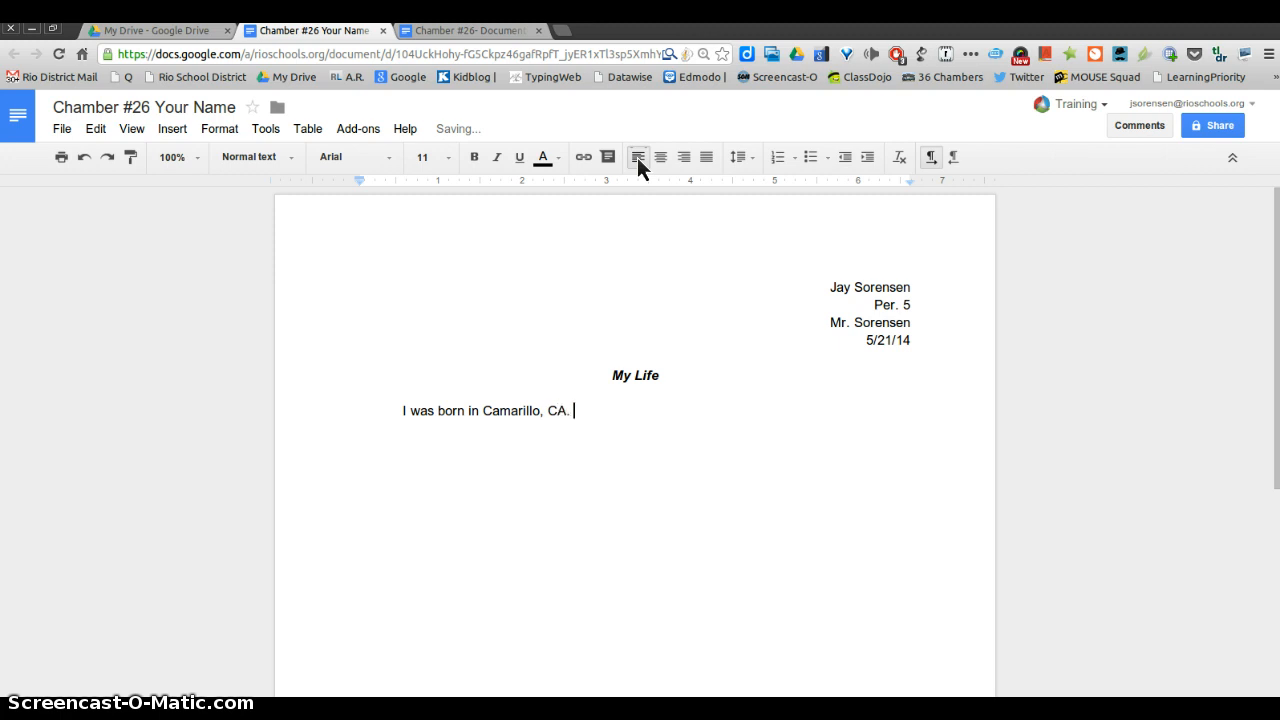
pyautogui.moveTo(604, 188)
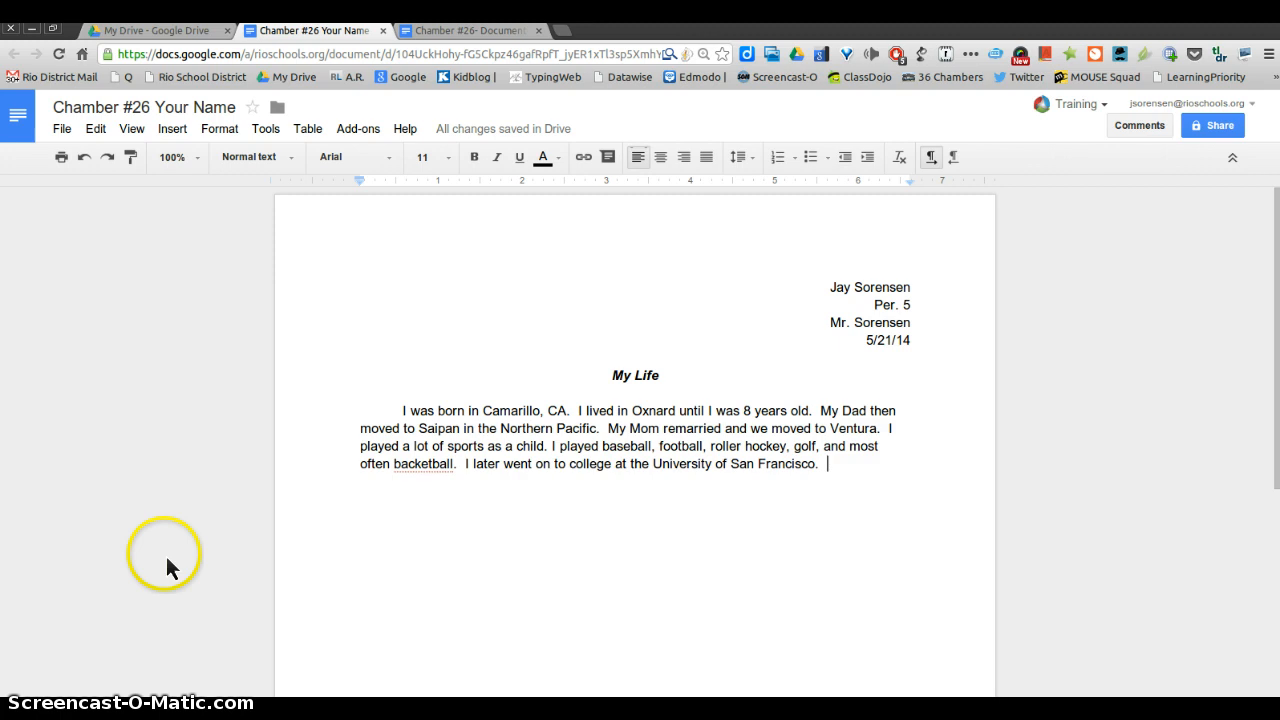
pyautogui.moveTo(538, 514)
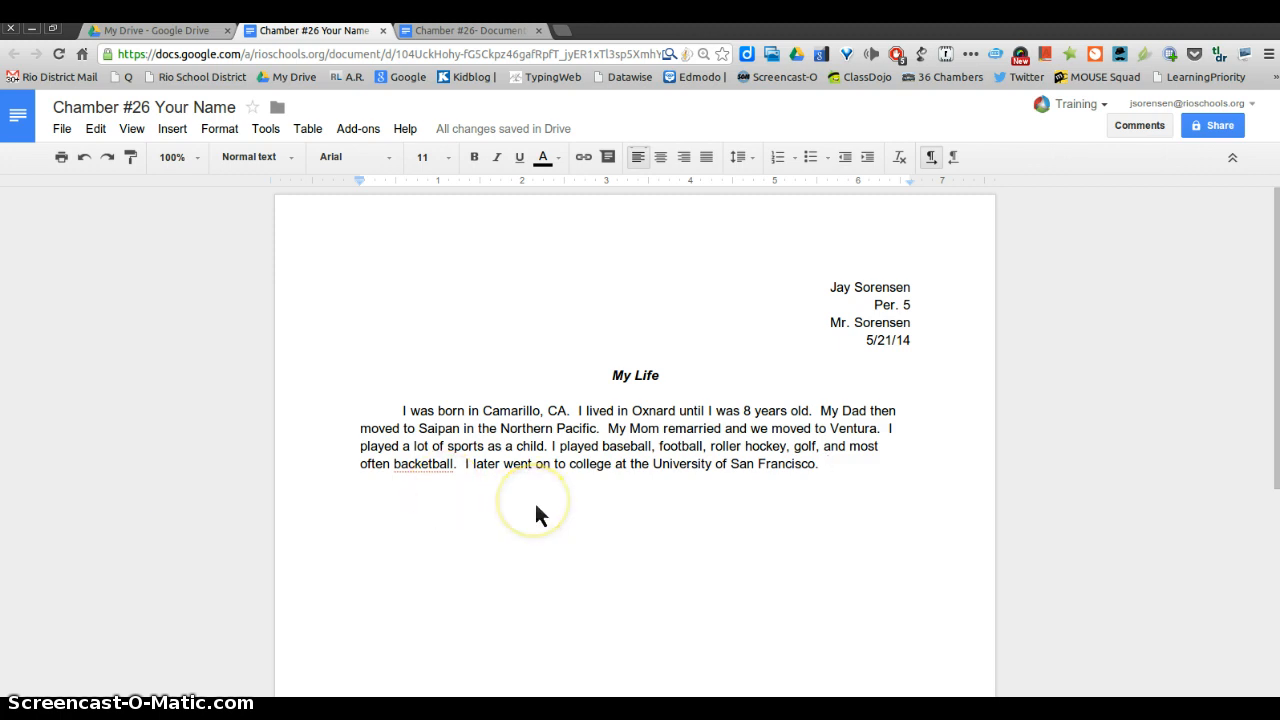
pyautogui.moveTo(500, 496)
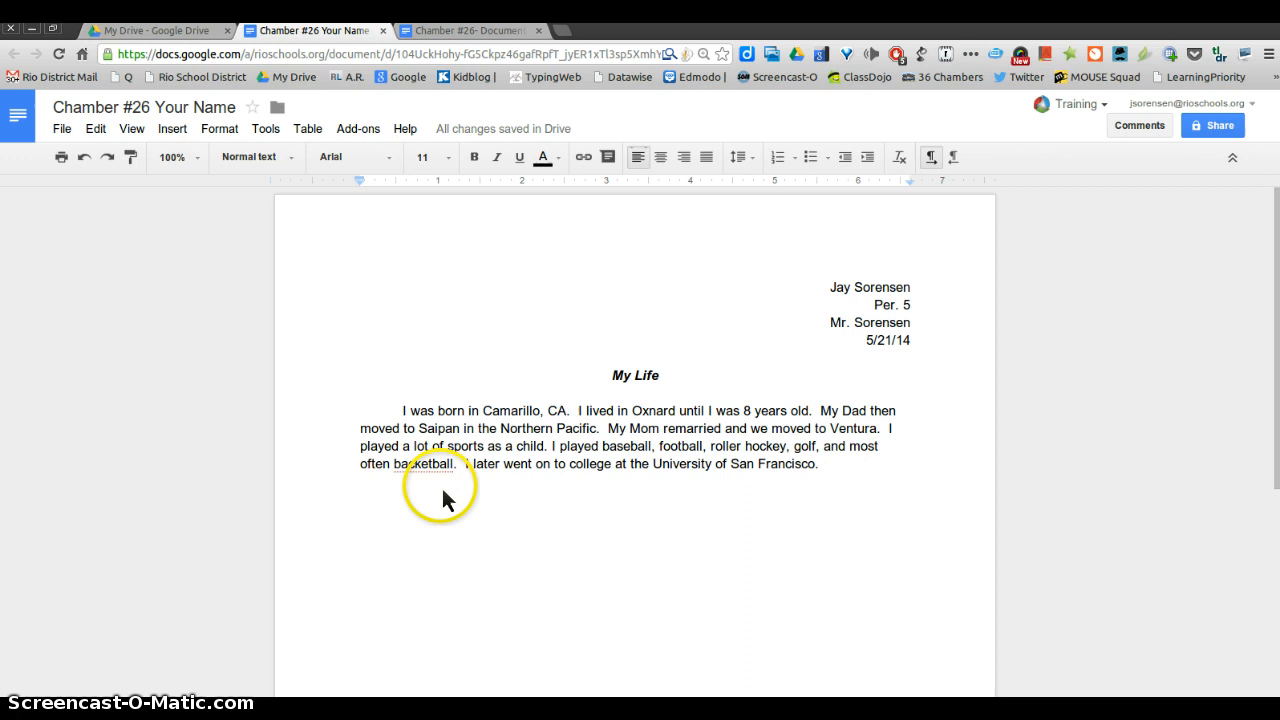
pyautogui.moveTo(428, 482)
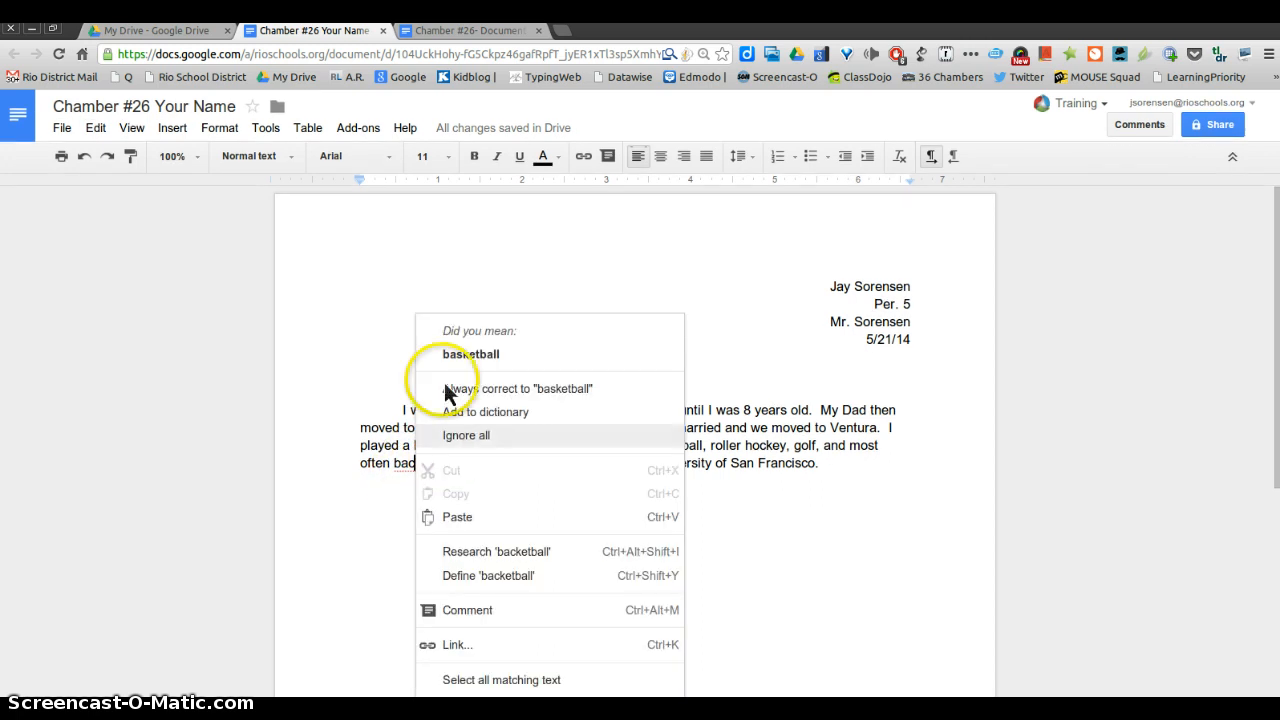
pyautogui.moveTo(458, 364)
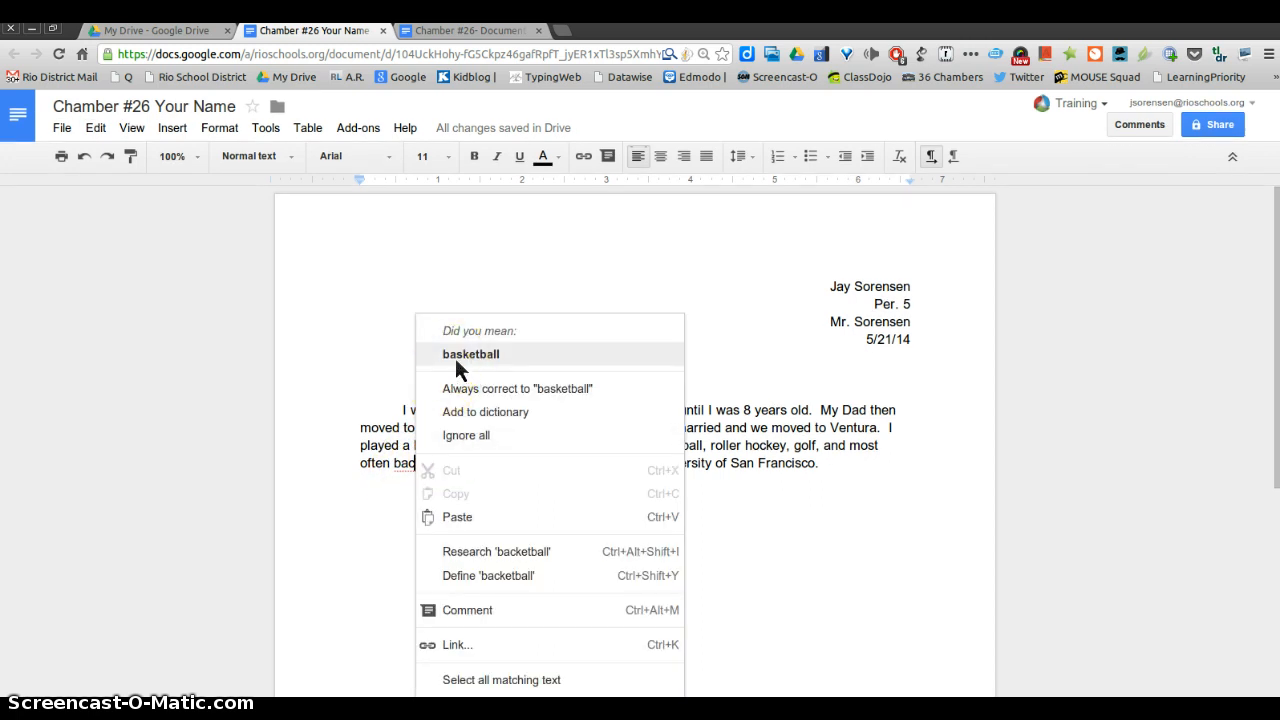
# Correct the misspelled 'backetball' to 'basketball' using the spelling suggestion.
pyautogui.click(470, 354)
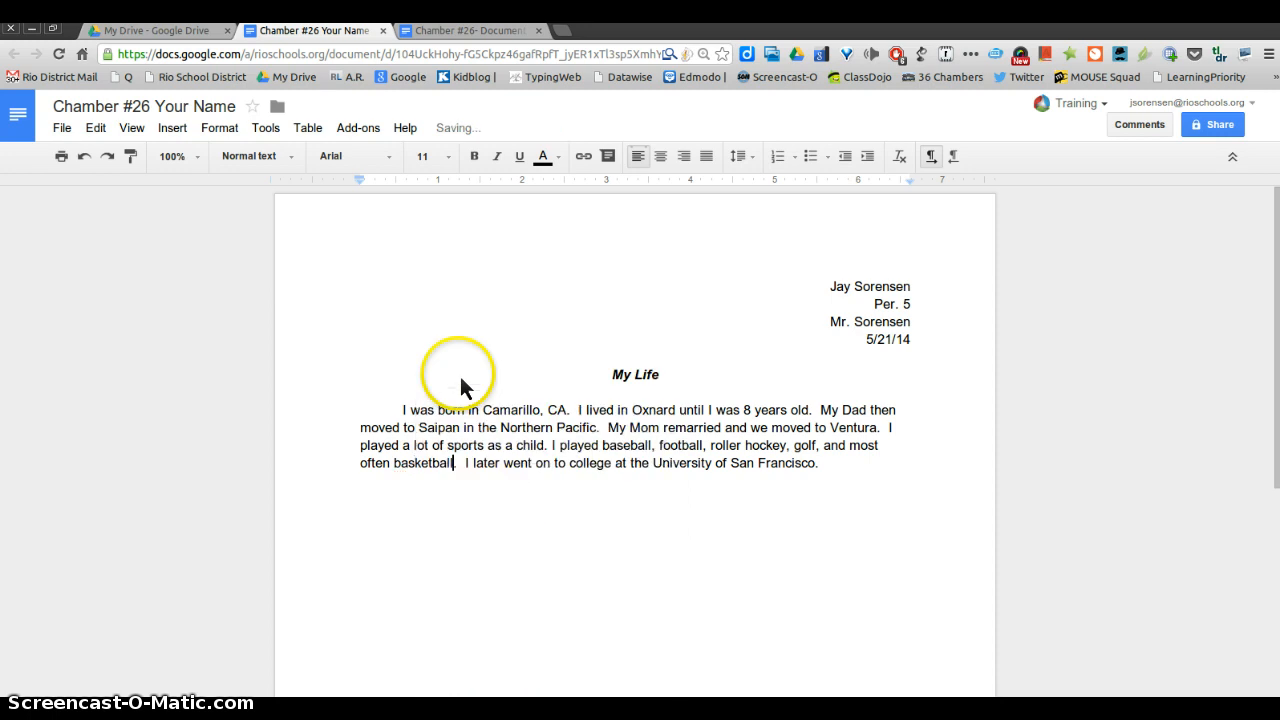
pyautogui.moveTo(830, 476)
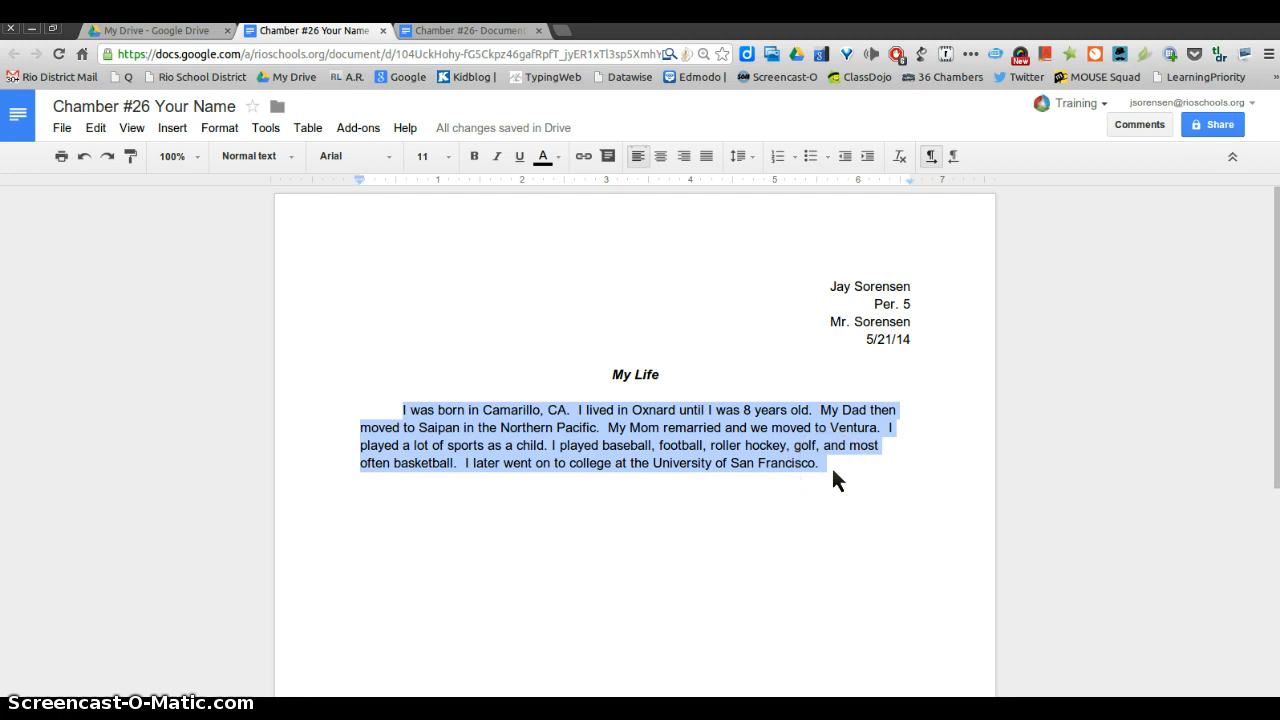
pyautogui.moveTo(740, 156)
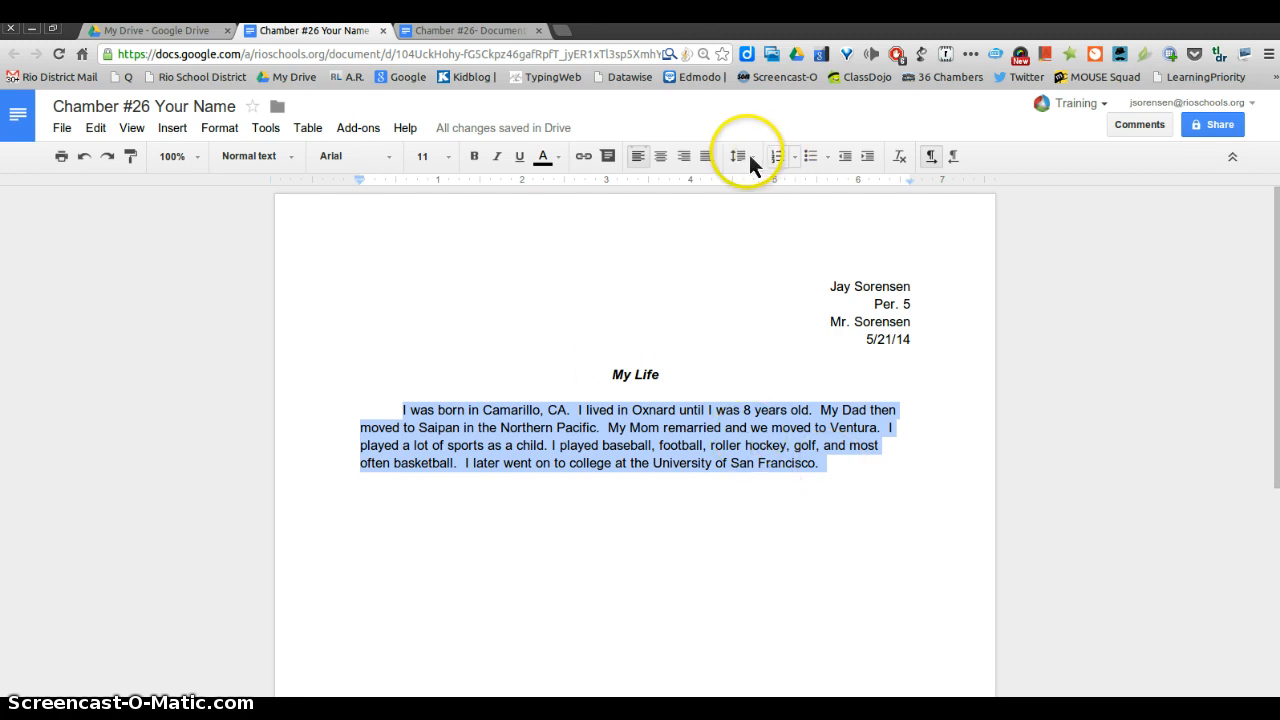
pyautogui.moveTo(740, 156)
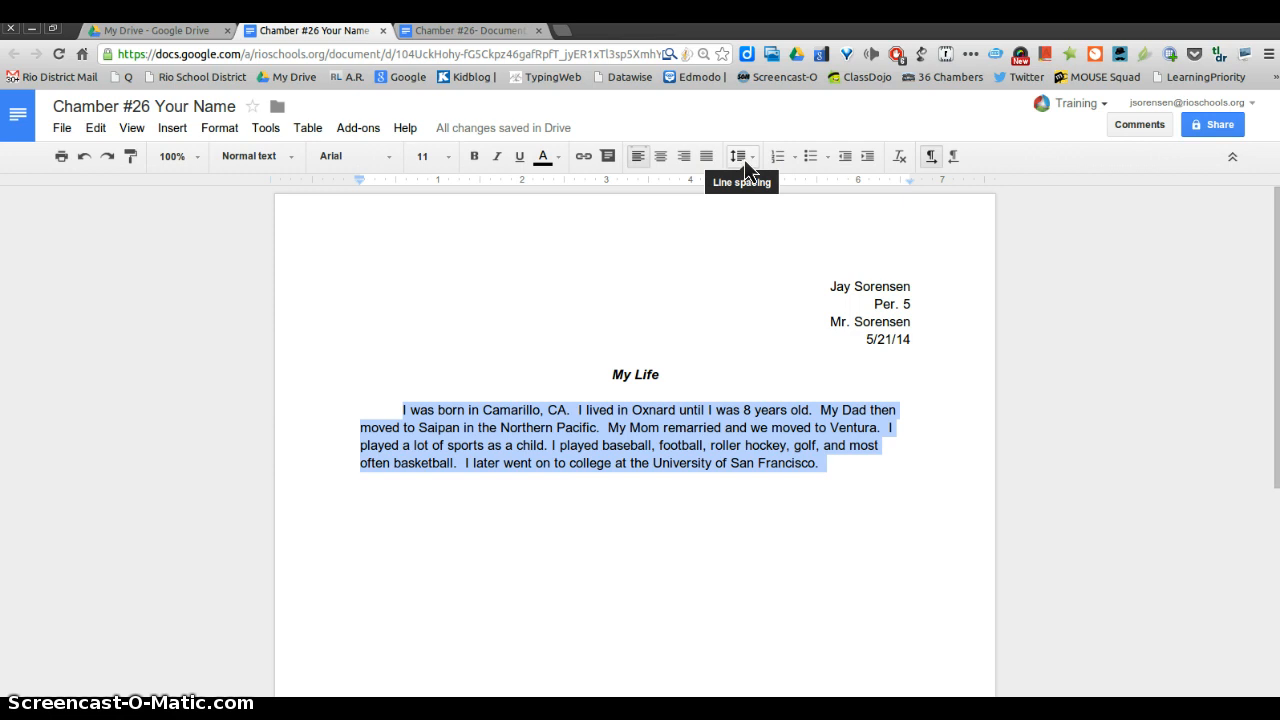
# Set the essay paragraph to 1.5 line spacing and start a new line after it.
pyautogui.click(740, 156)
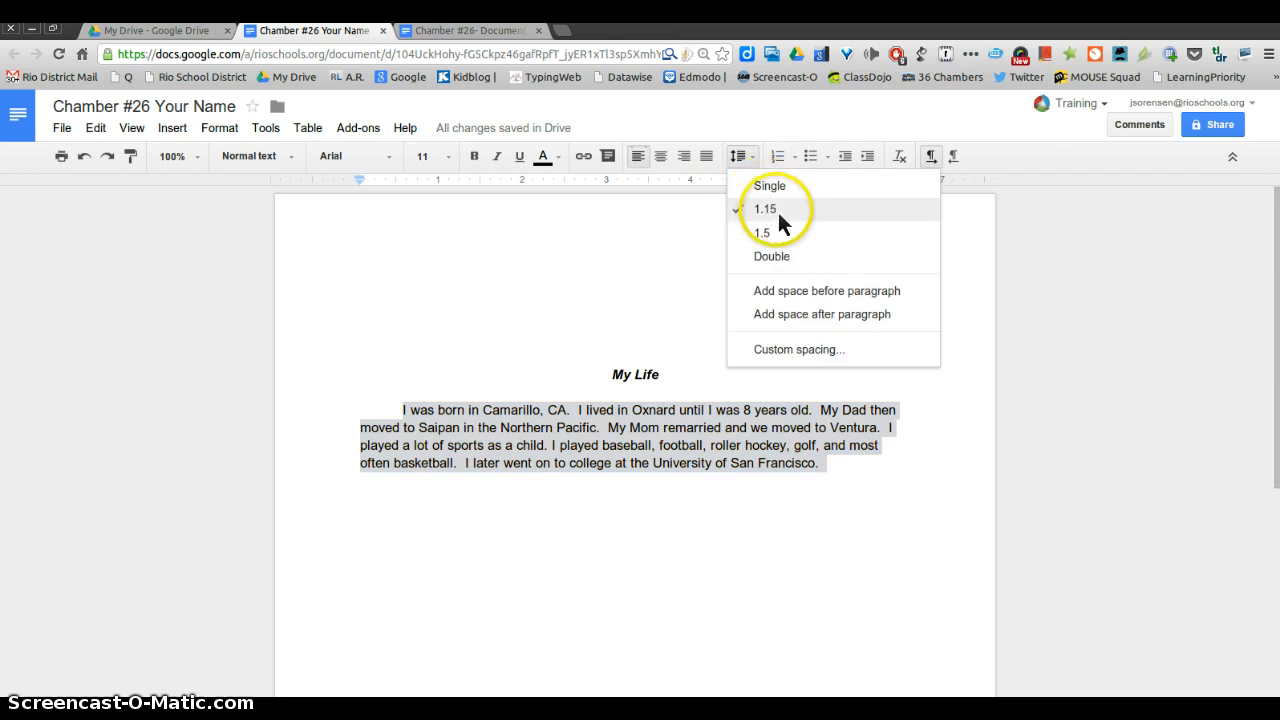
pyautogui.moveTo(780, 240)
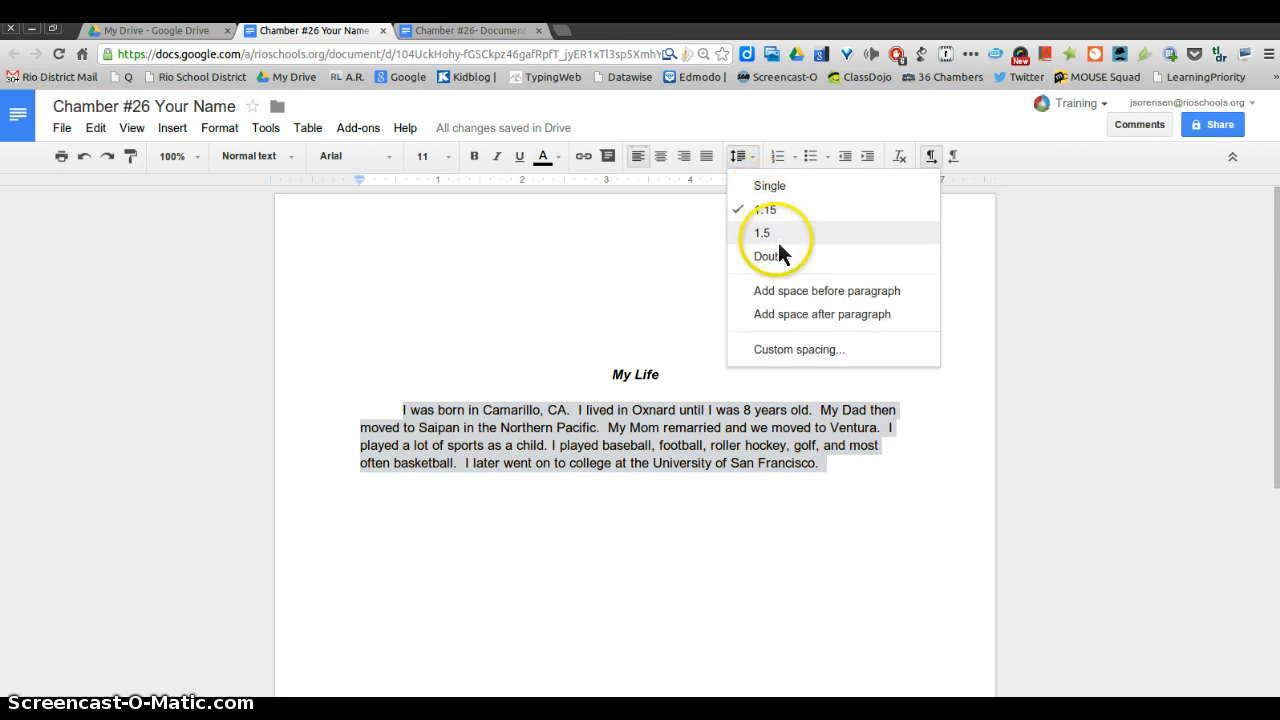
pyautogui.click(766, 256)
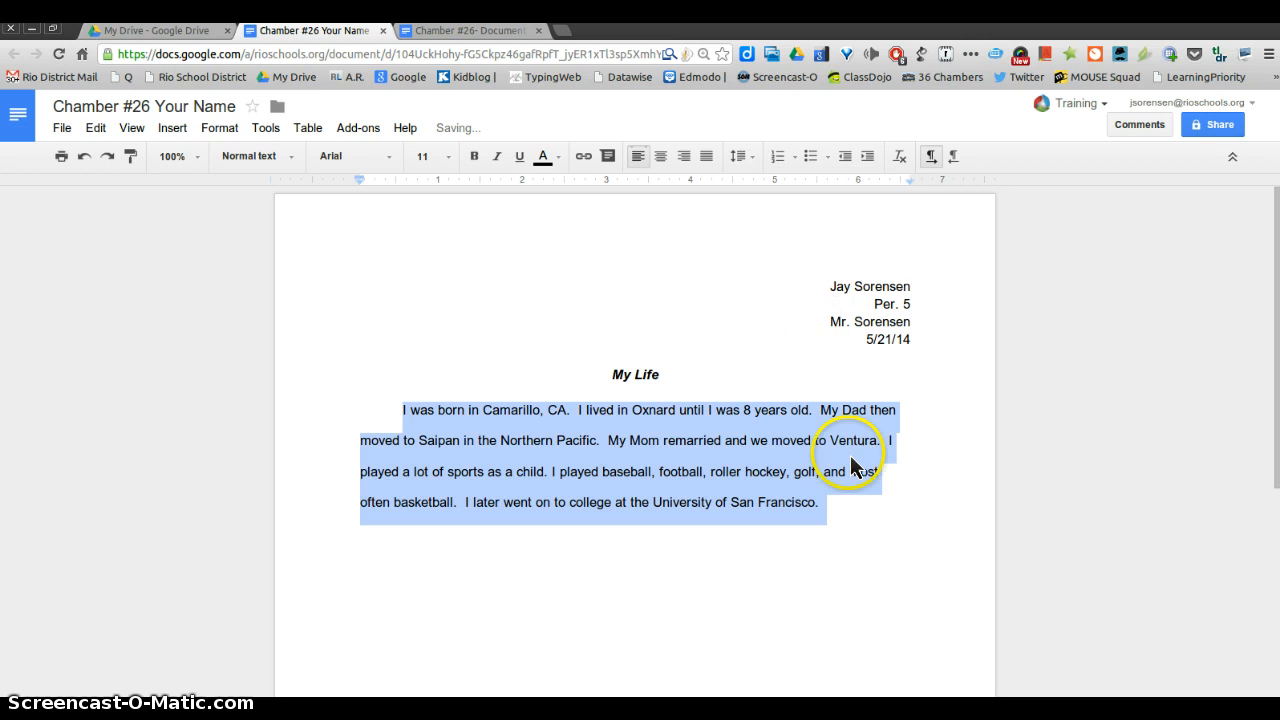
pyautogui.click(826, 502)
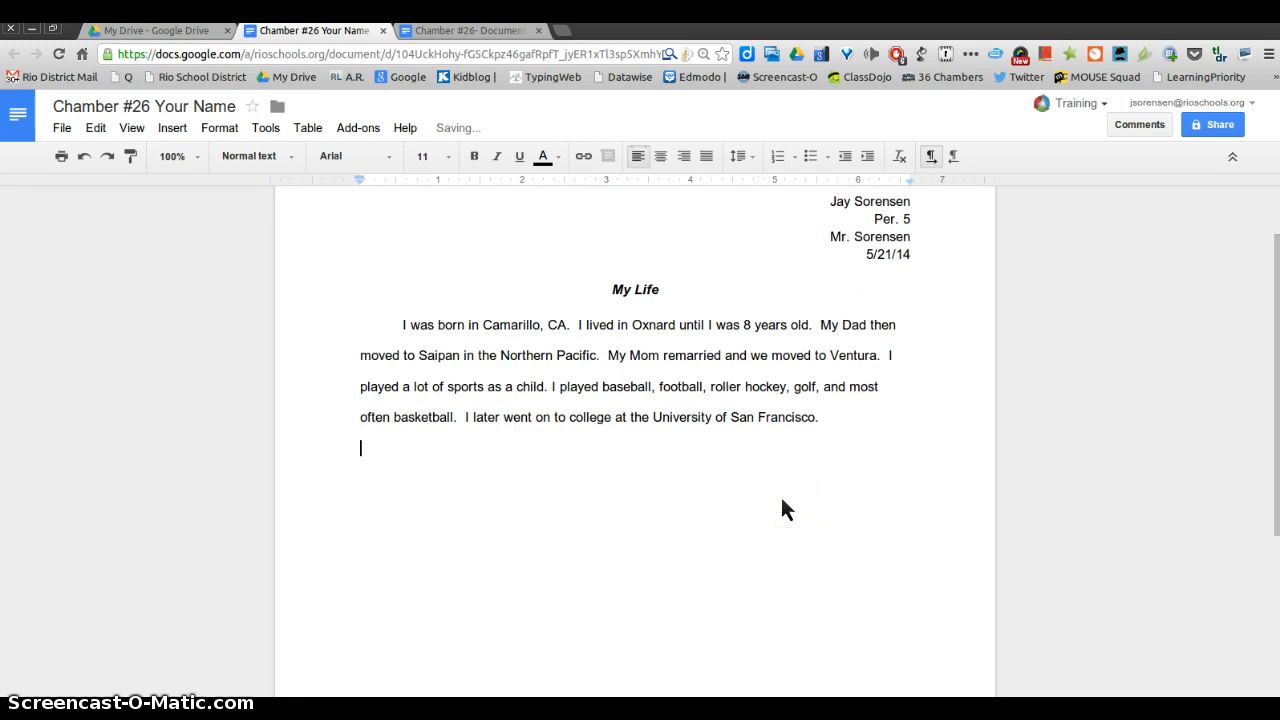
# Centre the empty line and bring up Insert > Image.
pyautogui.click(660, 156)
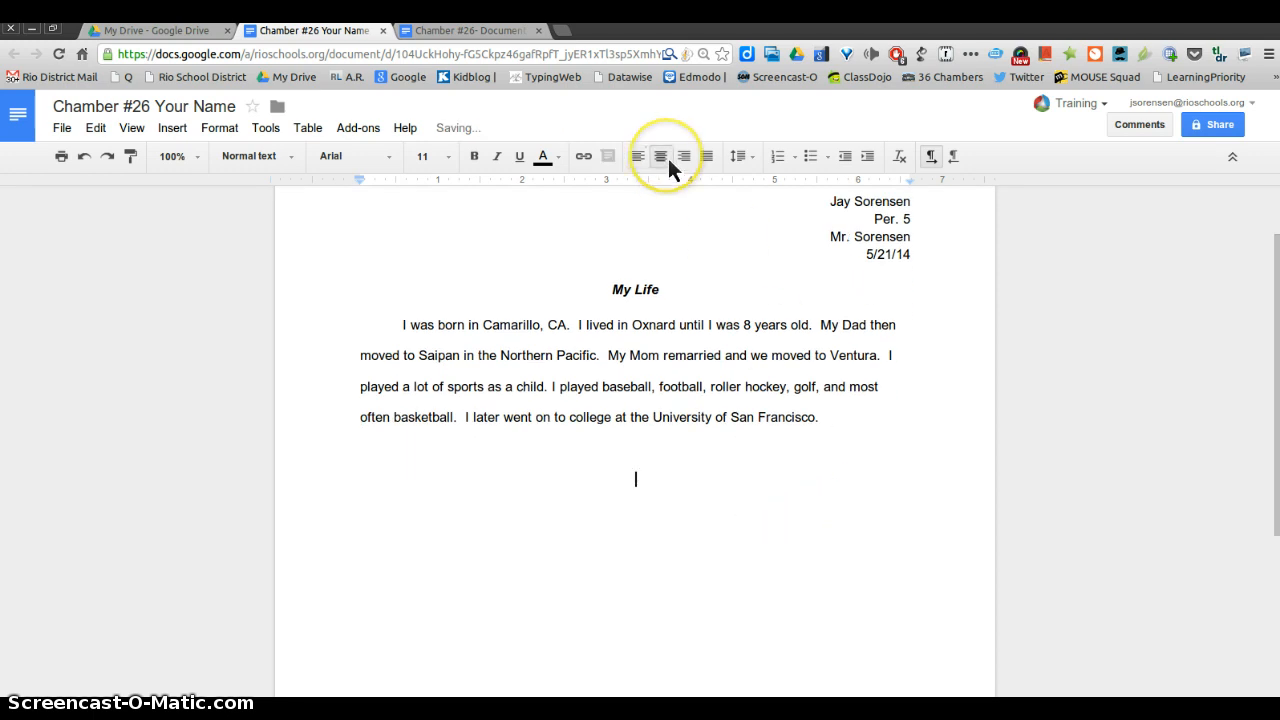
pyautogui.moveTo(172, 128)
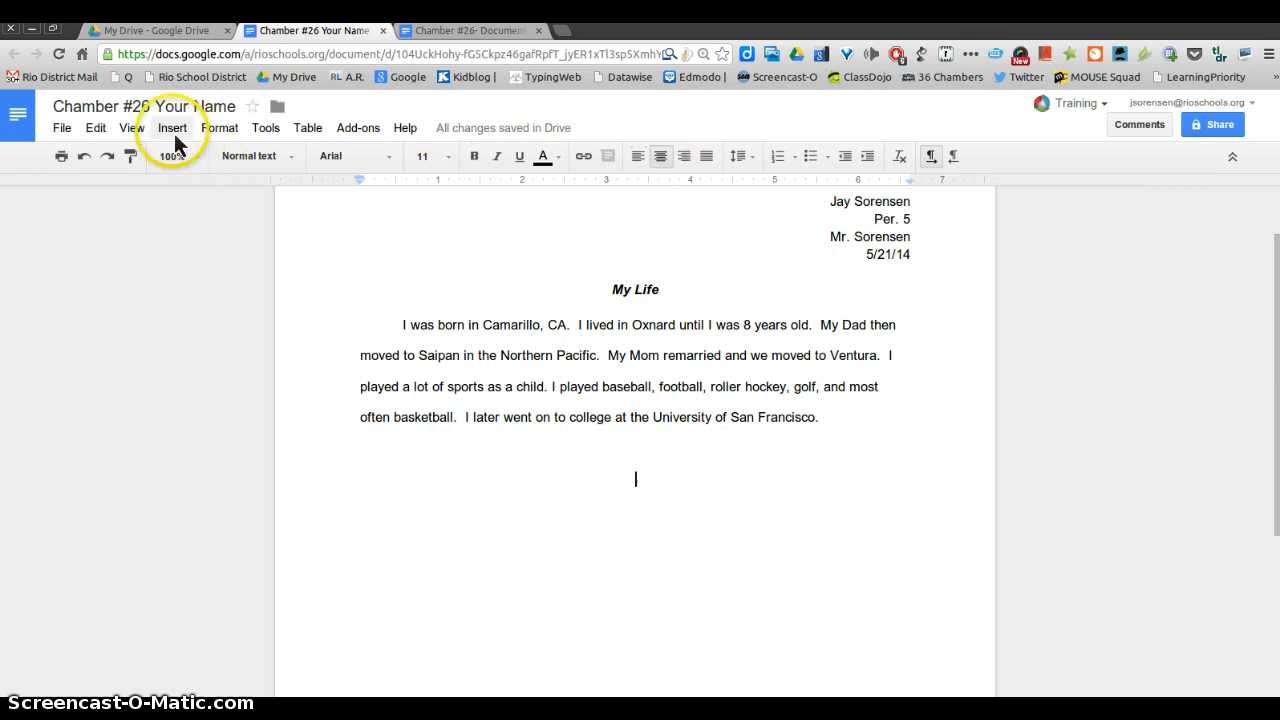
pyautogui.click(172, 128)
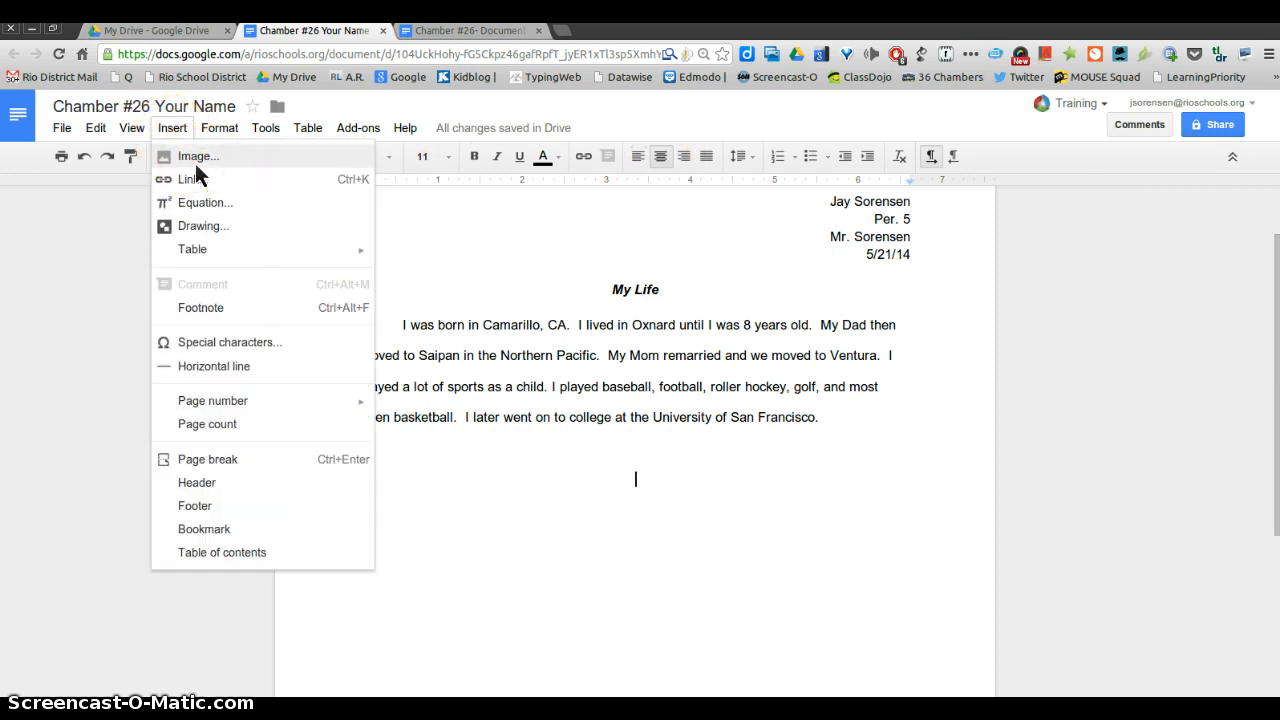
pyautogui.click(198, 156)
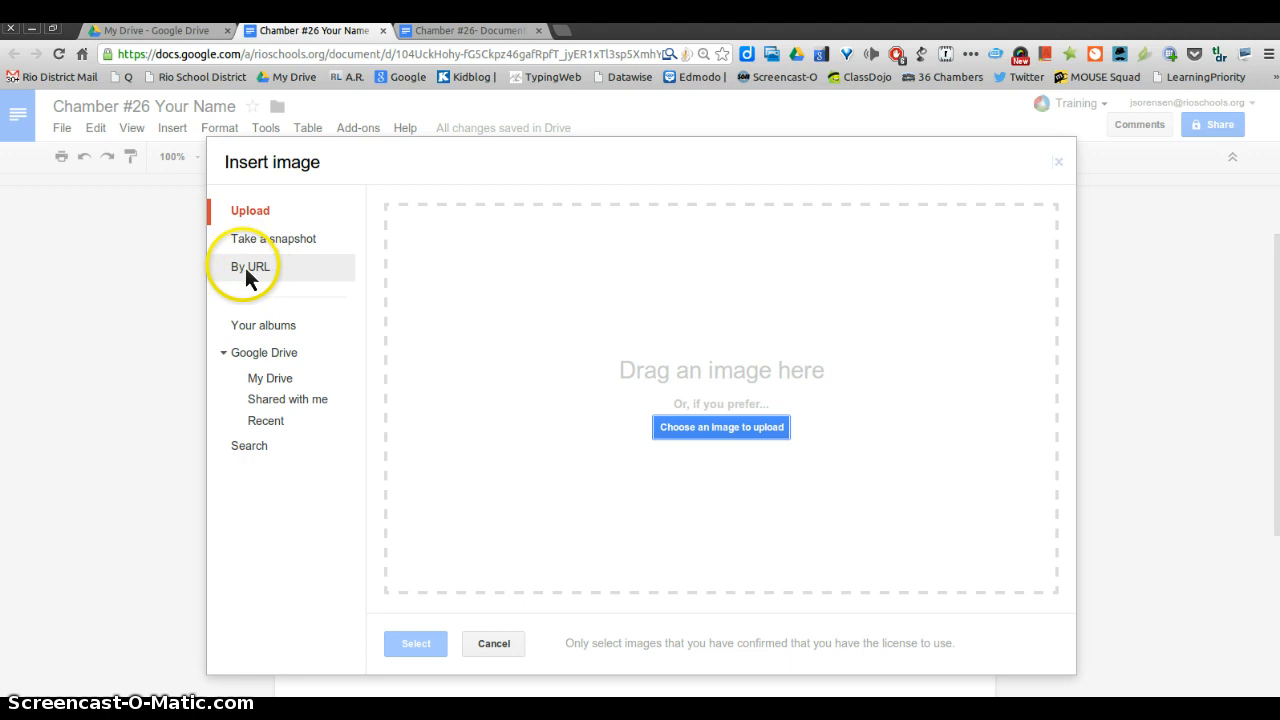
pyautogui.moveTo(258, 282)
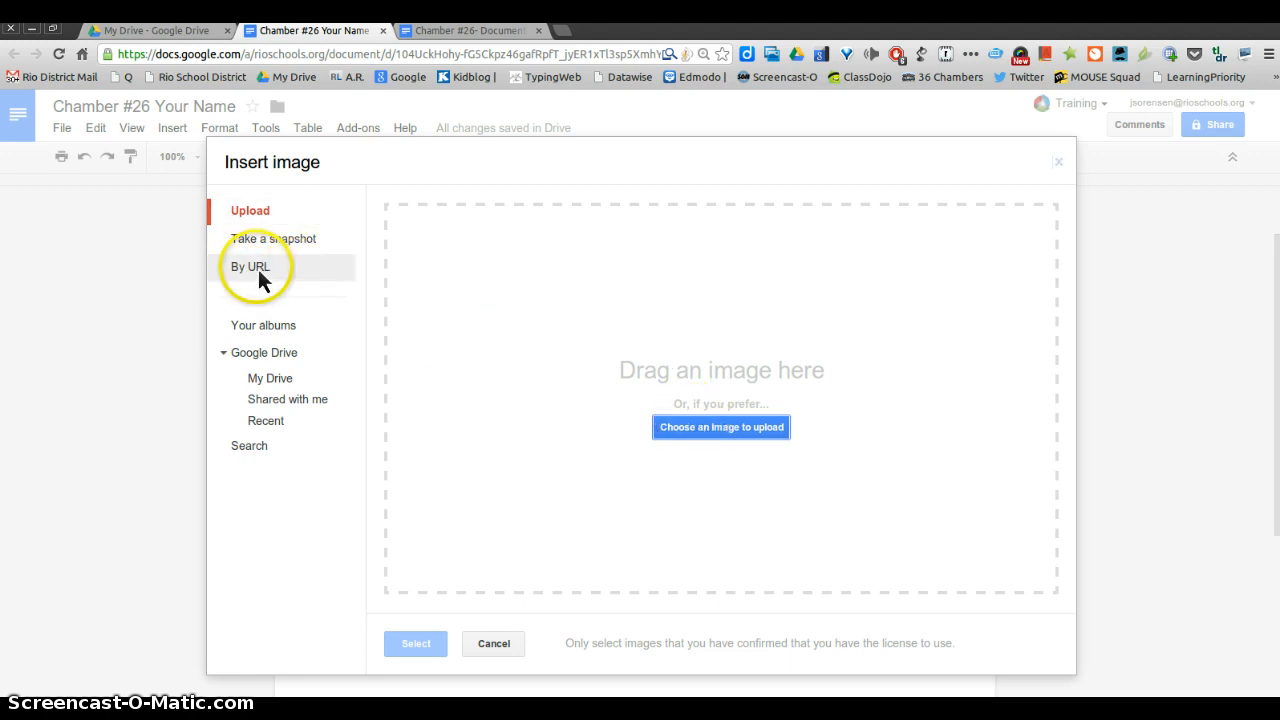
pyautogui.moveTo(564, 40)
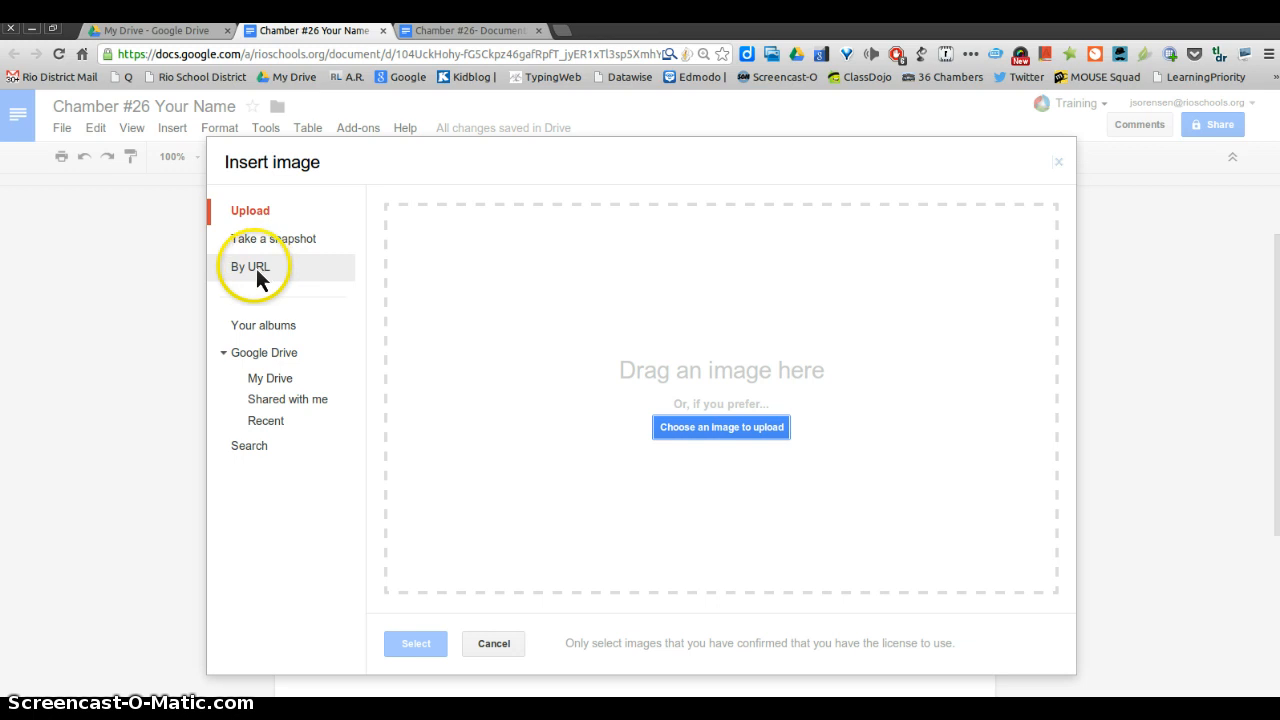
# Search images for 'sports' then 'san francisco' and insert the Golden Gate skyline photo.
pyautogui.click(248, 444)
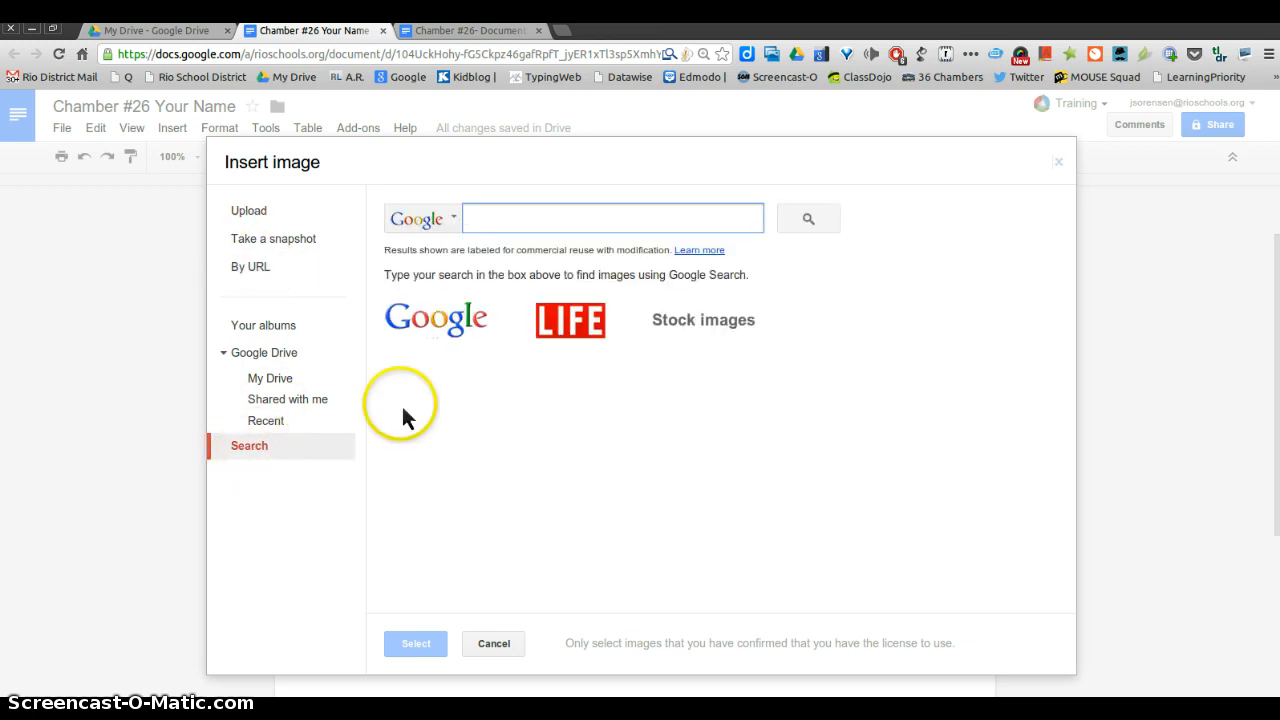
pyautogui.click(612, 218)
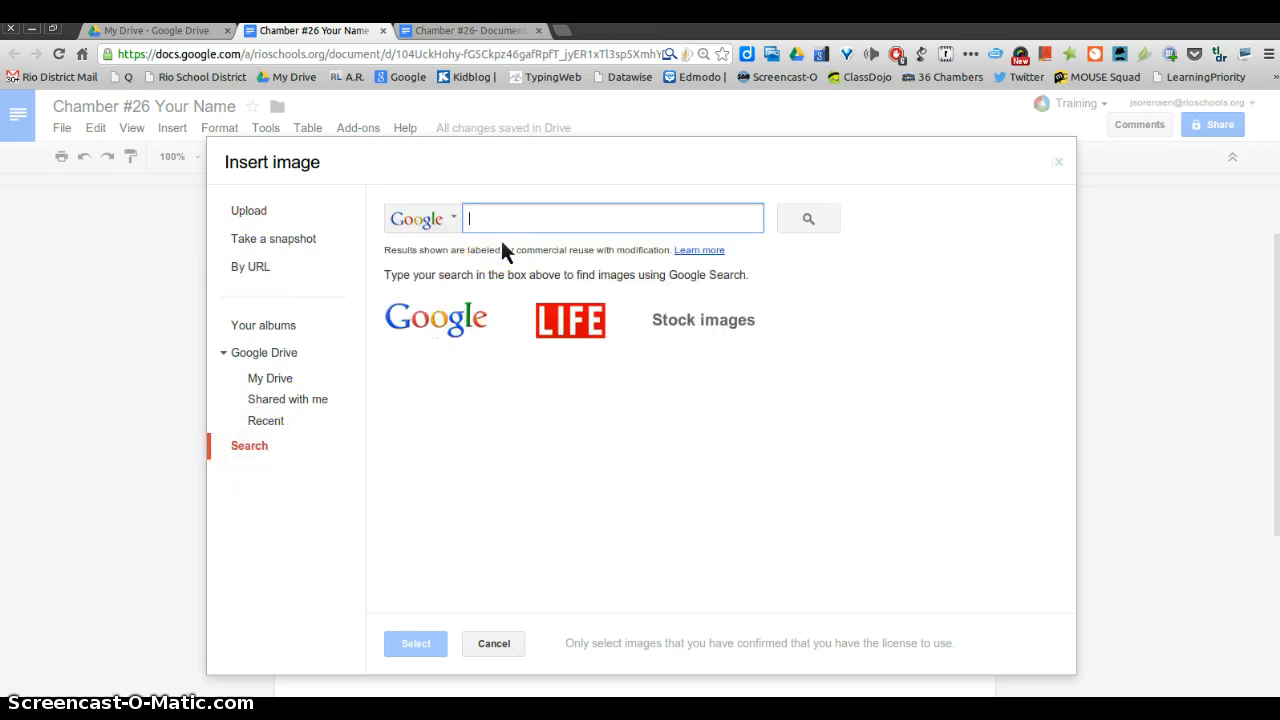
pyautogui.write('s')
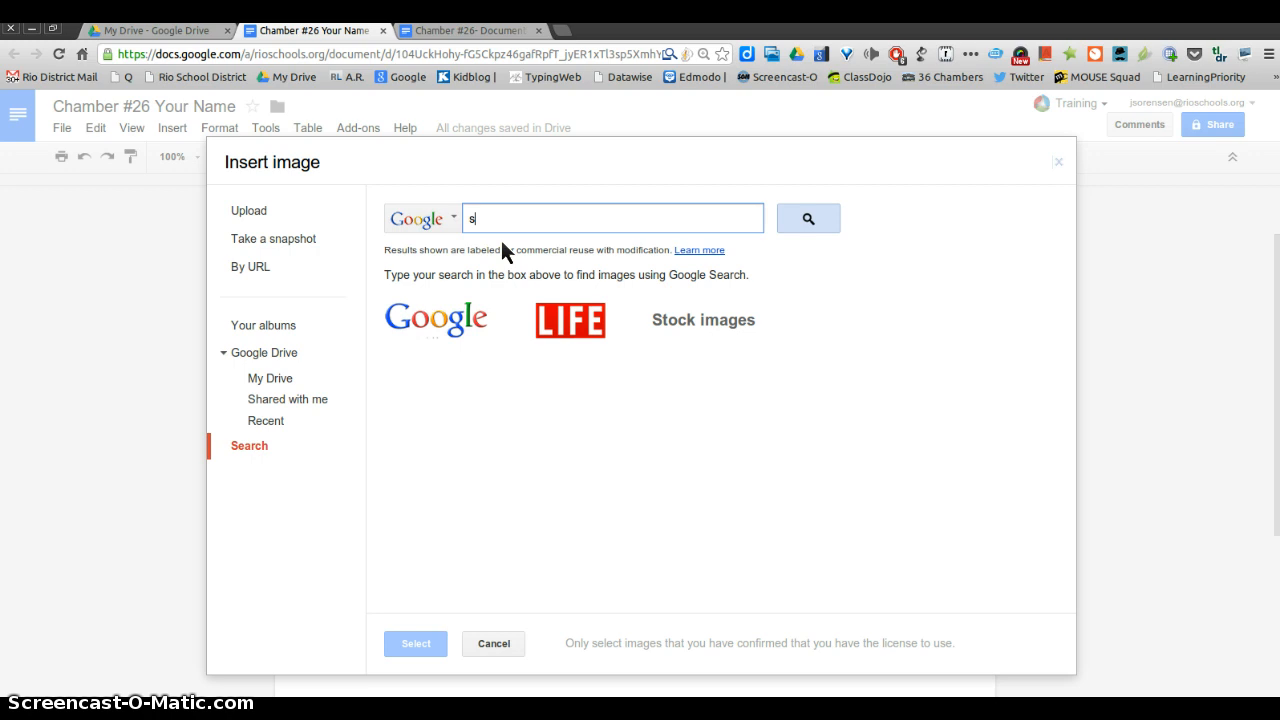
pyautogui.write('ports')
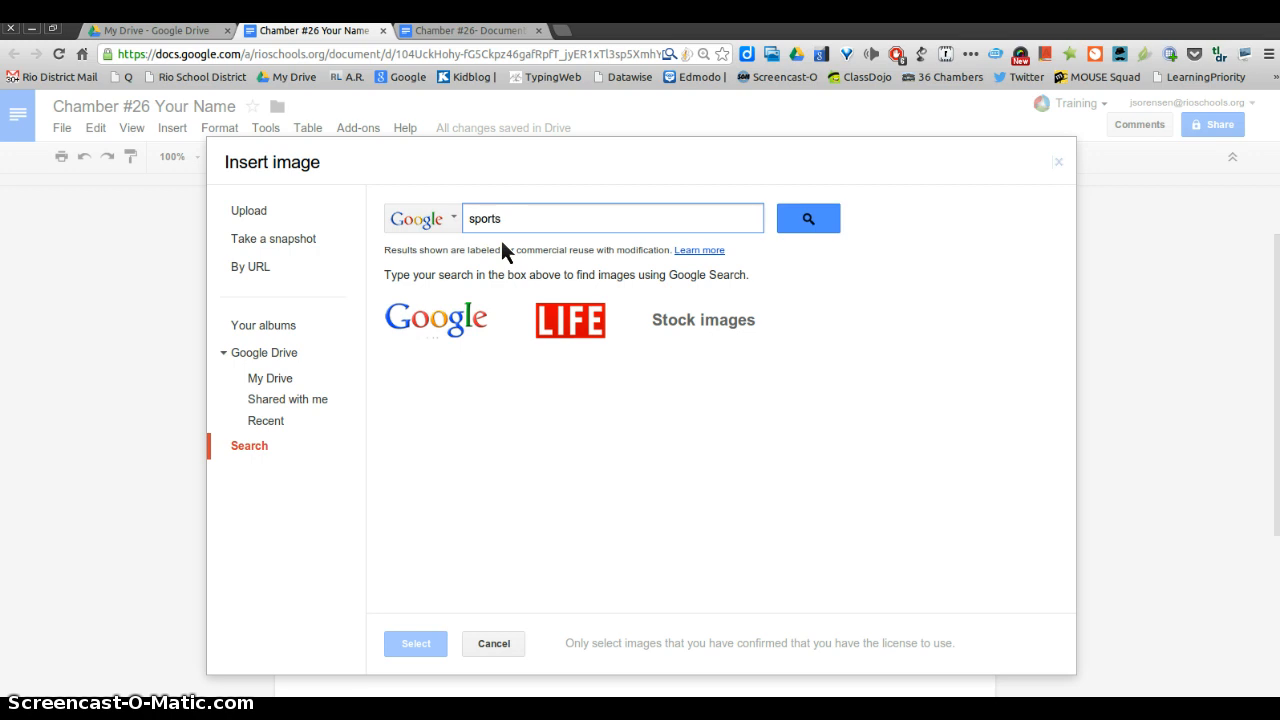
pyautogui.click(808, 218)
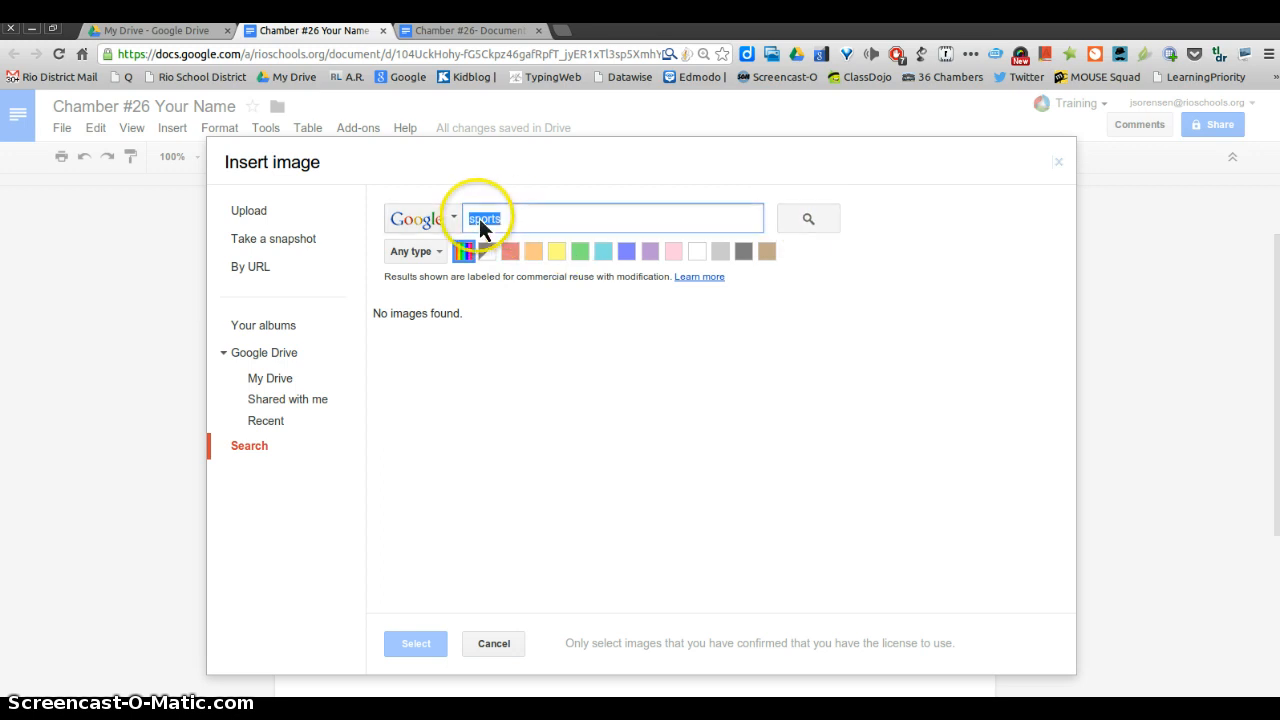
pyautogui.write('san fr')
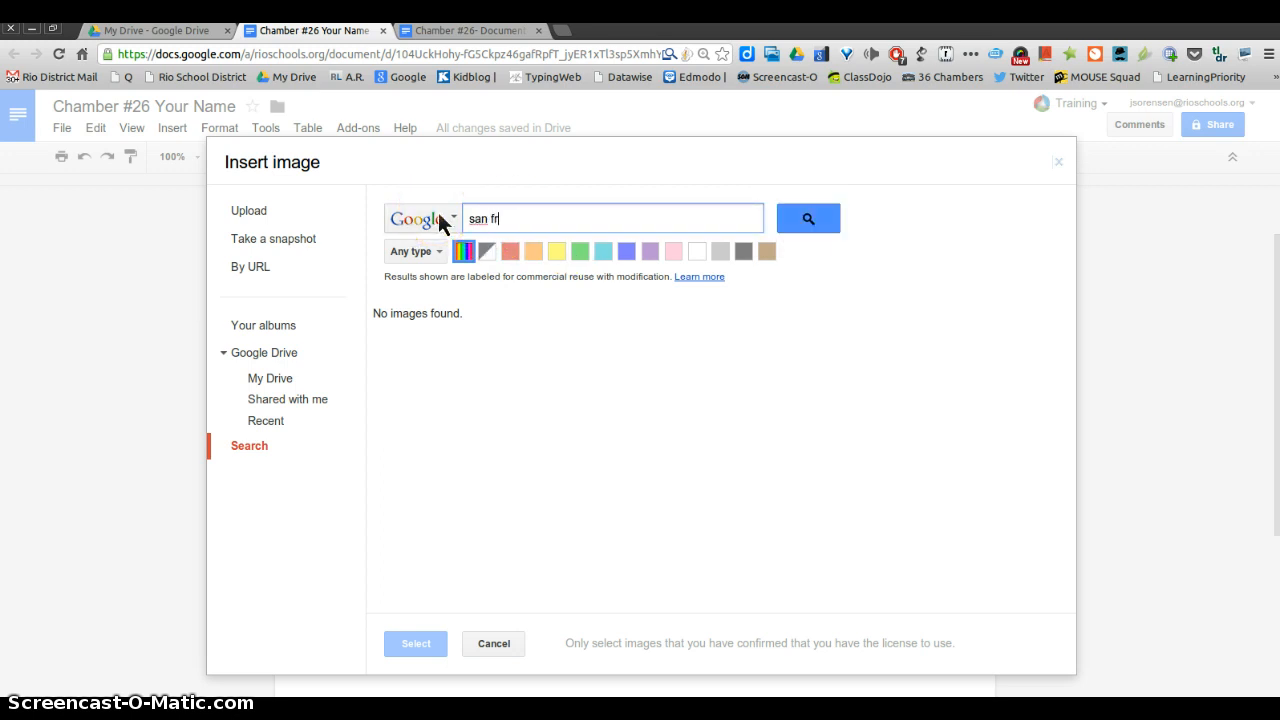
pyautogui.write('ancisco')
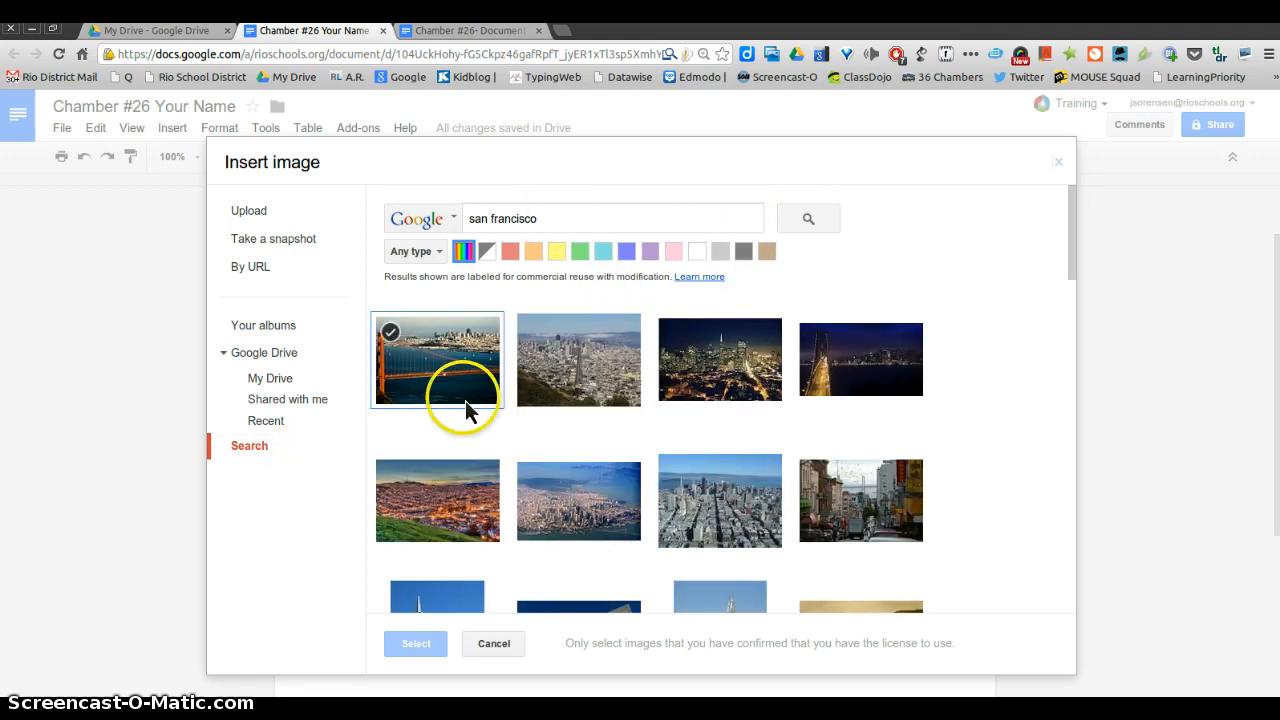
pyautogui.click(436, 360)
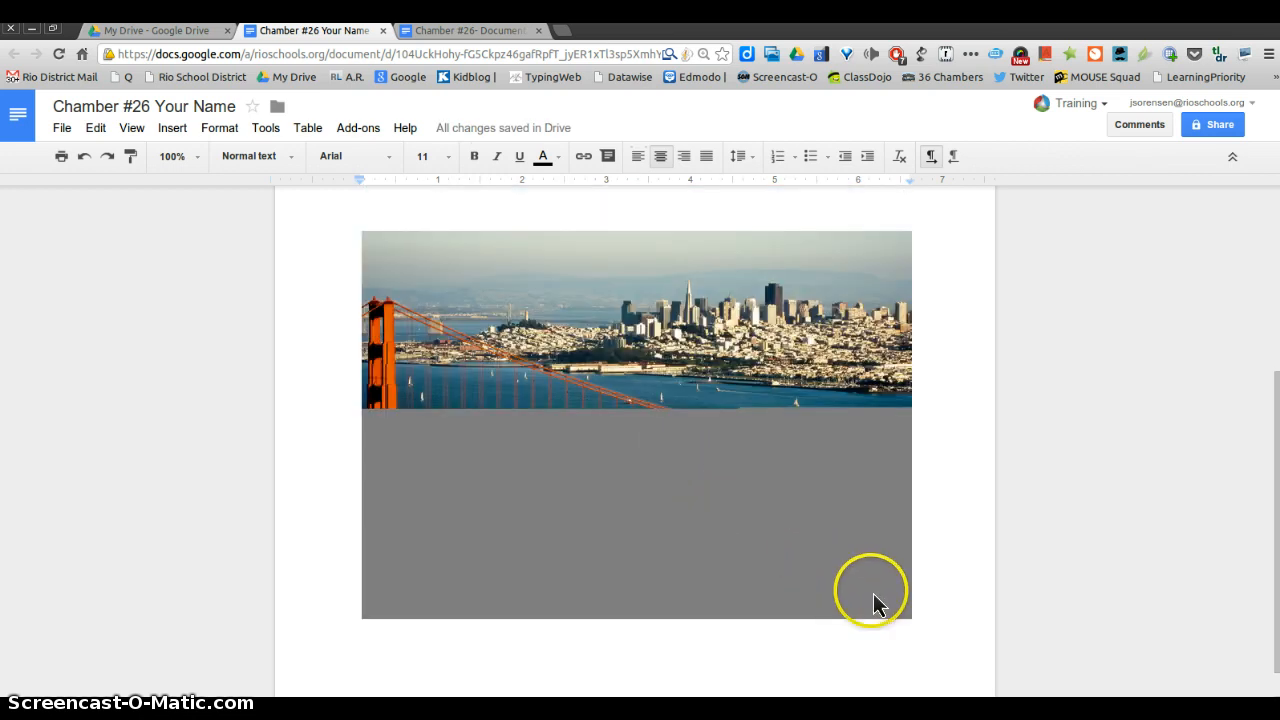
# Shrink the inserted photo to a small centered image below the paragraph.
pyautogui.click(636, 500)
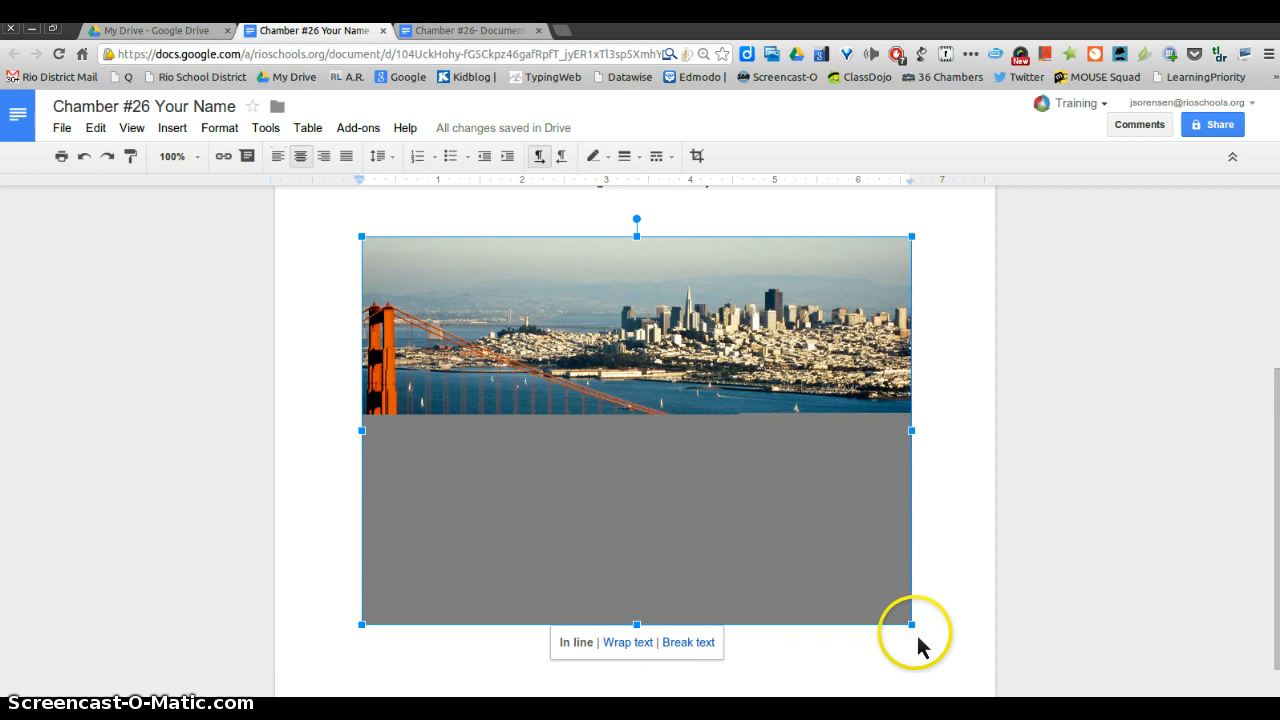
pyautogui.moveTo(910, 630); pyautogui.dragTo(560, 308)
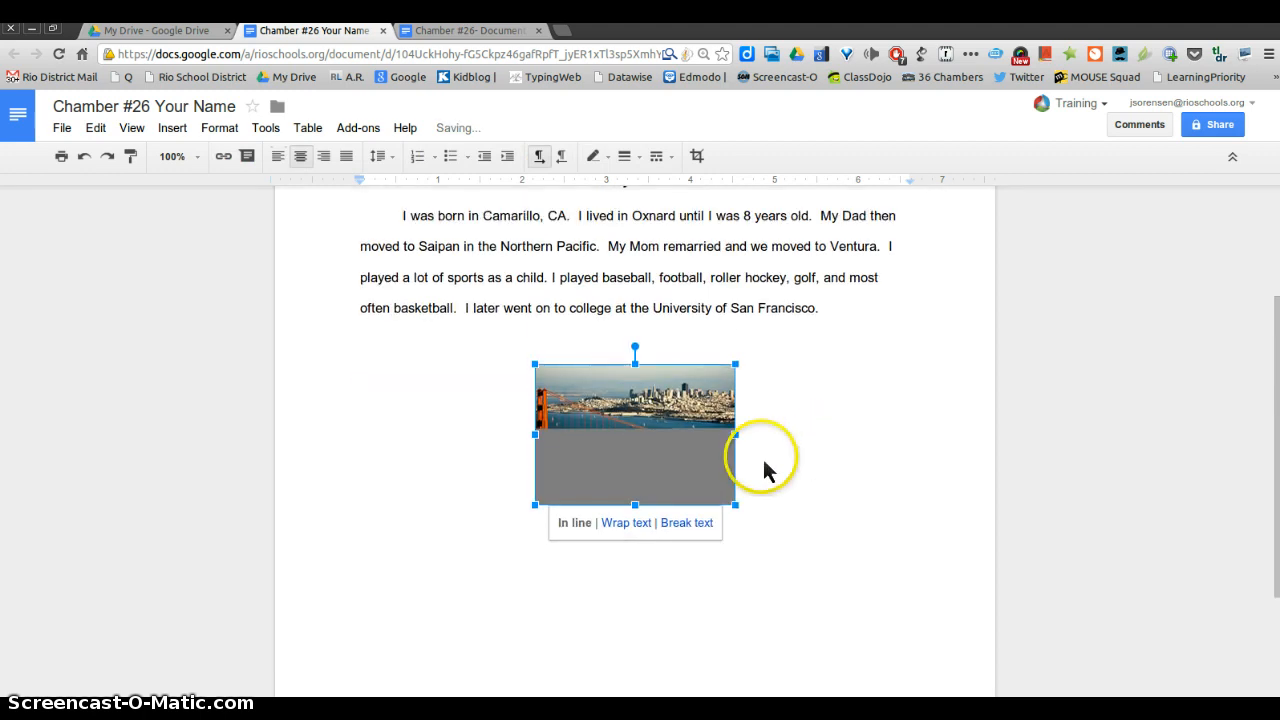
pyautogui.moveTo(892, 480)
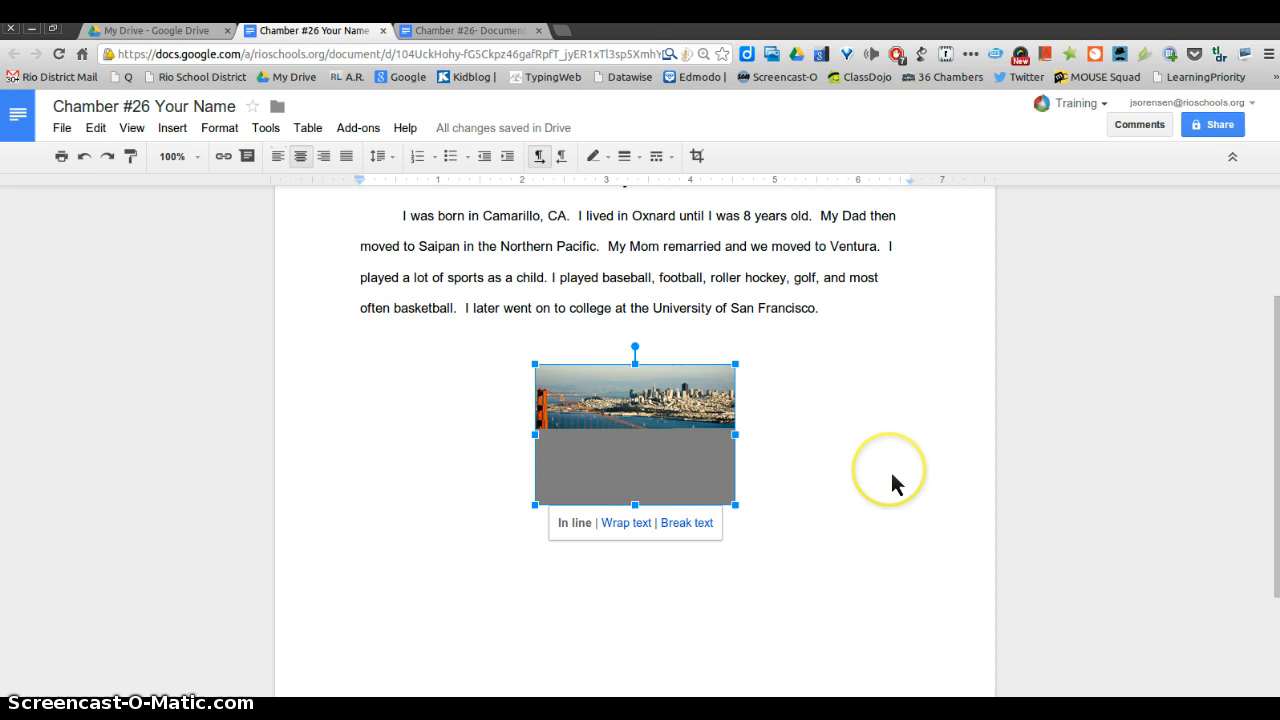
pyautogui.scroll(3)
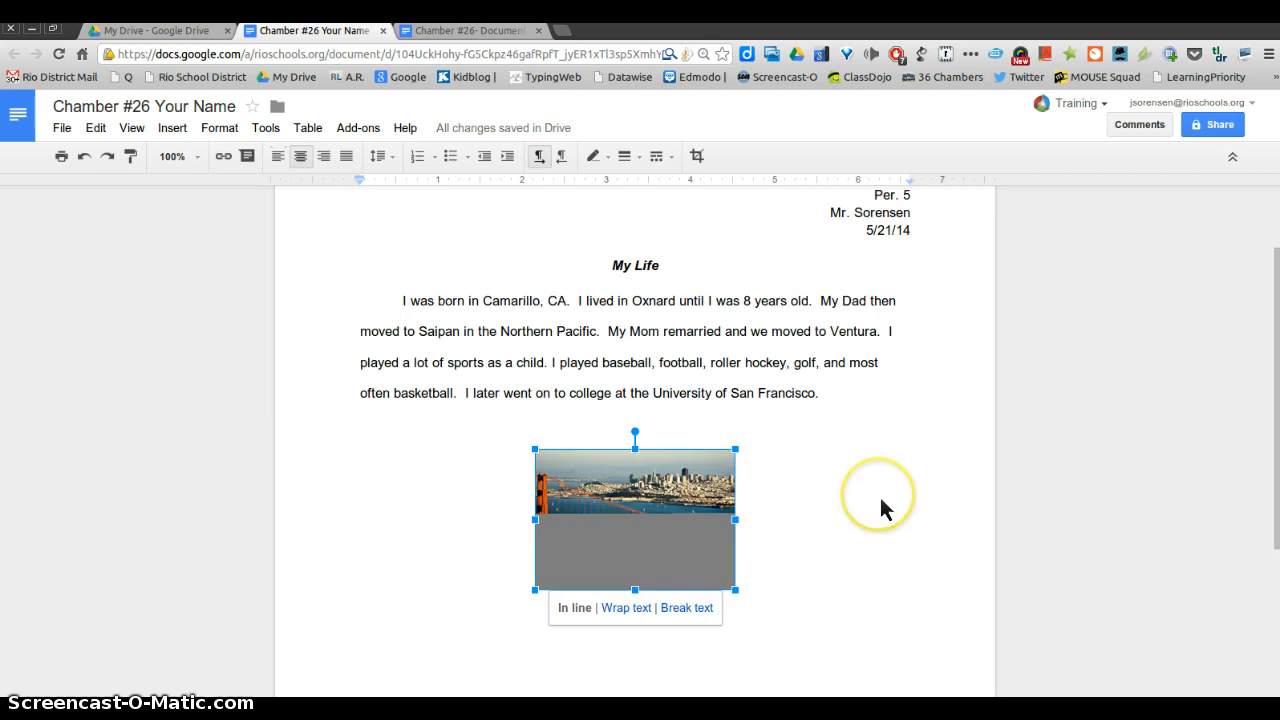
pyautogui.moveTo(884, 510)
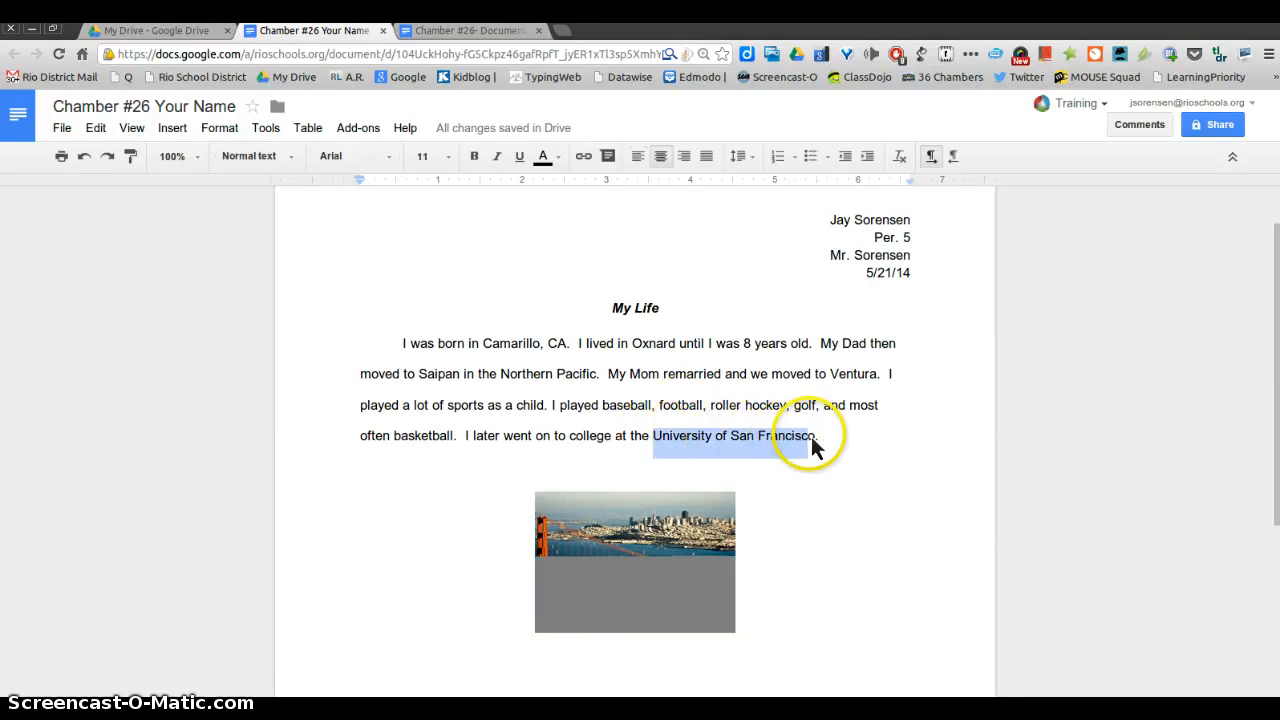
pyautogui.moveTo(696, 336)
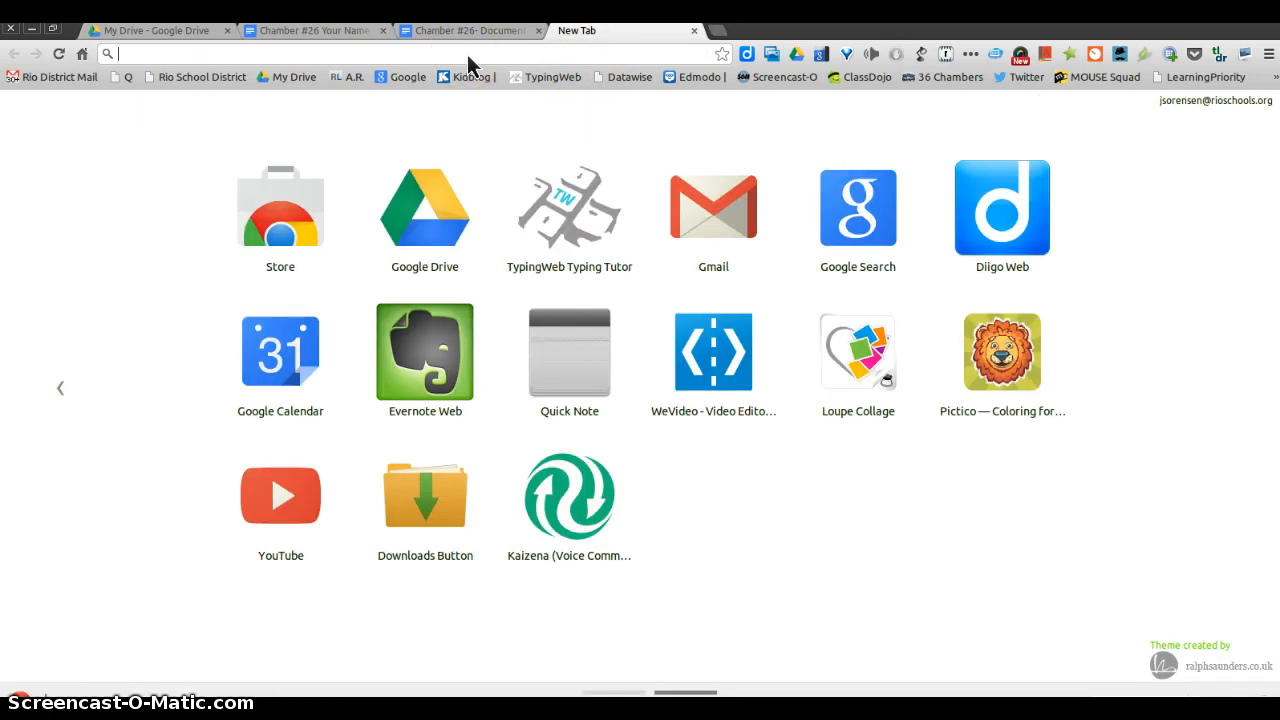
# Search for the university in a new tab, copy its URL and return to the essay document.
pyautogui.write('university of san fra')
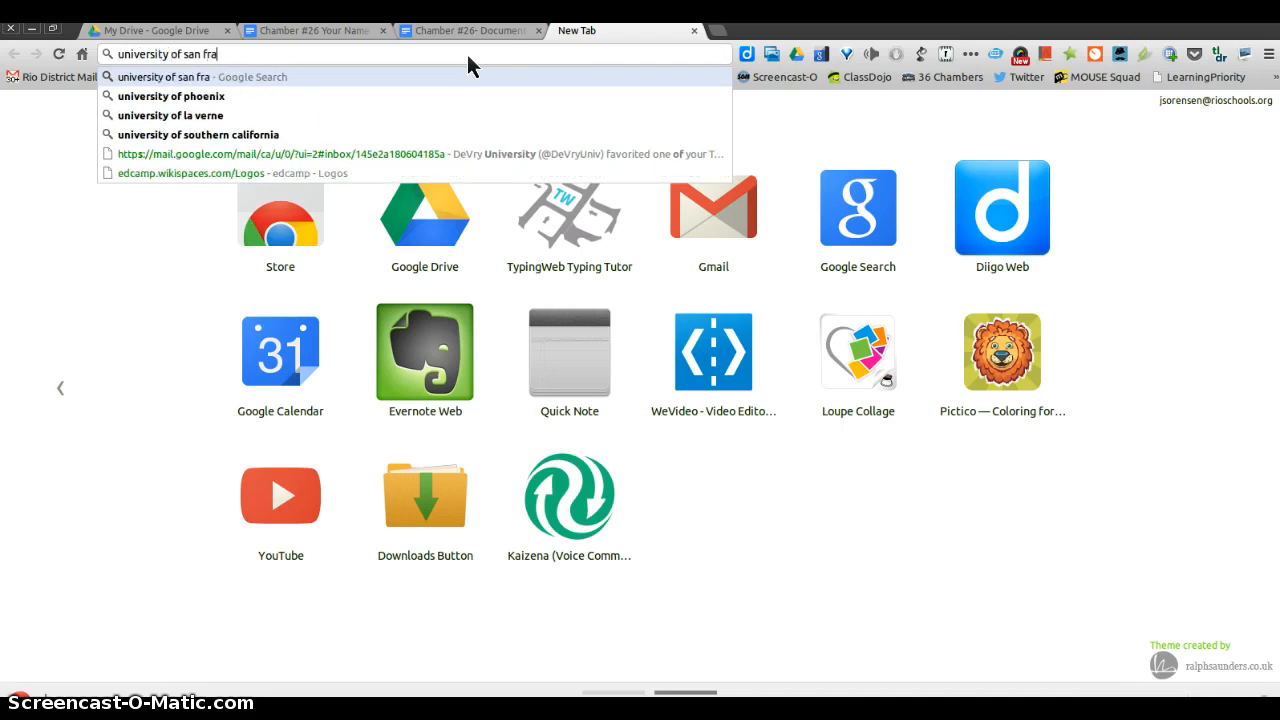
pyautogui.write('n')
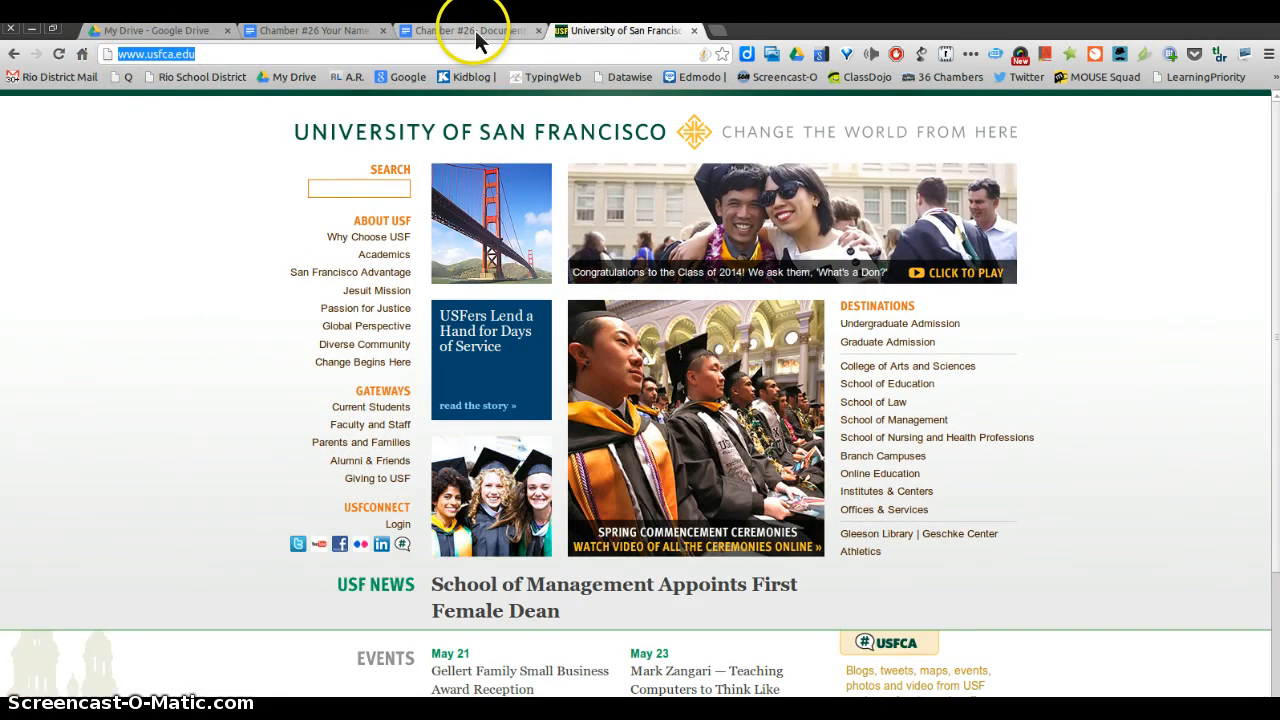
pyautogui.click(470, 30)
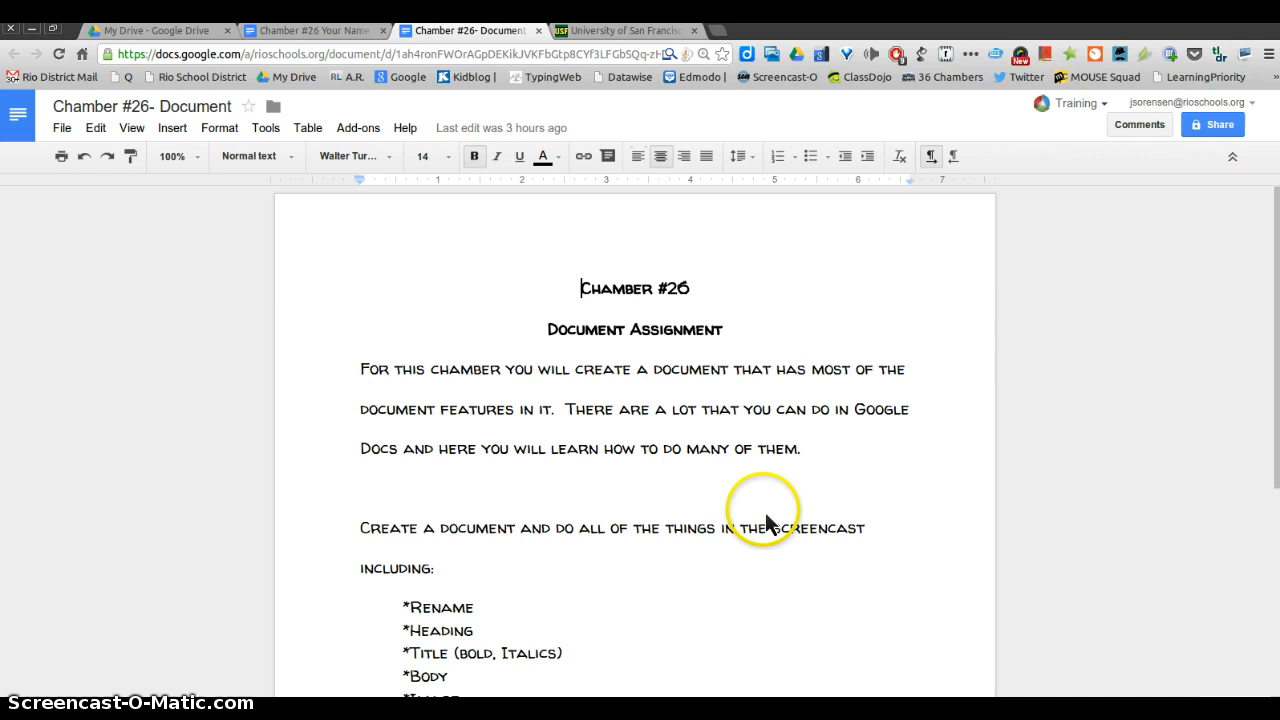
pyautogui.click(316, 30)
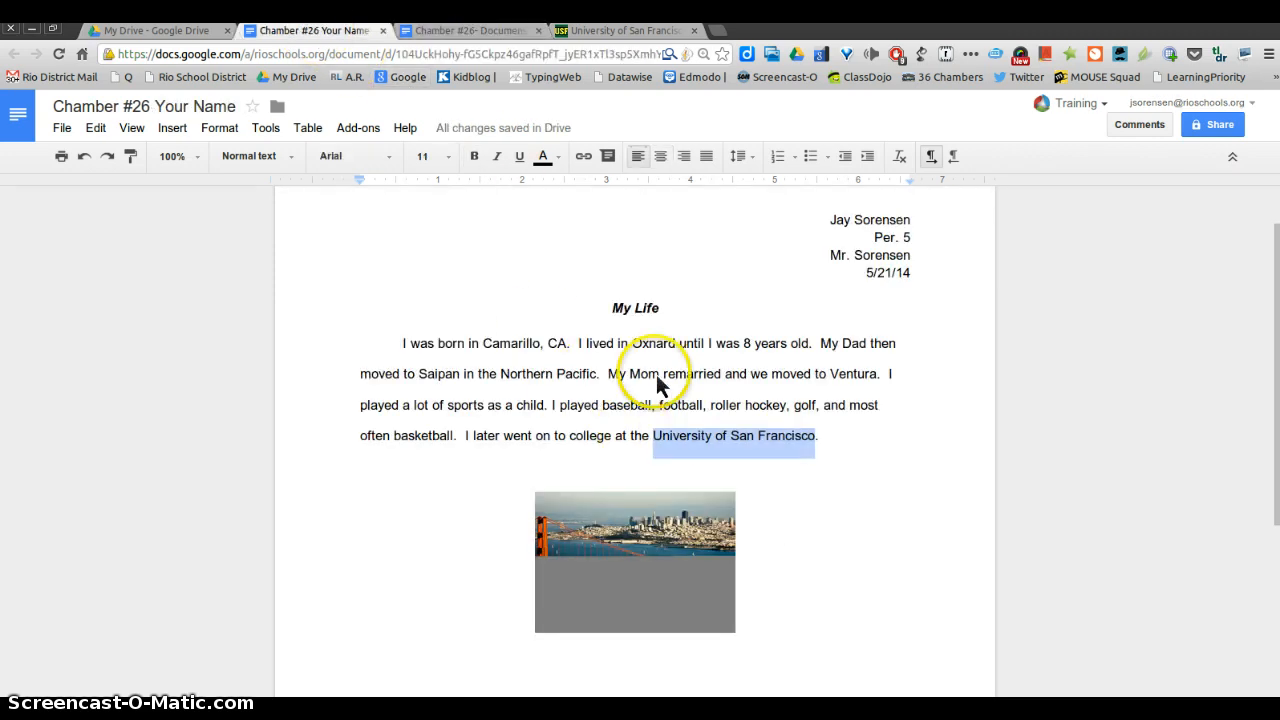
pyautogui.moveTo(584, 156)
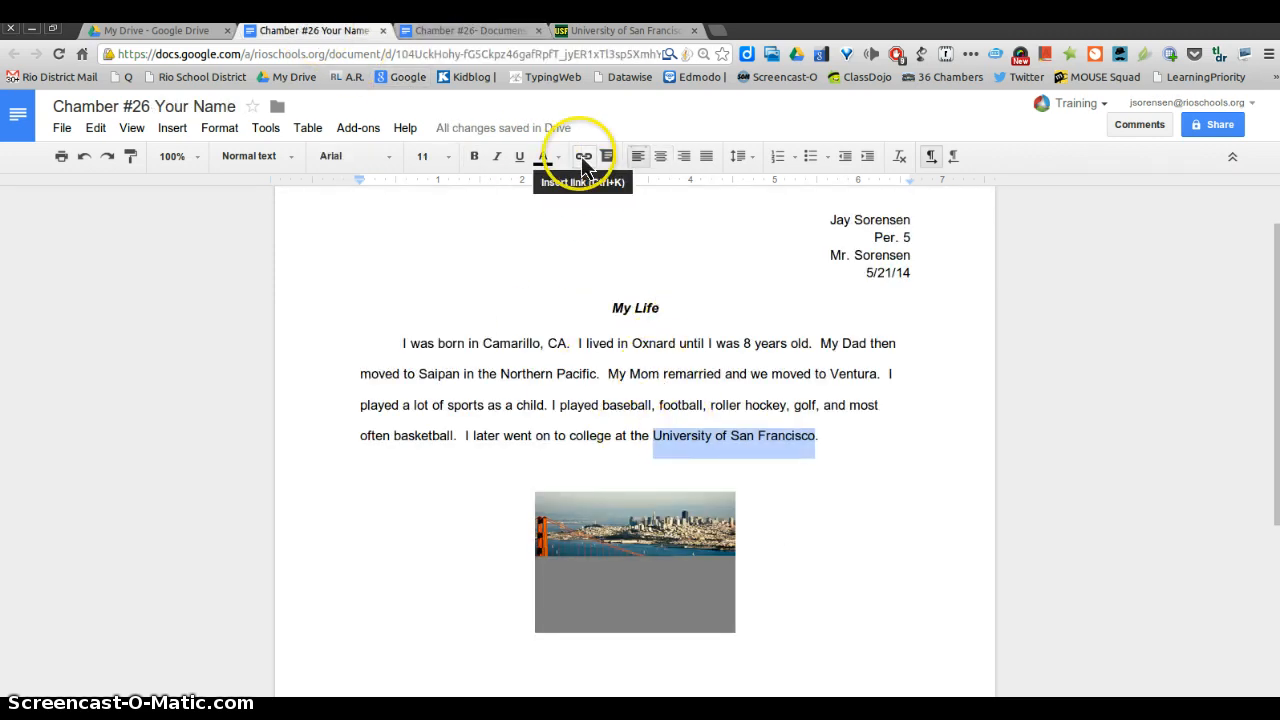
pyautogui.click(584, 156)
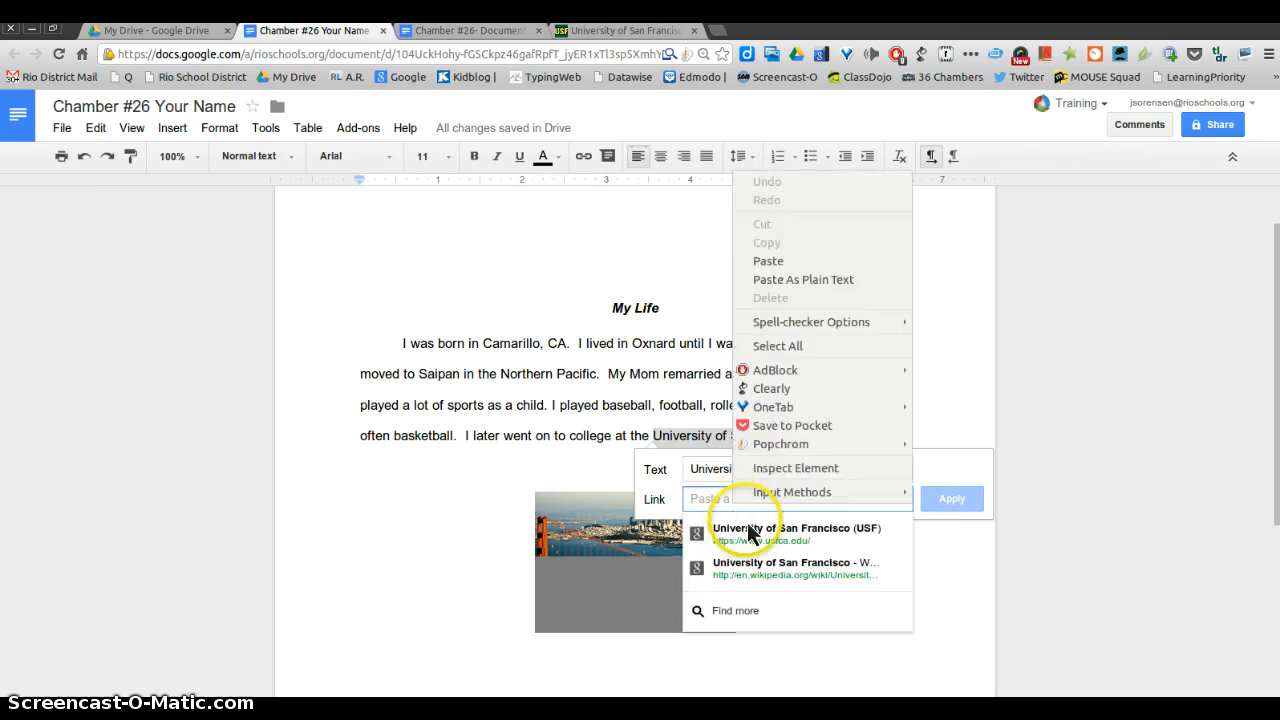
pyautogui.click(796, 532)
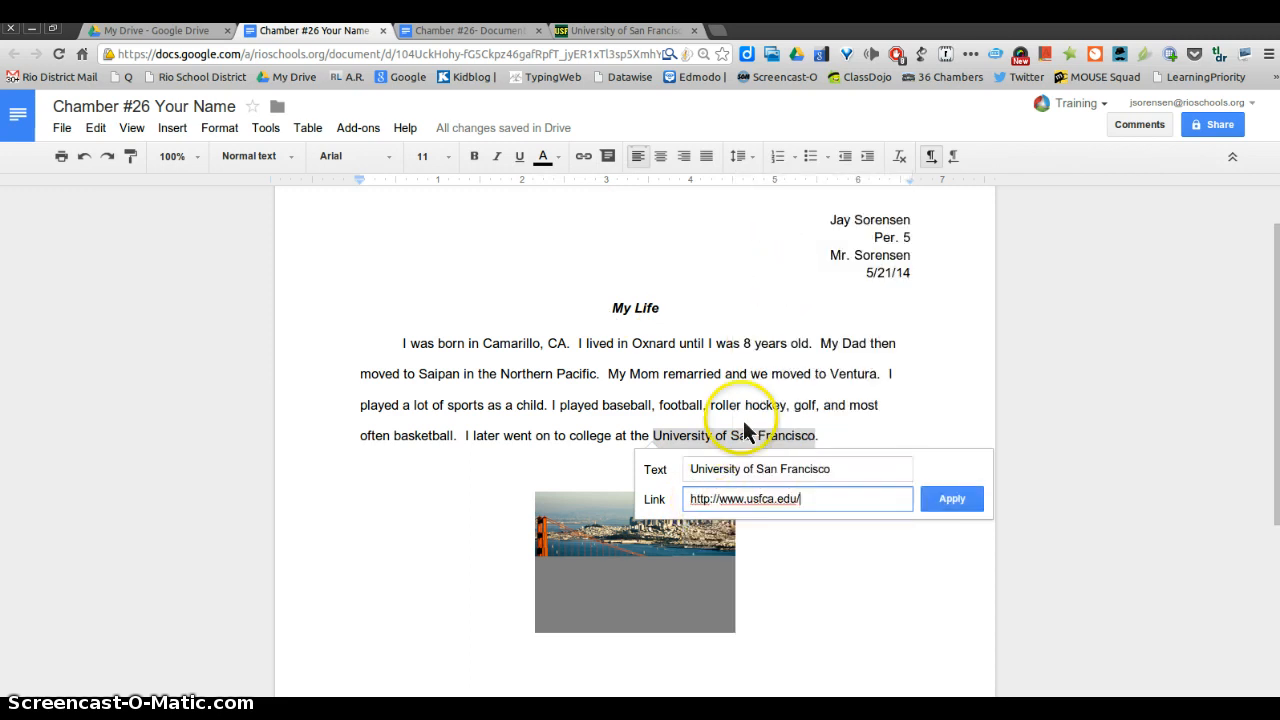
pyautogui.click(952, 498)
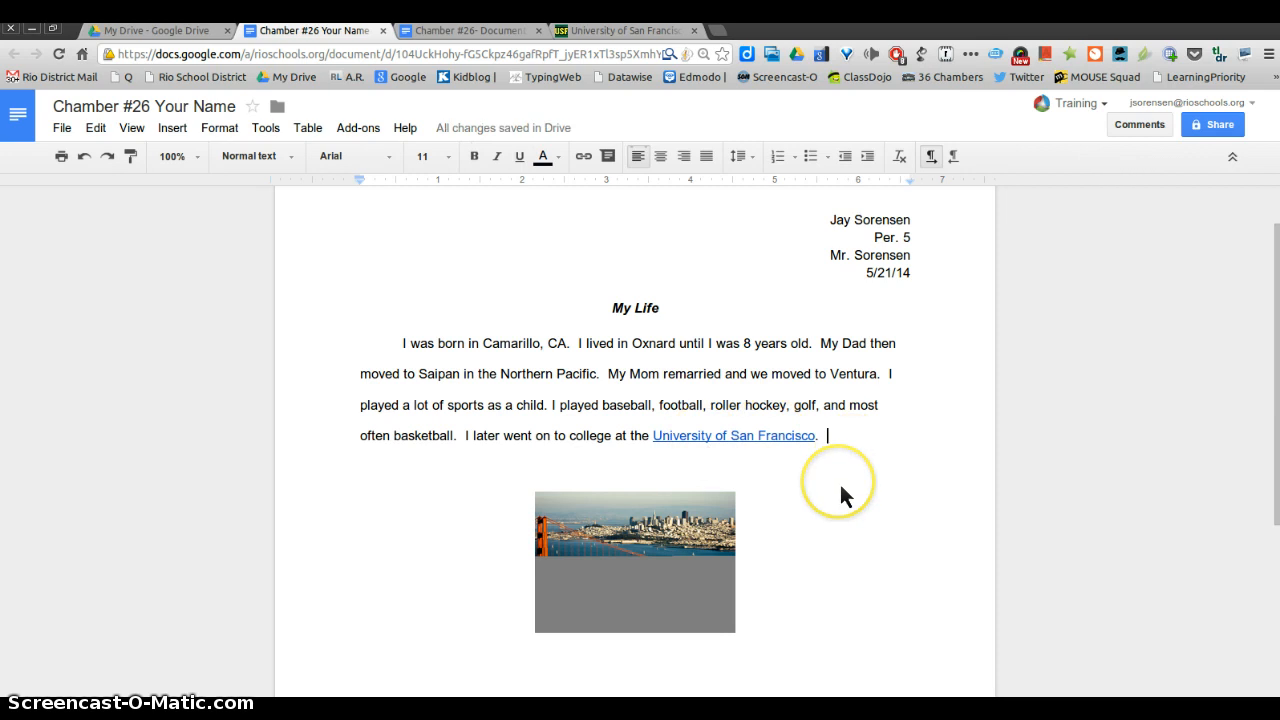
pyautogui.moveTo(850, 512)
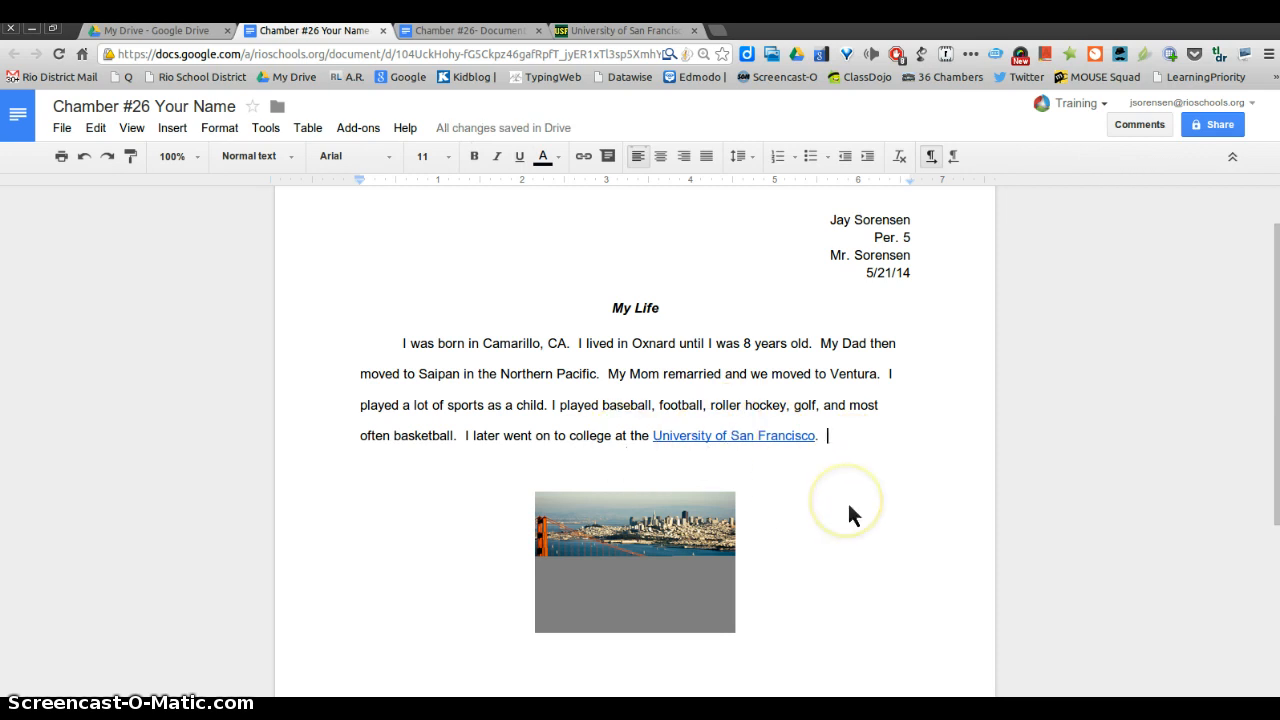
pyautogui.moveTo(852, 516)
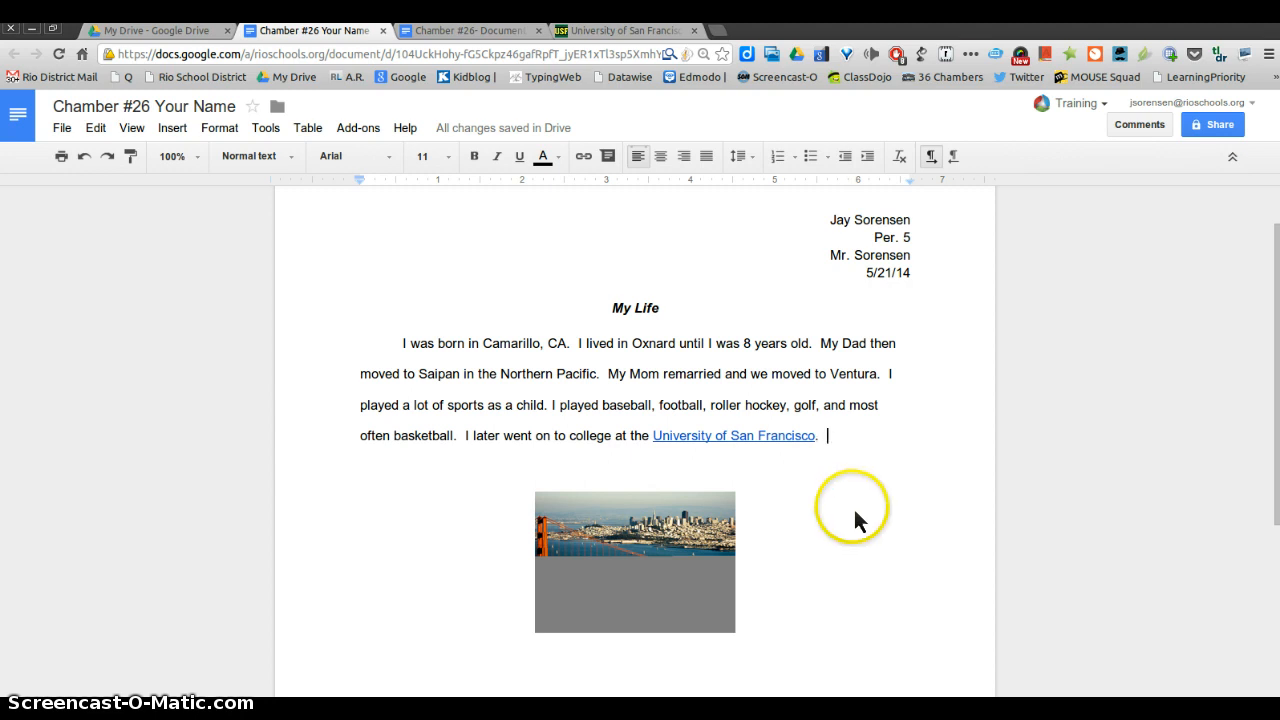
pyautogui.moveTo(428, 382)
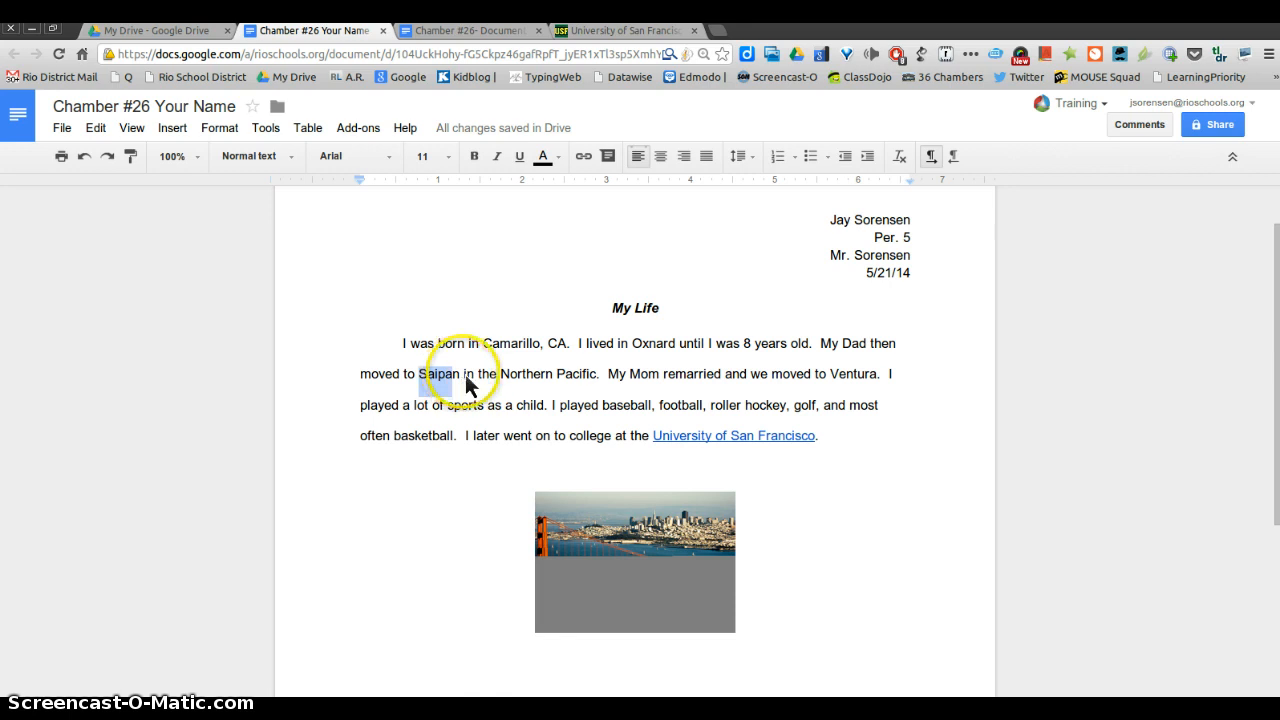
pyautogui.moveTo(444, 320)
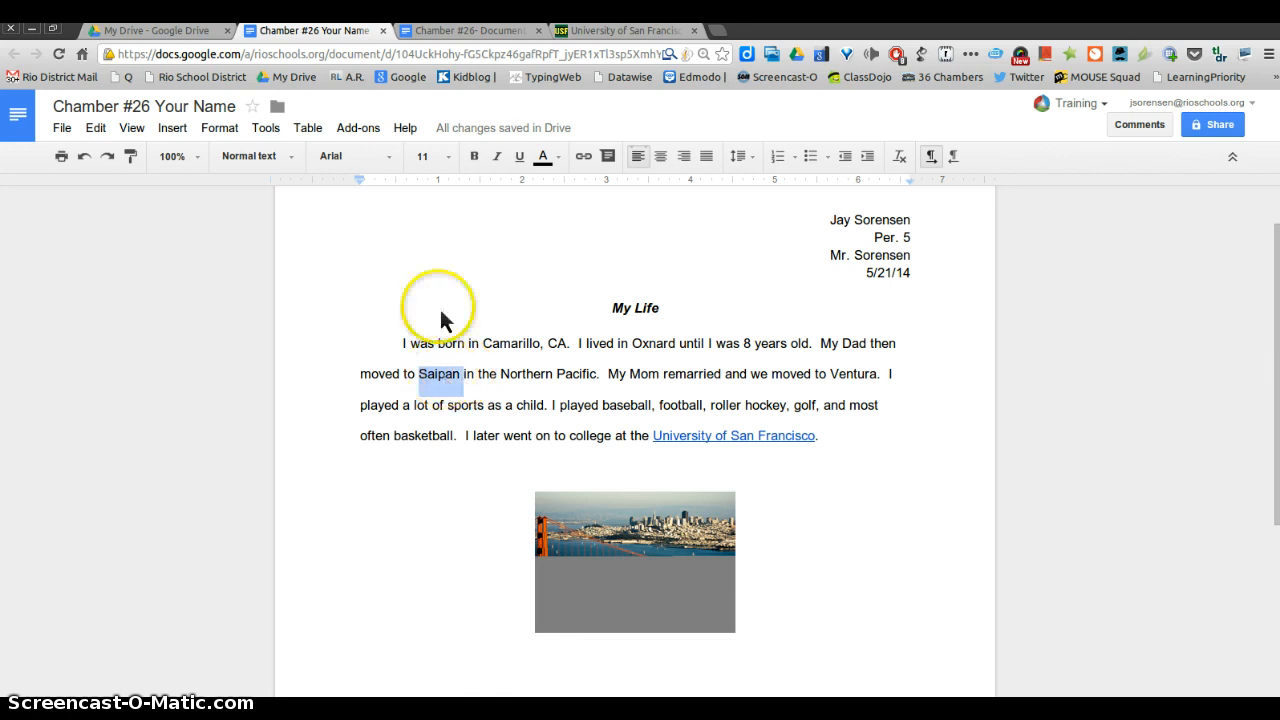
# Research the word Saipan from the Tools menu, review the results, then close the Research panel.
pyautogui.click(266, 128)
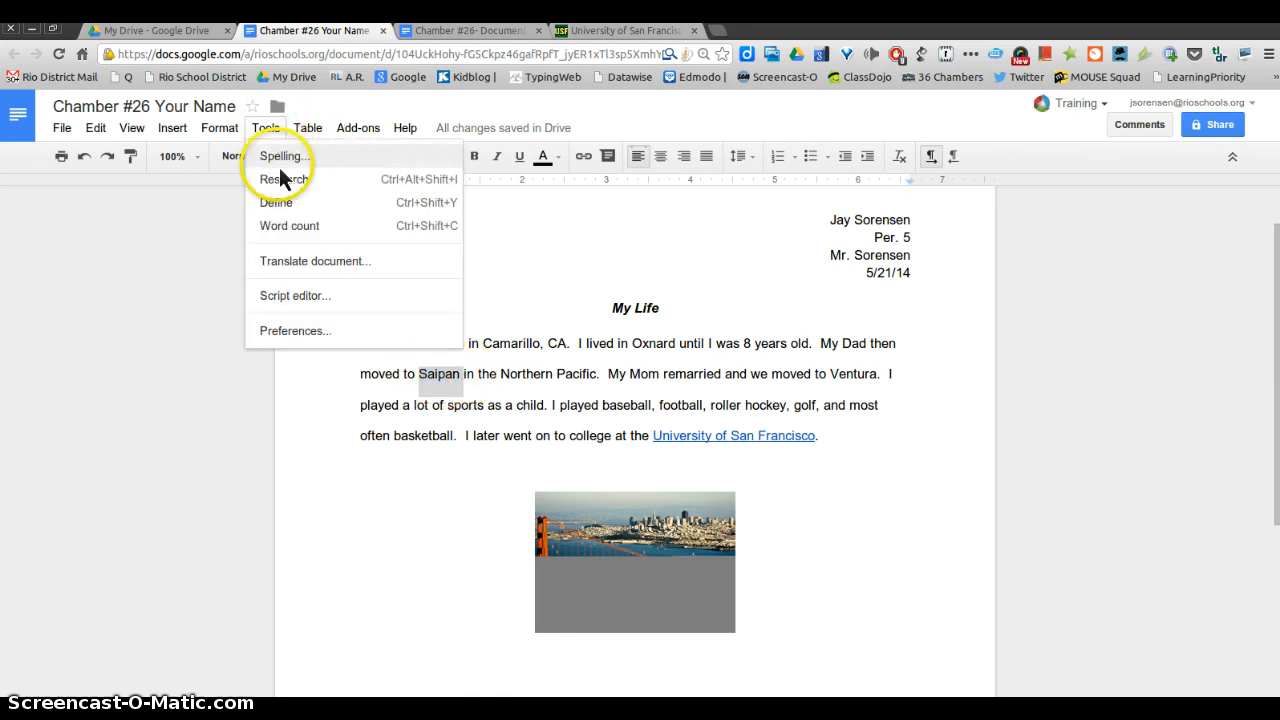
pyautogui.moveTo(284, 180)
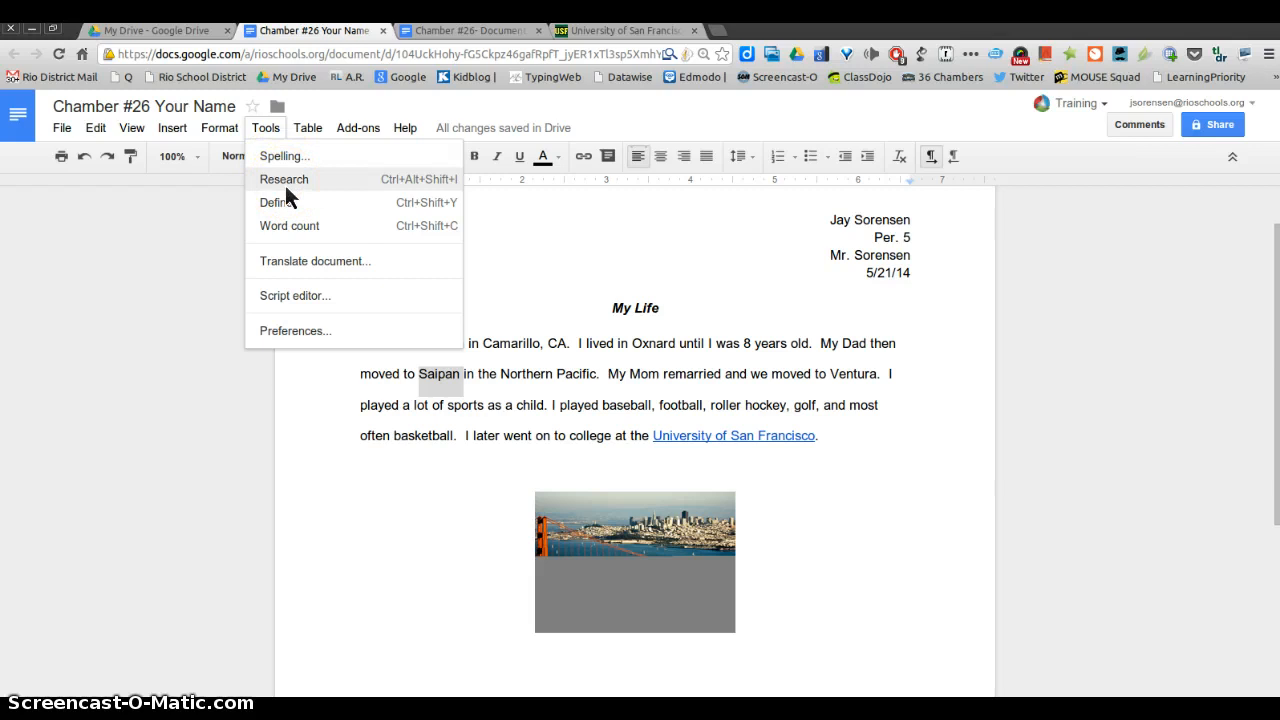
pyautogui.click(284, 178)
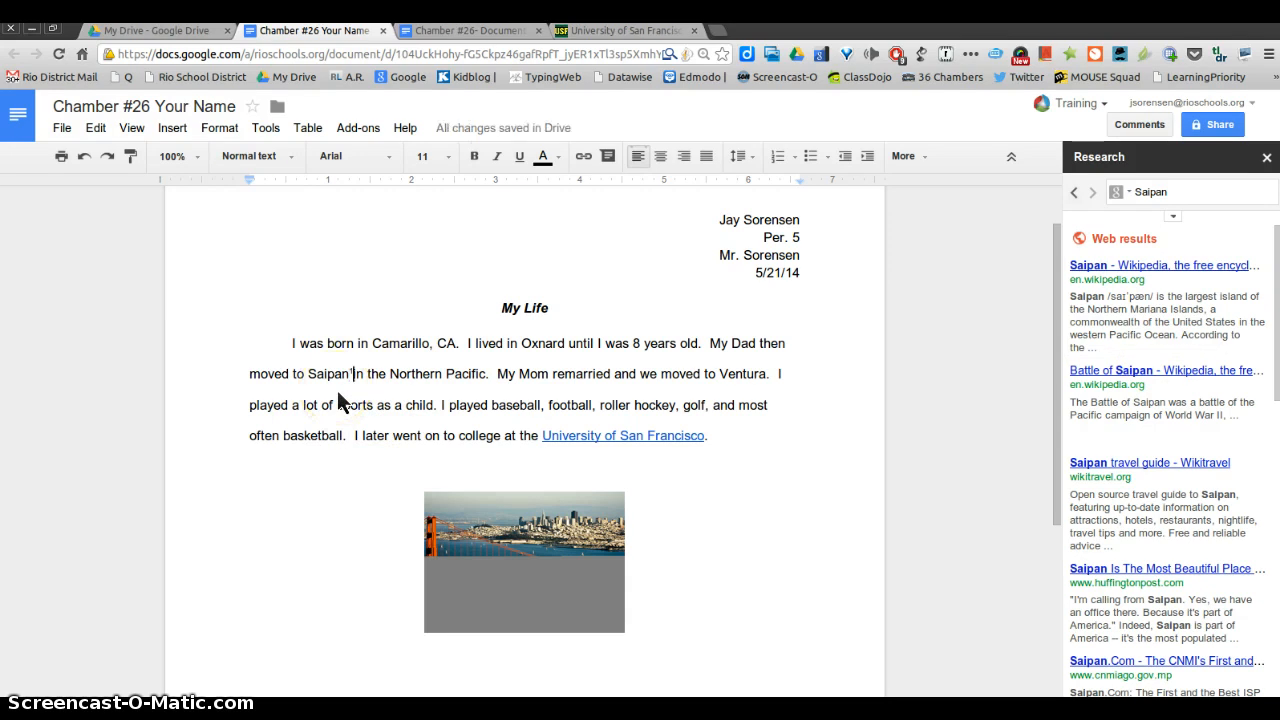
pyautogui.scroll(-3)
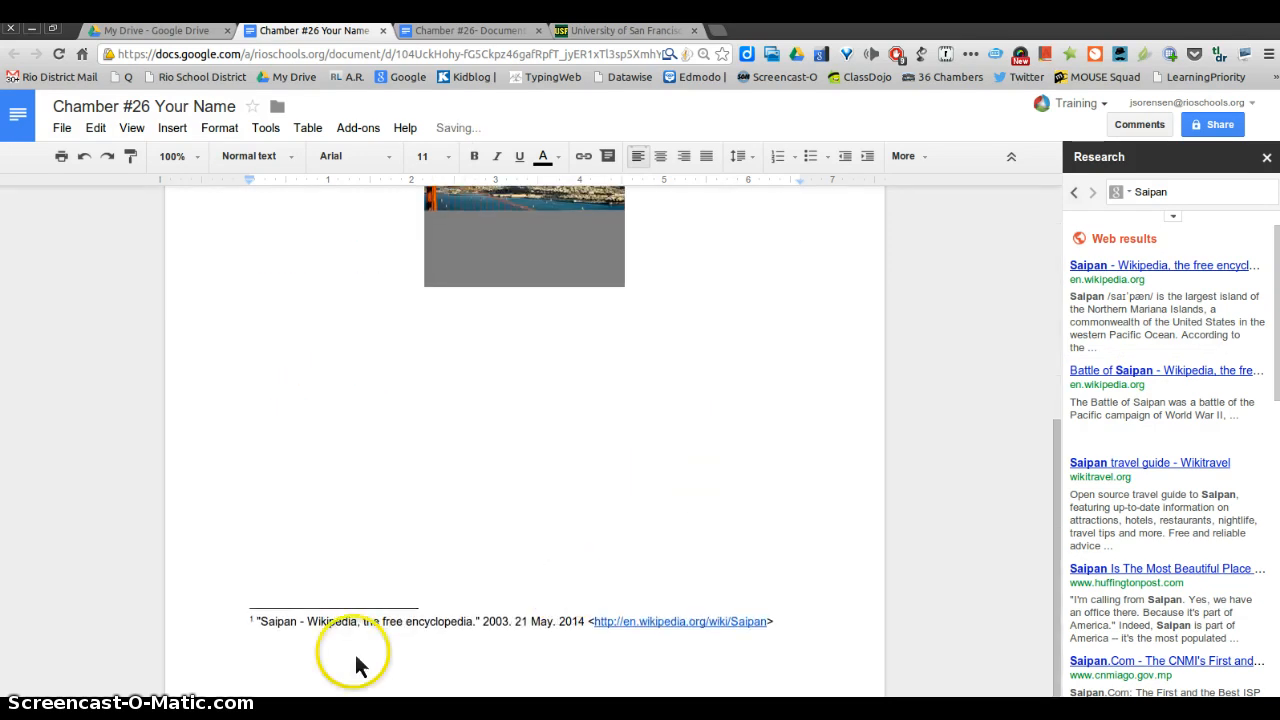
pyautogui.moveTo(718, 664)
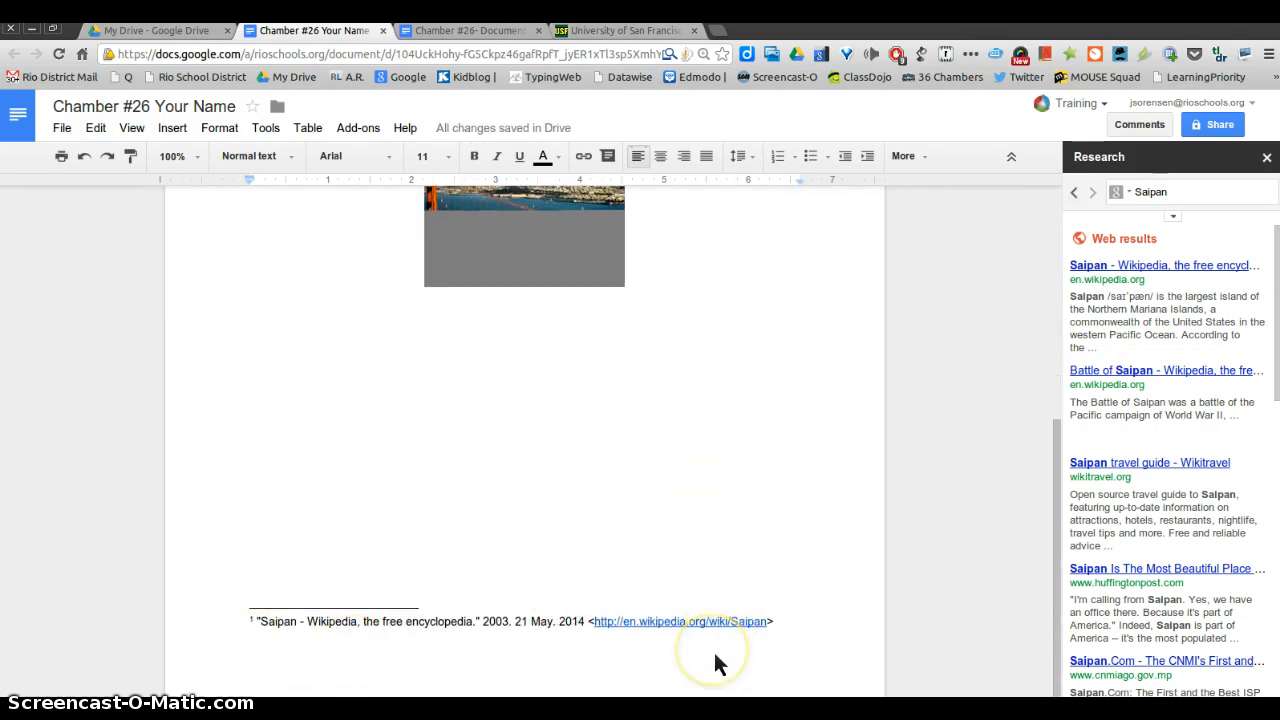
pyautogui.scroll(3)
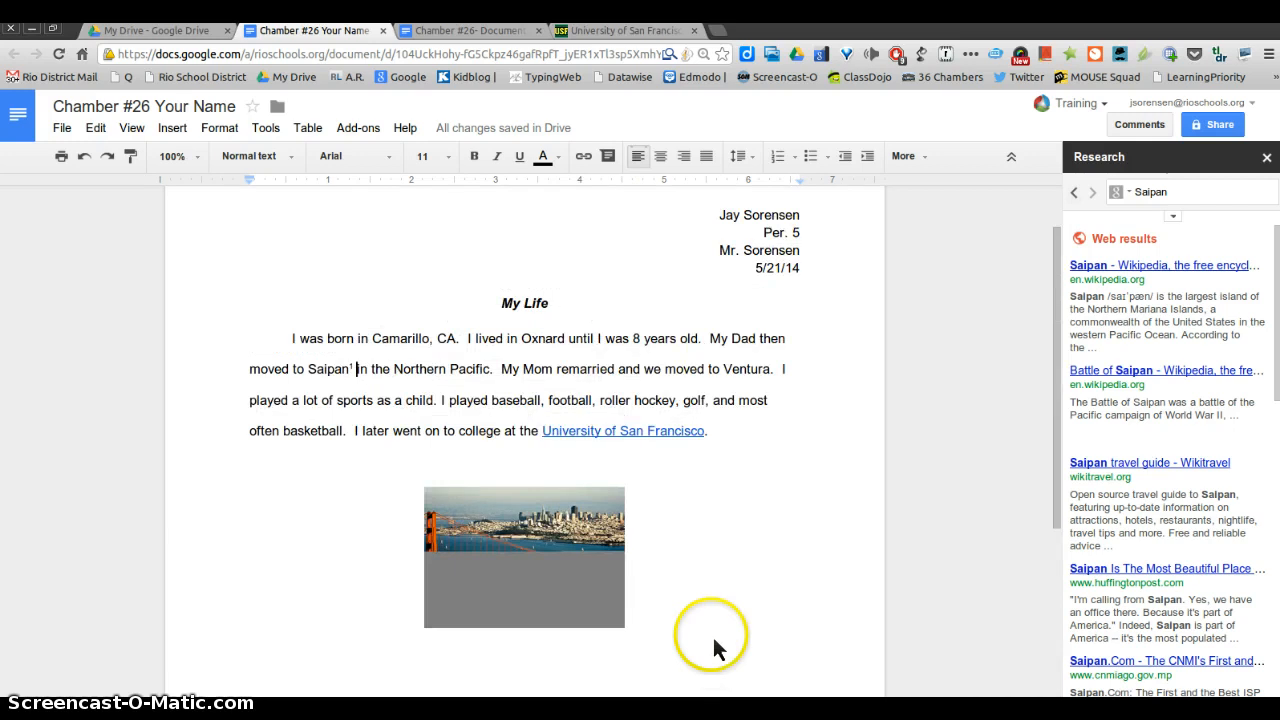
pyautogui.moveTo(1270, 168)
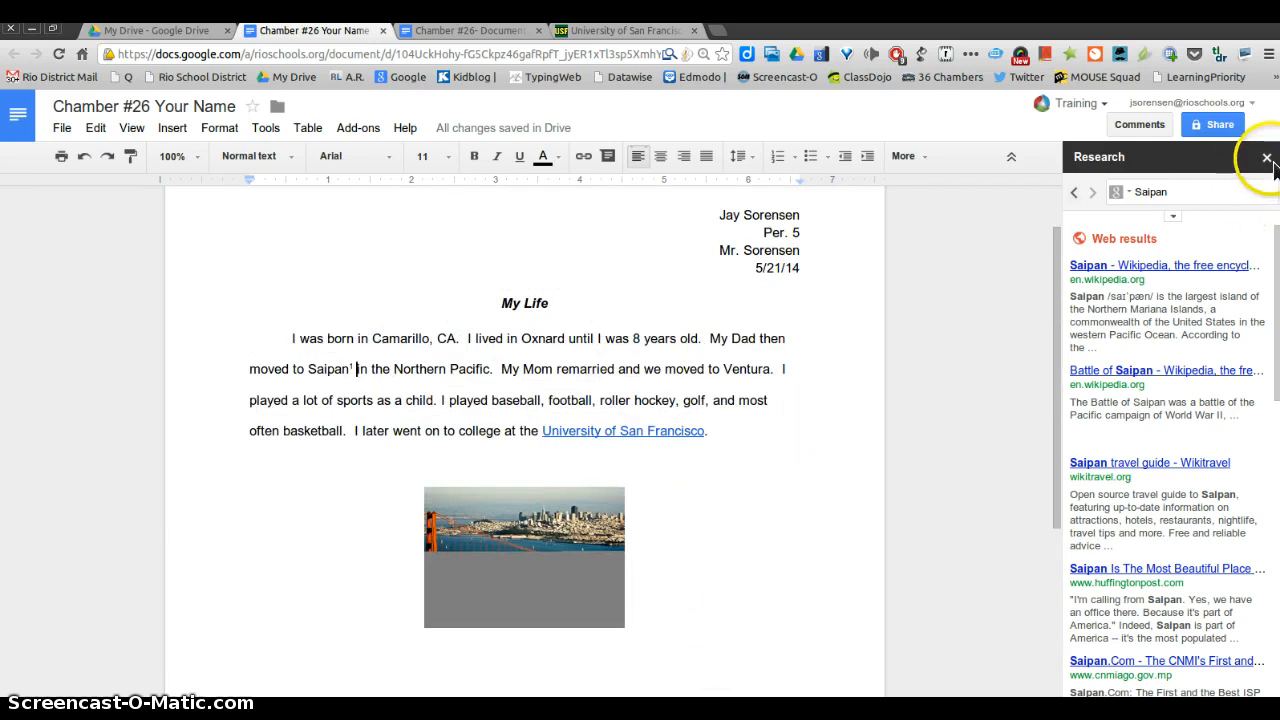
pyautogui.click(1264, 158)
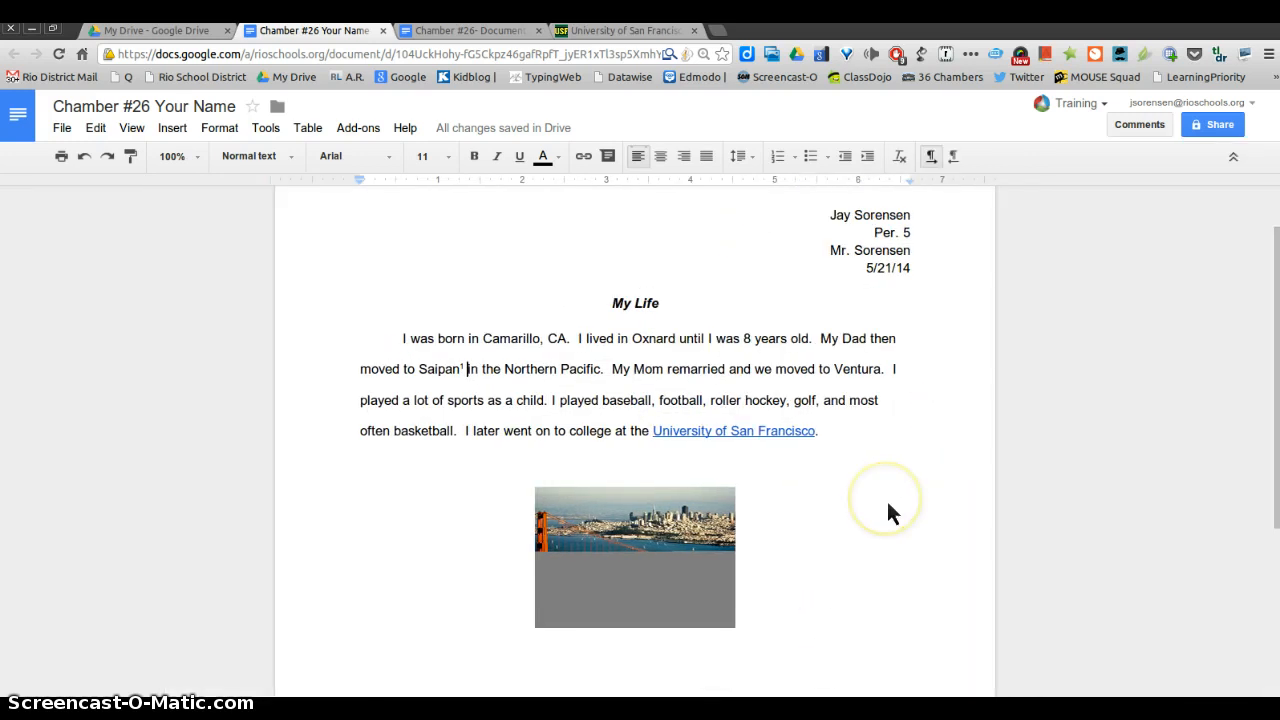
pyautogui.moveTo(896, 496)
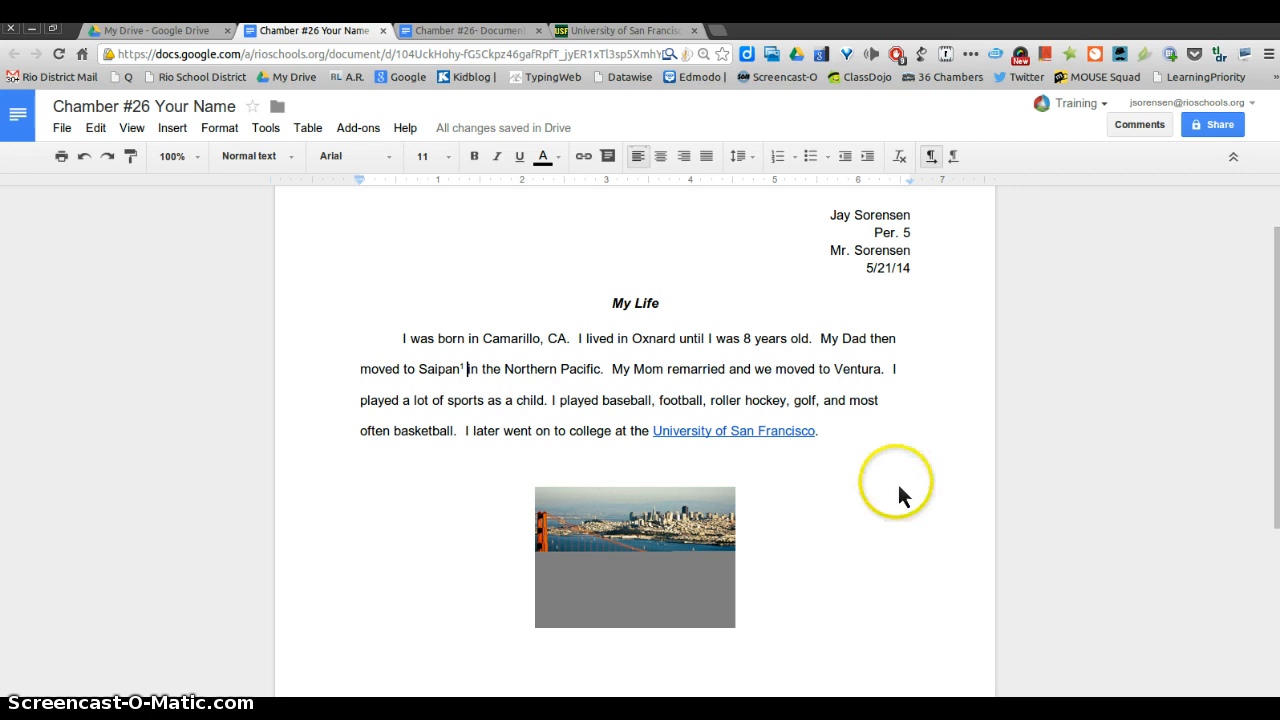
pyautogui.moveTo(904, 496)
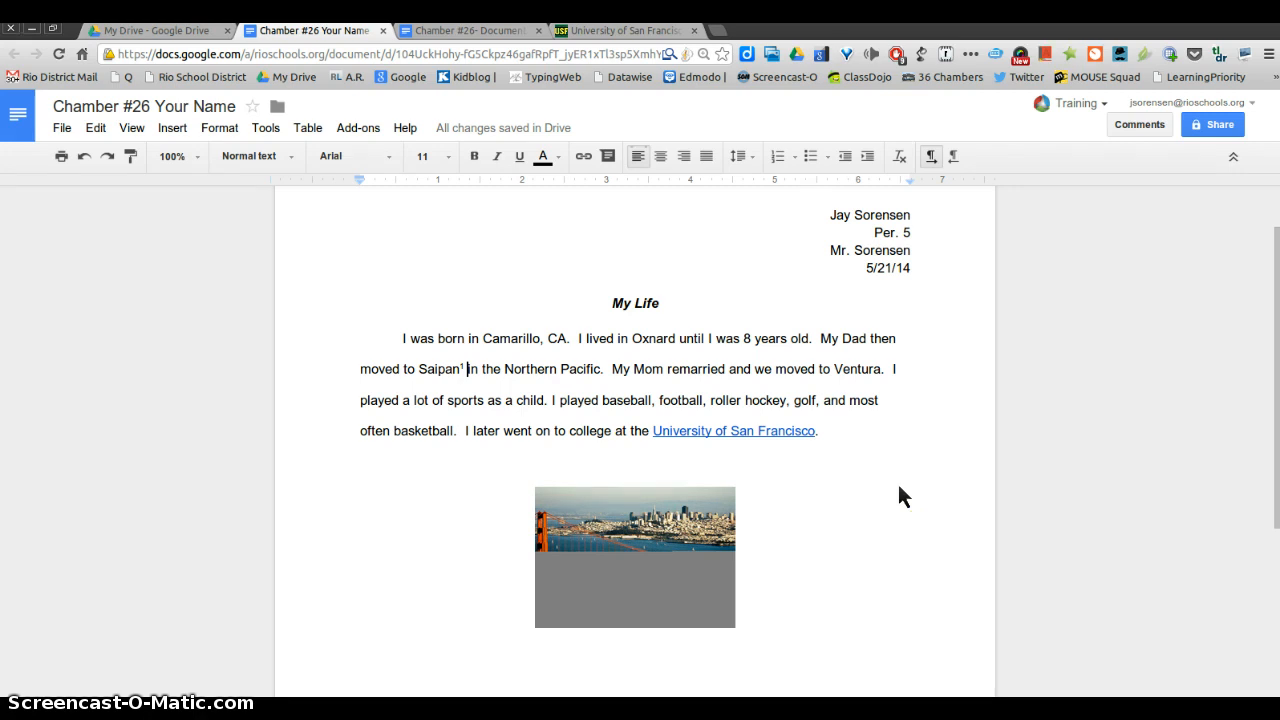
# Place the insertion point on the blank line below the San Francisco image, ready for a table.
pyautogui.scroll(-3)
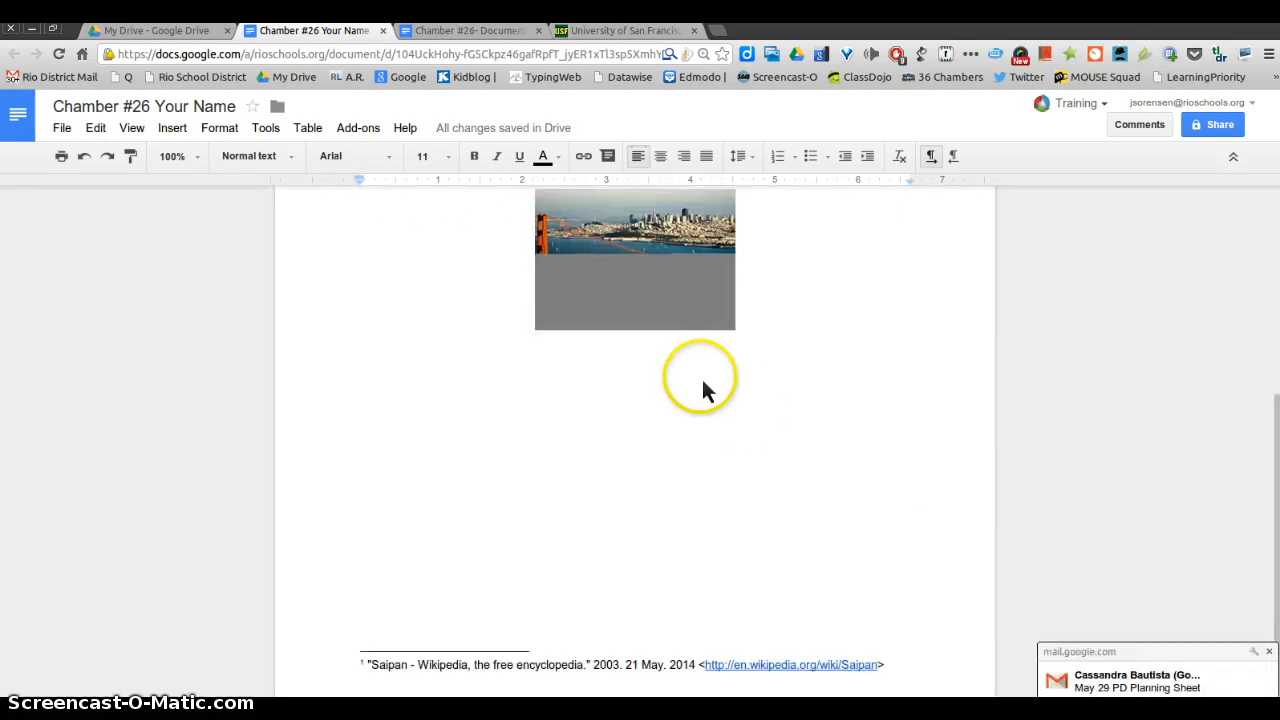
pyautogui.moveTo(784, 336)
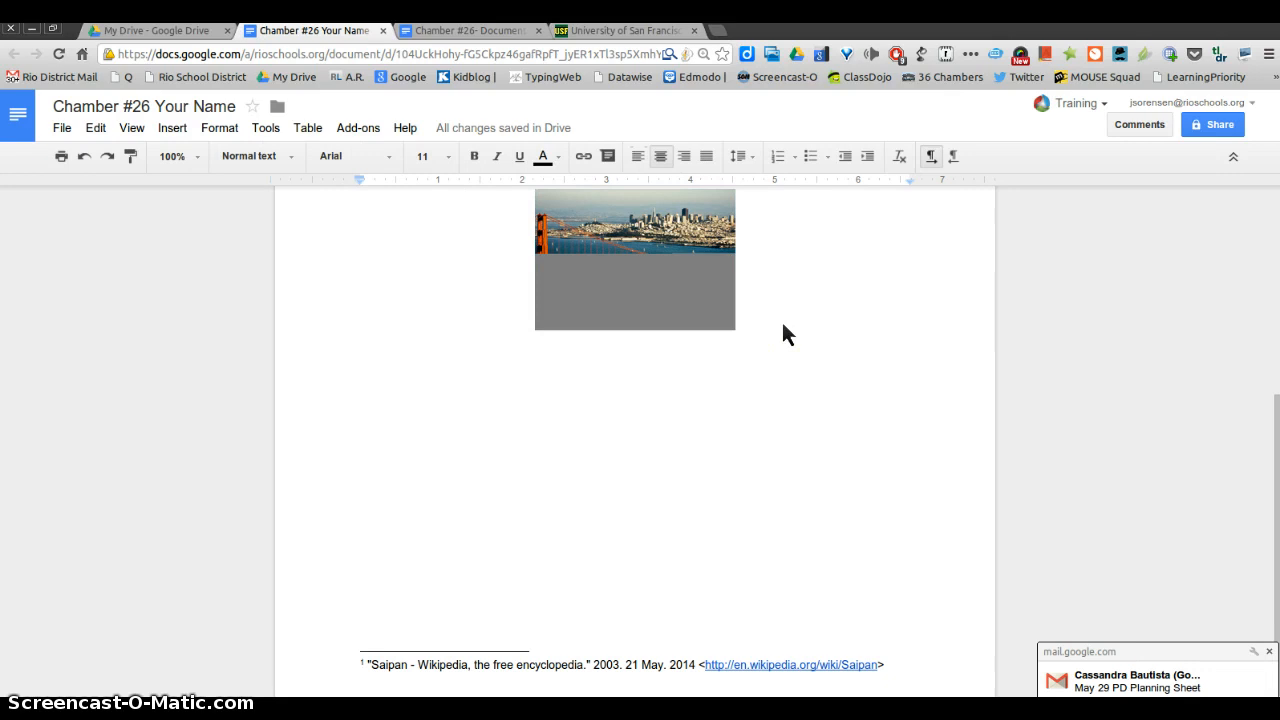
pyautogui.click(636, 388)
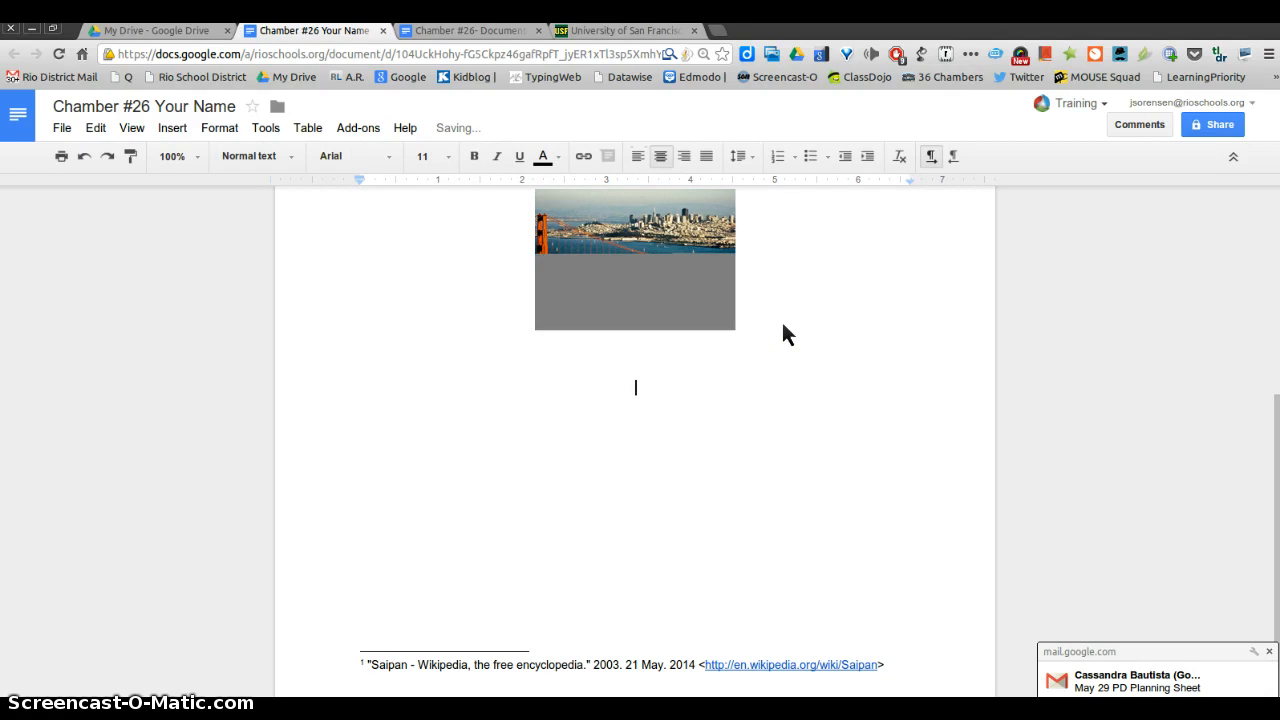
pyautogui.click(308, 128)
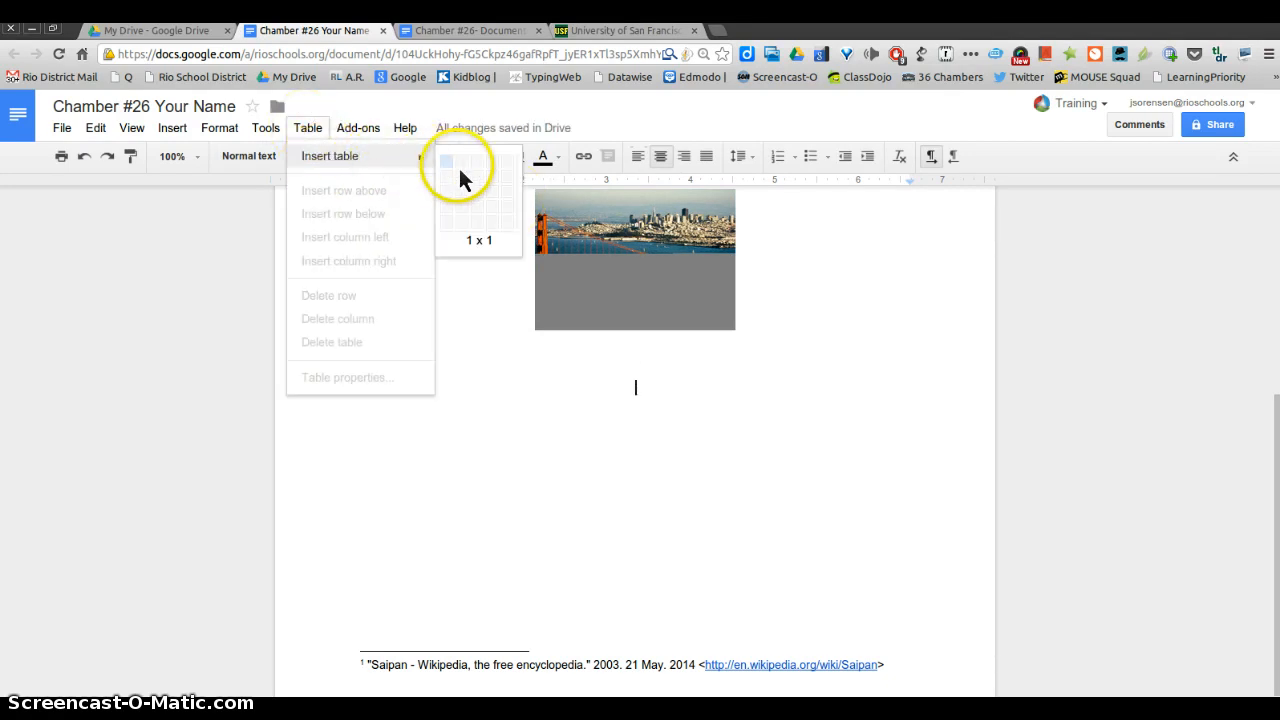
pyautogui.moveTo(490, 210)
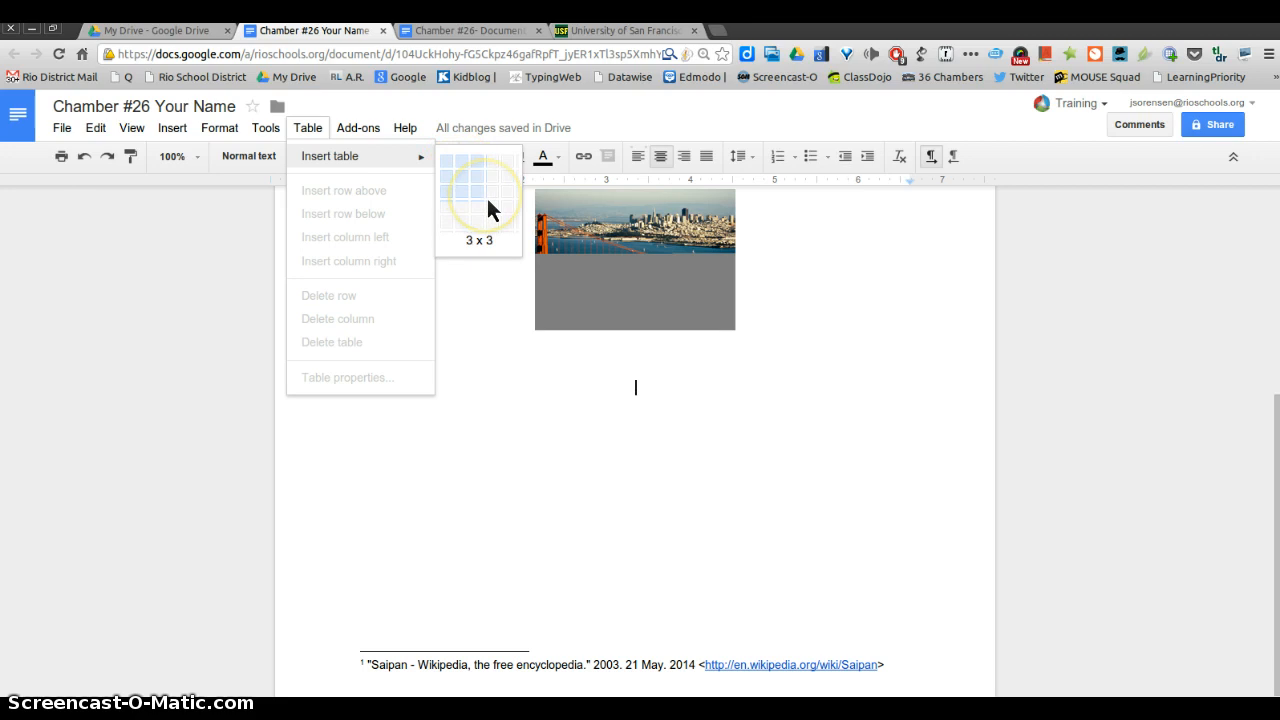
# Insert a 3x3 table and fill its first row with School, Mascot, Years.
pyautogui.click(490, 210)
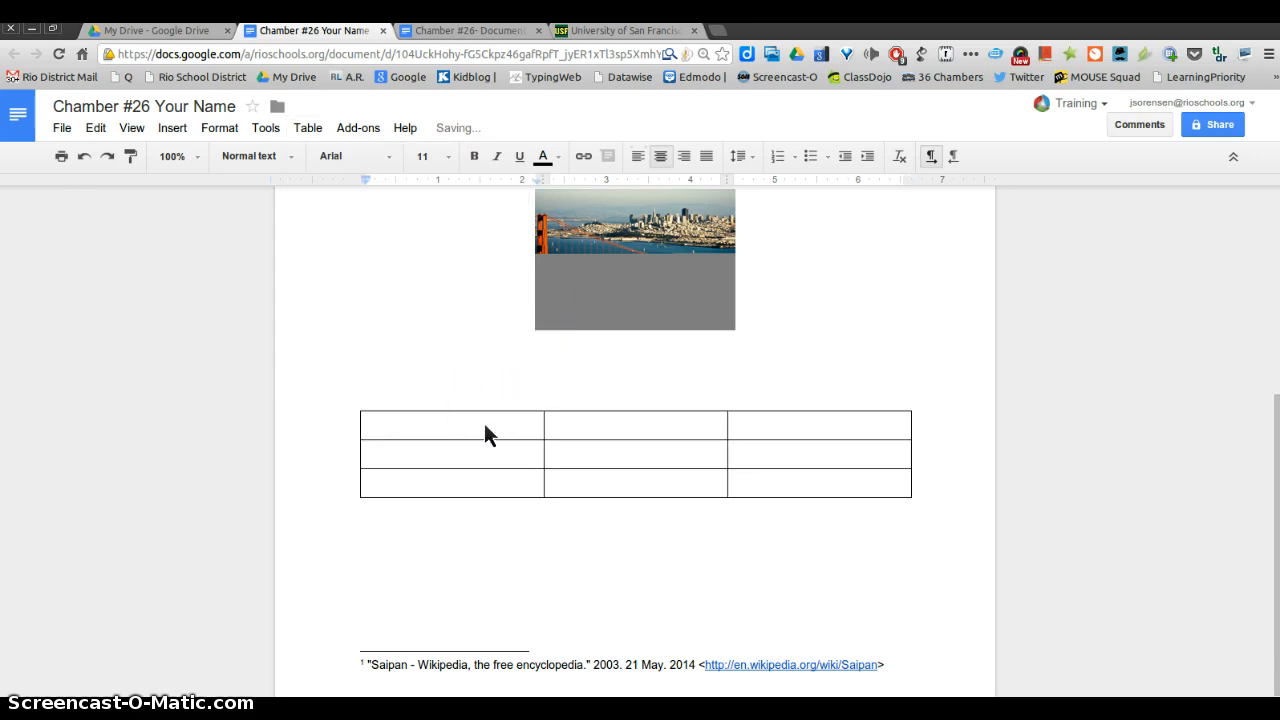
pyautogui.click(452, 424)
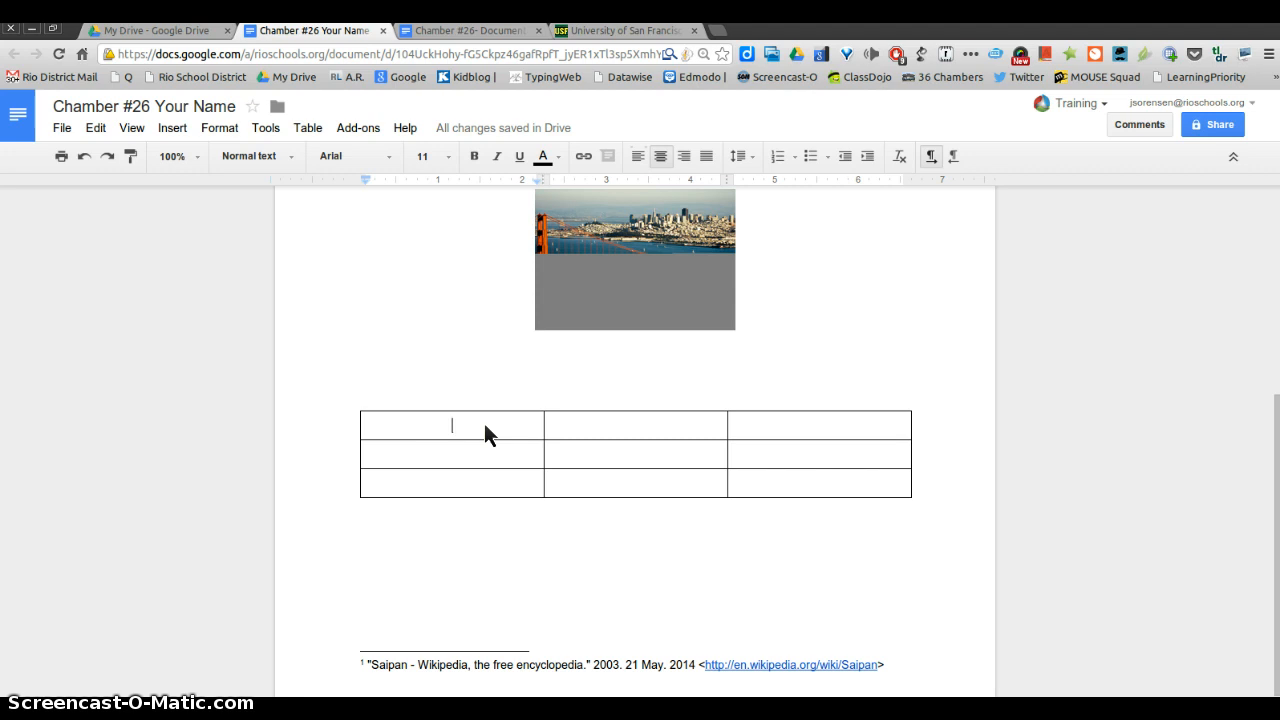
pyautogui.write('School')
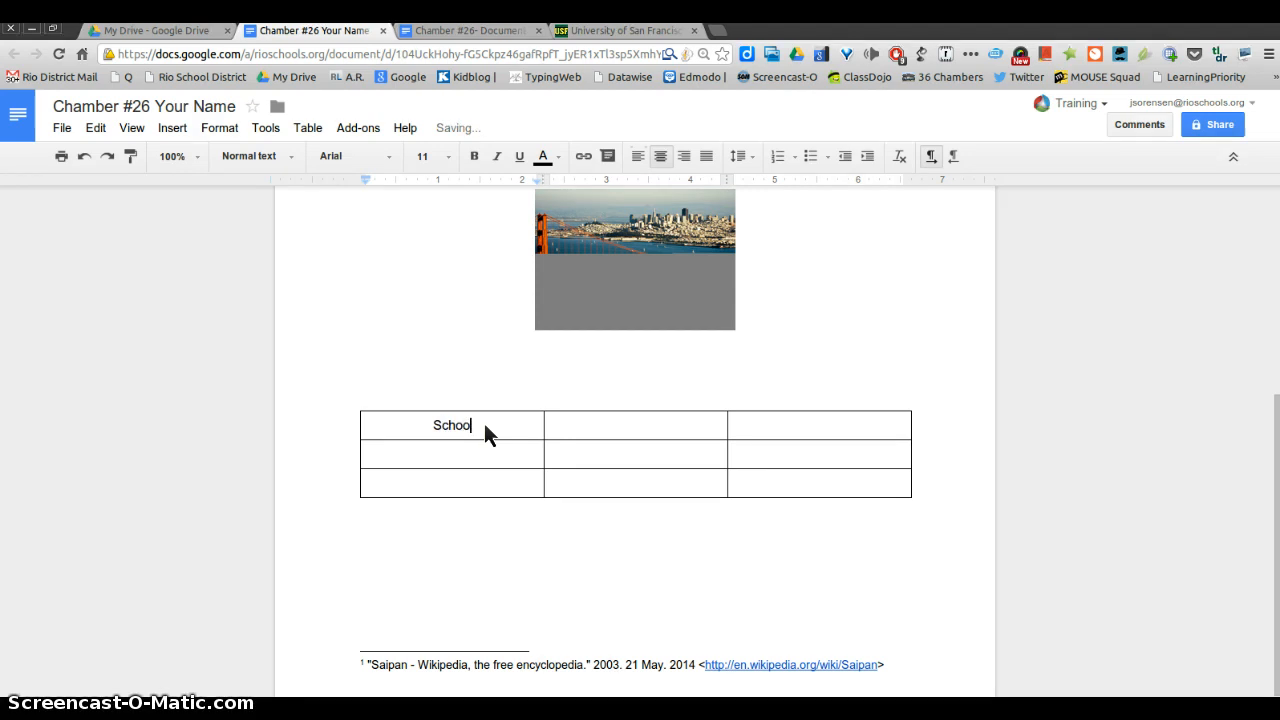
pyautogui.write('Y')
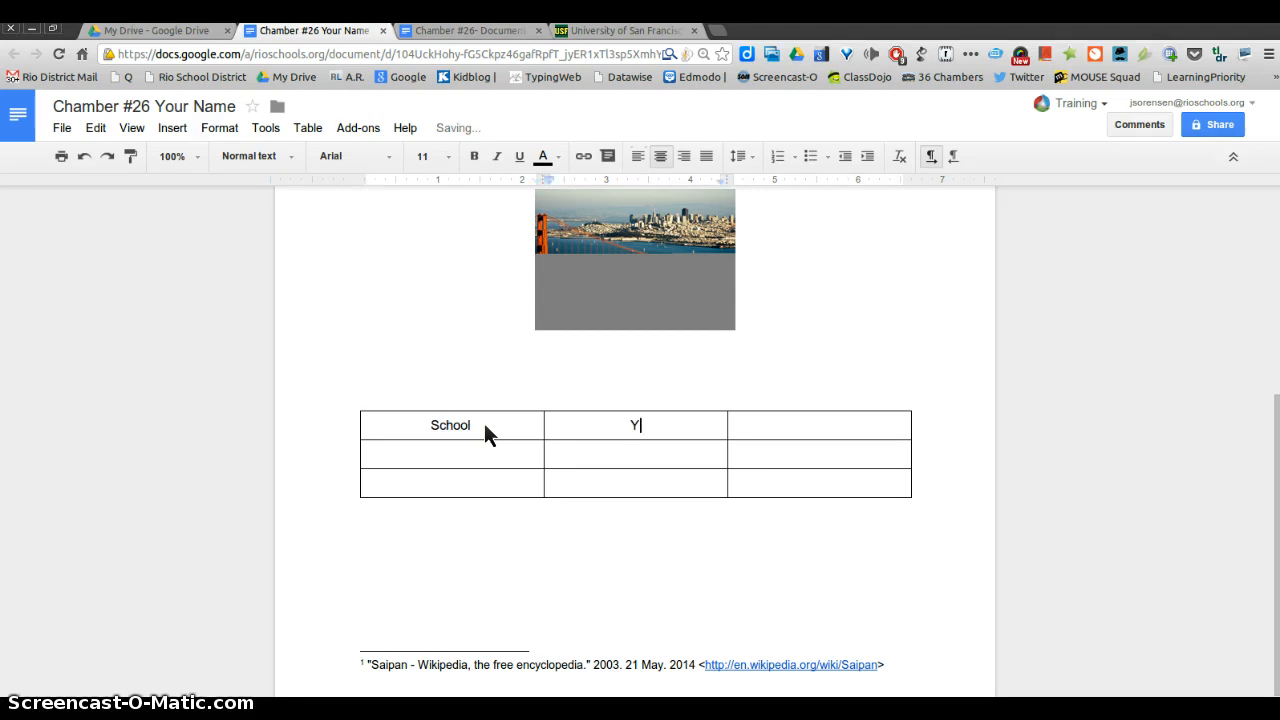
pyautogui.press('Backspace')
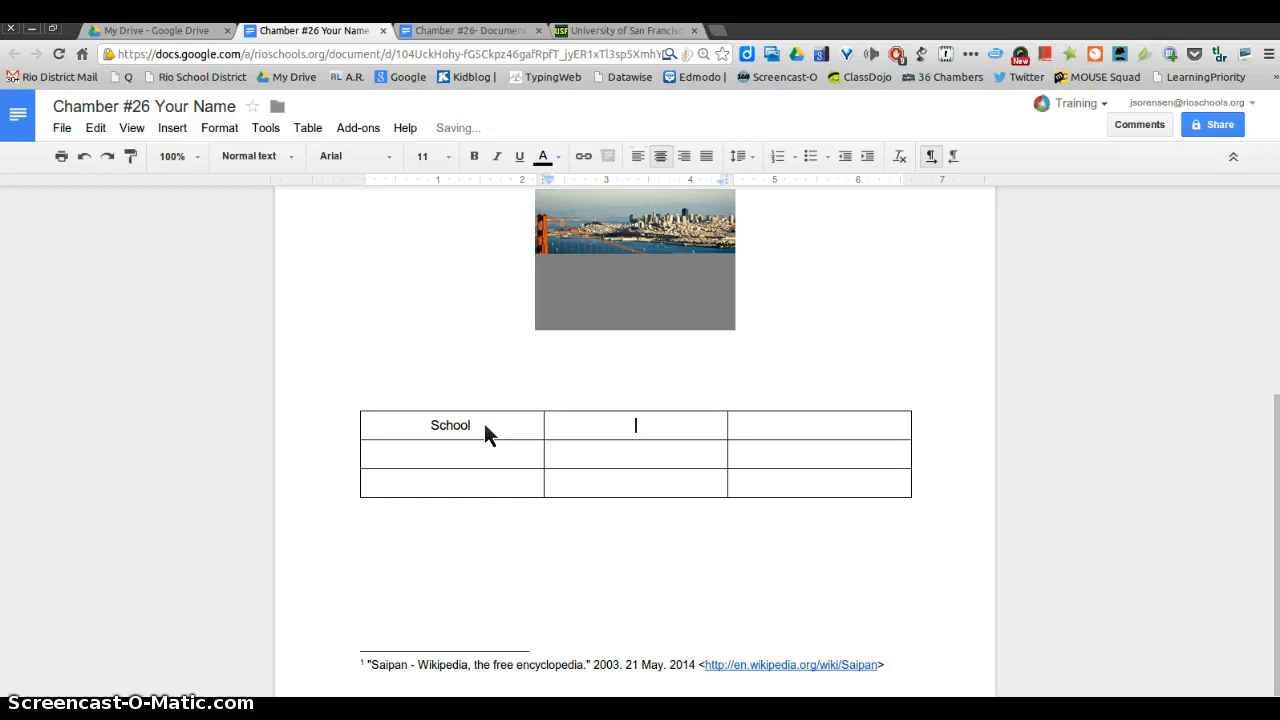
pyautogui.write('Masco')
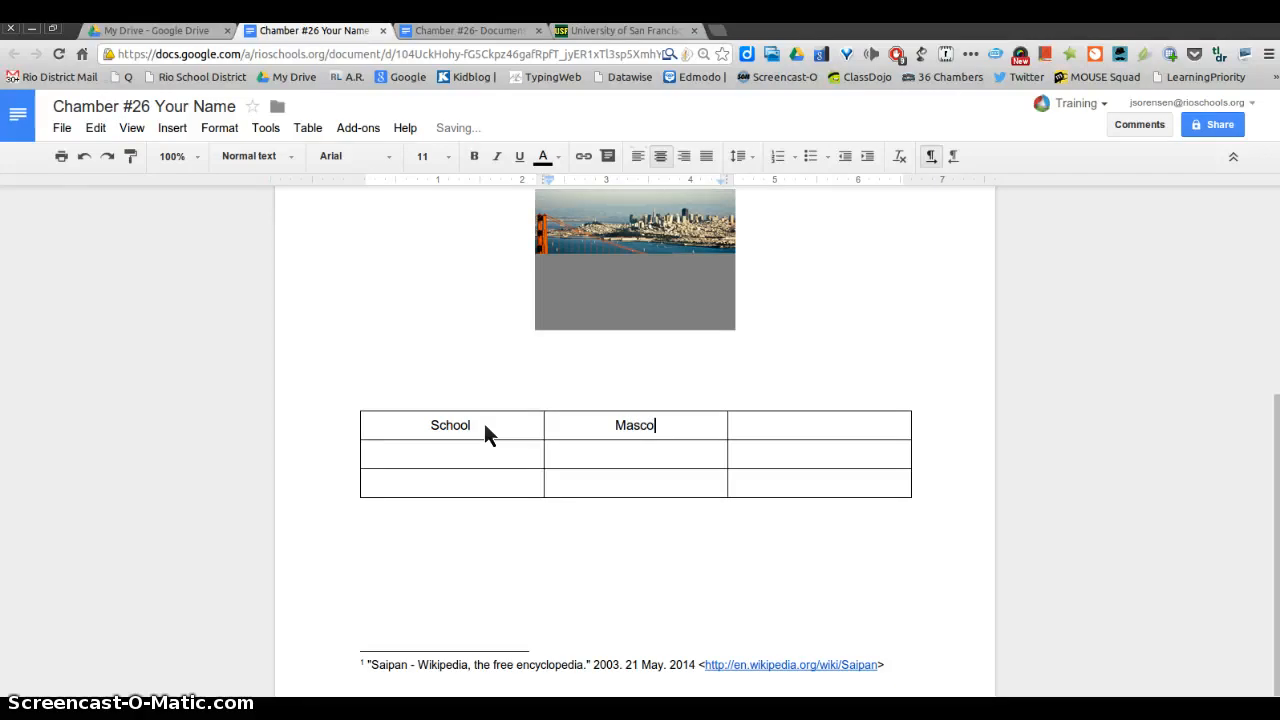
pyautogui.write('Years')
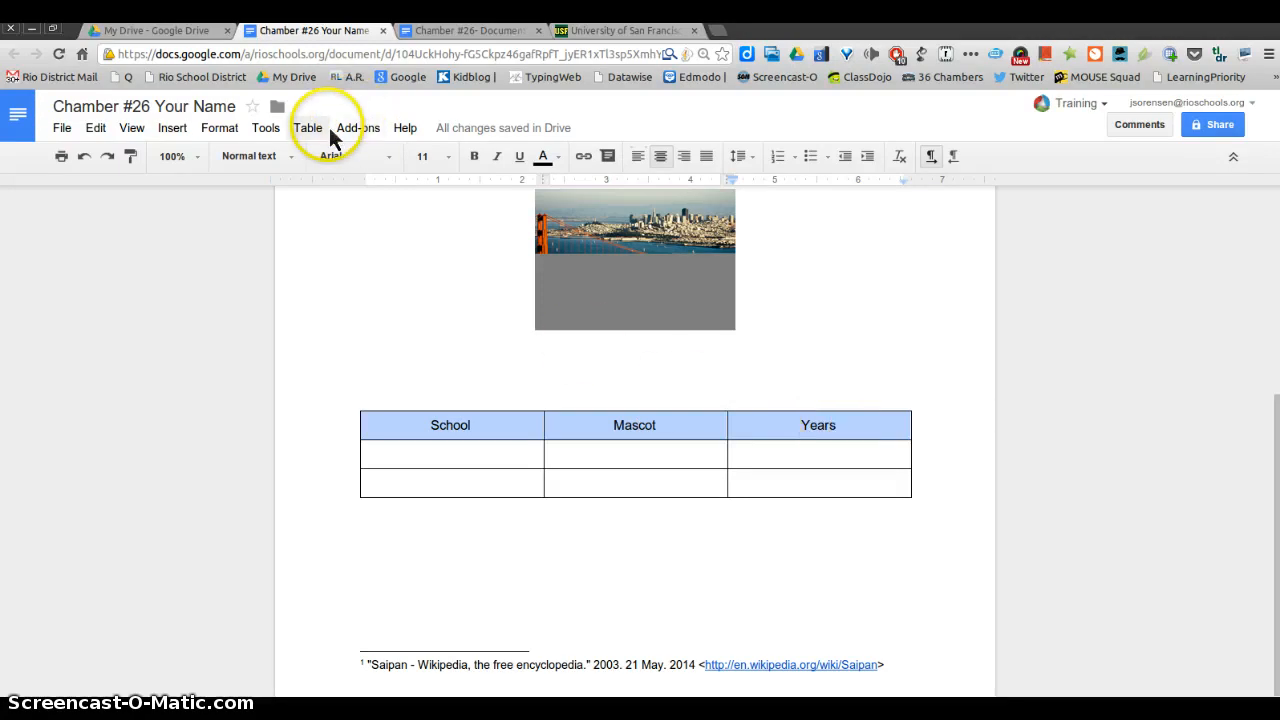
# Set the header row's cell background colour to gray in Table properties.
pyautogui.click(308, 128)
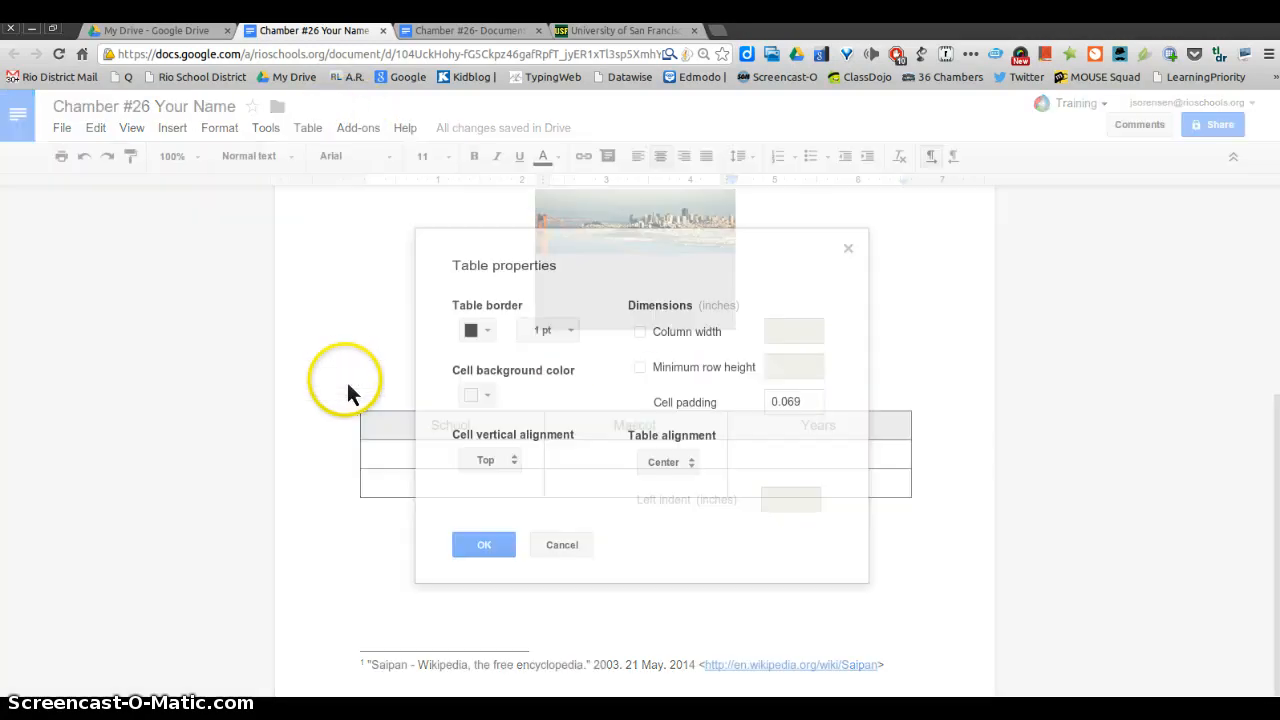
pyautogui.click(476, 394)
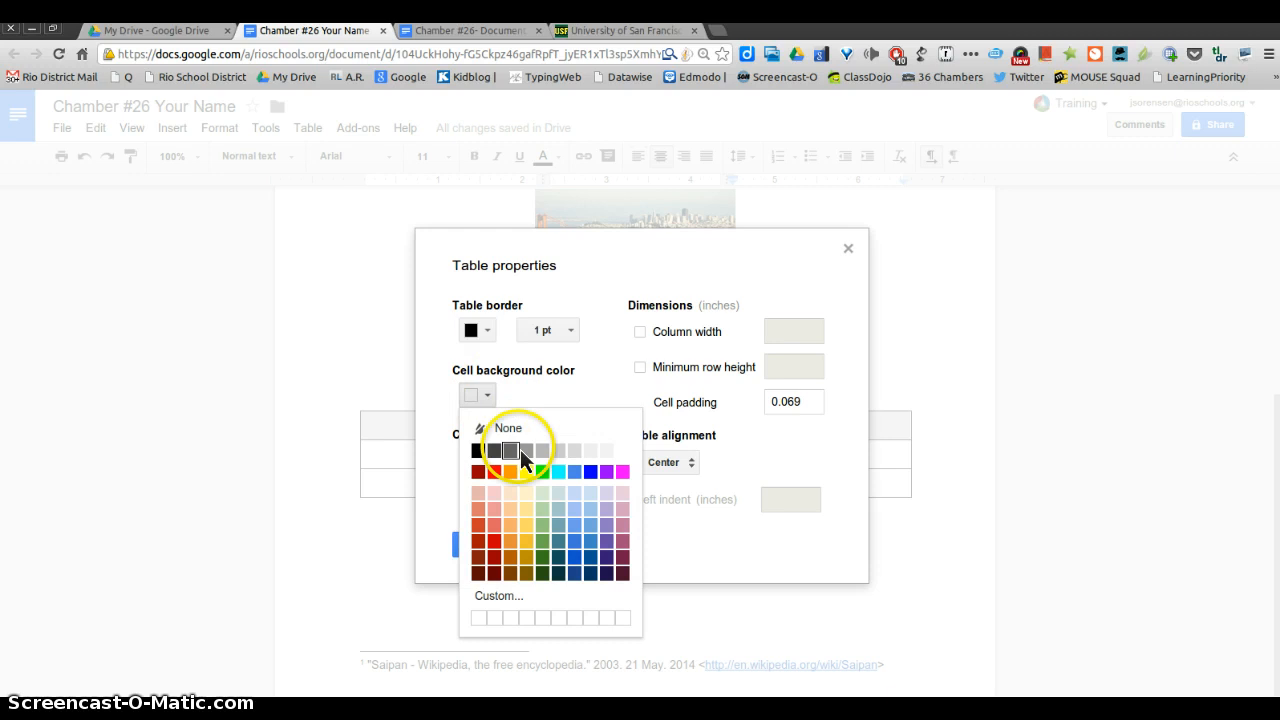
pyautogui.click(510, 450)
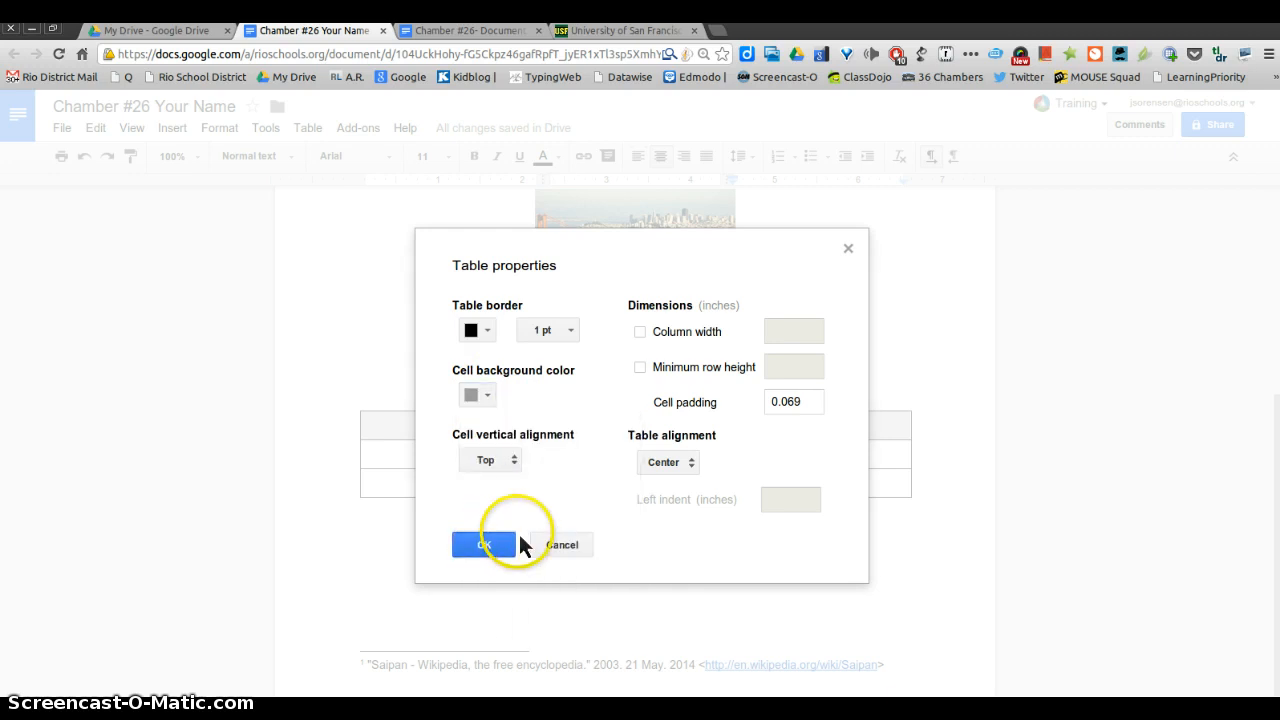
pyautogui.click(484, 544)
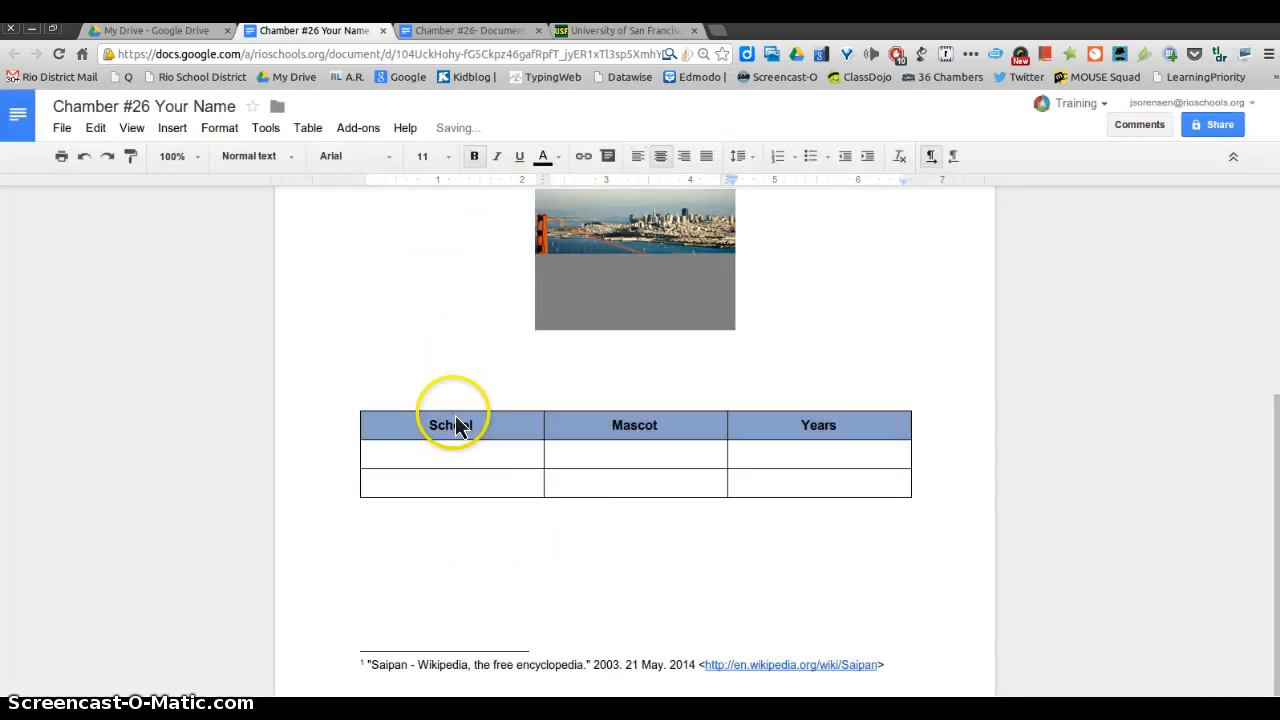
pyautogui.click(452, 454)
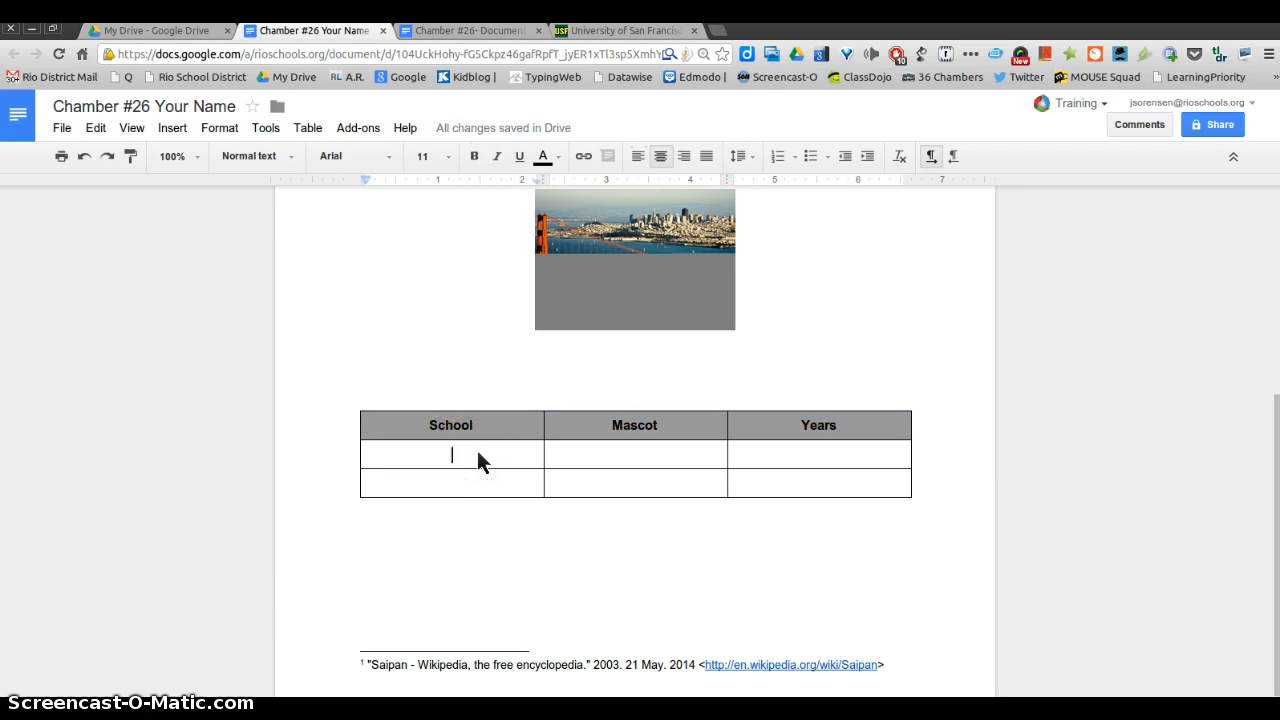
# Fill the second row with USF, Dons, 1996-2000.
pyautogui.write('US')
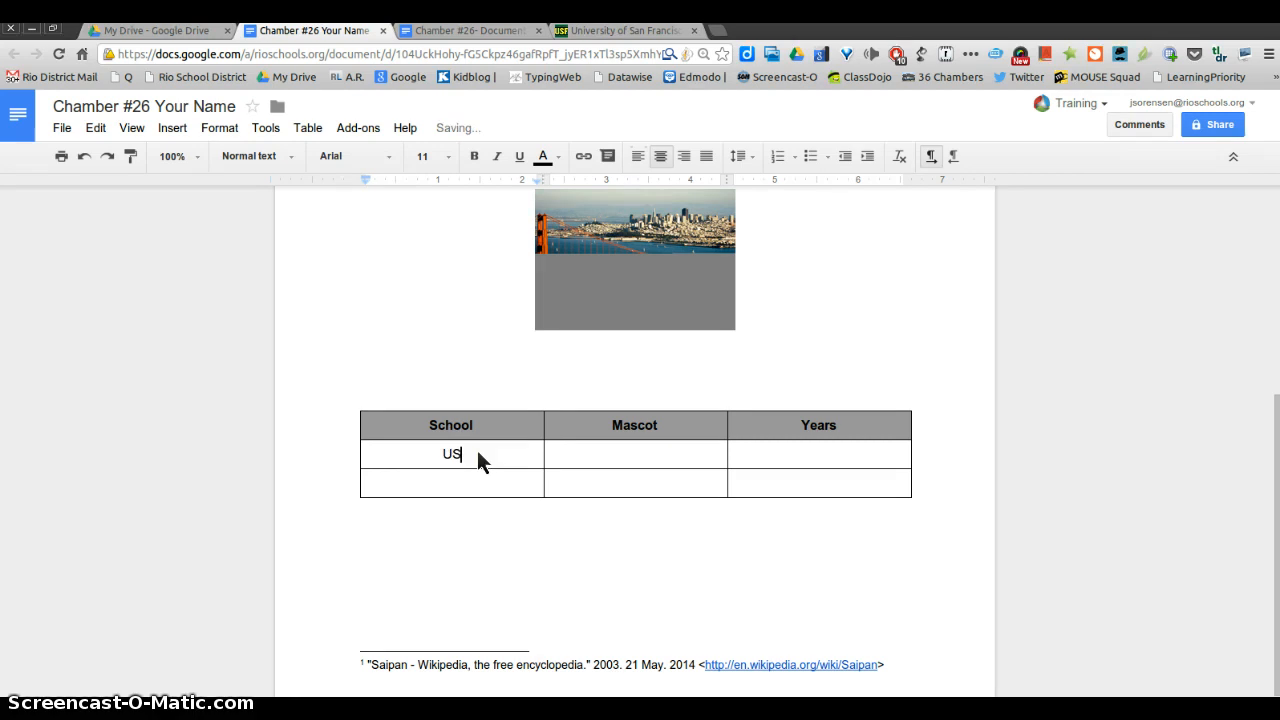
pyautogui.press('tab')
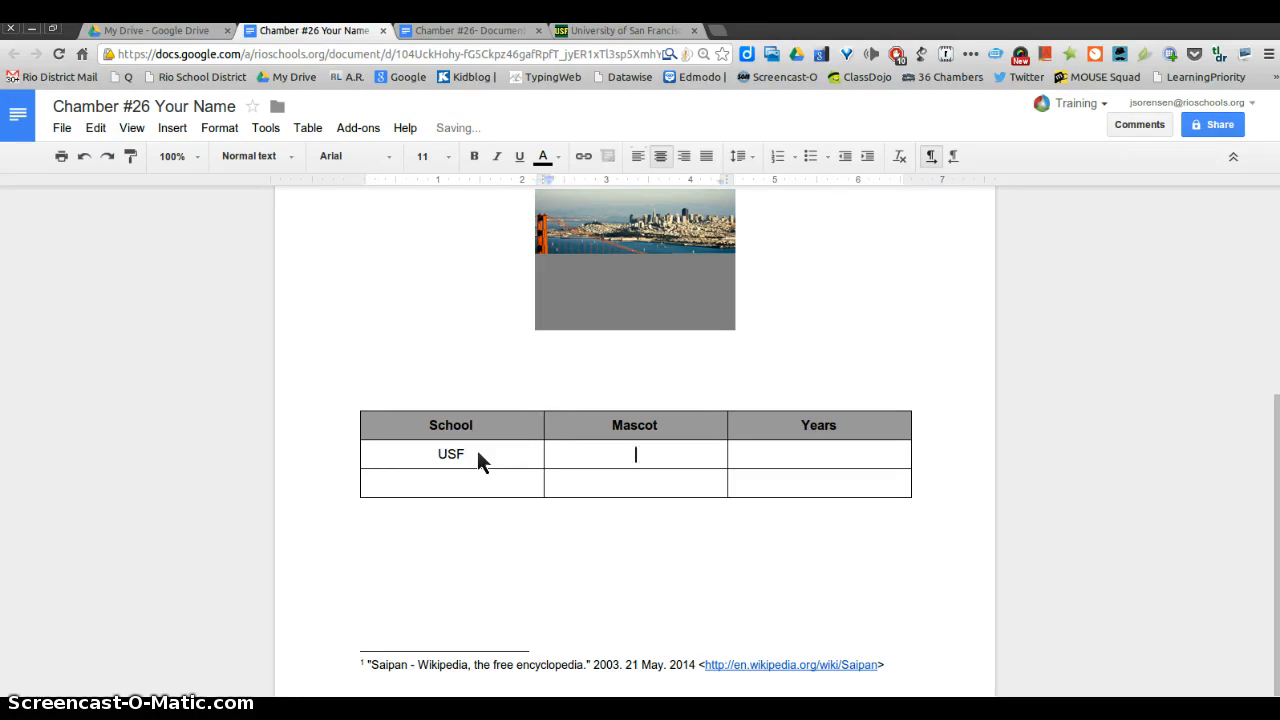
pyautogui.write('Dons')
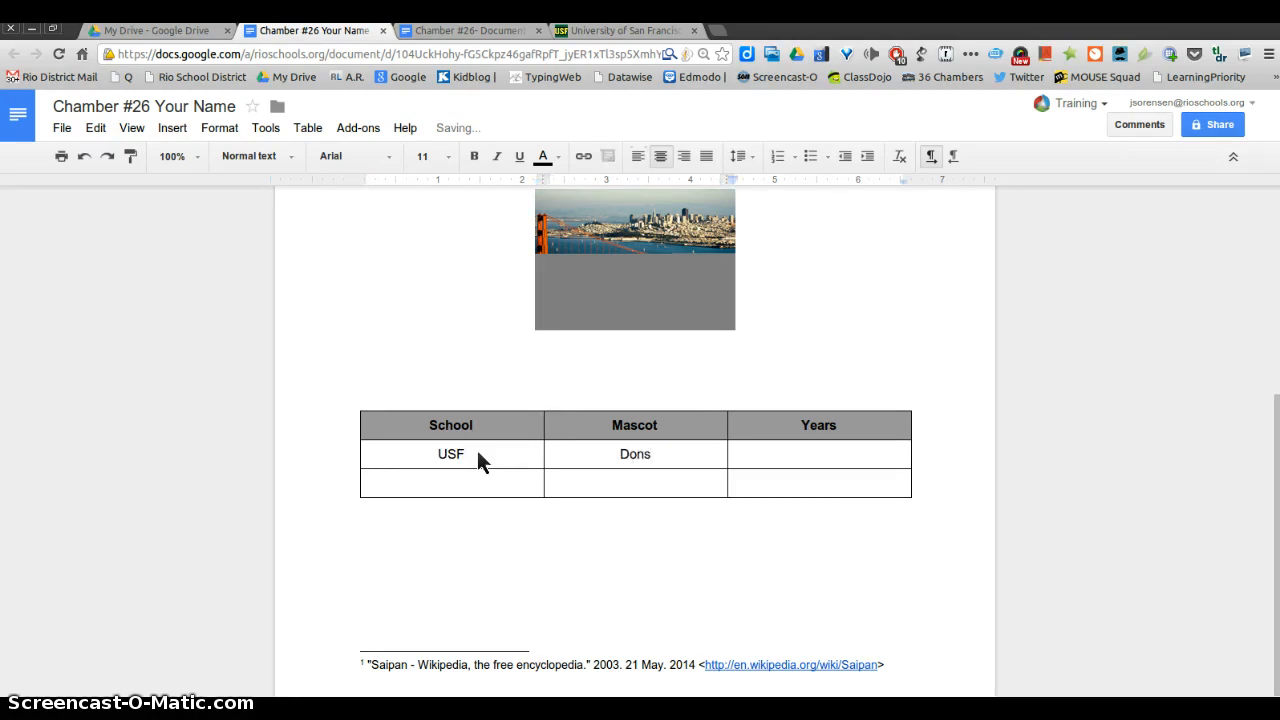
pyautogui.write('1996')
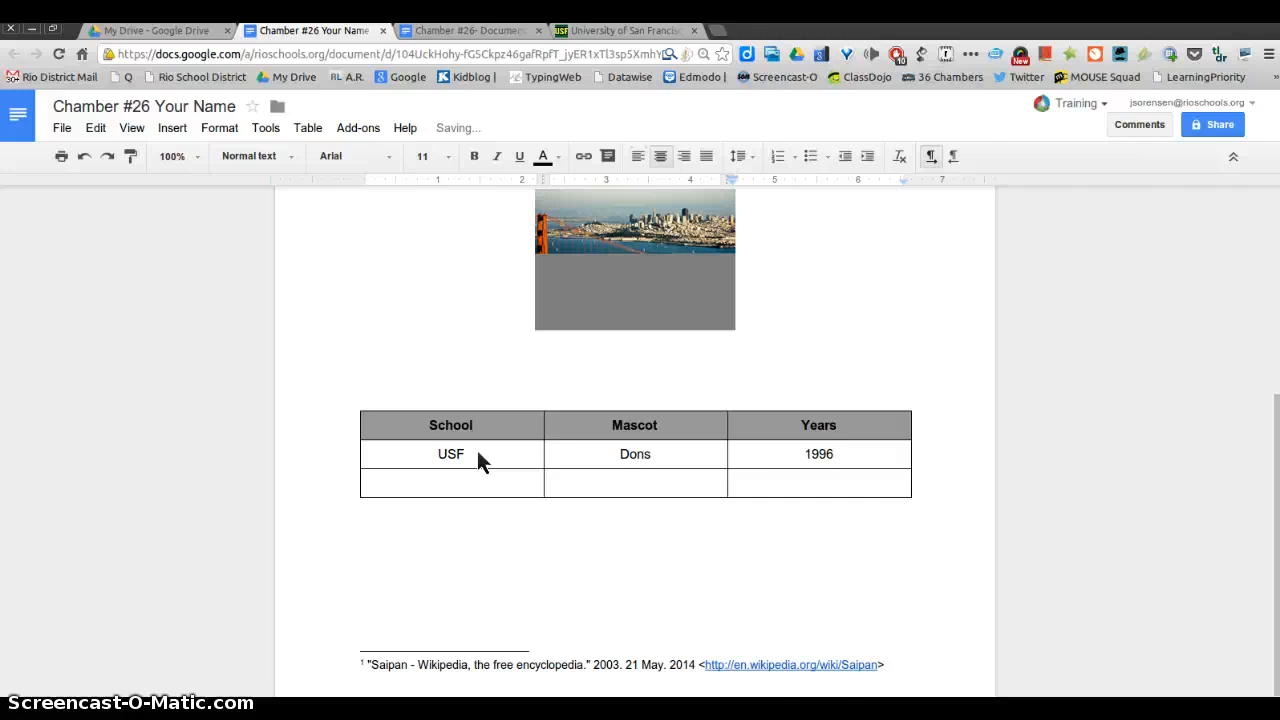
pyautogui.write('-2')
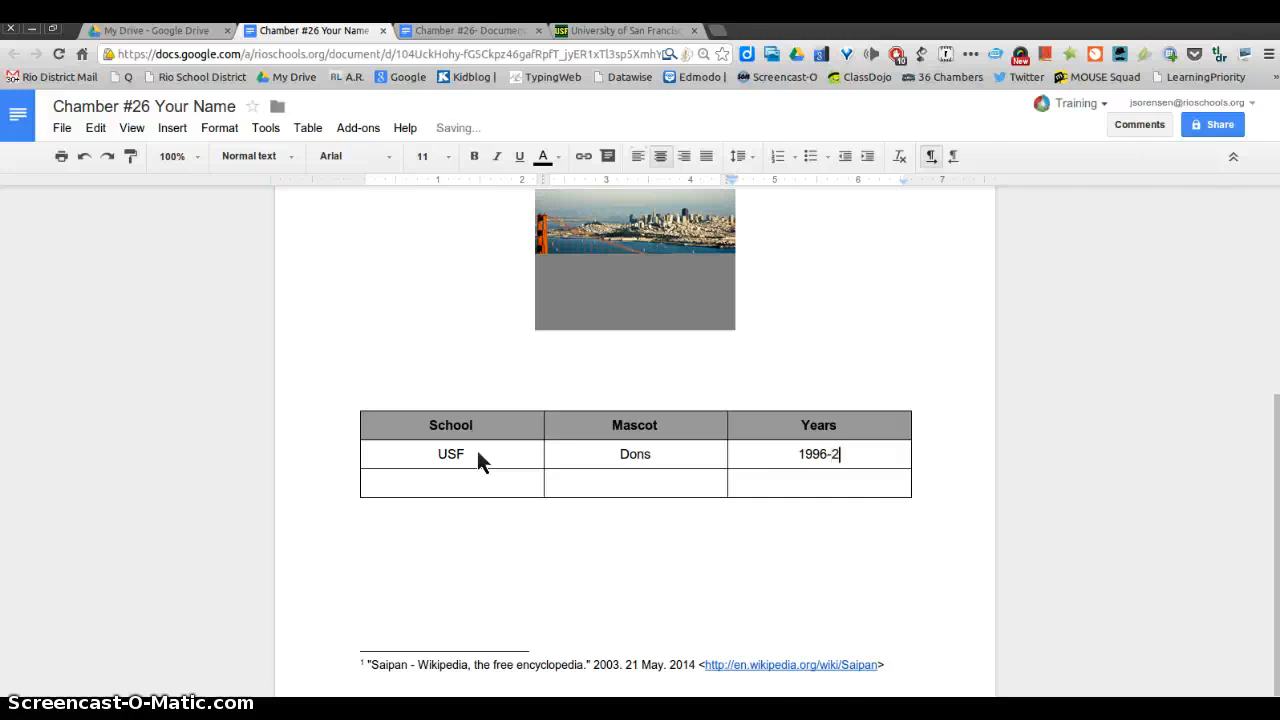
pyautogui.write('000')
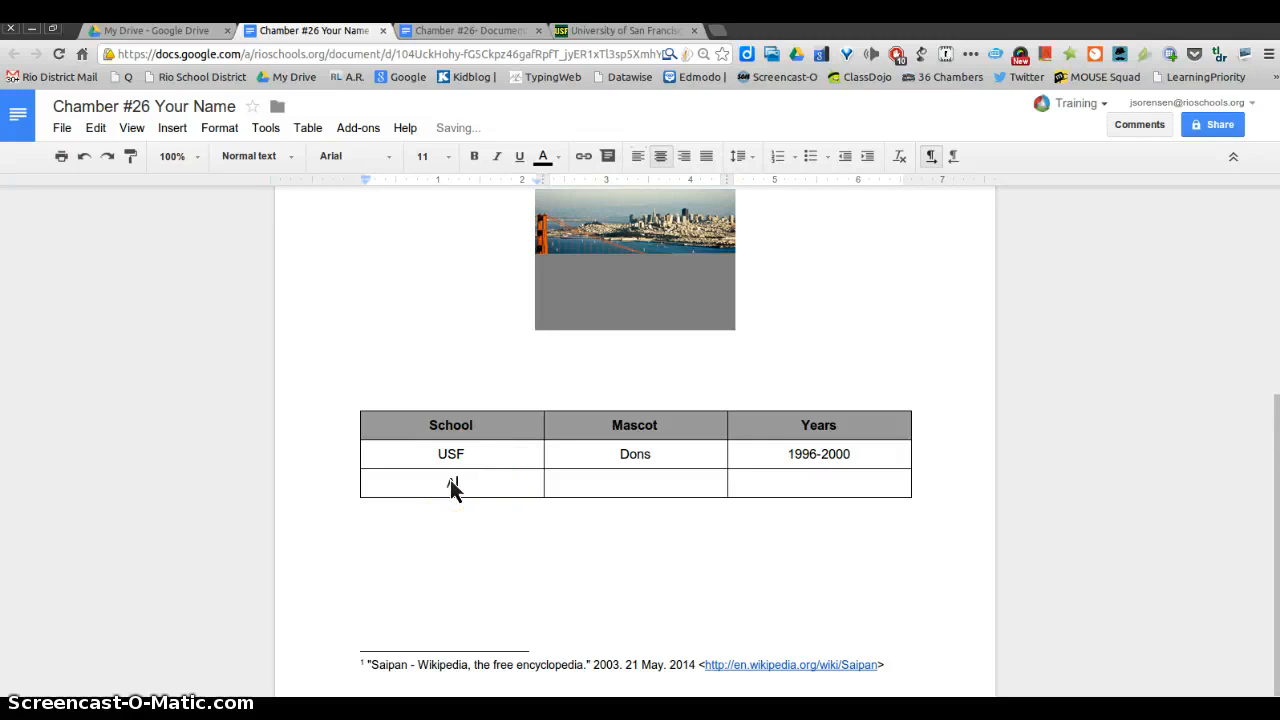
# Fill the third row with Azusa Pacific, Tigers, 2001-2002, 2010-2012.
pyautogui.write('Azusa P')
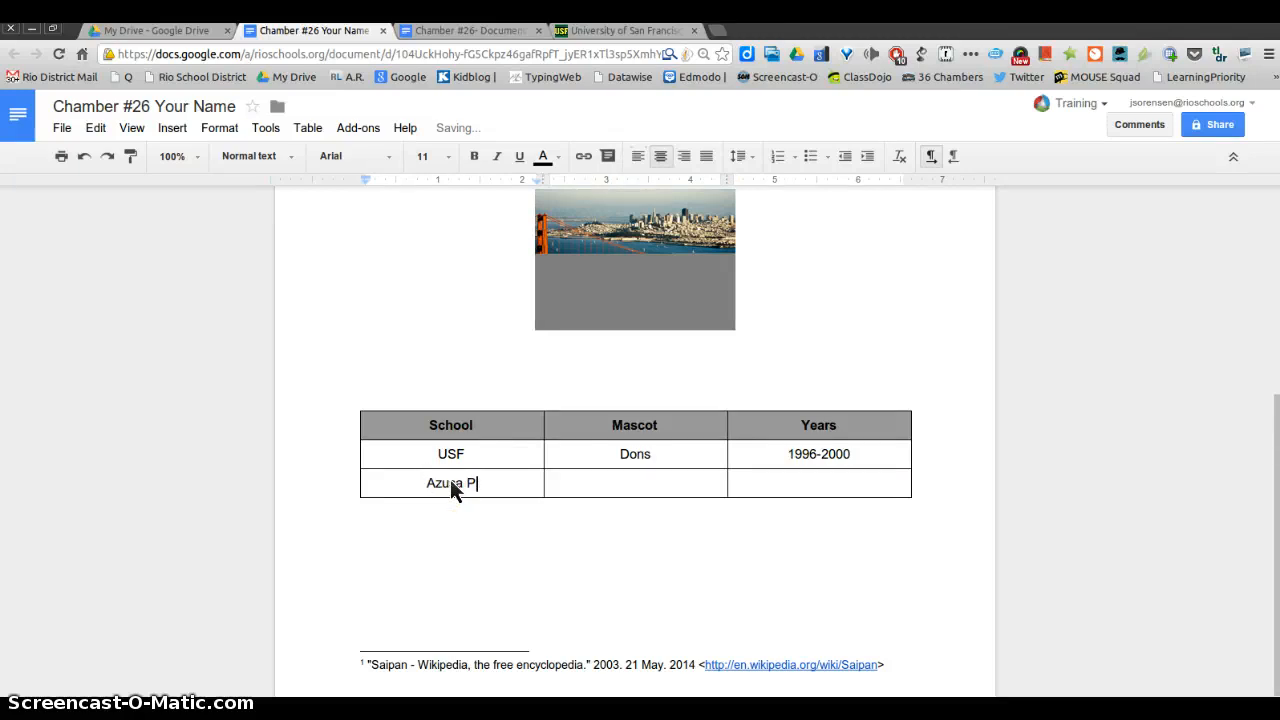
pyautogui.write('acific')
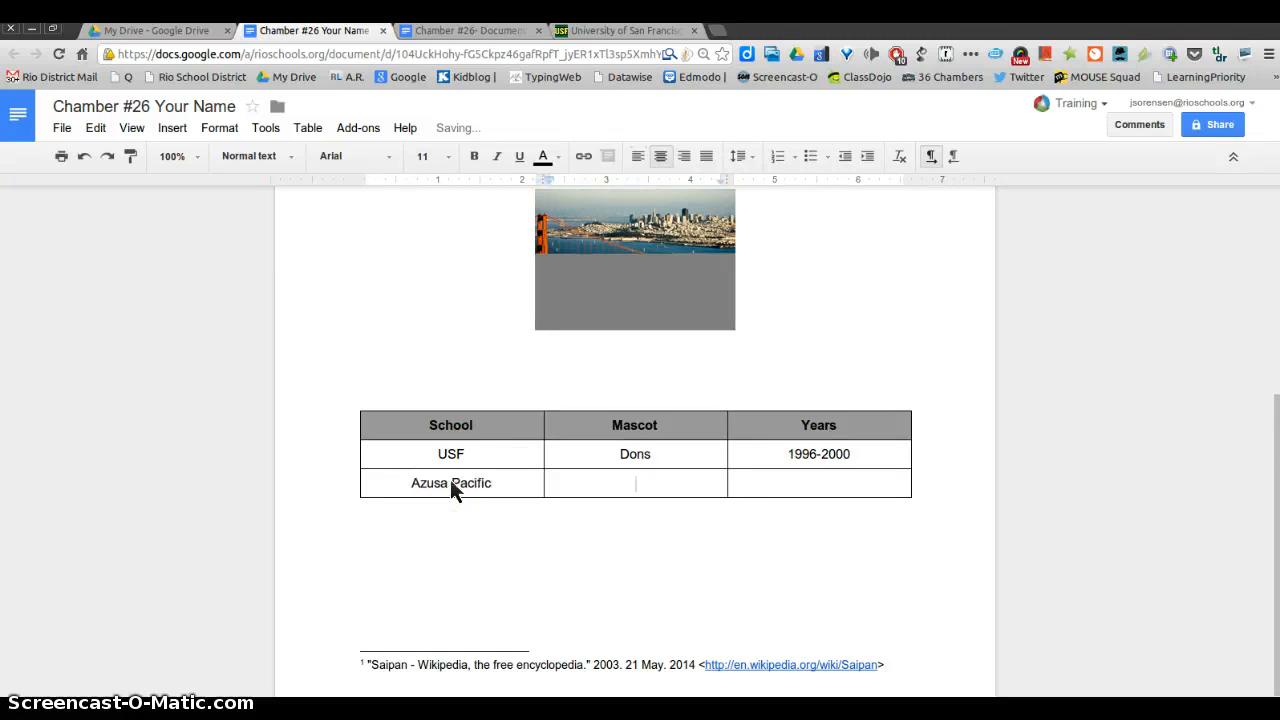
pyautogui.write('t')
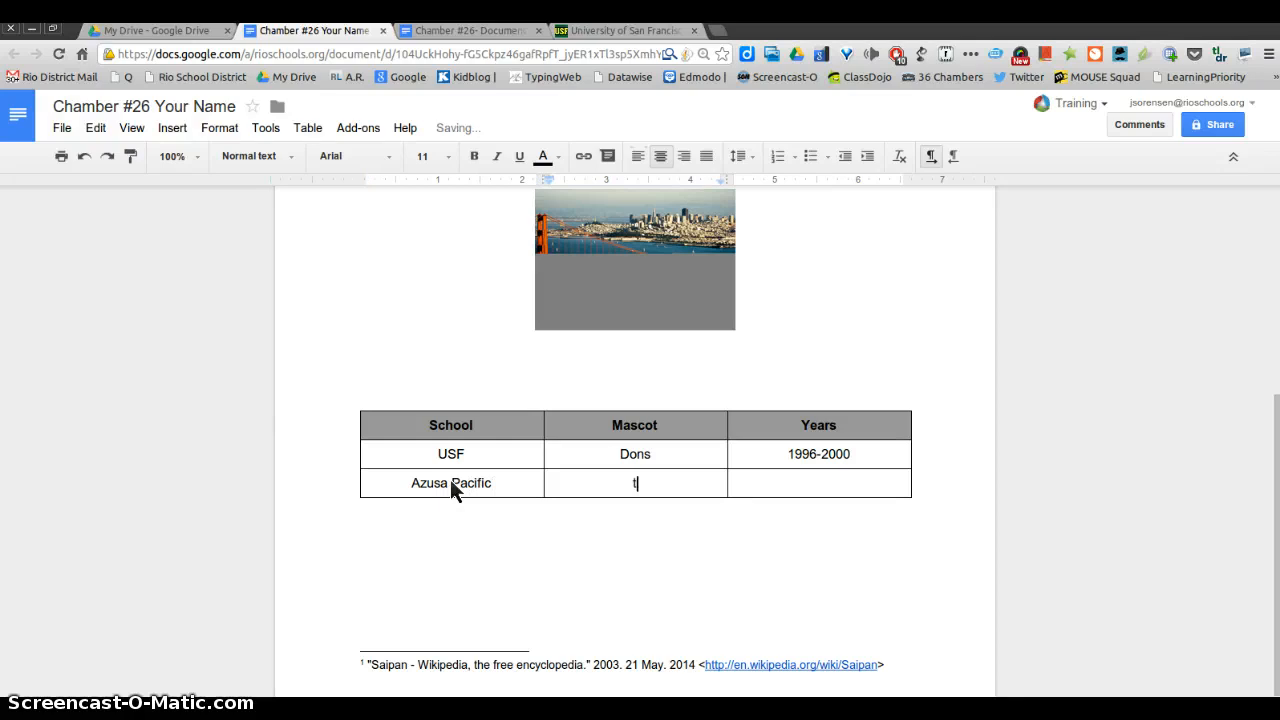
pyautogui.write('Tig')
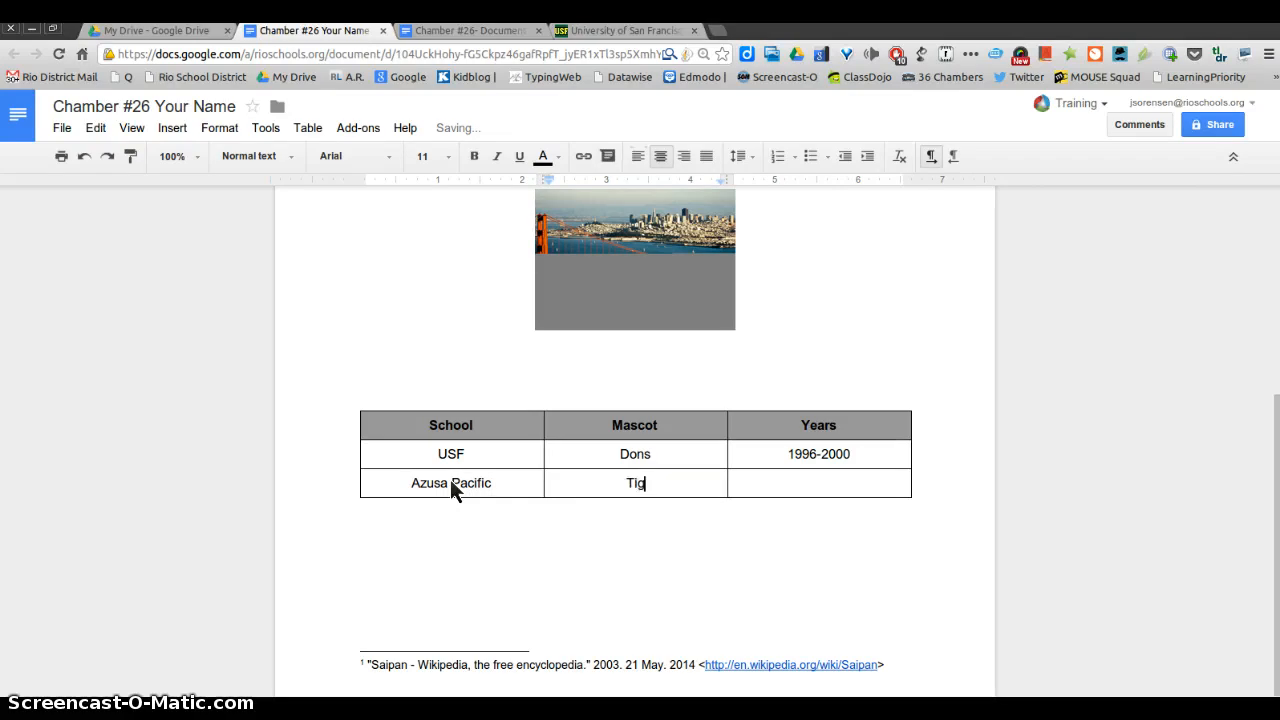
pyautogui.write('ers')
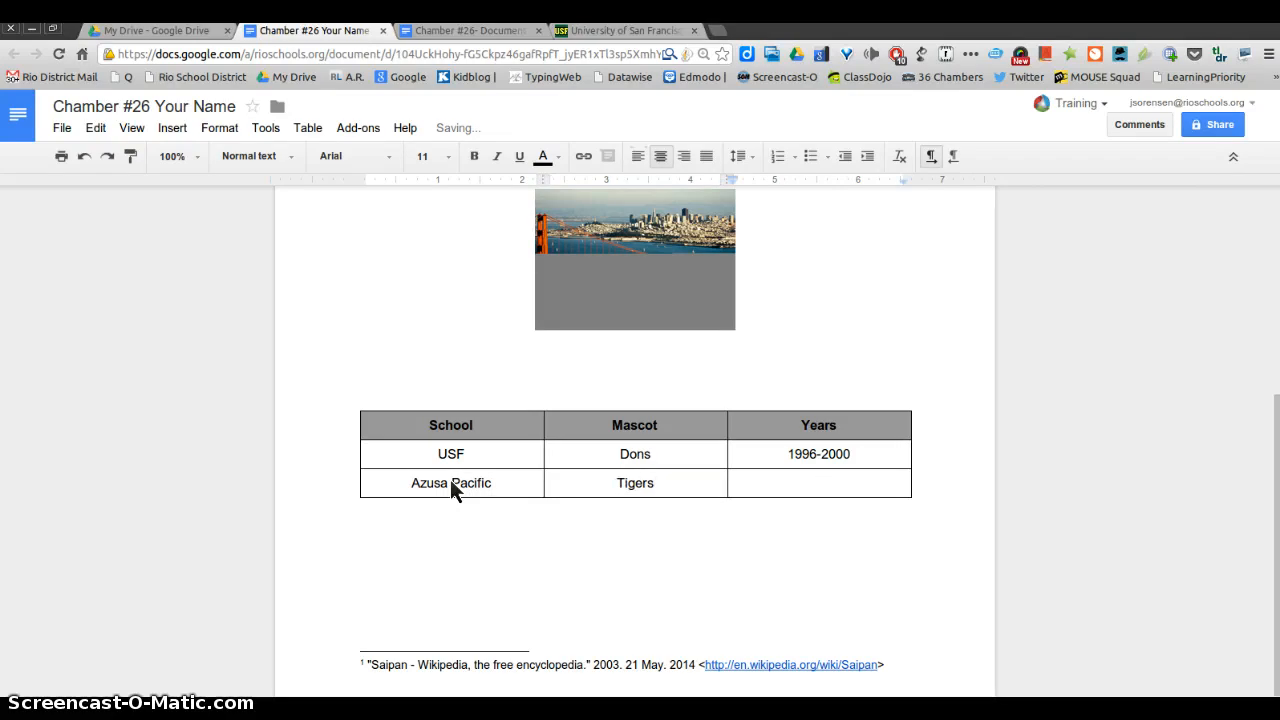
pyautogui.write('200')
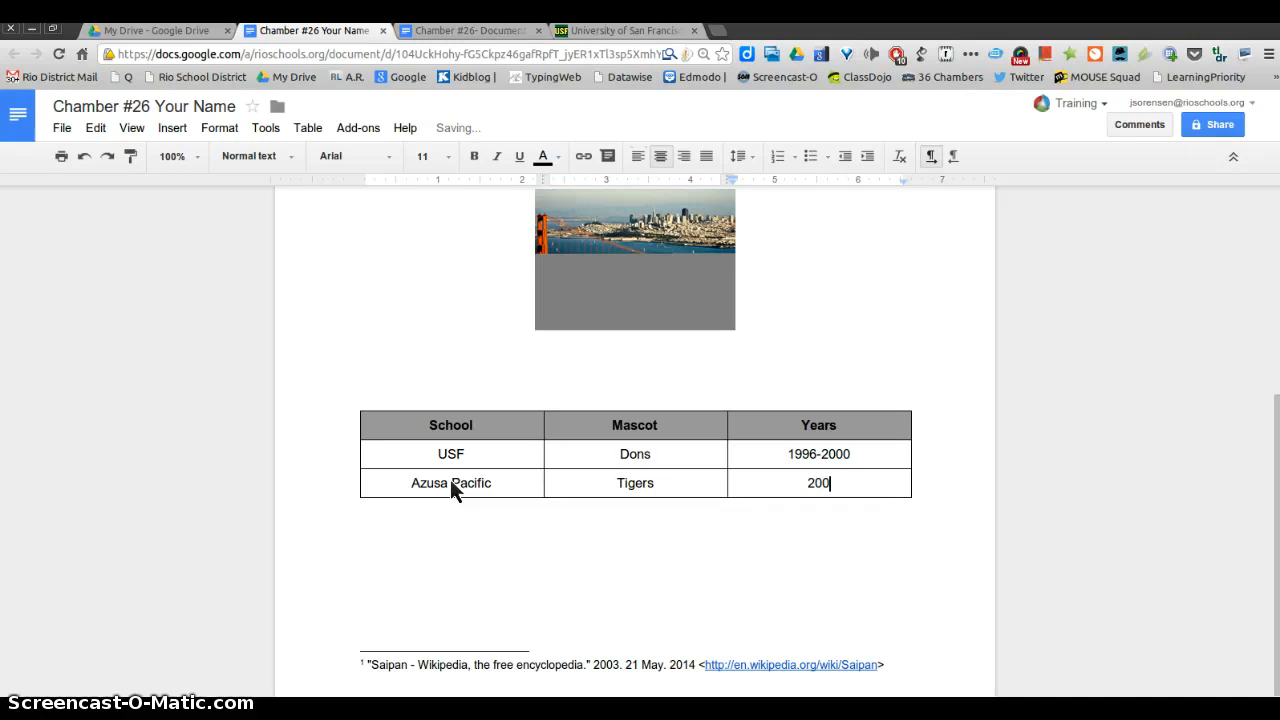
pyautogui.write('1-')
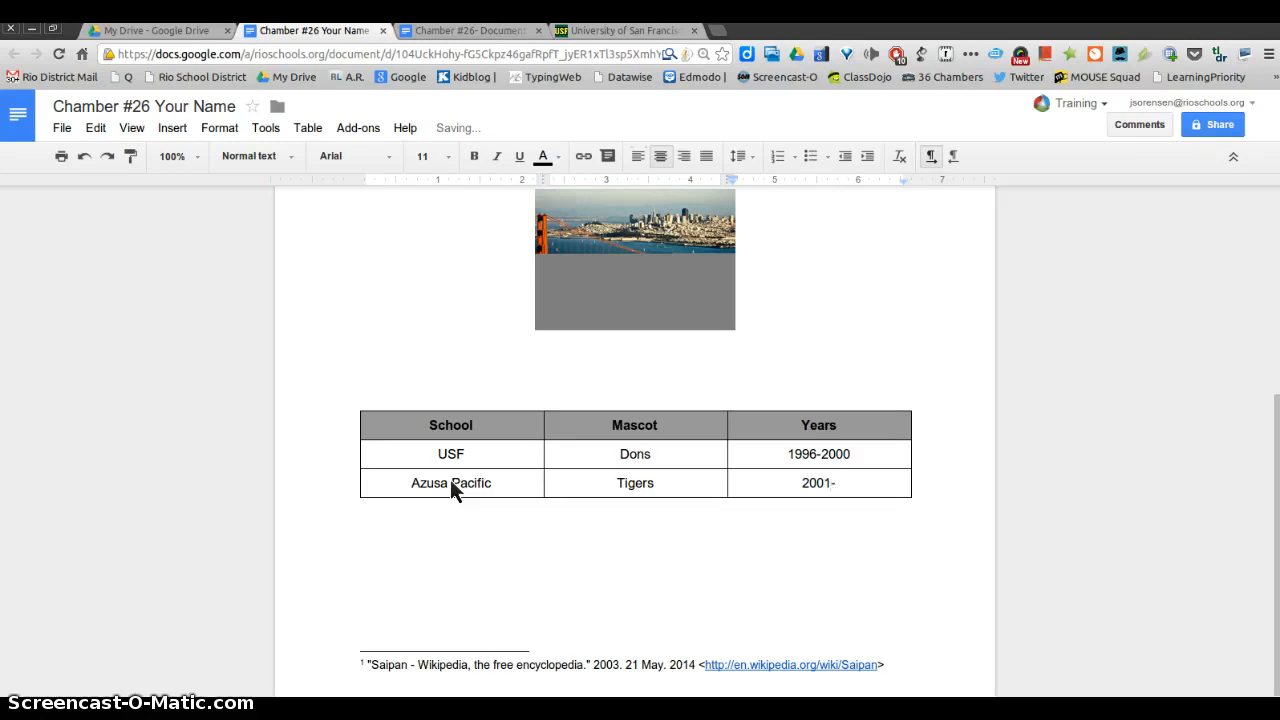
pyautogui.write('2002,')
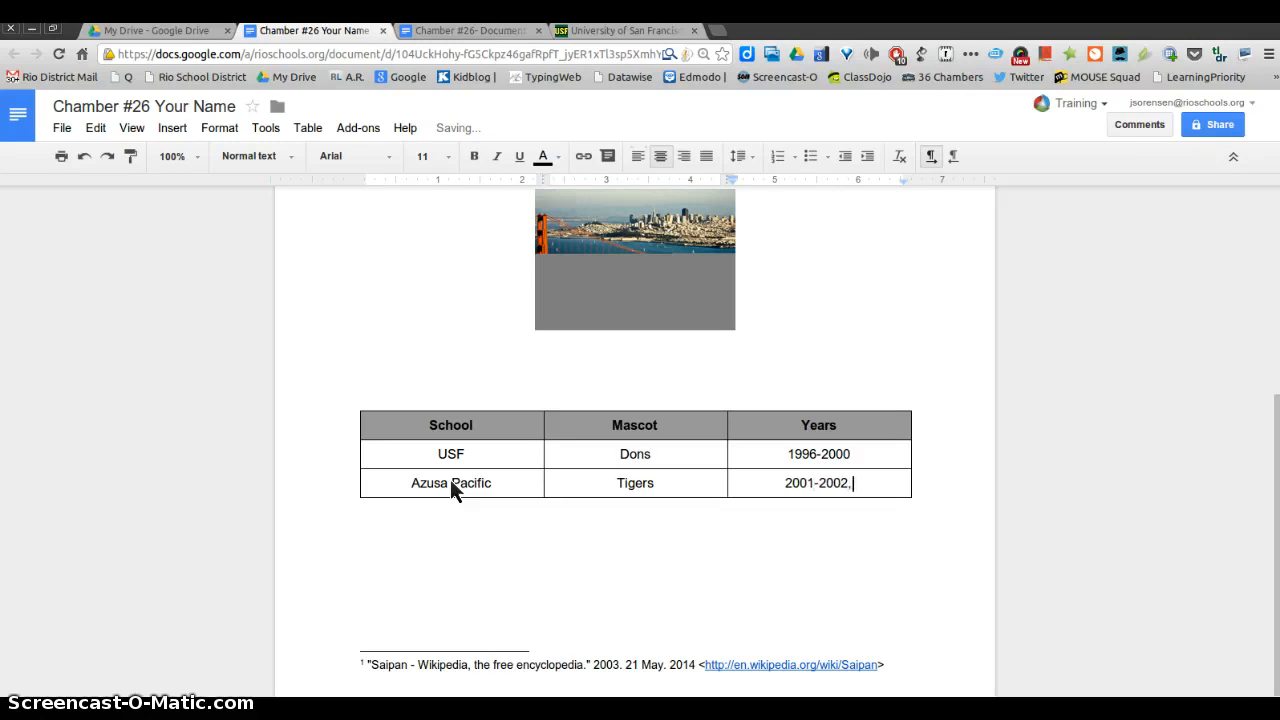
pyautogui.write('2')
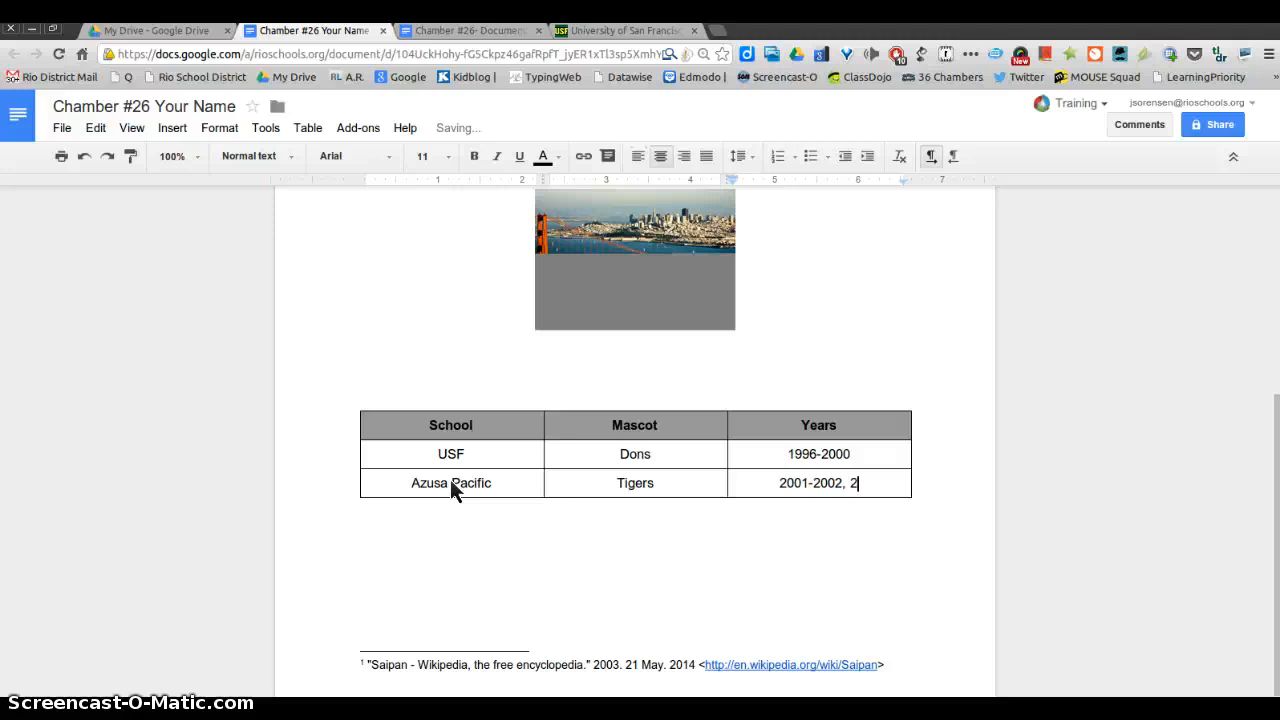
pyautogui.write('010-2012')
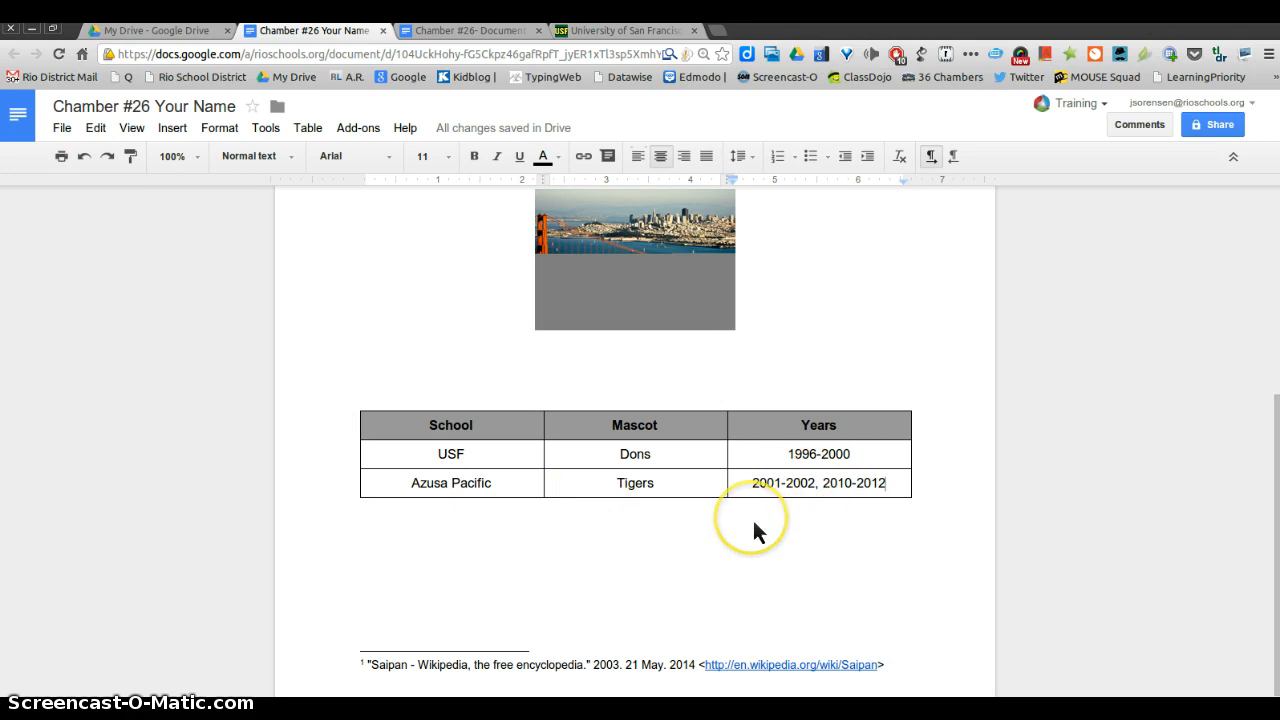
pyautogui.moveTo(528, 496)
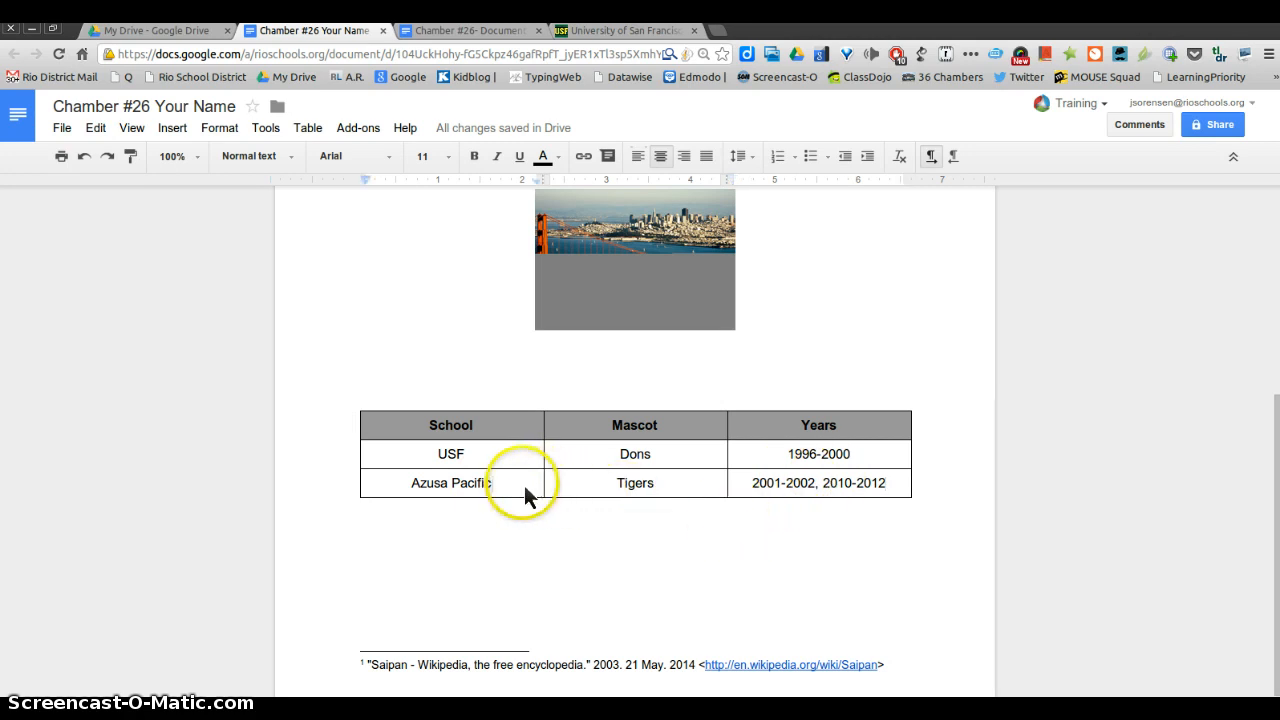
pyautogui.click(308, 128)
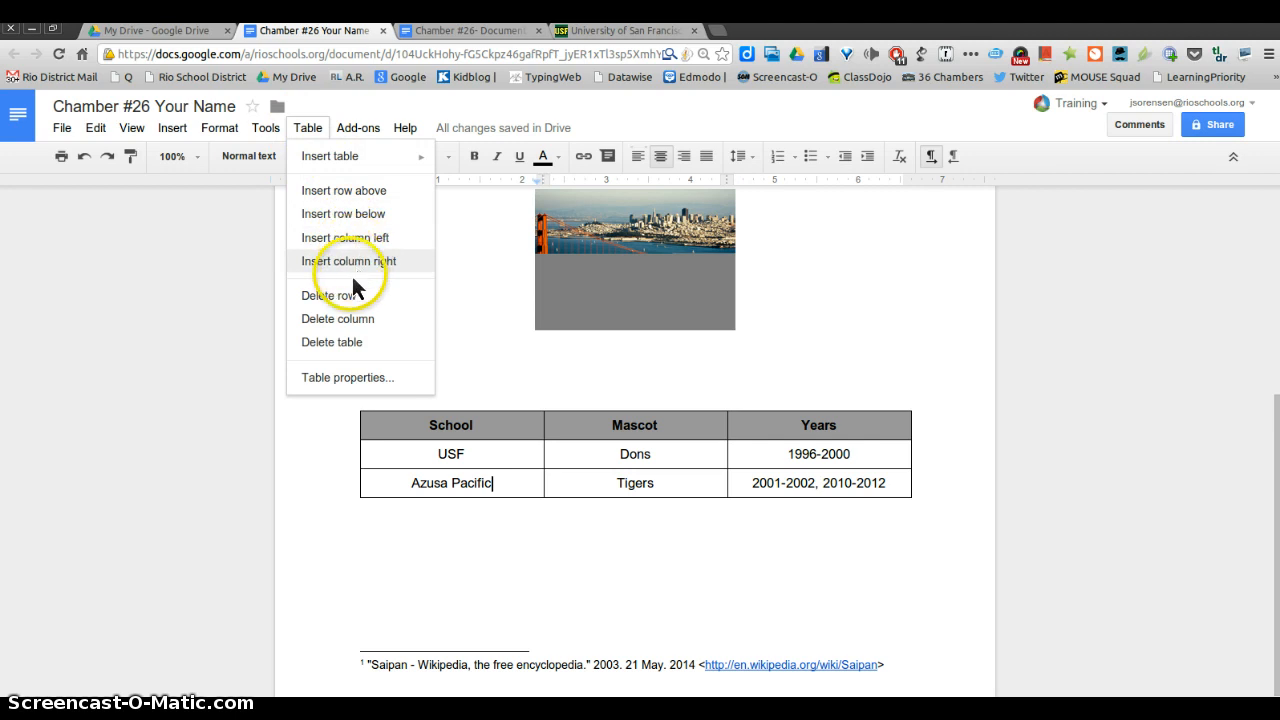
pyautogui.moveTo(460, 378)
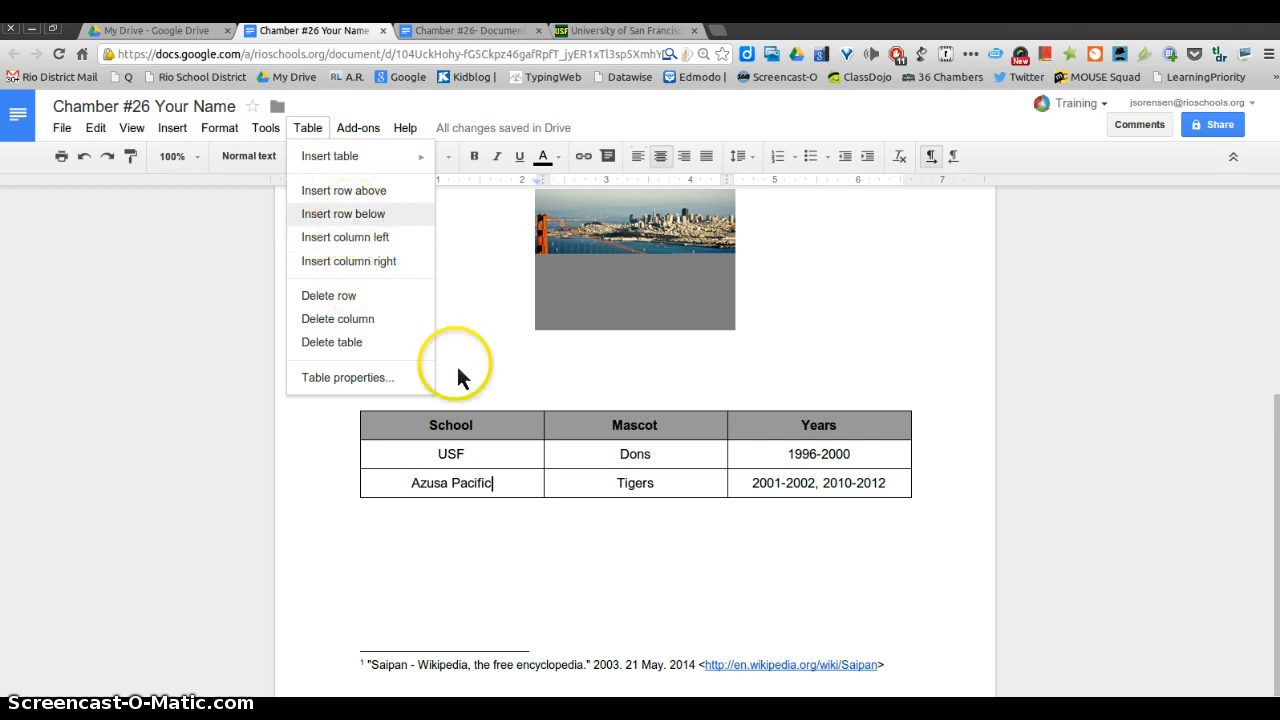
pyautogui.click(344, 212)
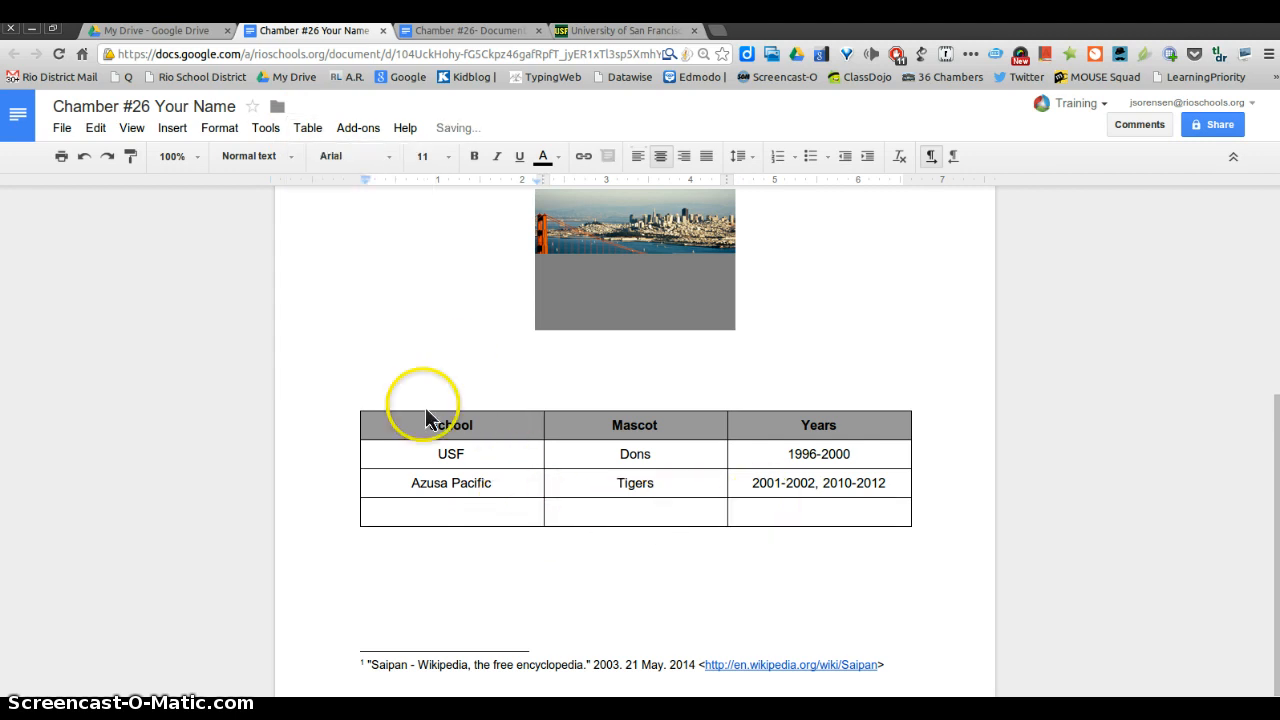
pyautogui.moveTo(352, 288)
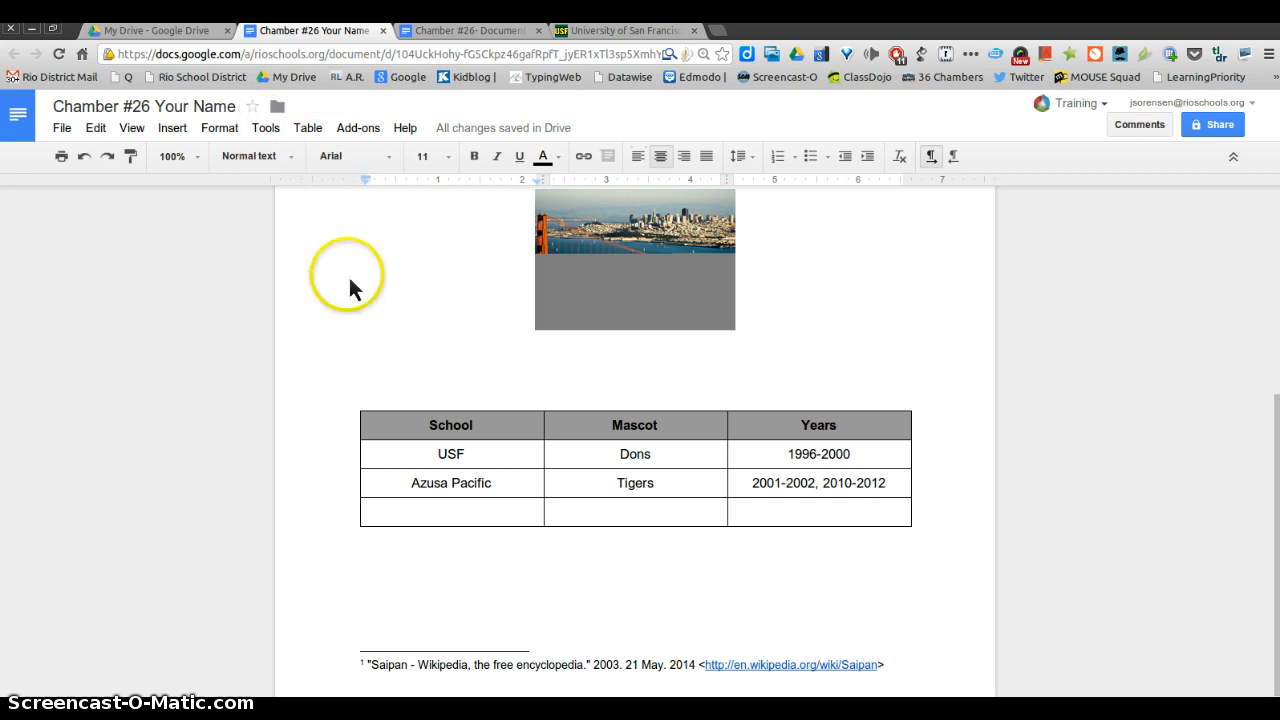
pyautogui.click(450, 512)
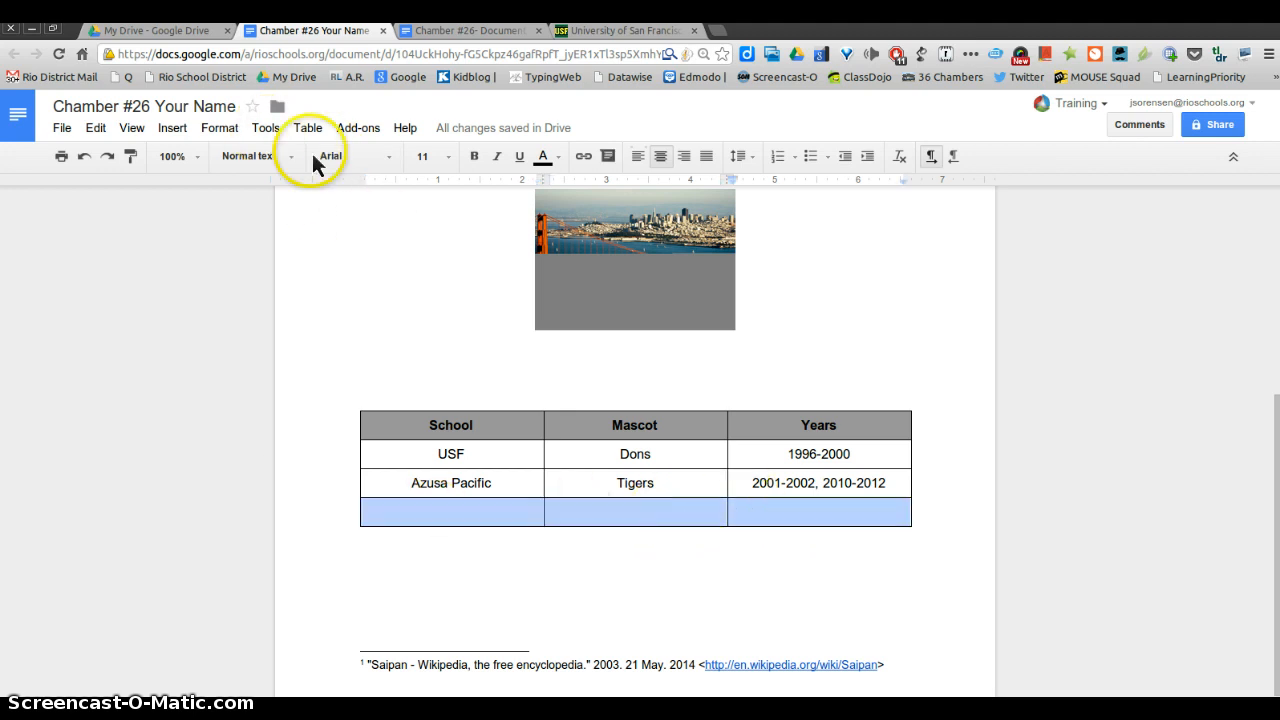
pyautogui.click(308, 128)
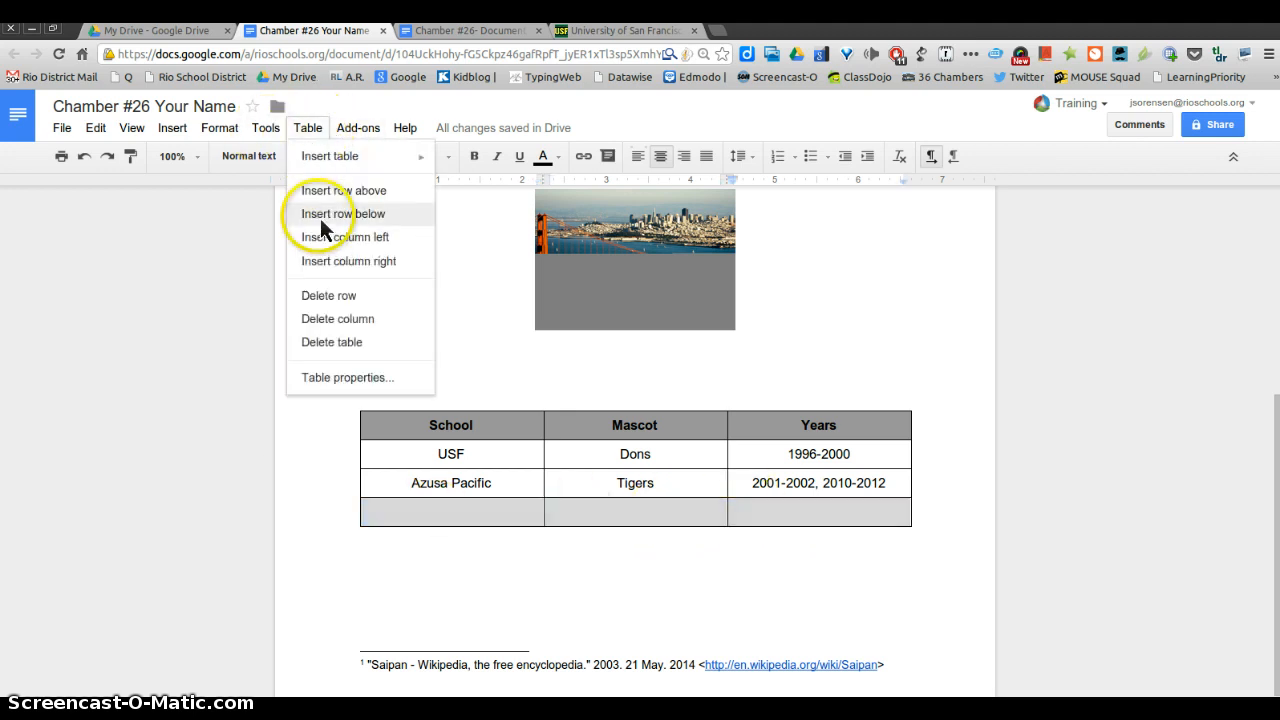
pyautogui.moveTo(348, 296)
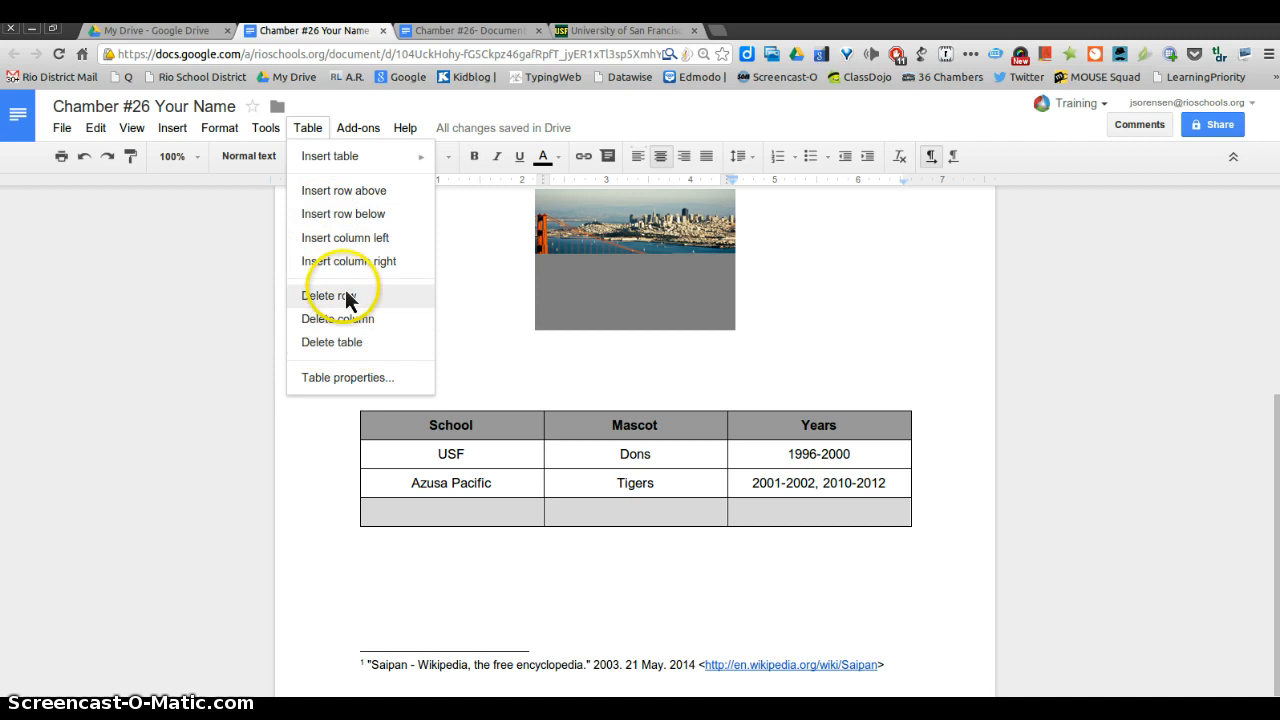
pyautogui.click(328, 296)
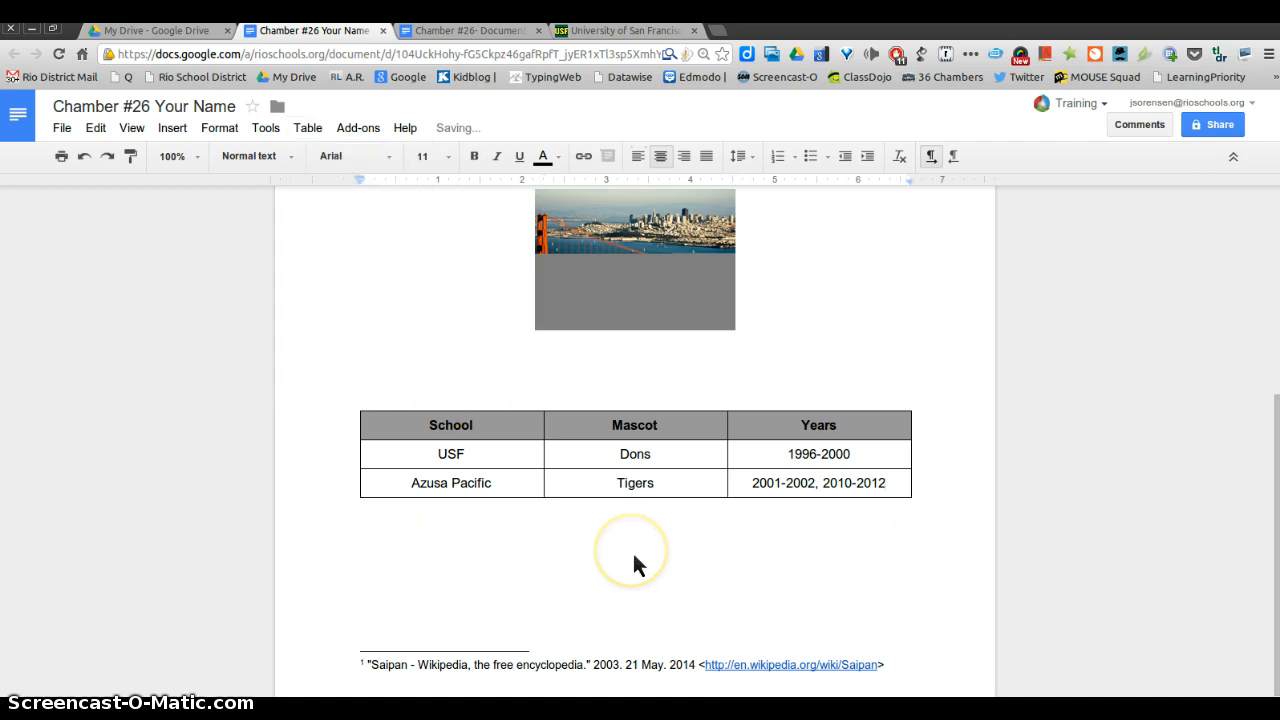
pyautogui.click(636, 508)
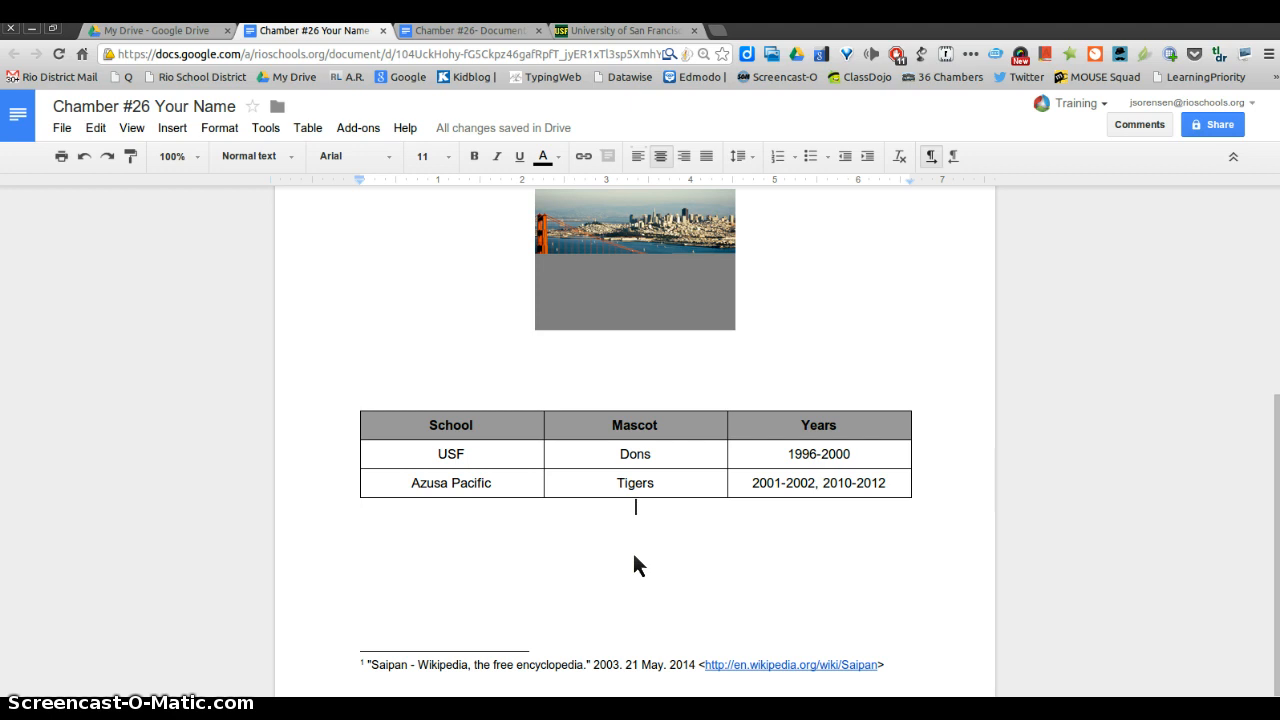
pyautogui.scroll(3)
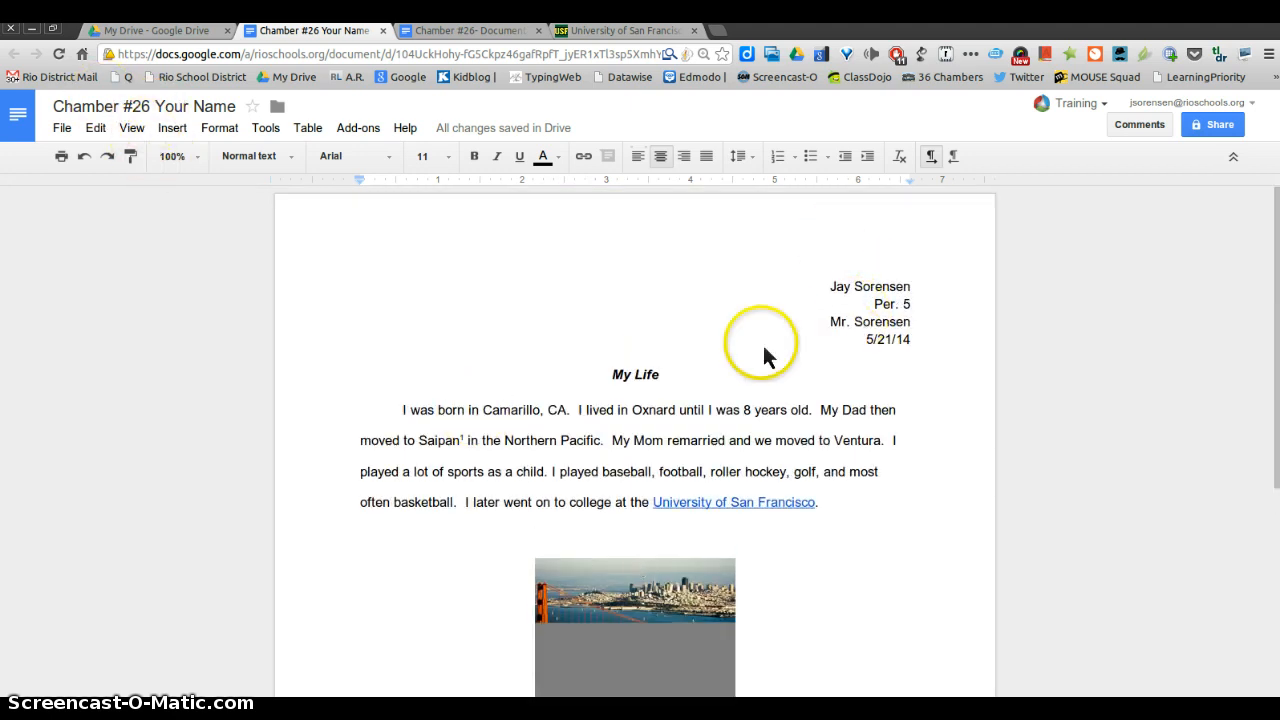
pyautogui.moveTo(636, 388)
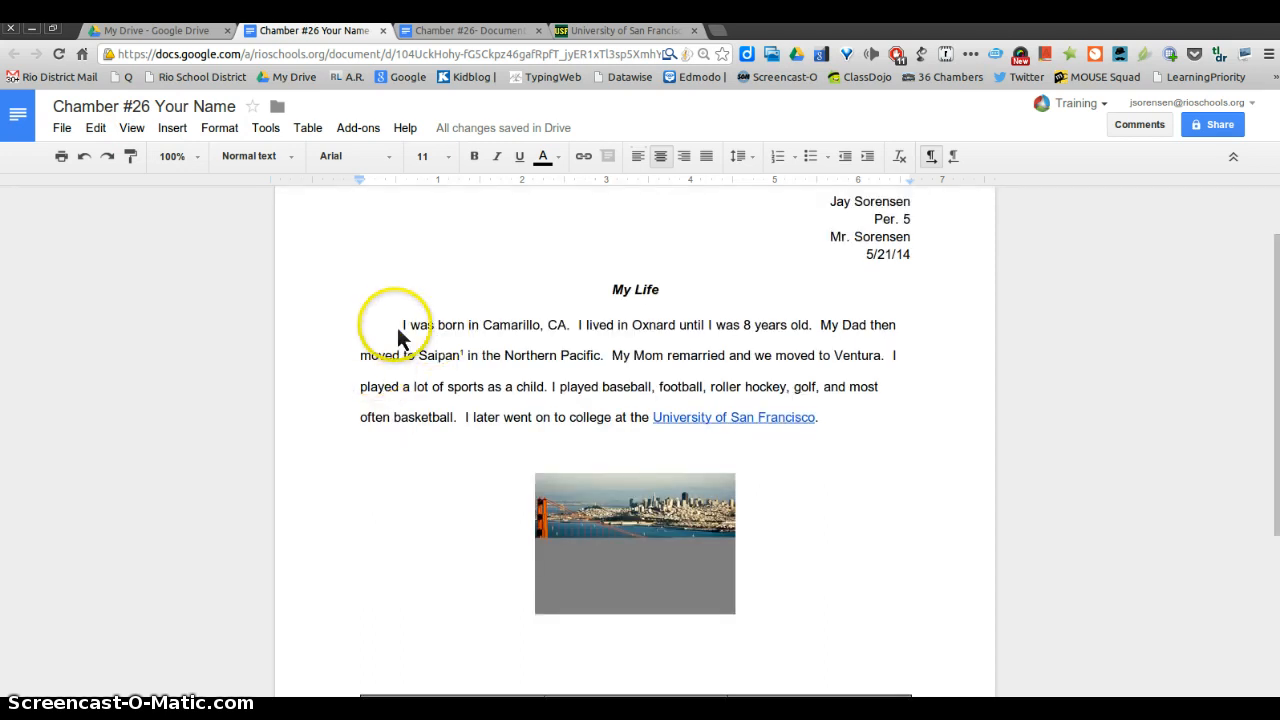
pyautogui.moveTo(824, 424)
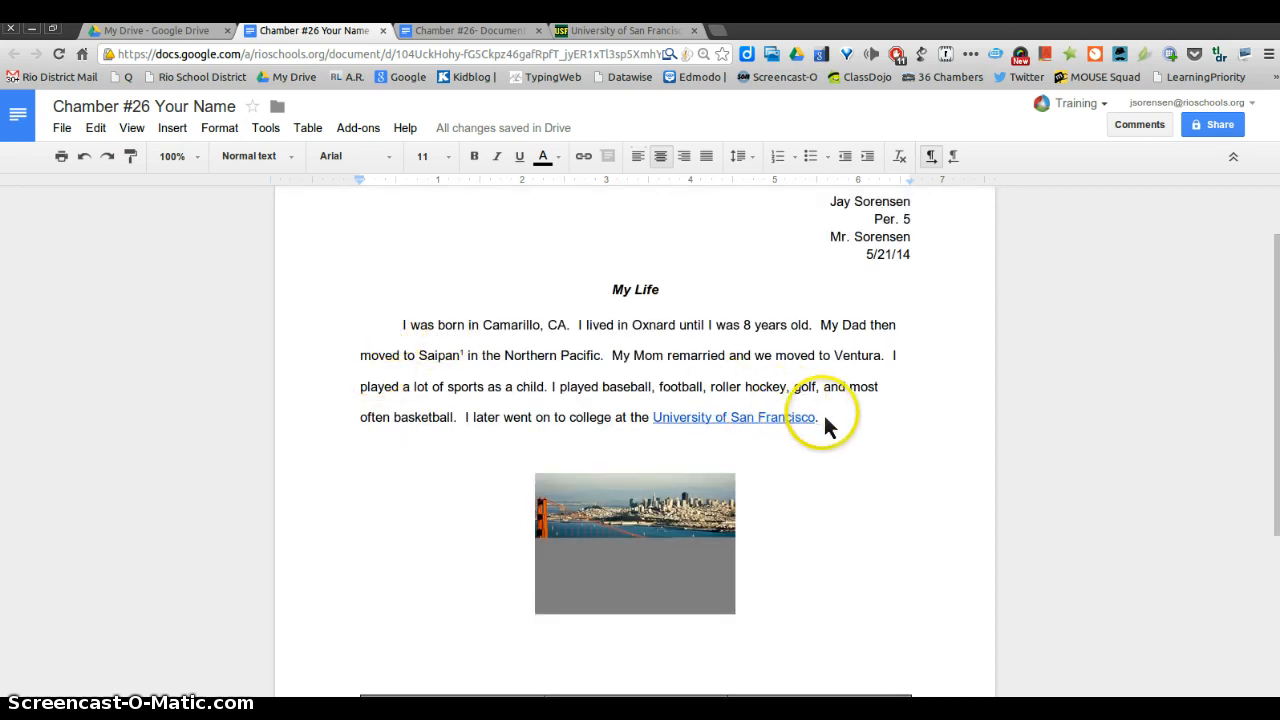
pyautogui.moveTo(608, 388)
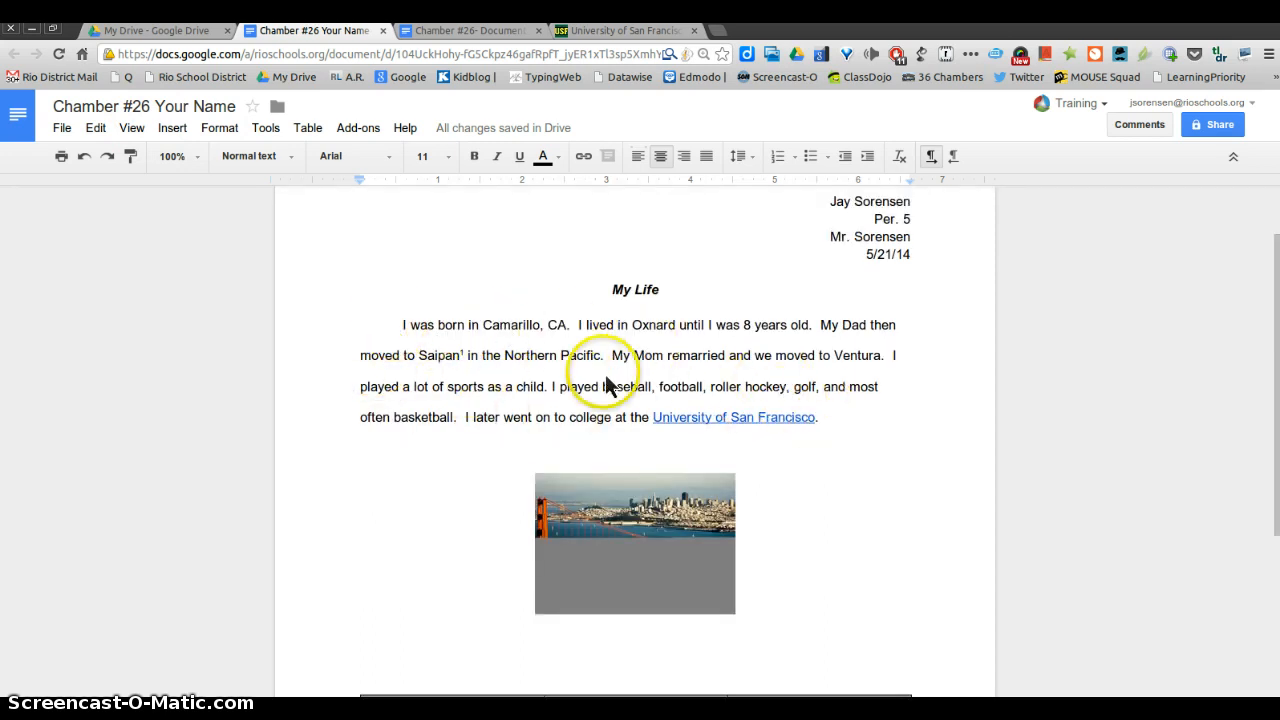
pyautogui.scroll(-3)
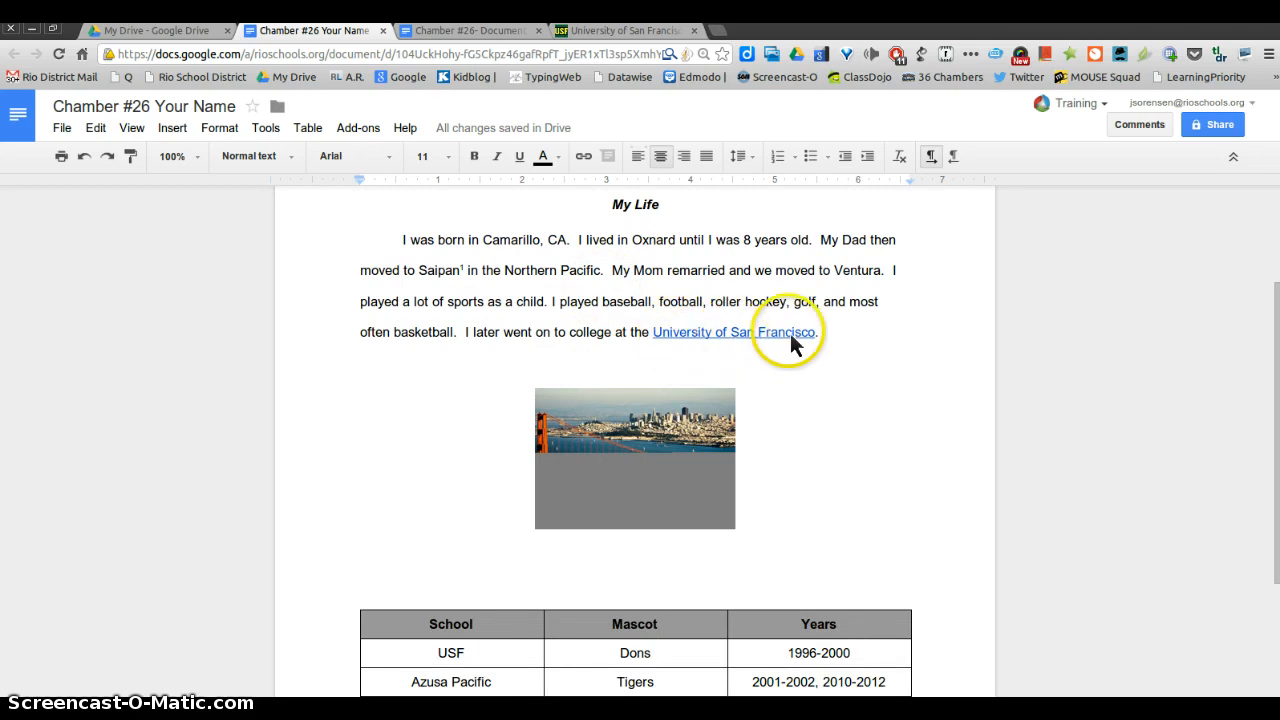
pyautogui.scroll(-3)
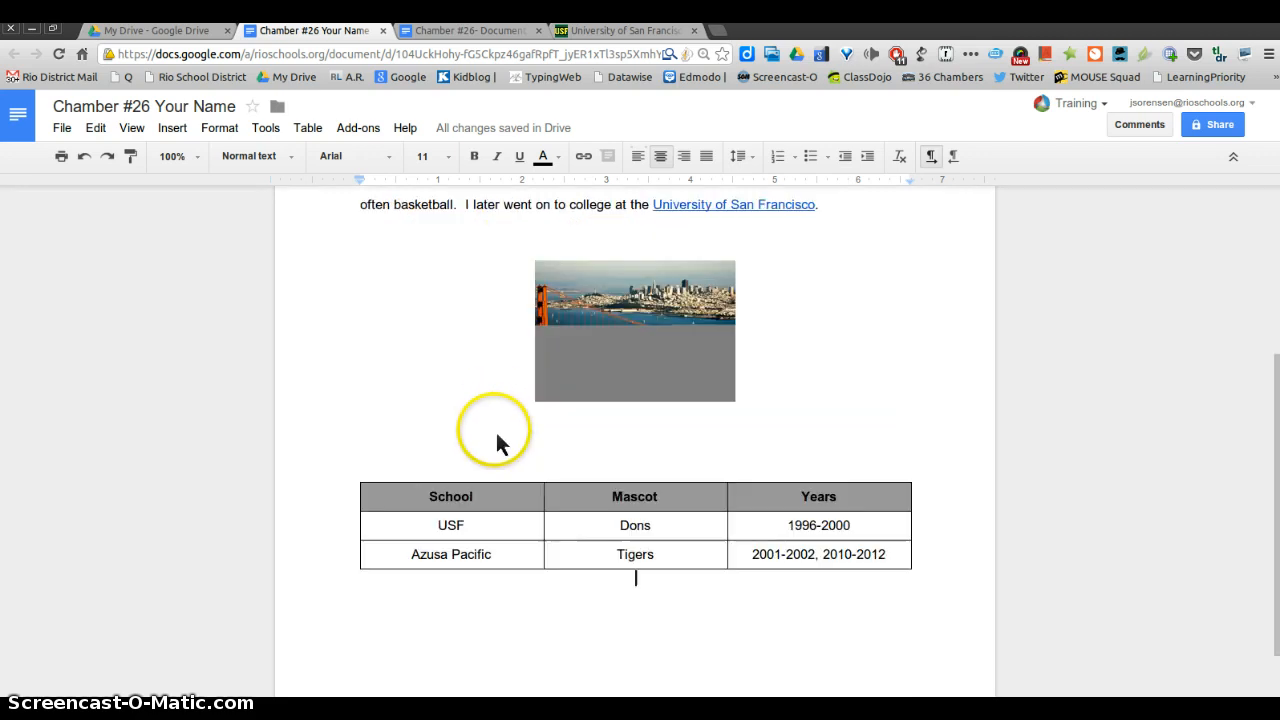
pyautogui.moveTo(804, 540)
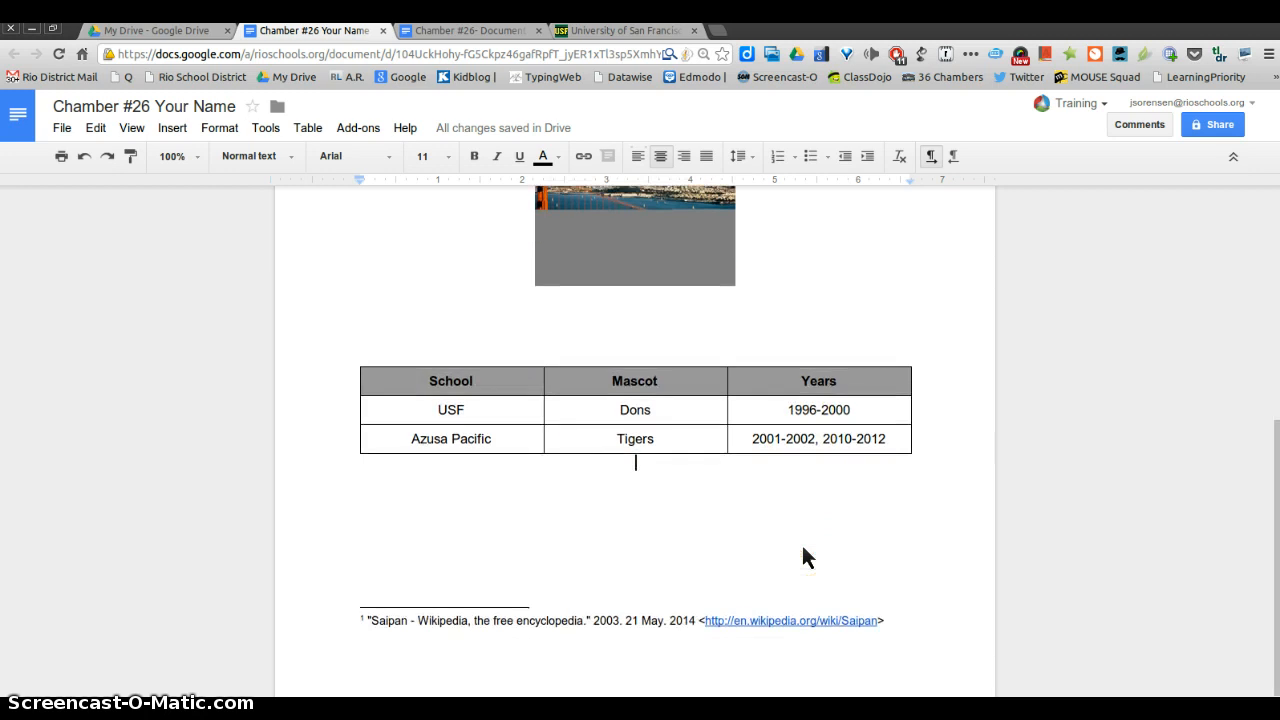
pyautogui.scroll(3)
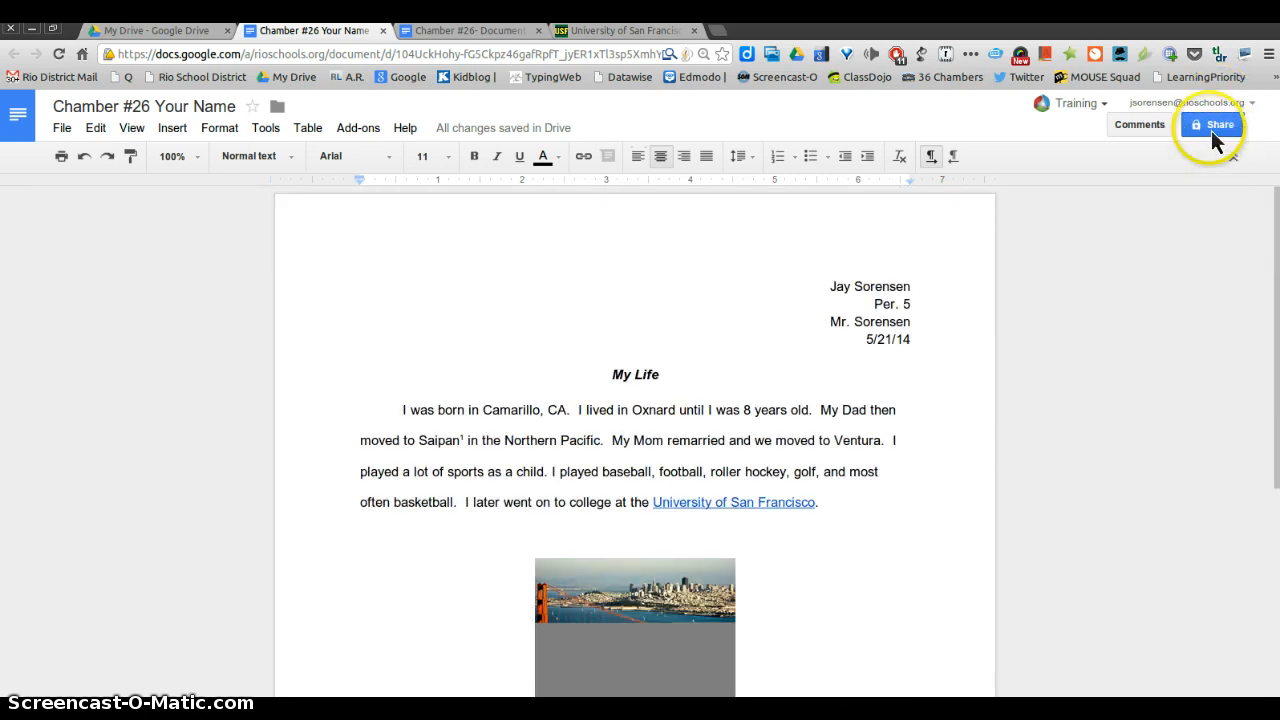
pyautogui.click(1212, 124)
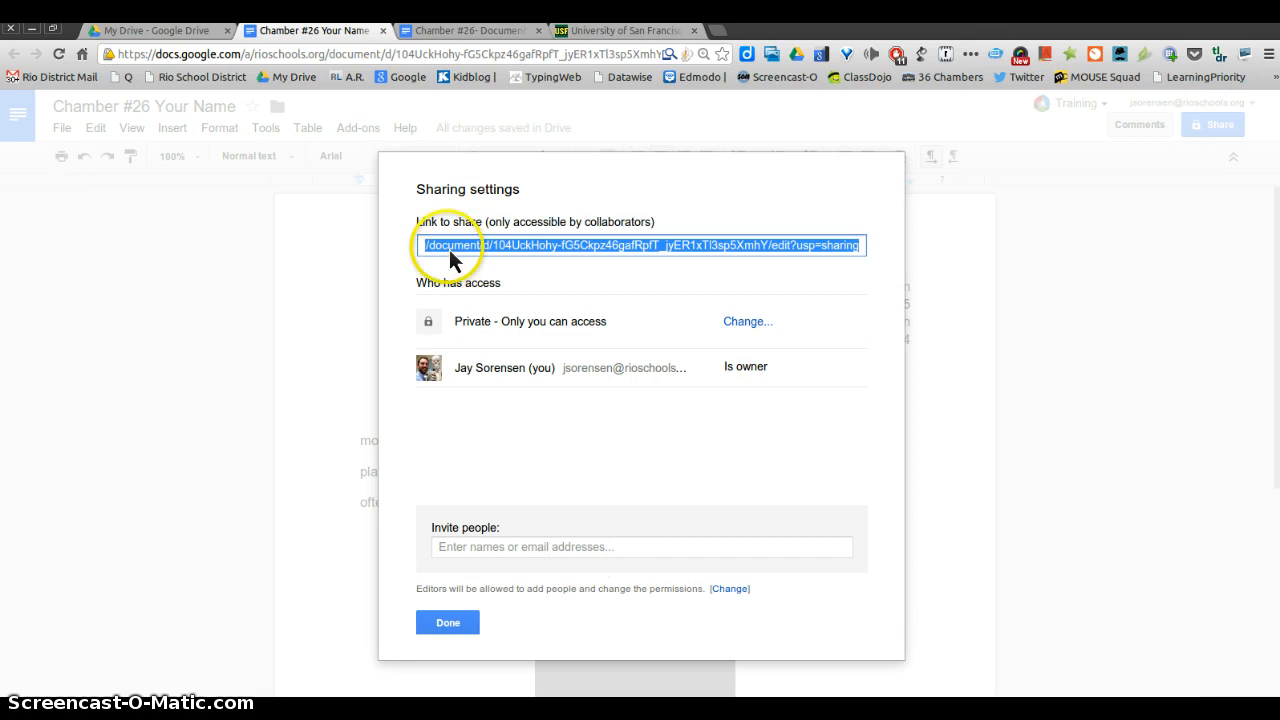
pyautogui.moveTo(748, 248)
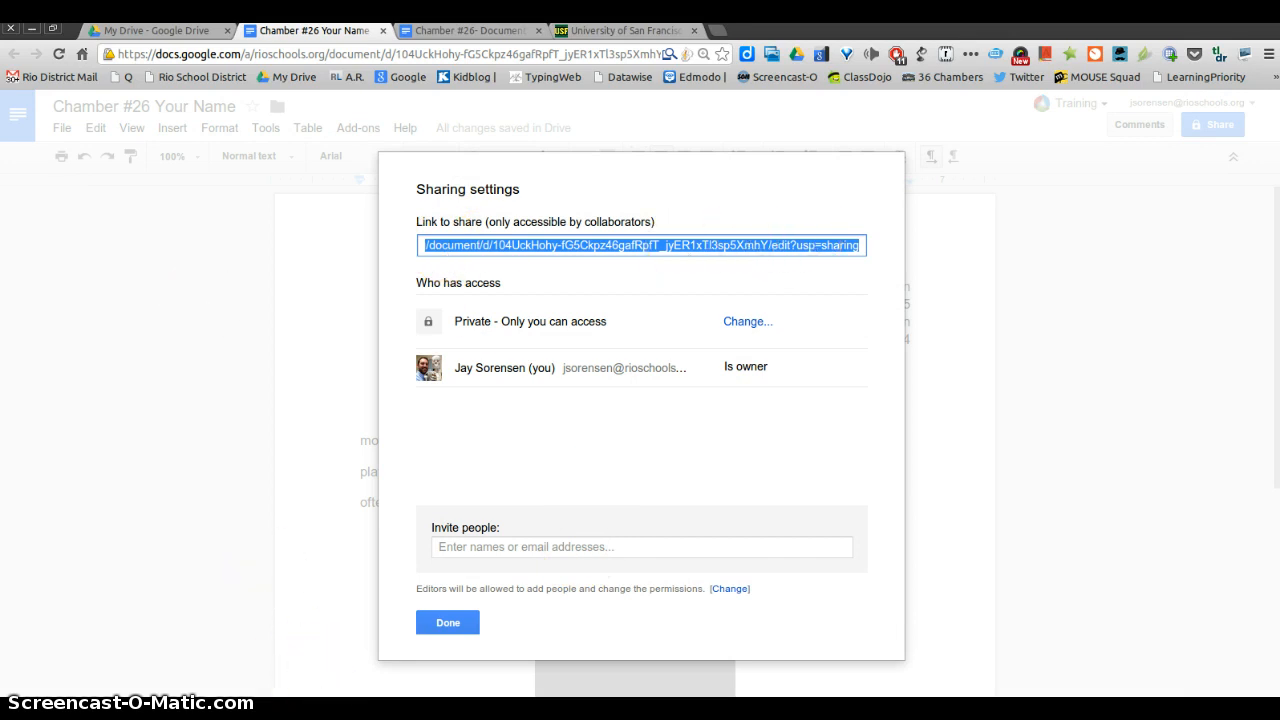
pyautogui.moveTo(420, 676)
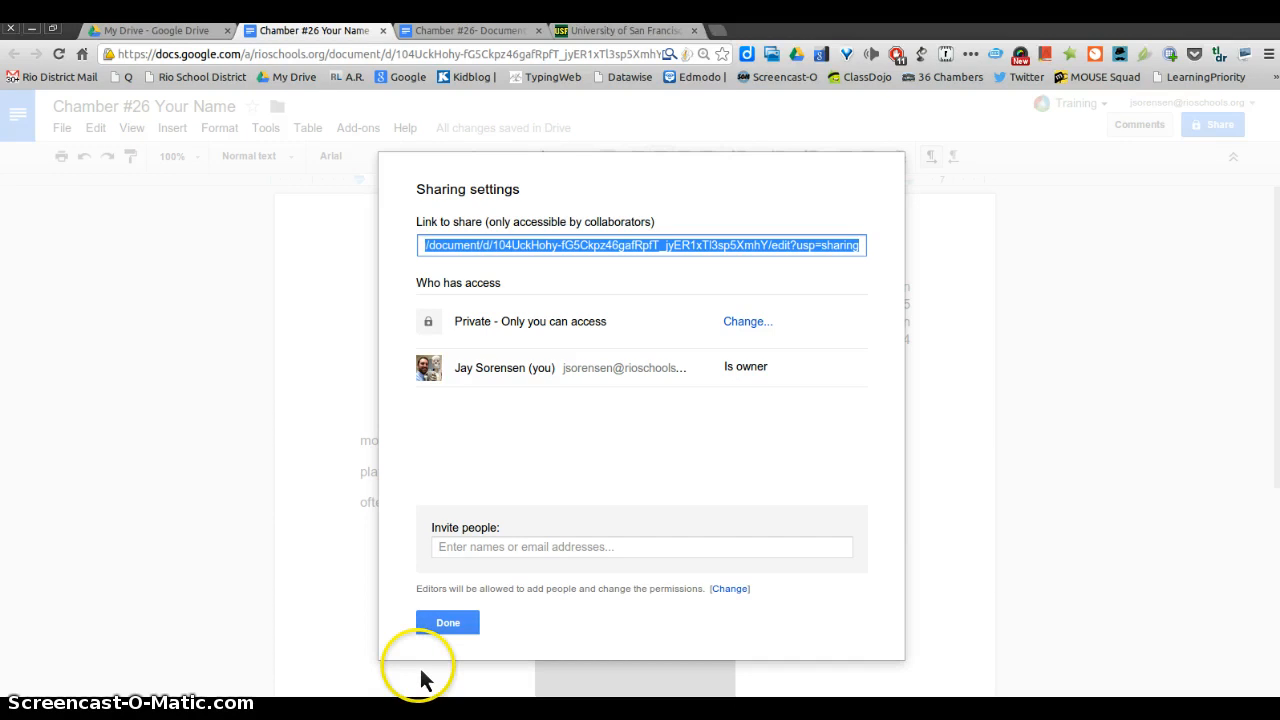
pyautogui.click(448, 622)
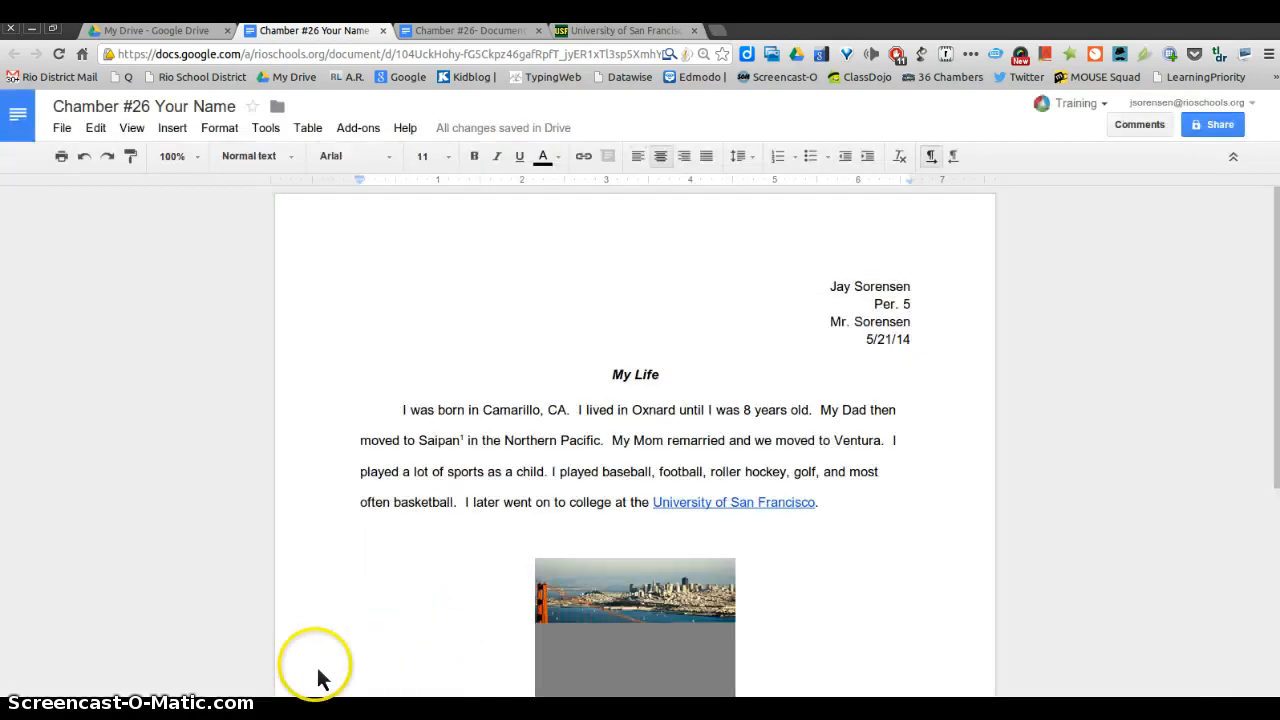